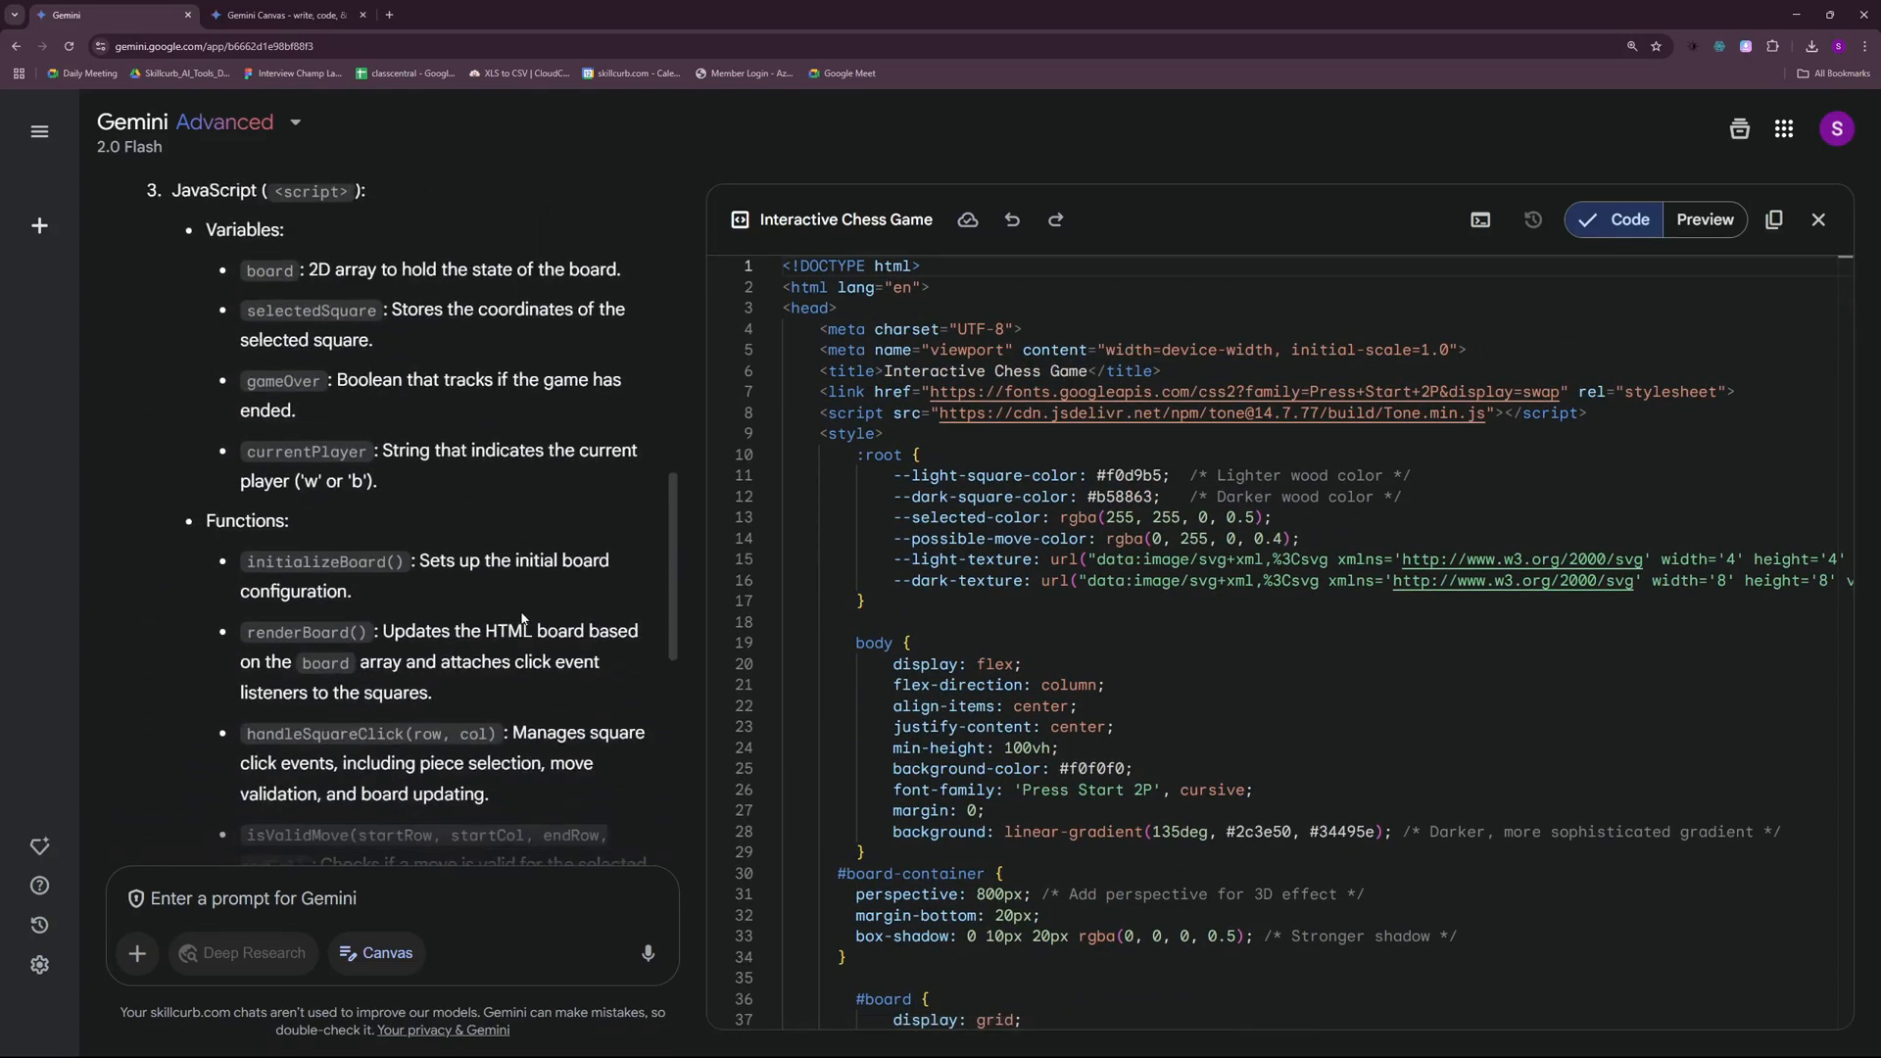
- Scroll the chess game conversation before leaving it for a blank chat
scroll(down, 3)
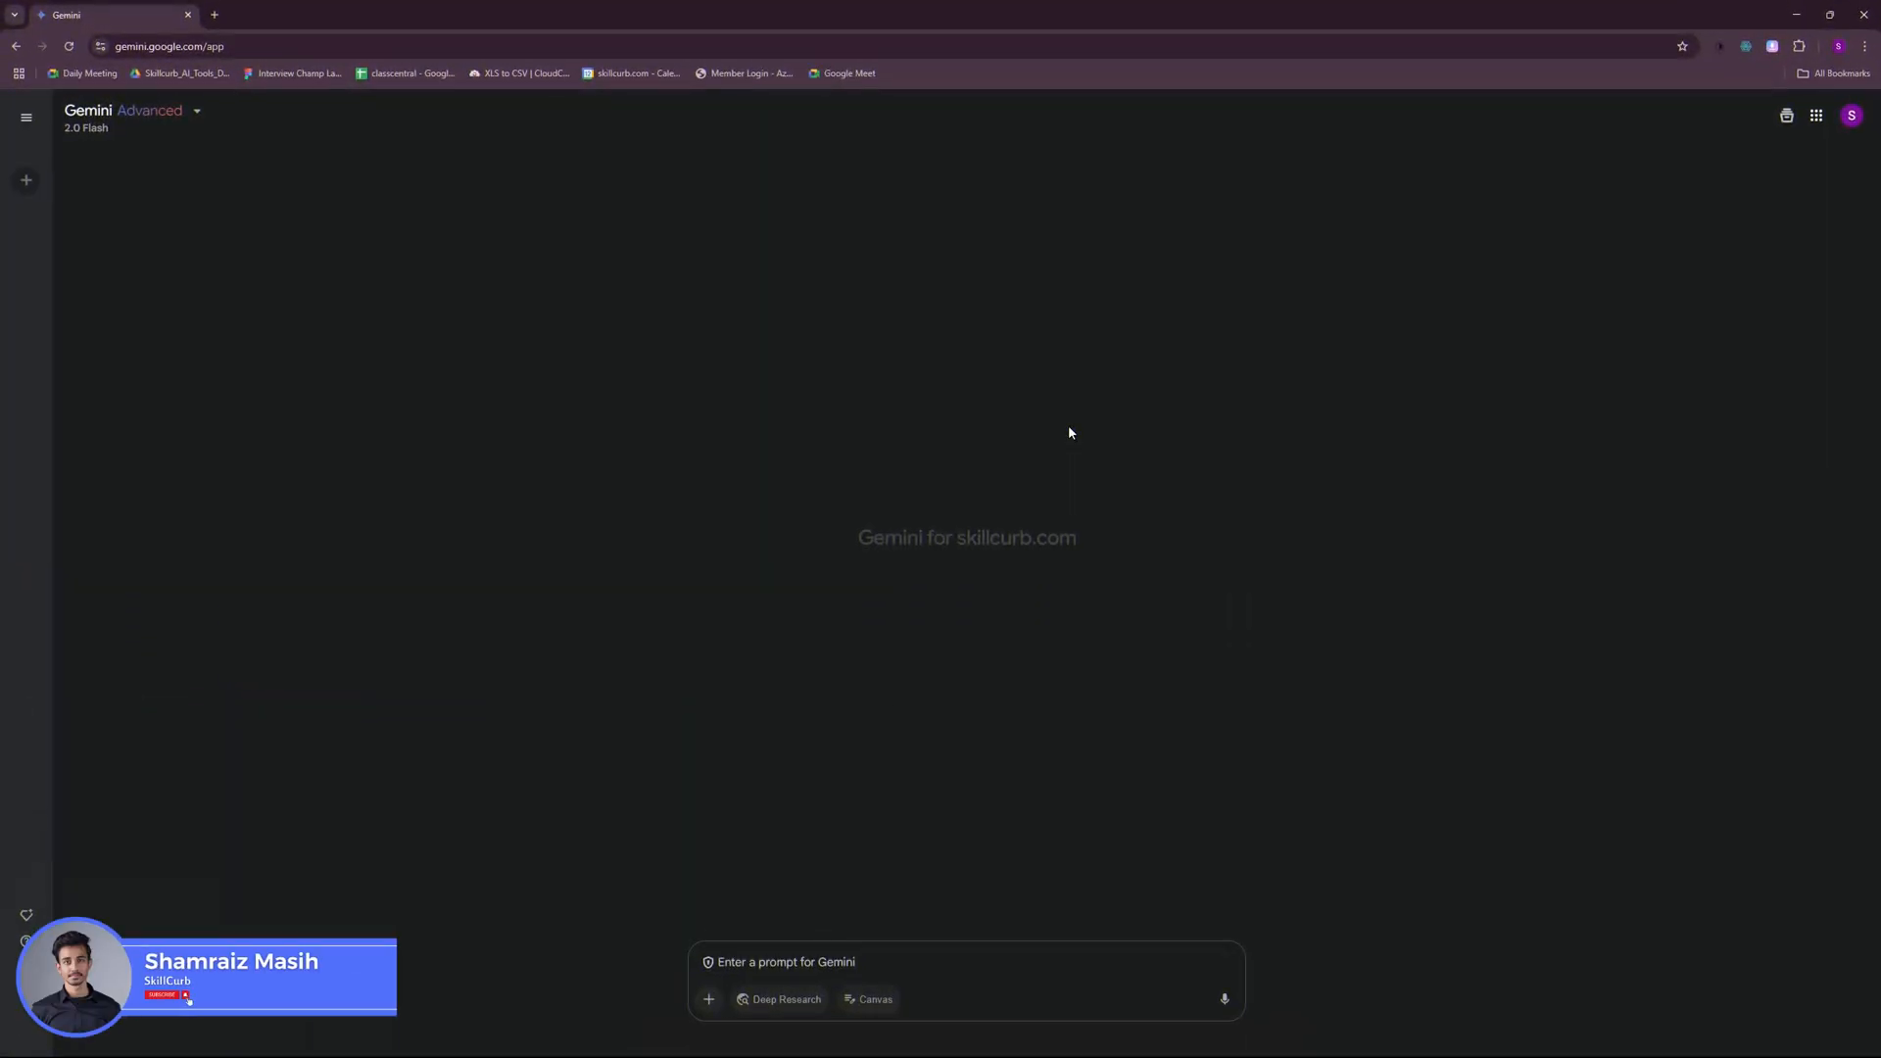
mouse_move(948, 441)
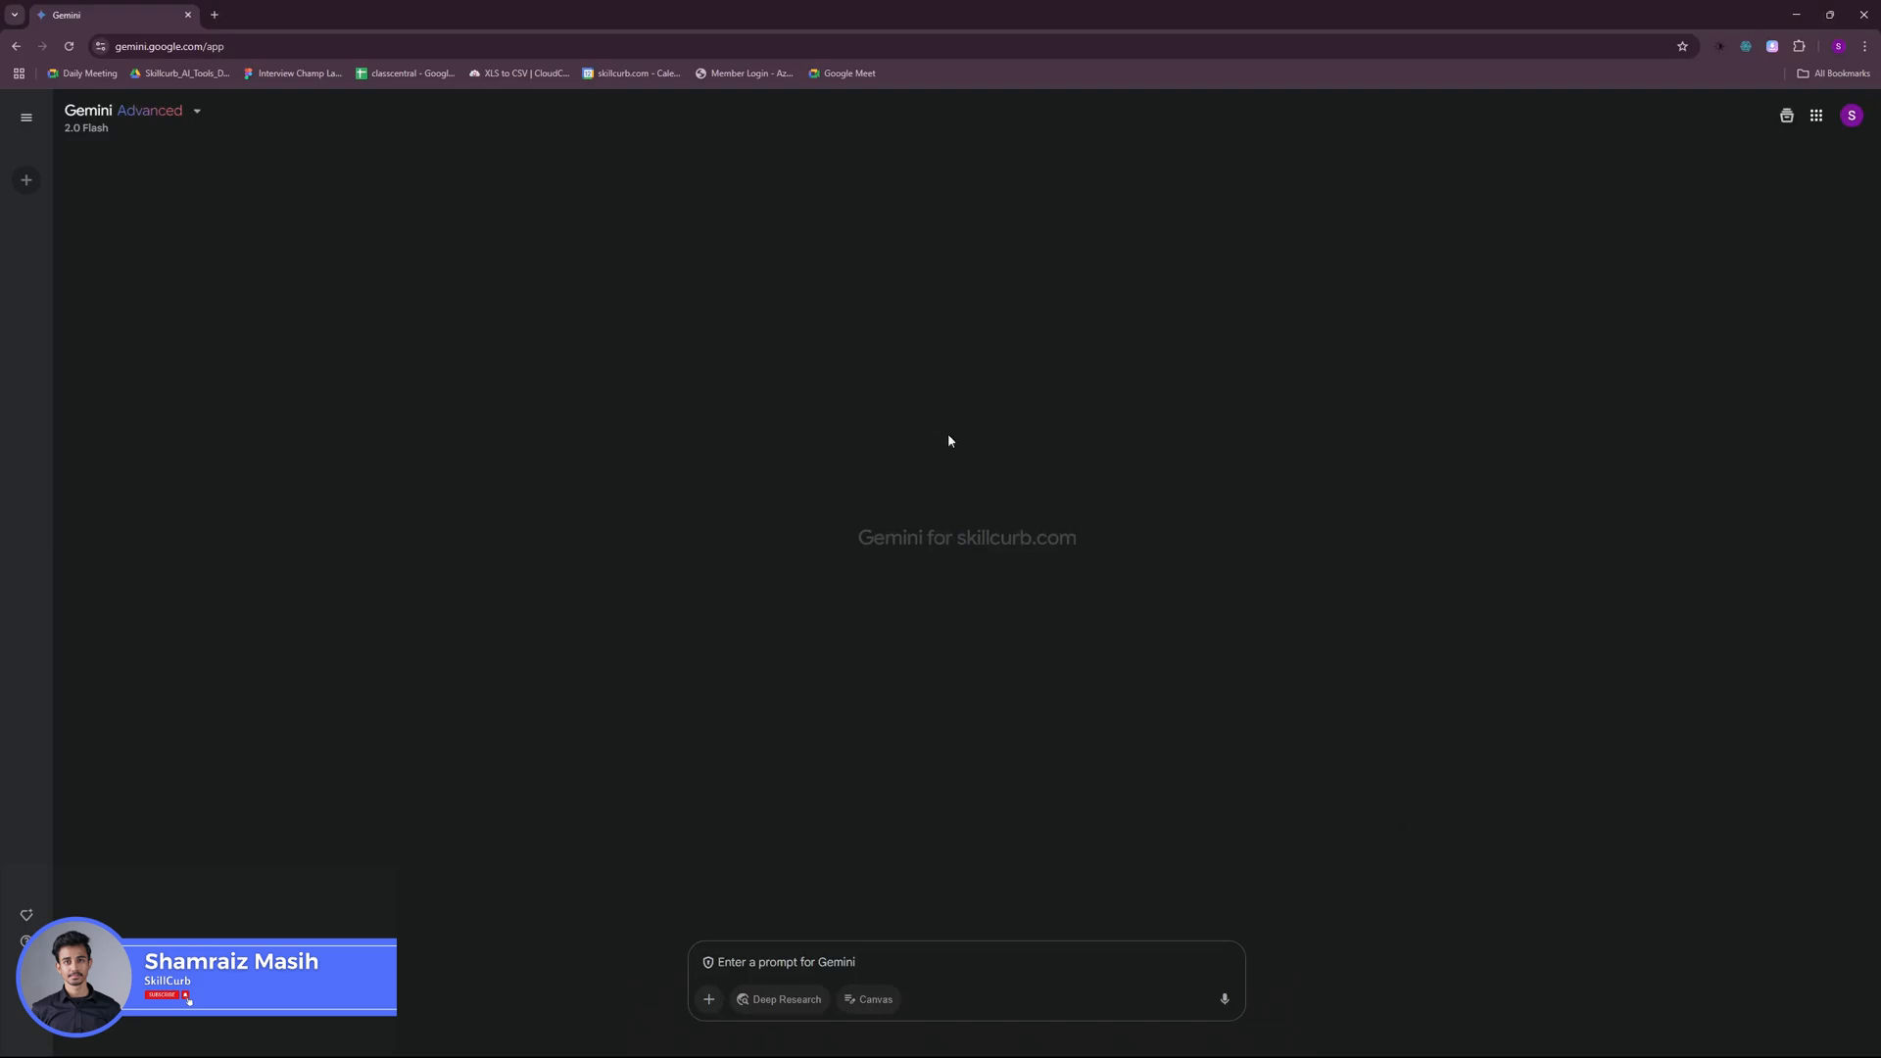
mouse_move(437, 372)
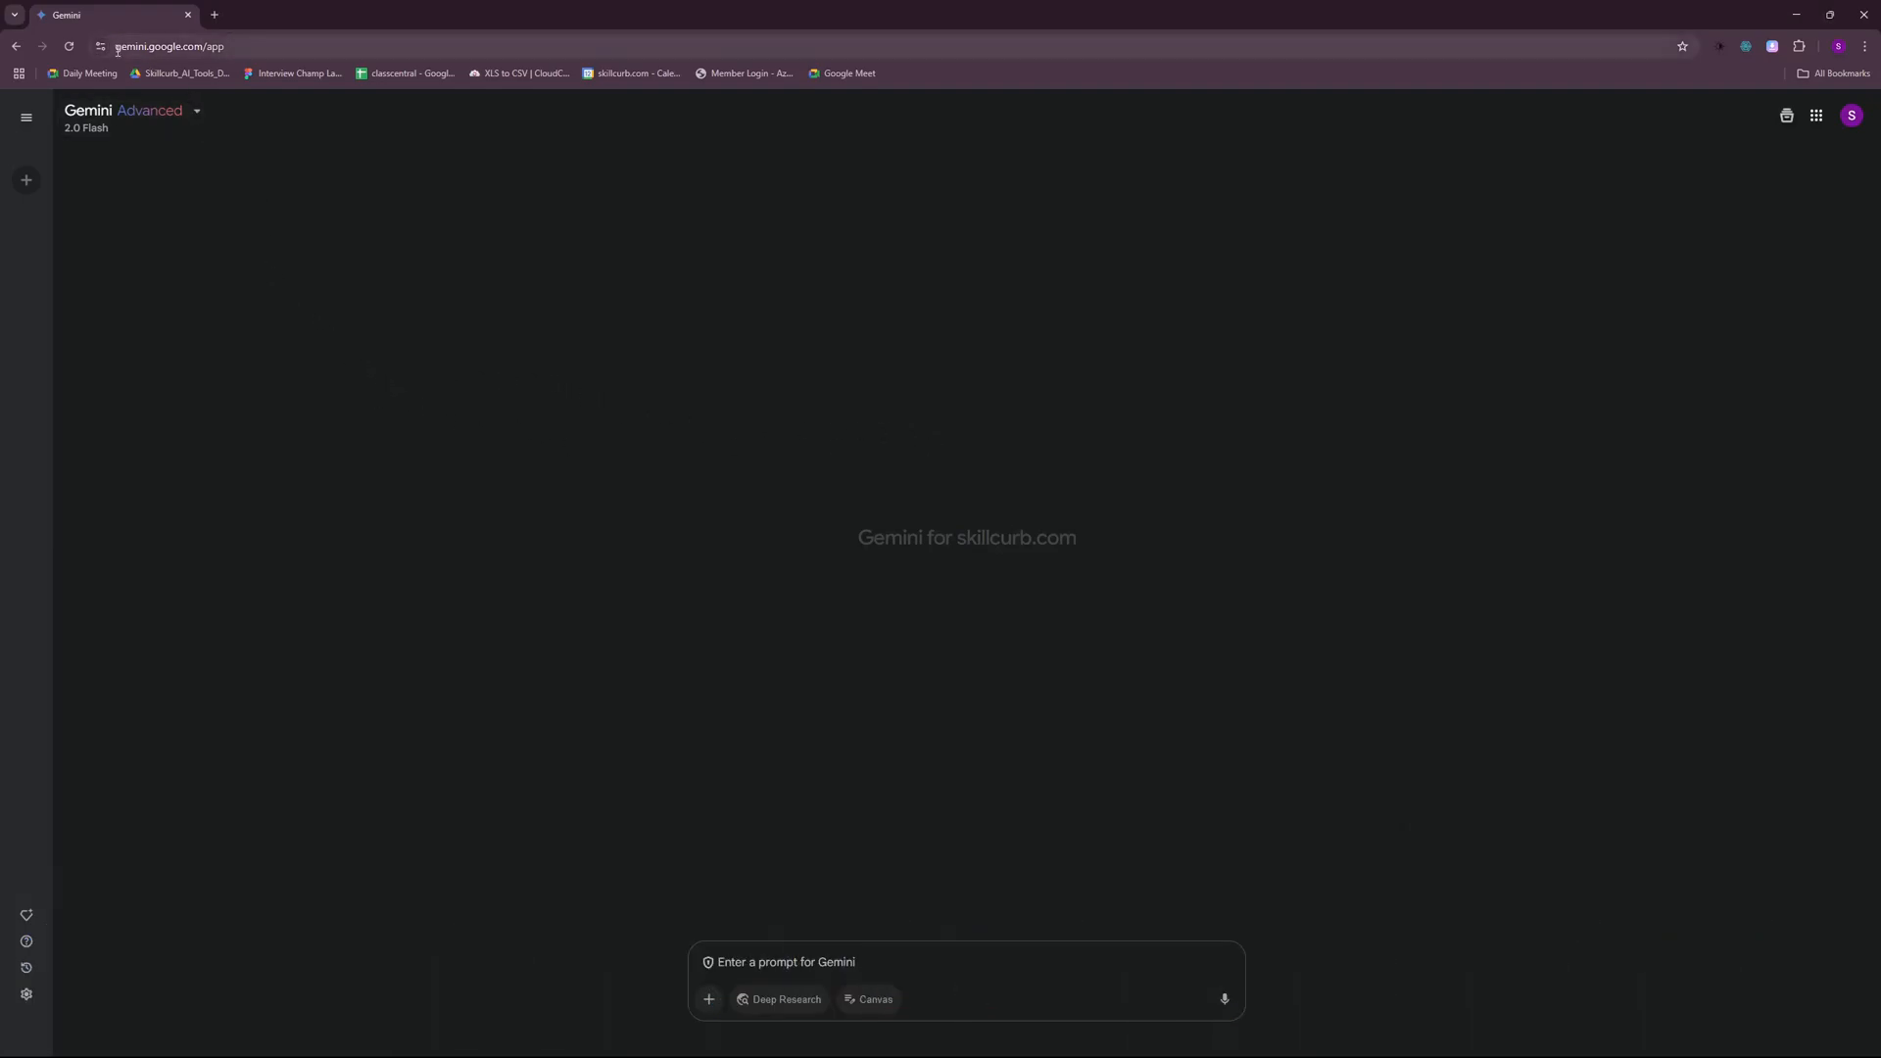
- Zoom the browser page to 150% via the address bar and Ctrl +
click(169, 45)
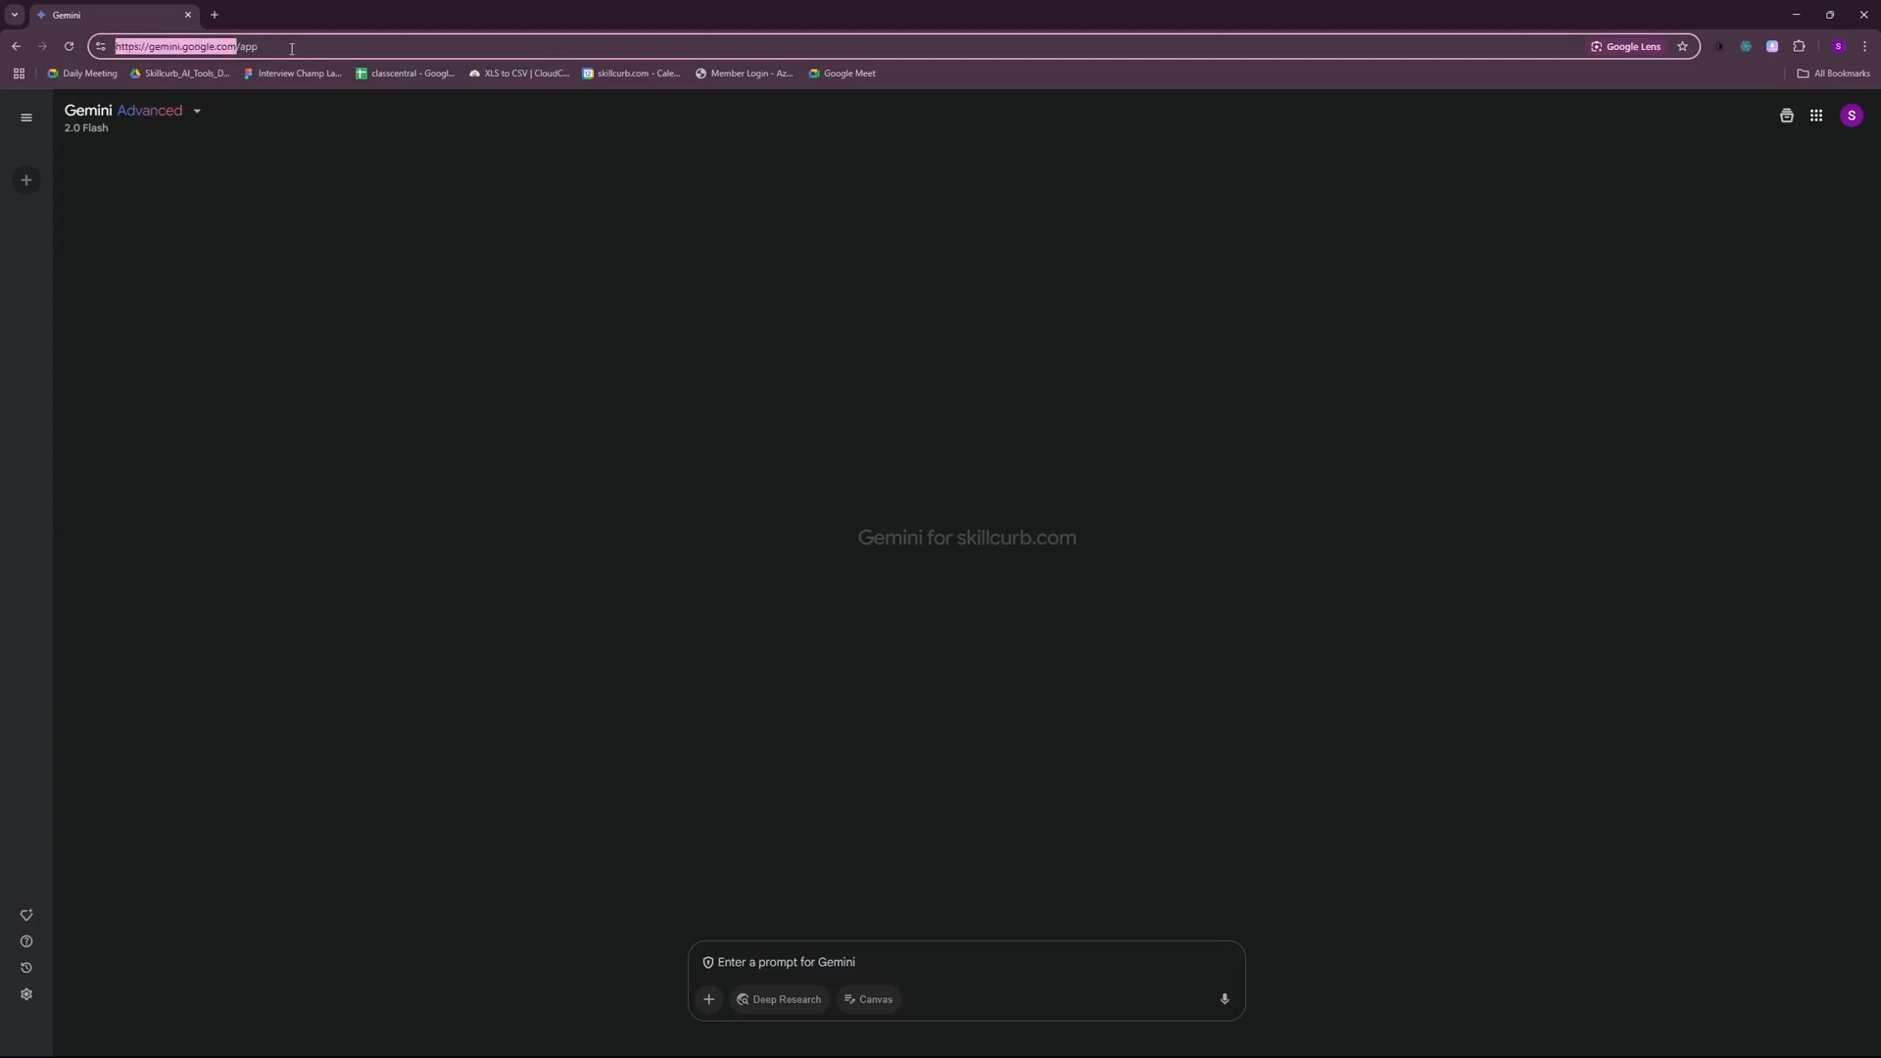
key(ctrl+plus)
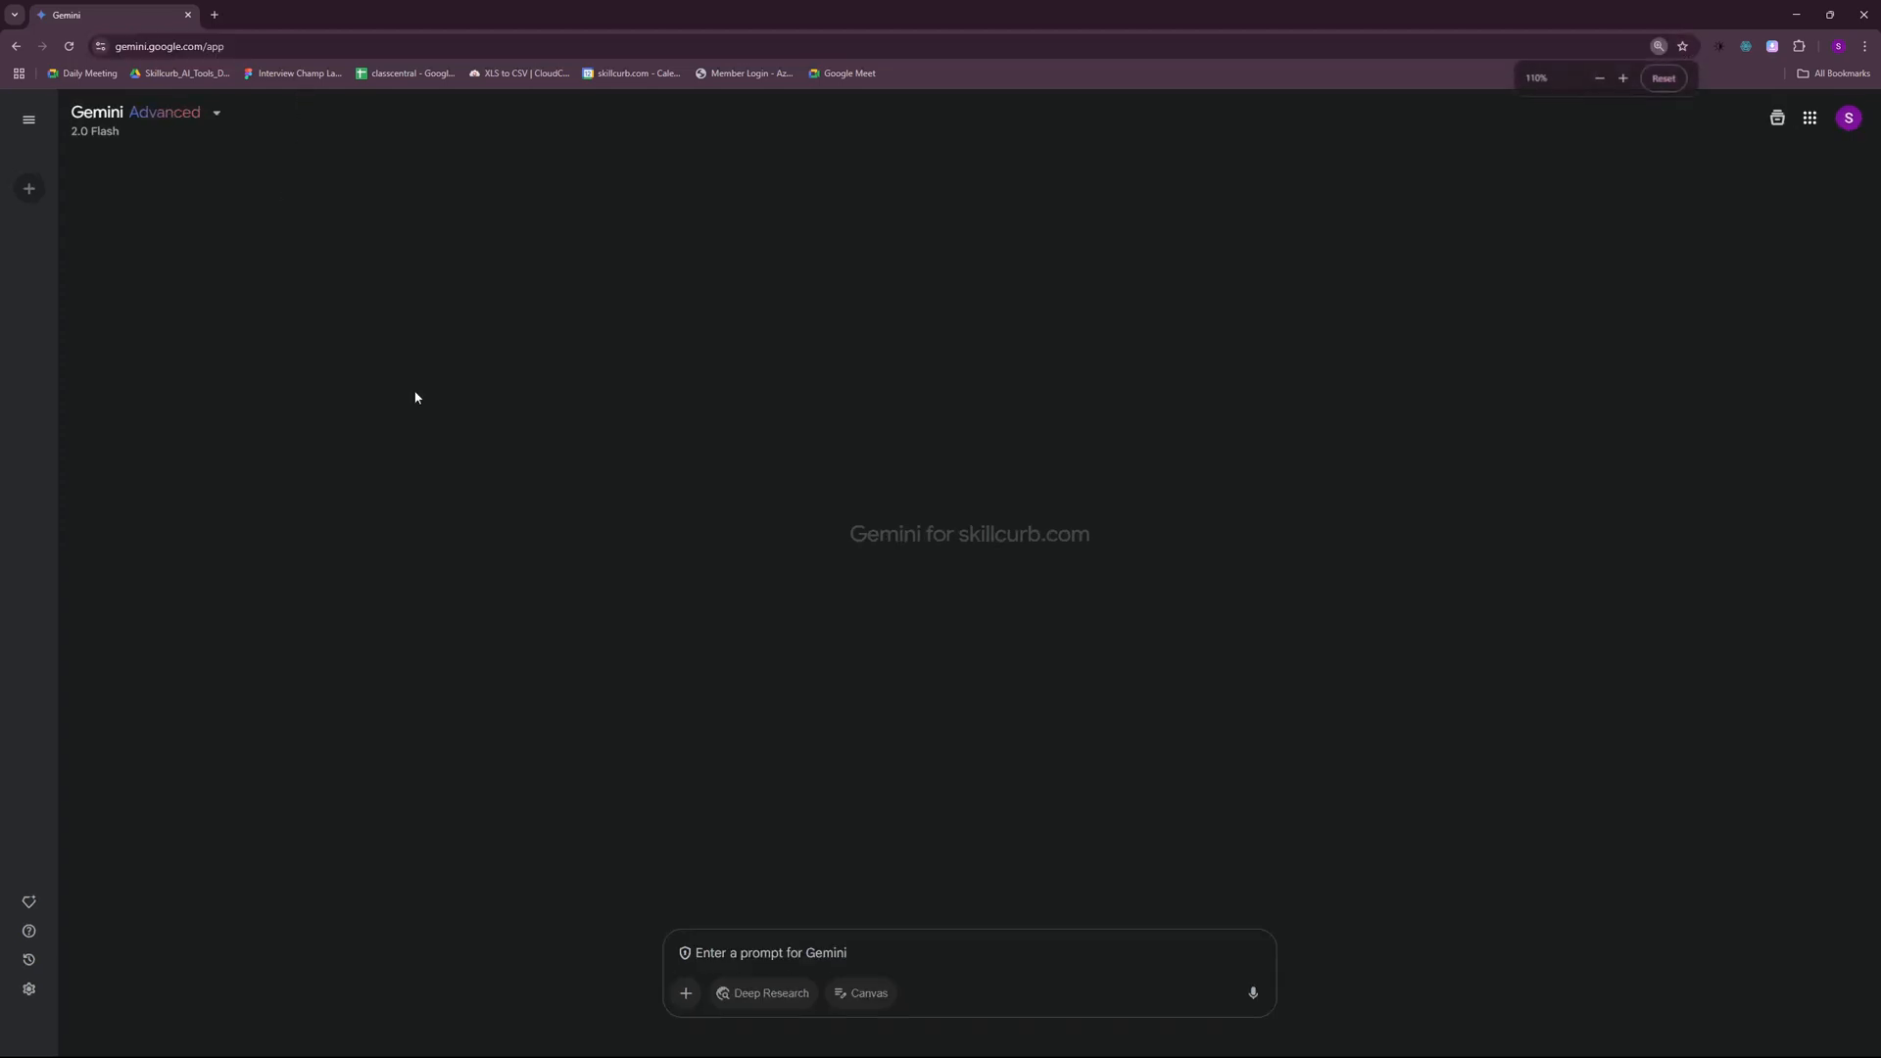
click(1622, 79)
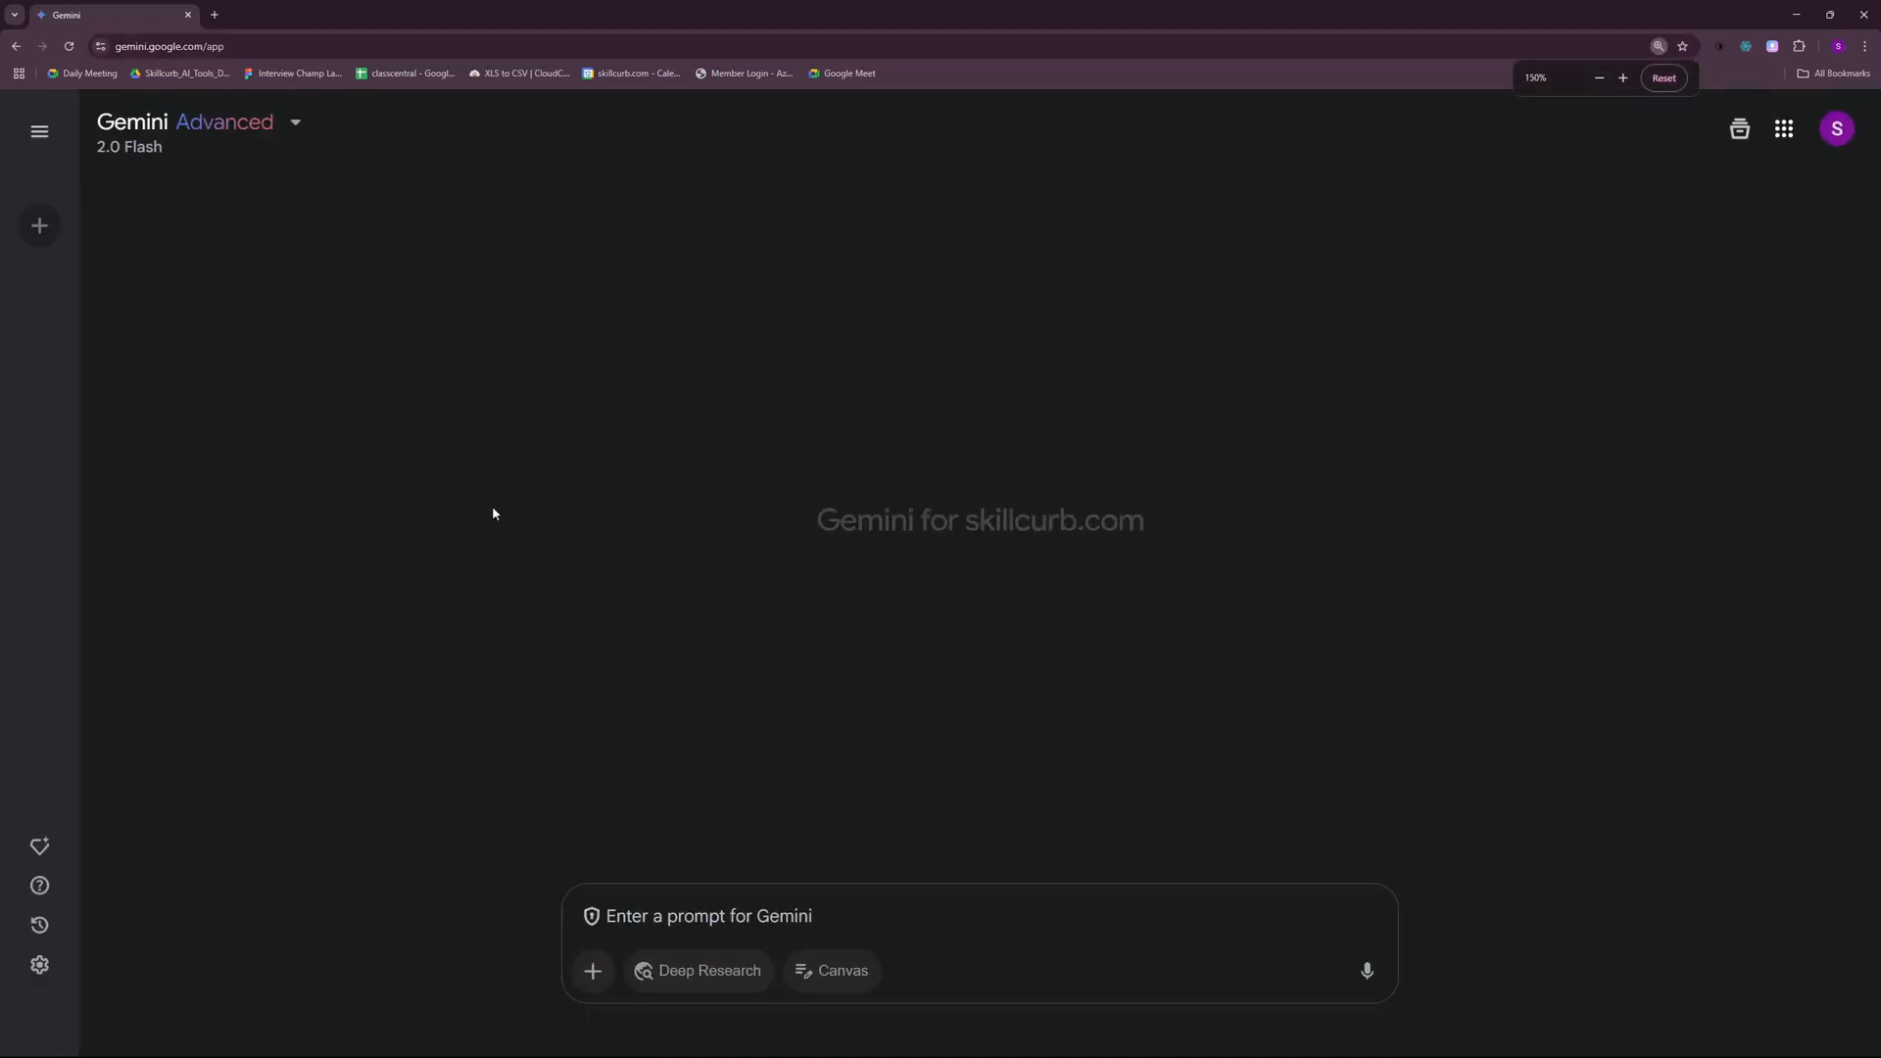
mouse_move(831, 970)
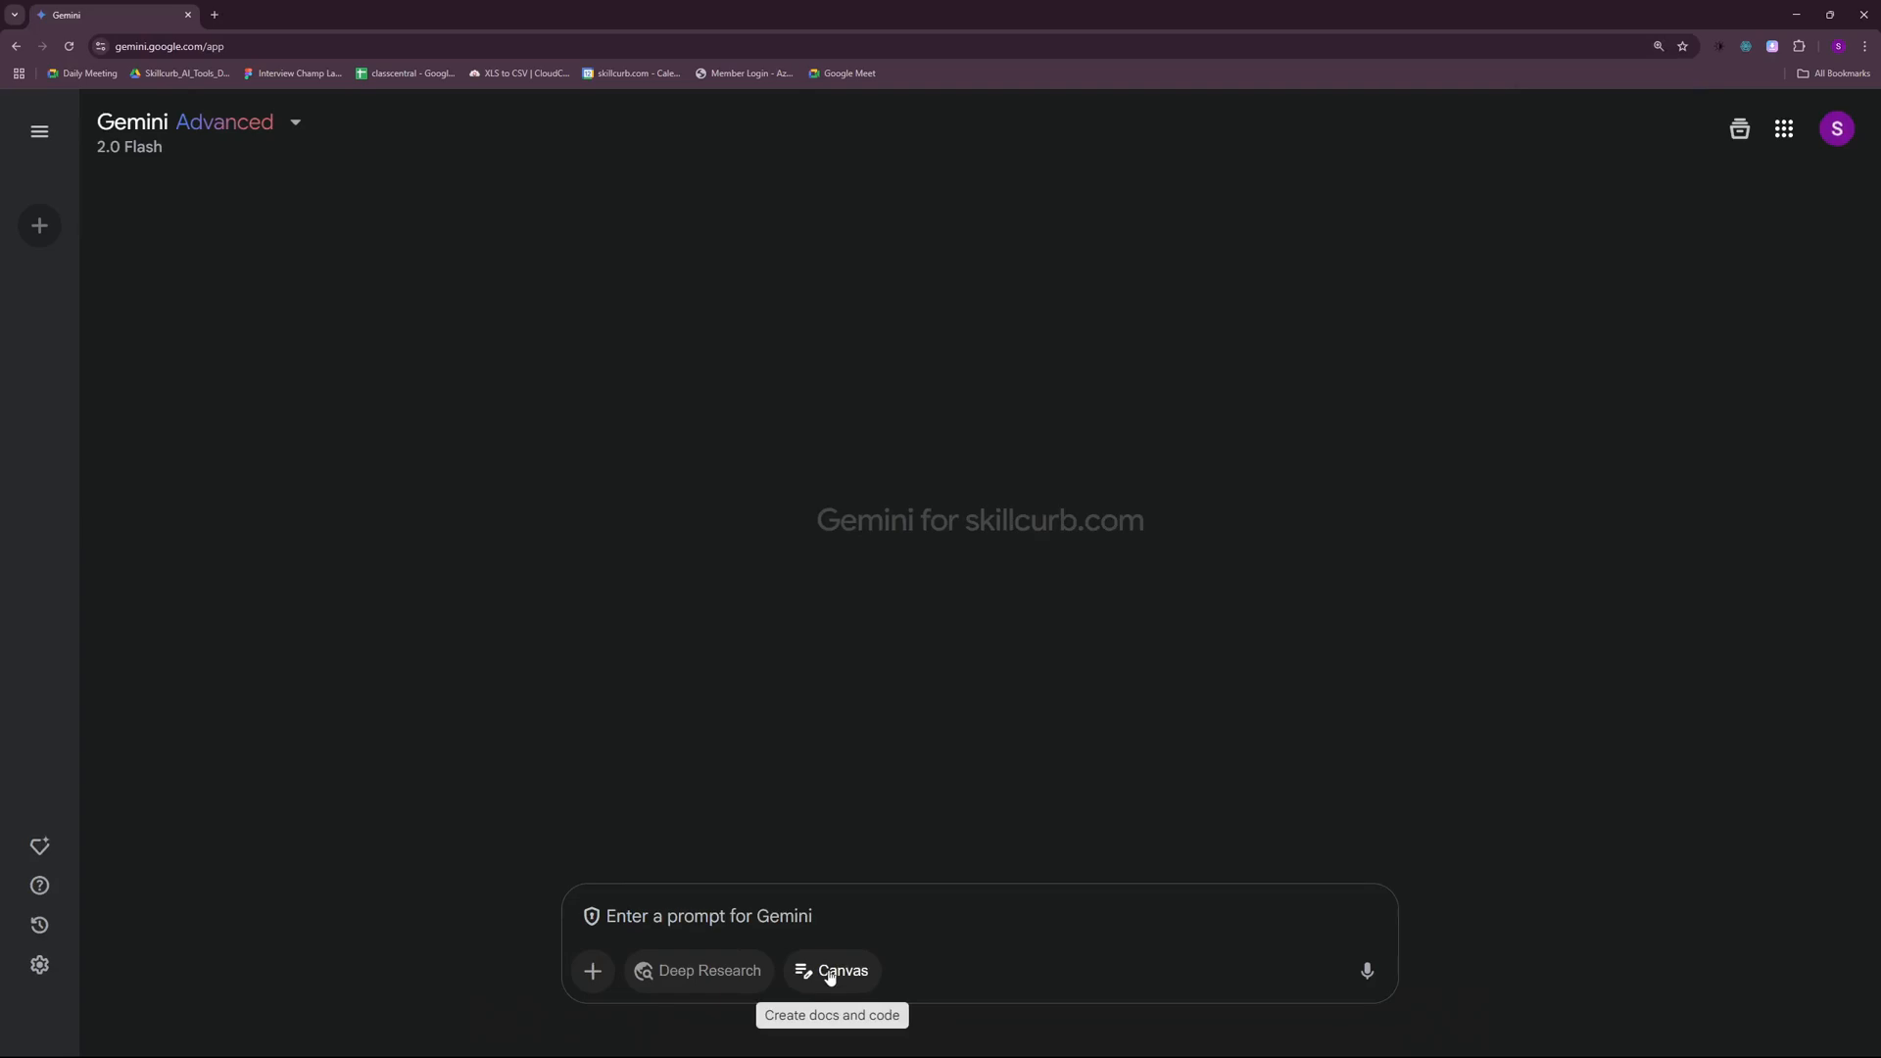
mouse_move(564, 323)
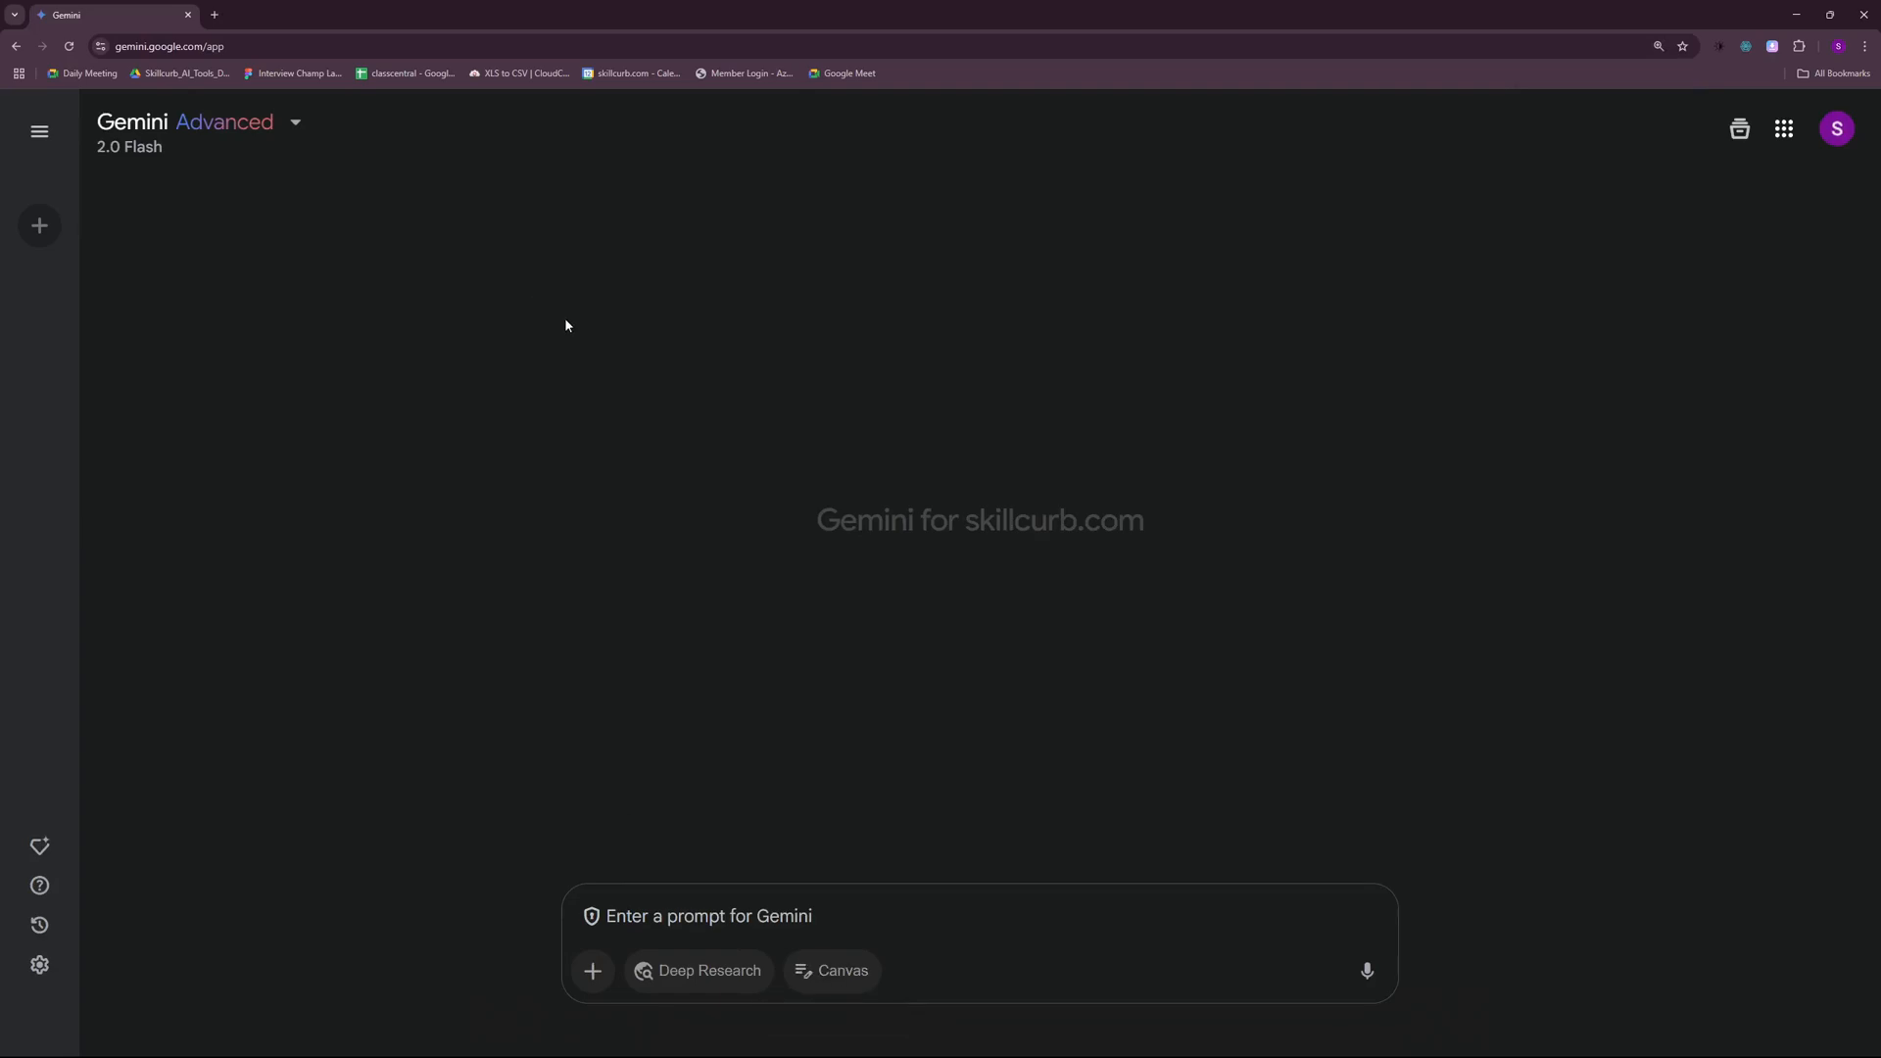
mouse_move(268, 125)
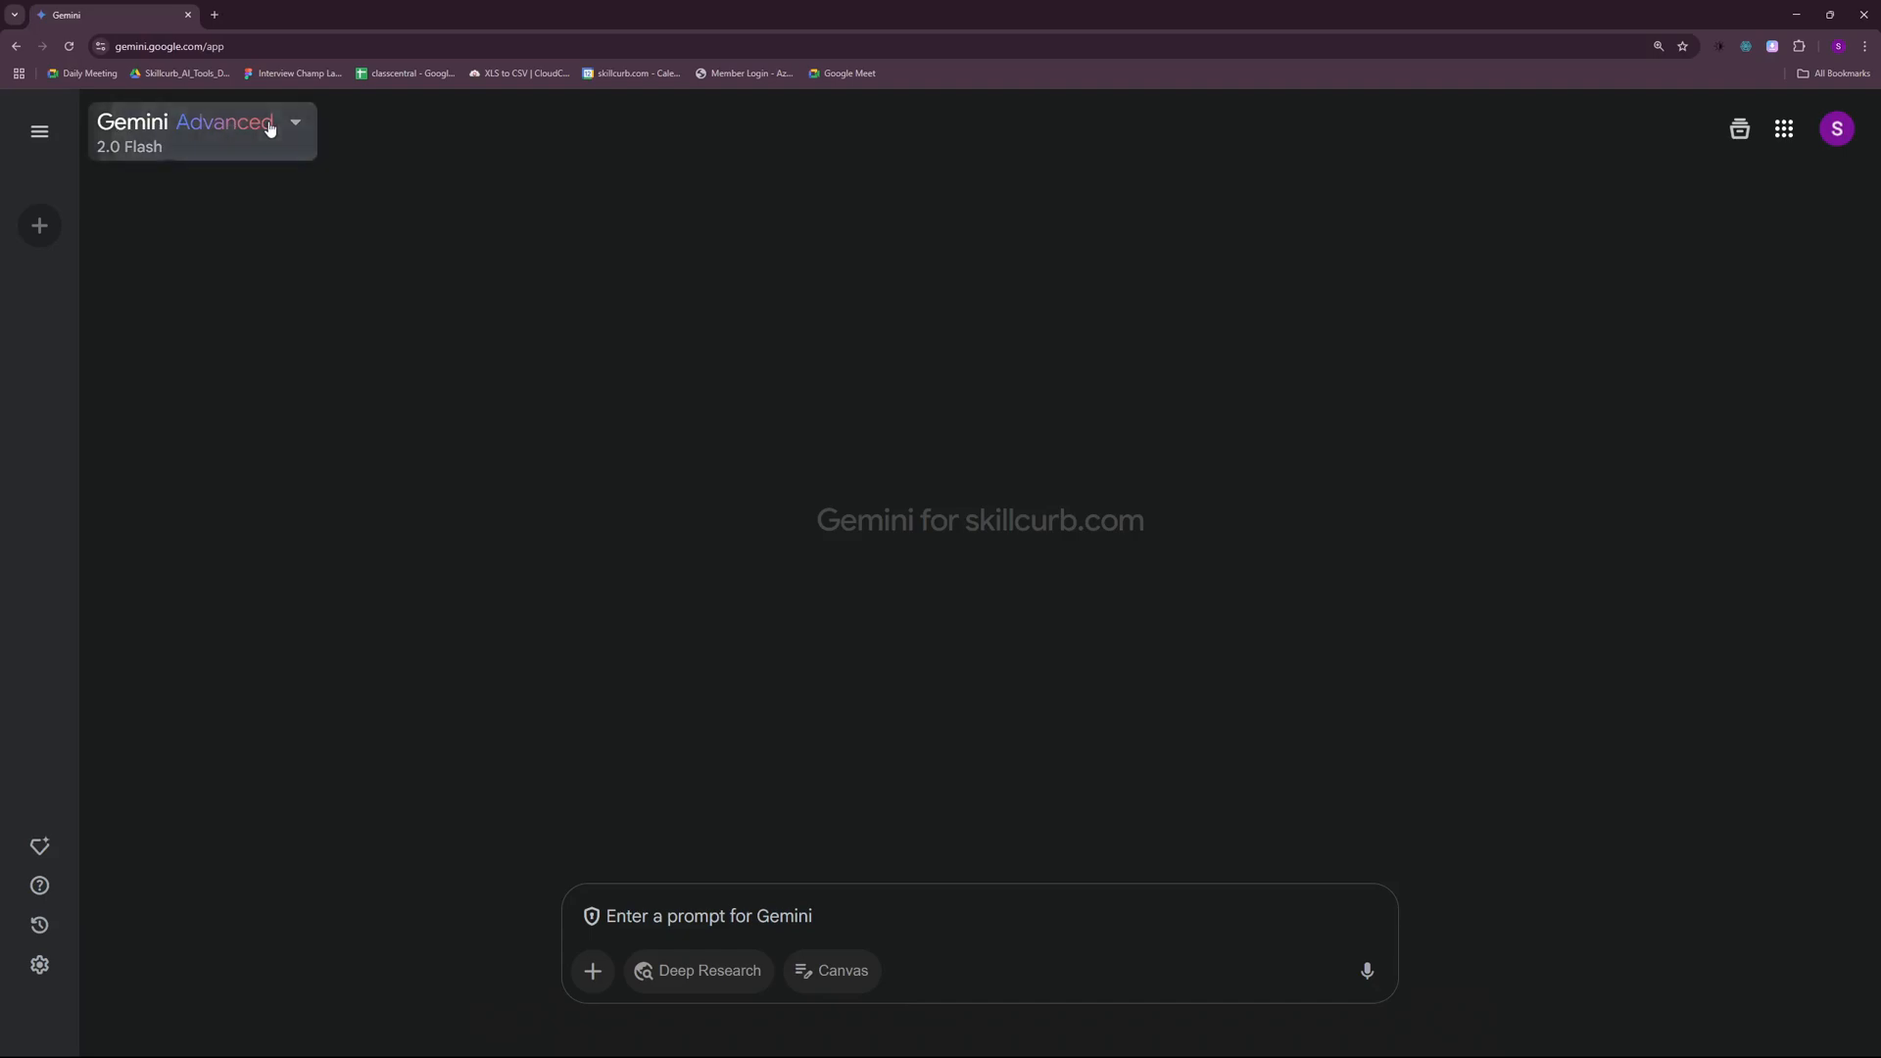
click(202, 121)
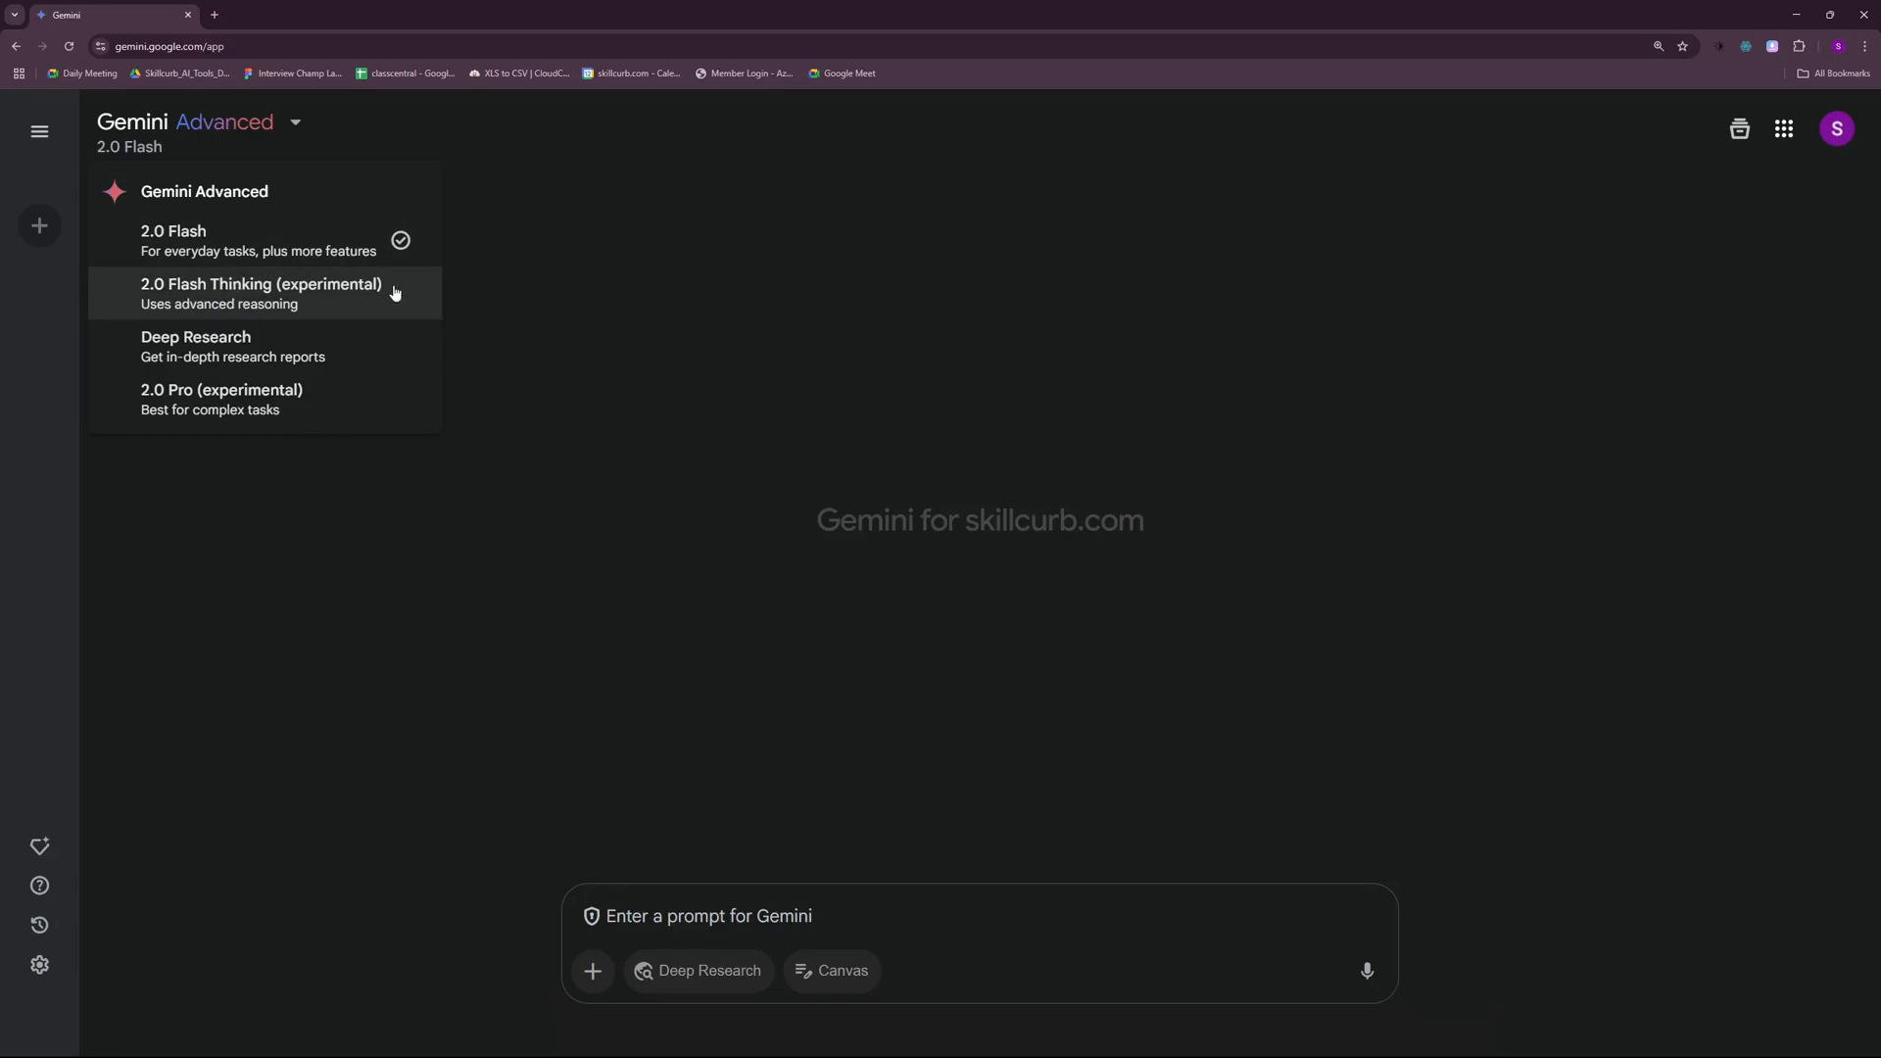
mouse_move(370, 307)
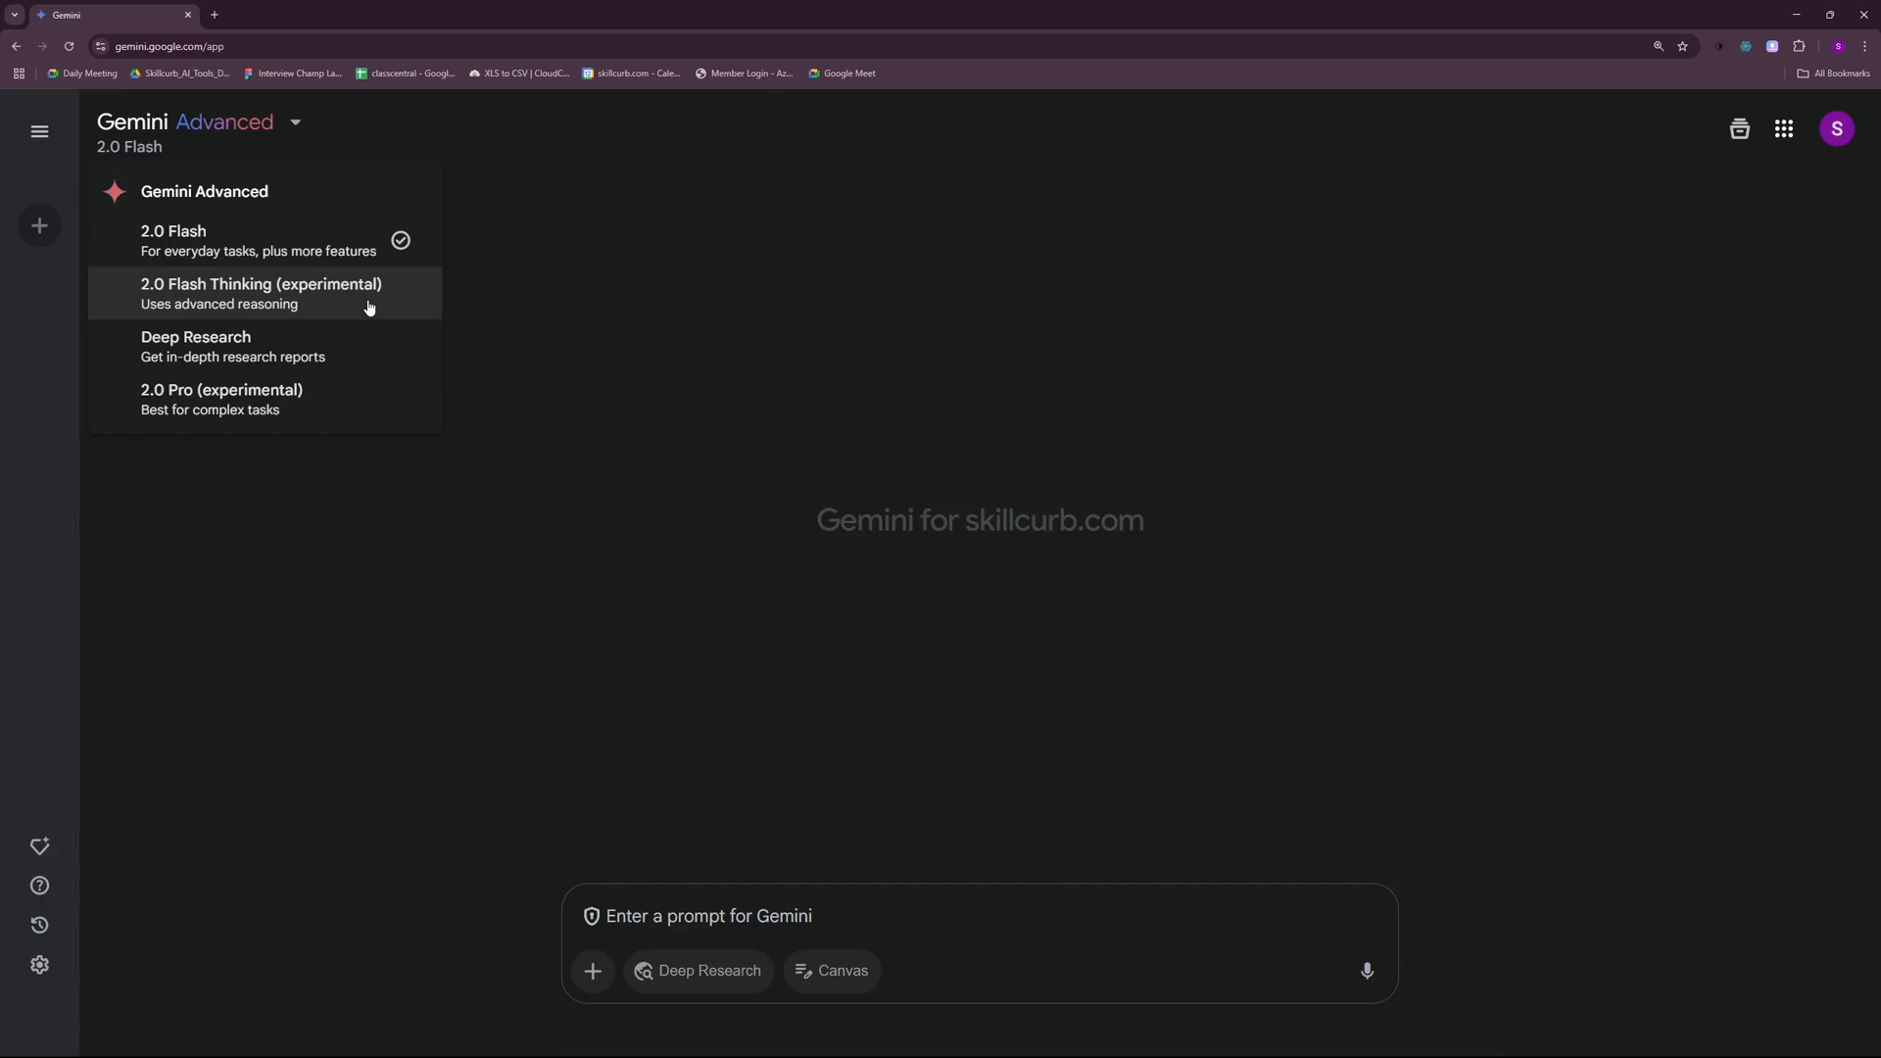
mouse_move(294, 349)
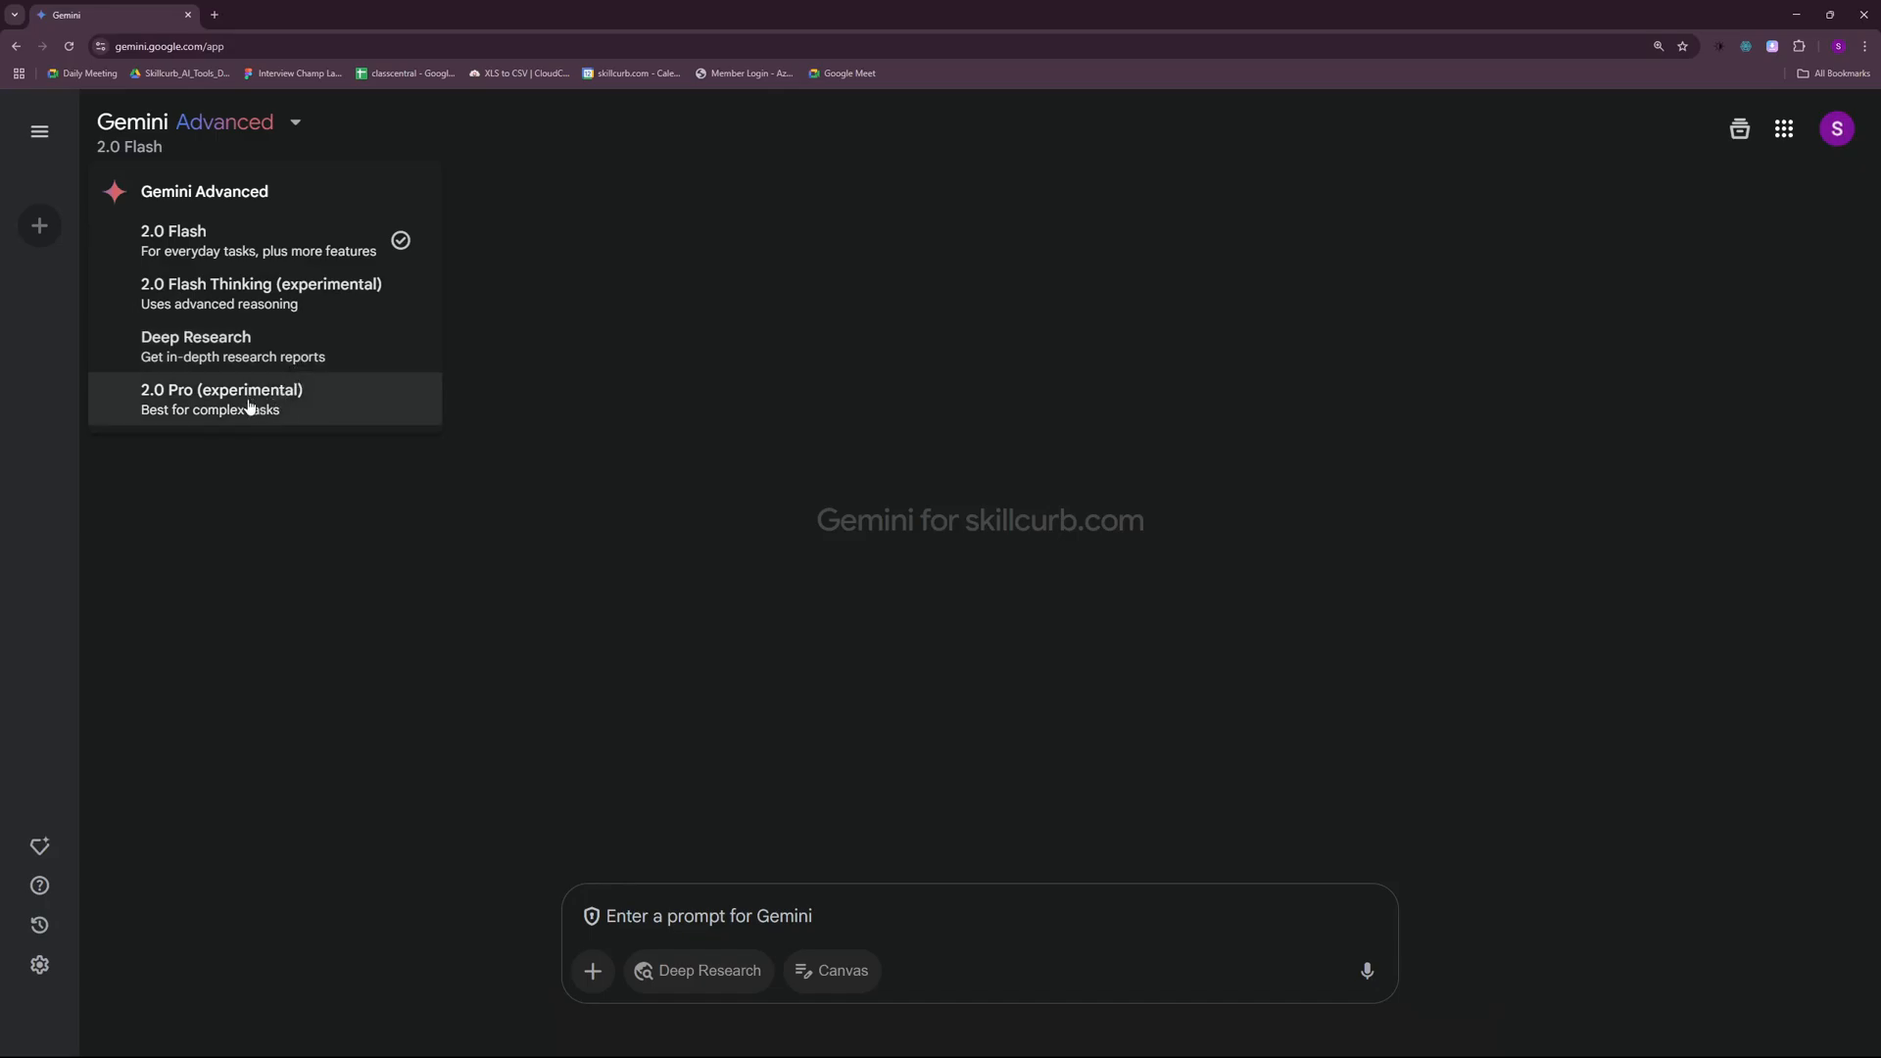
mouse_move(274, 406)
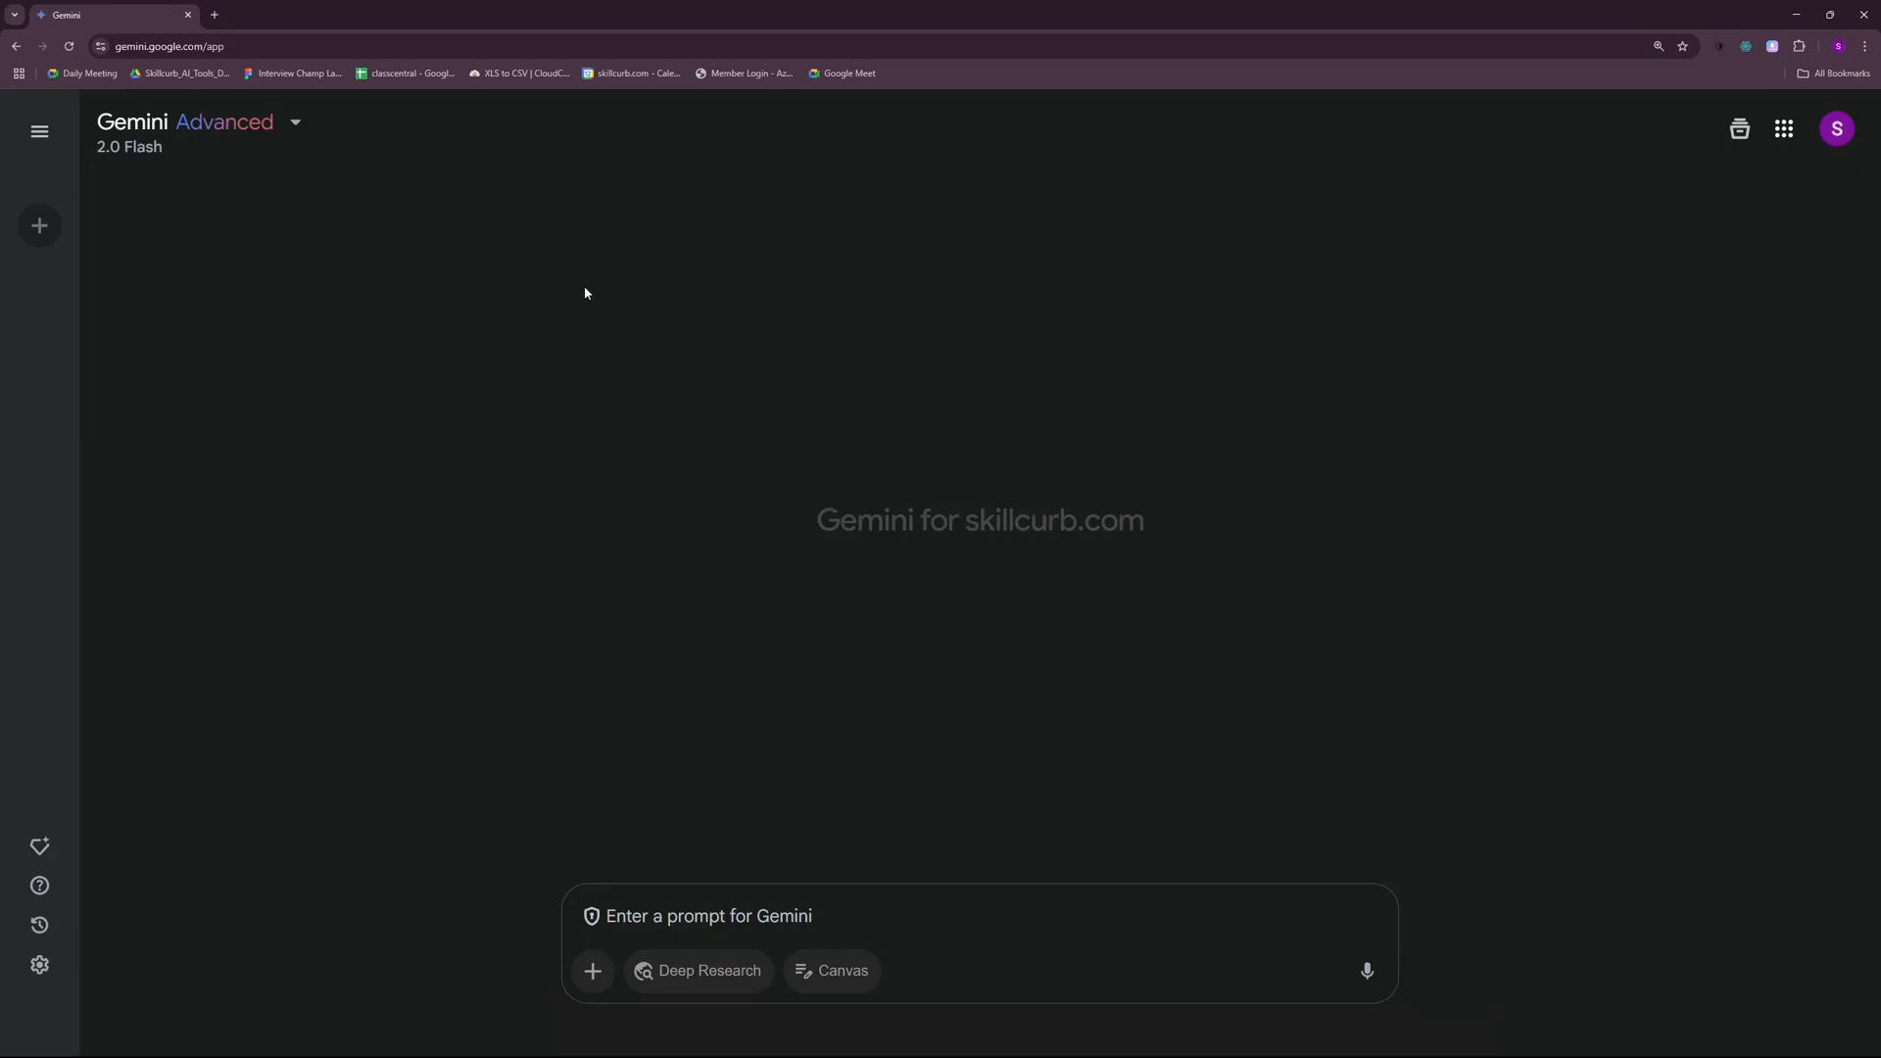
mouse_move(831, 970)
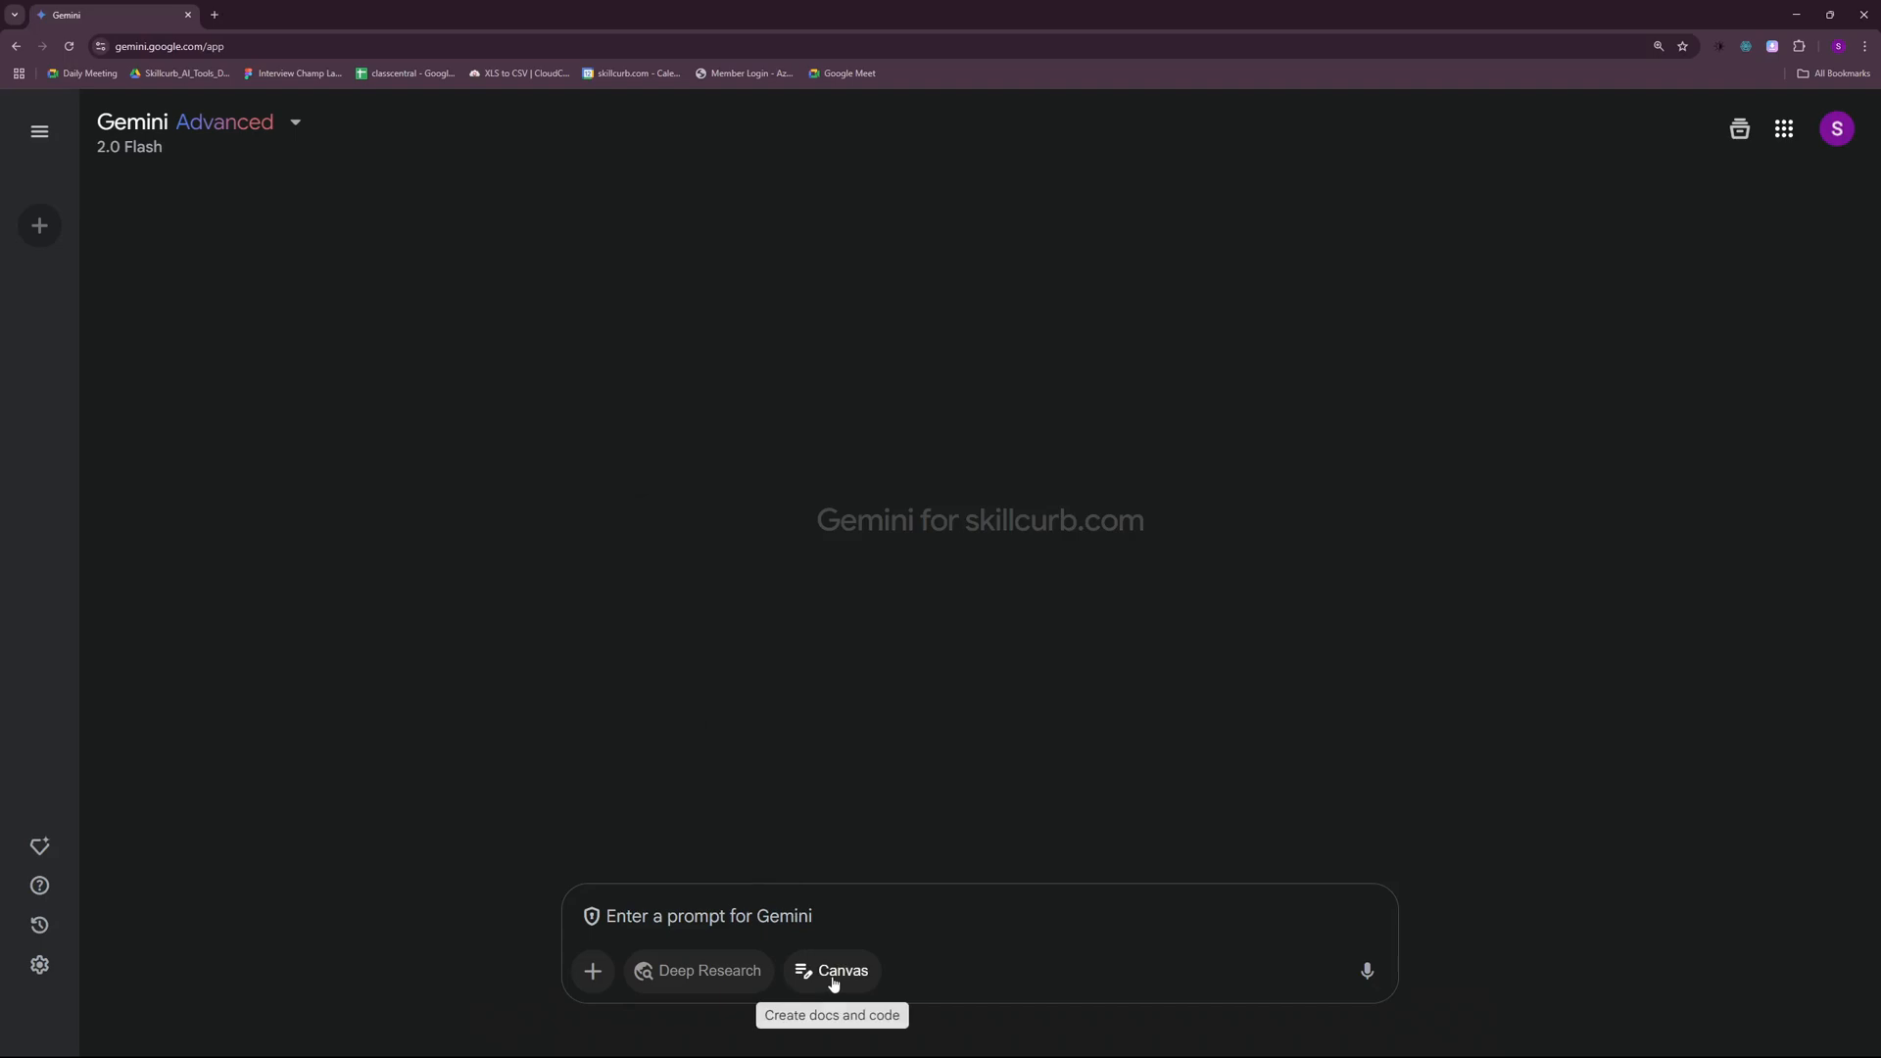
- Enable Canvas and draft the prompt 'create an interactive particle simulator'
click(830, 970)
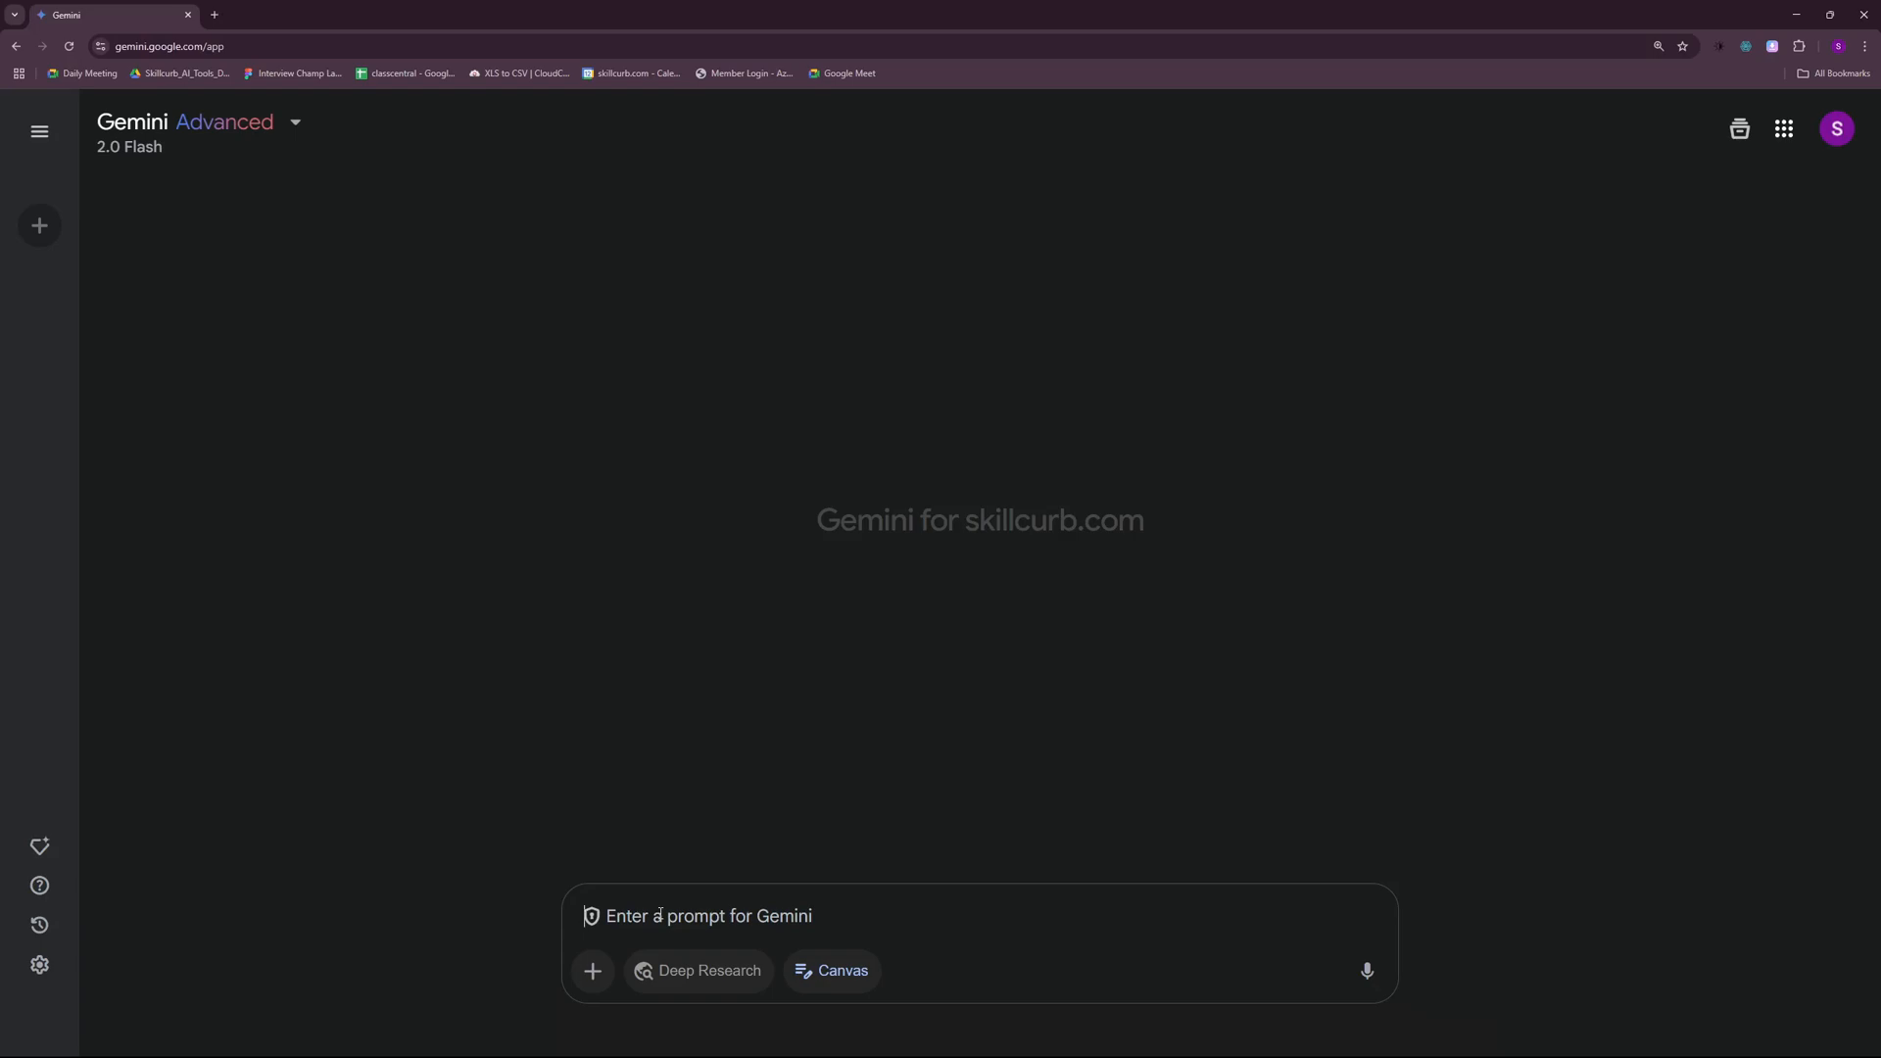
text(create an interactive particle simulator)
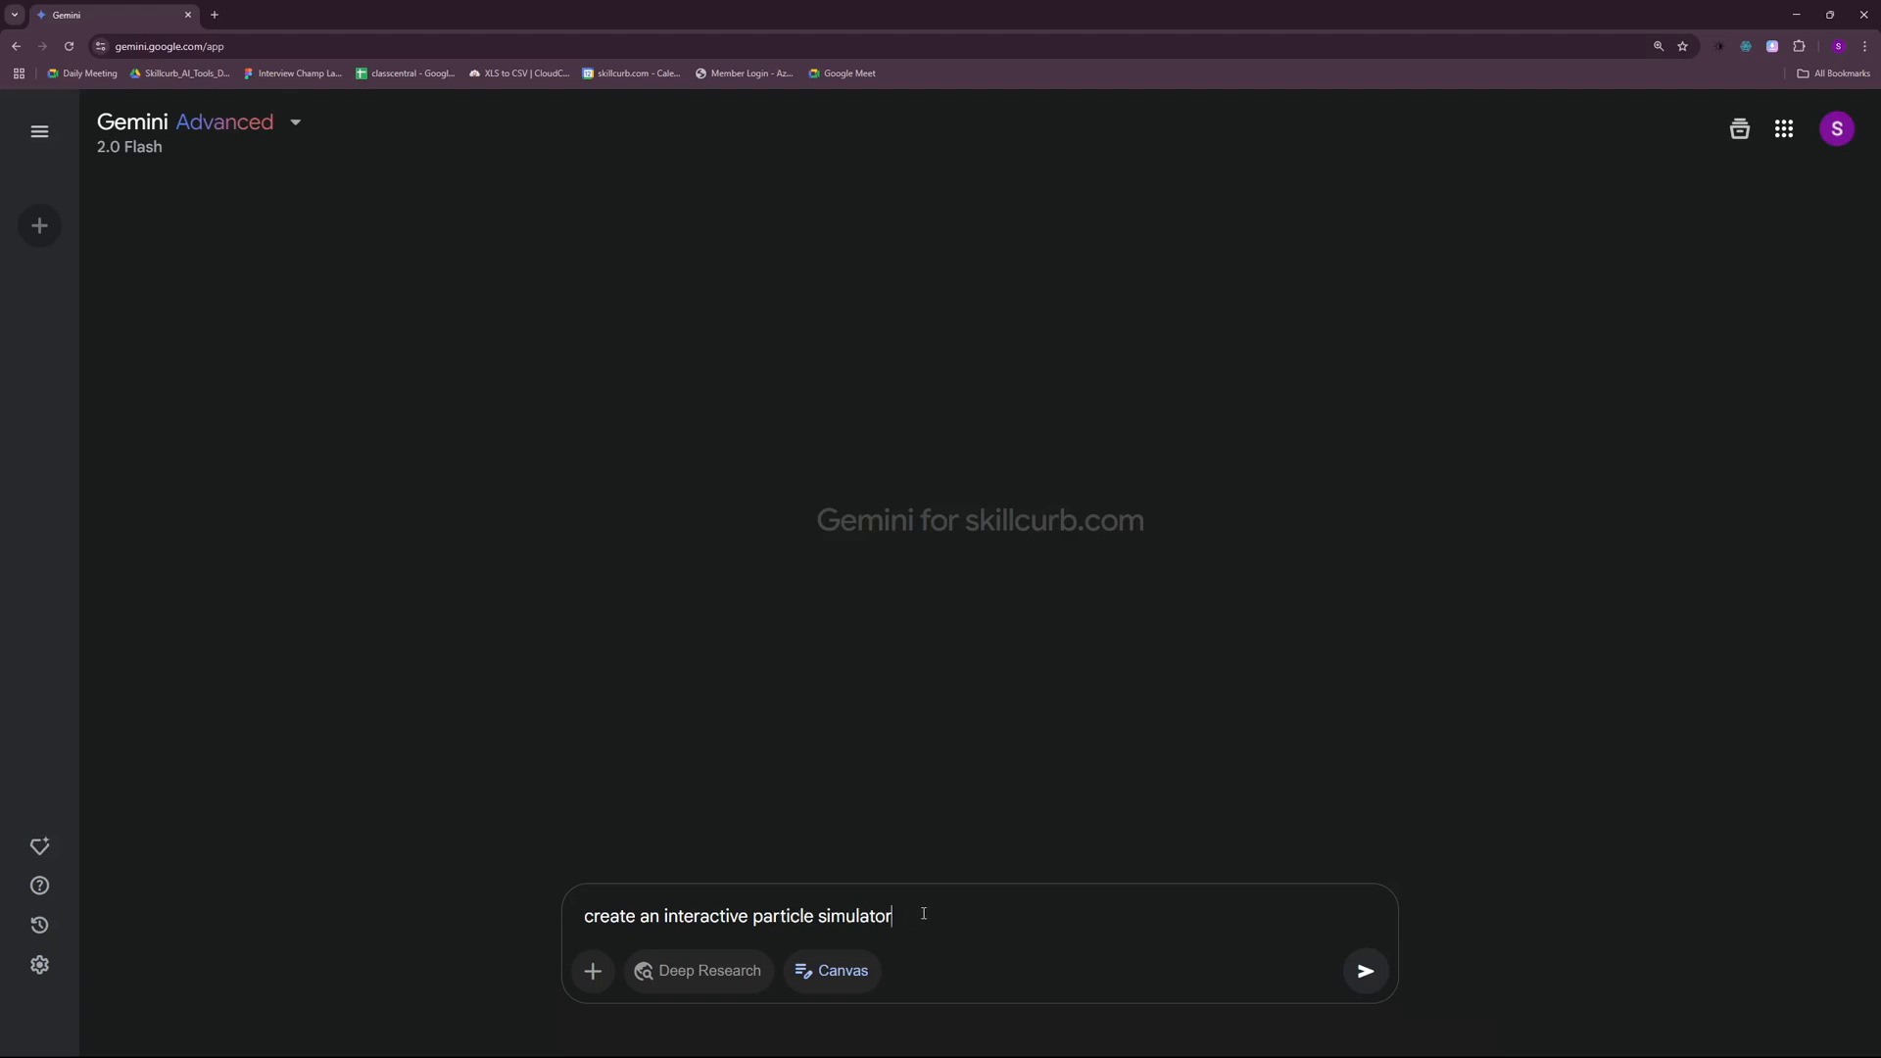
mouse_move(981, 925)
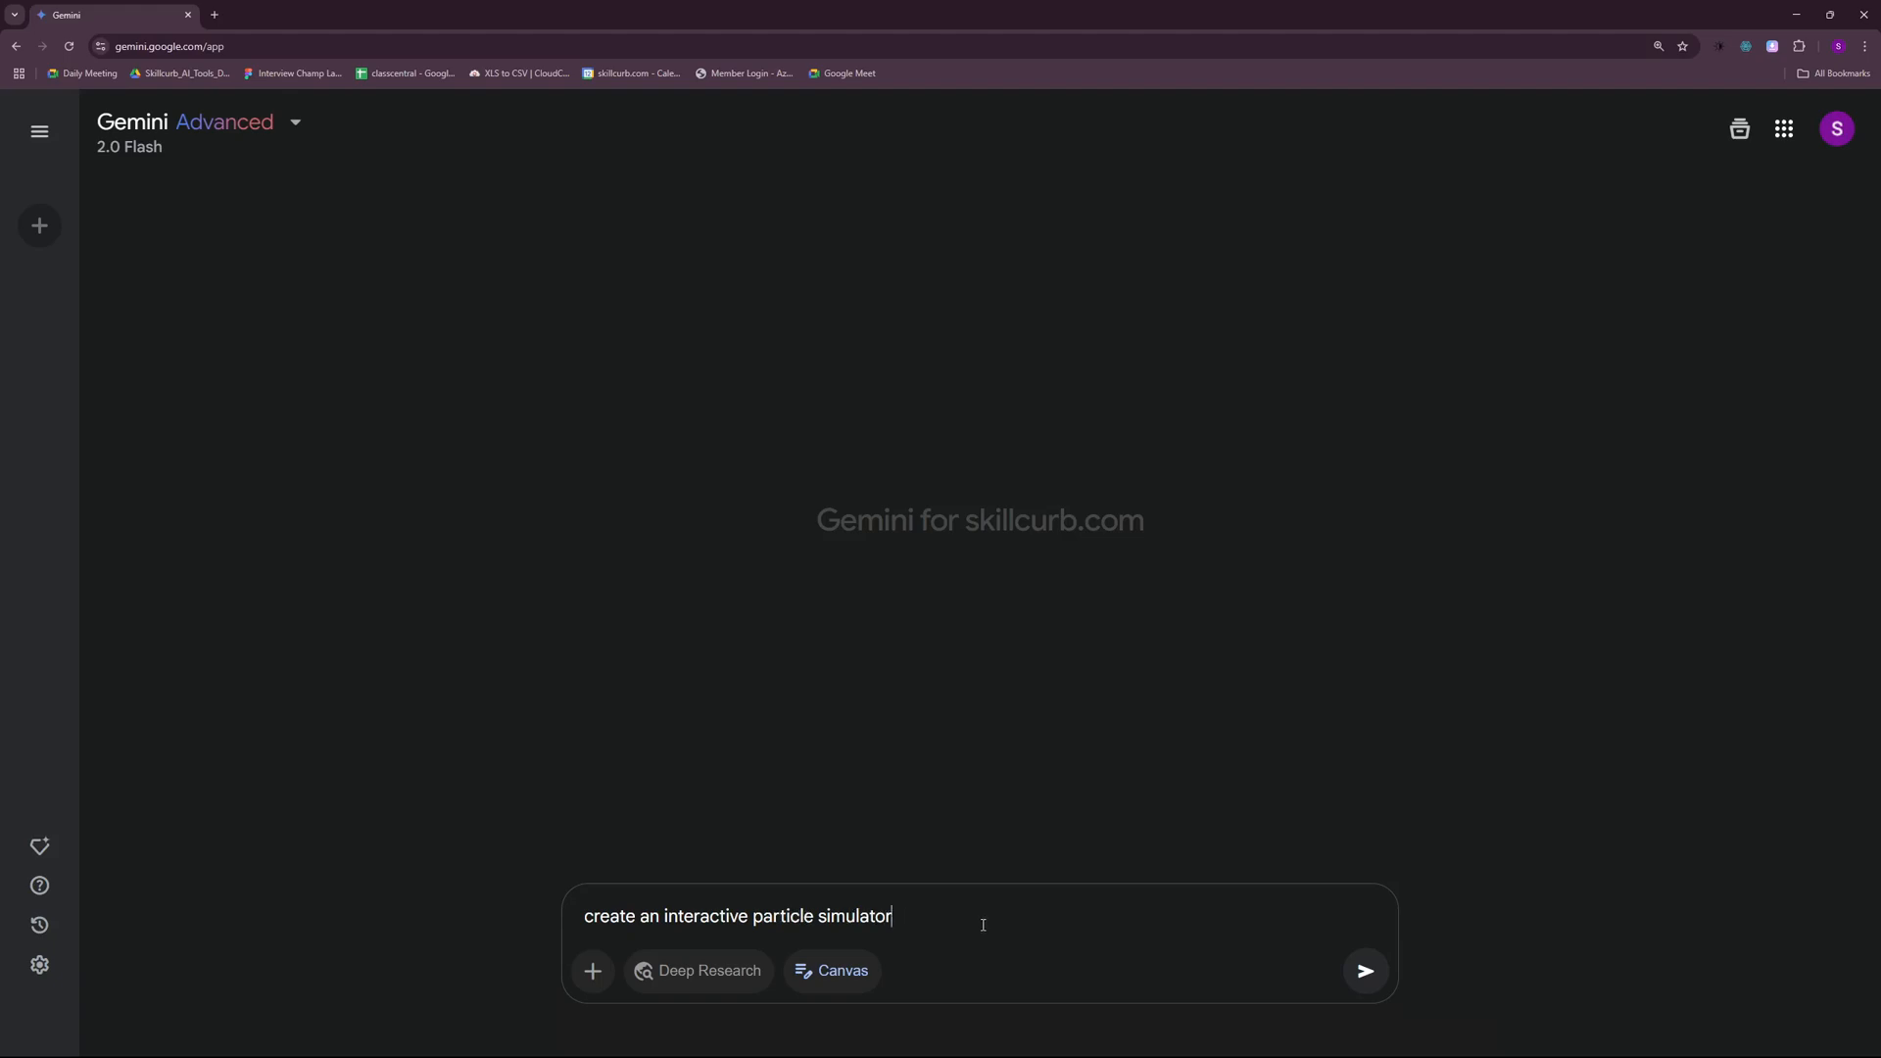
- Send the particle simulator request and show its Preview at a count of 0
click(1363, 971)
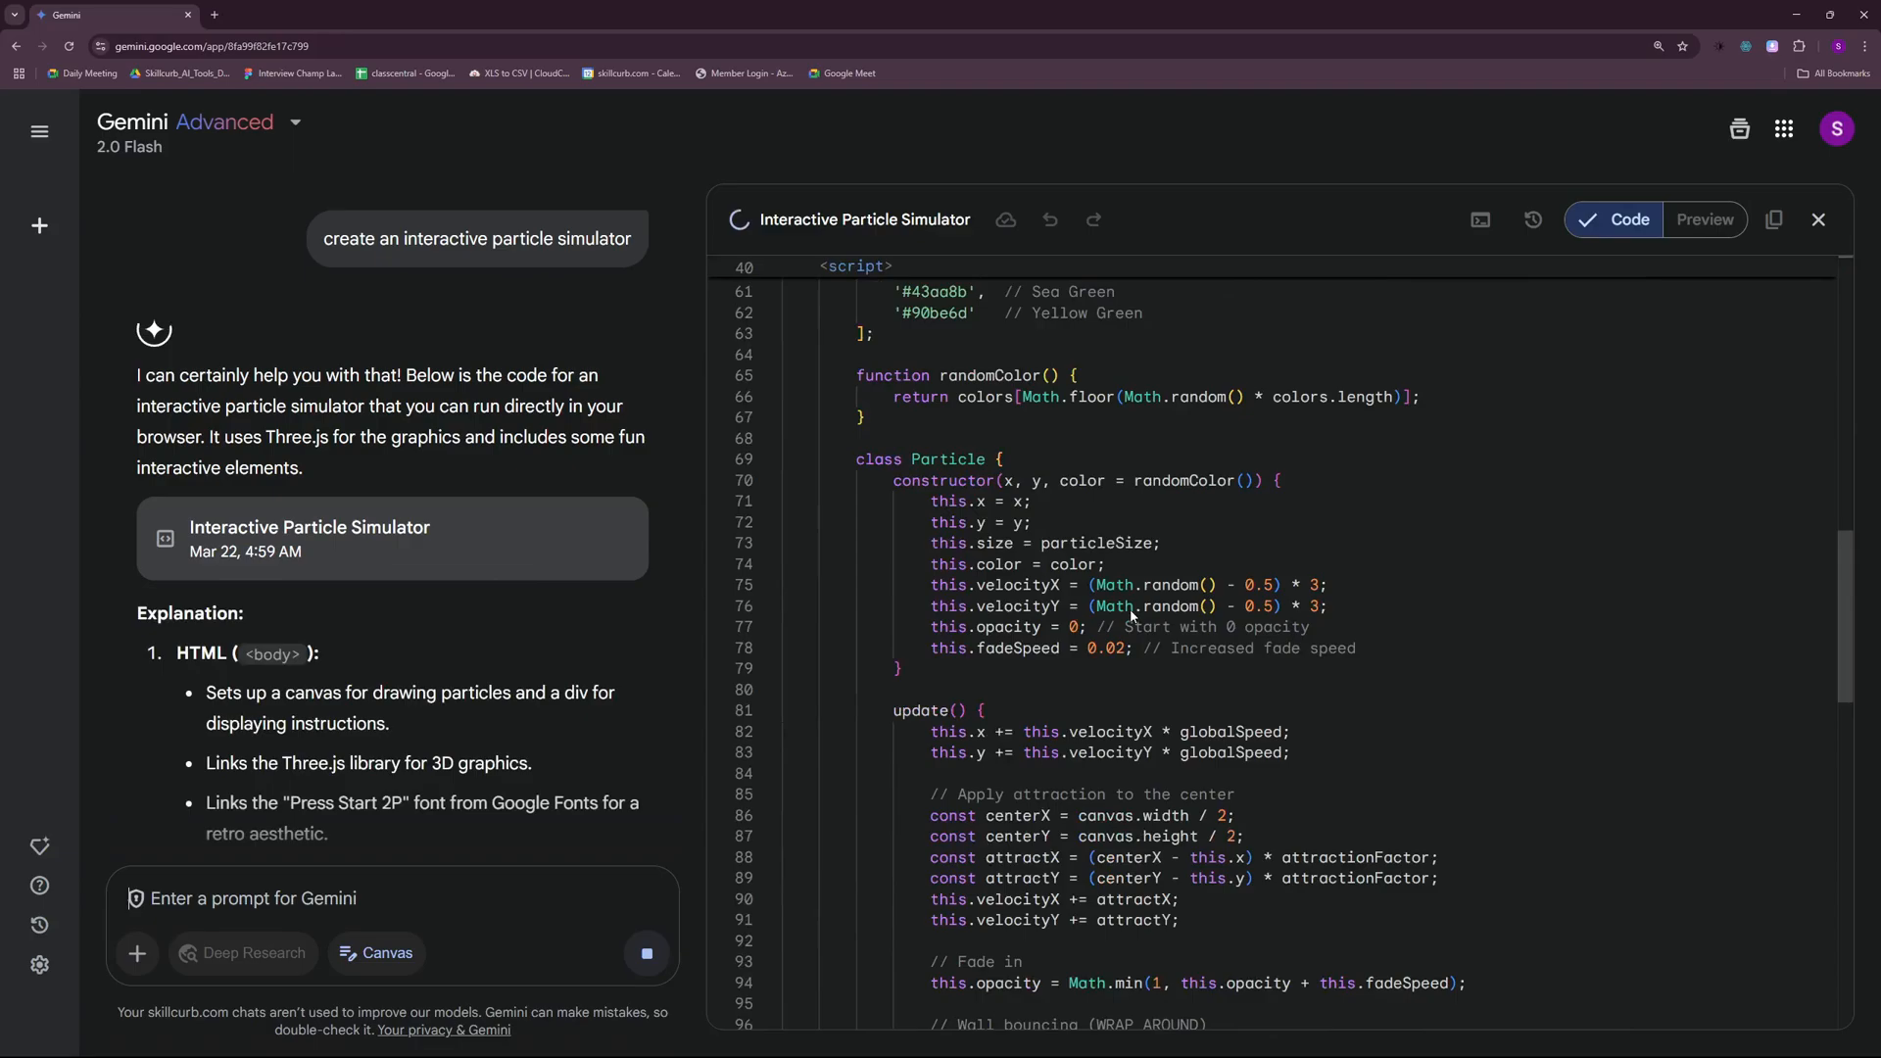
click(1702, 220)
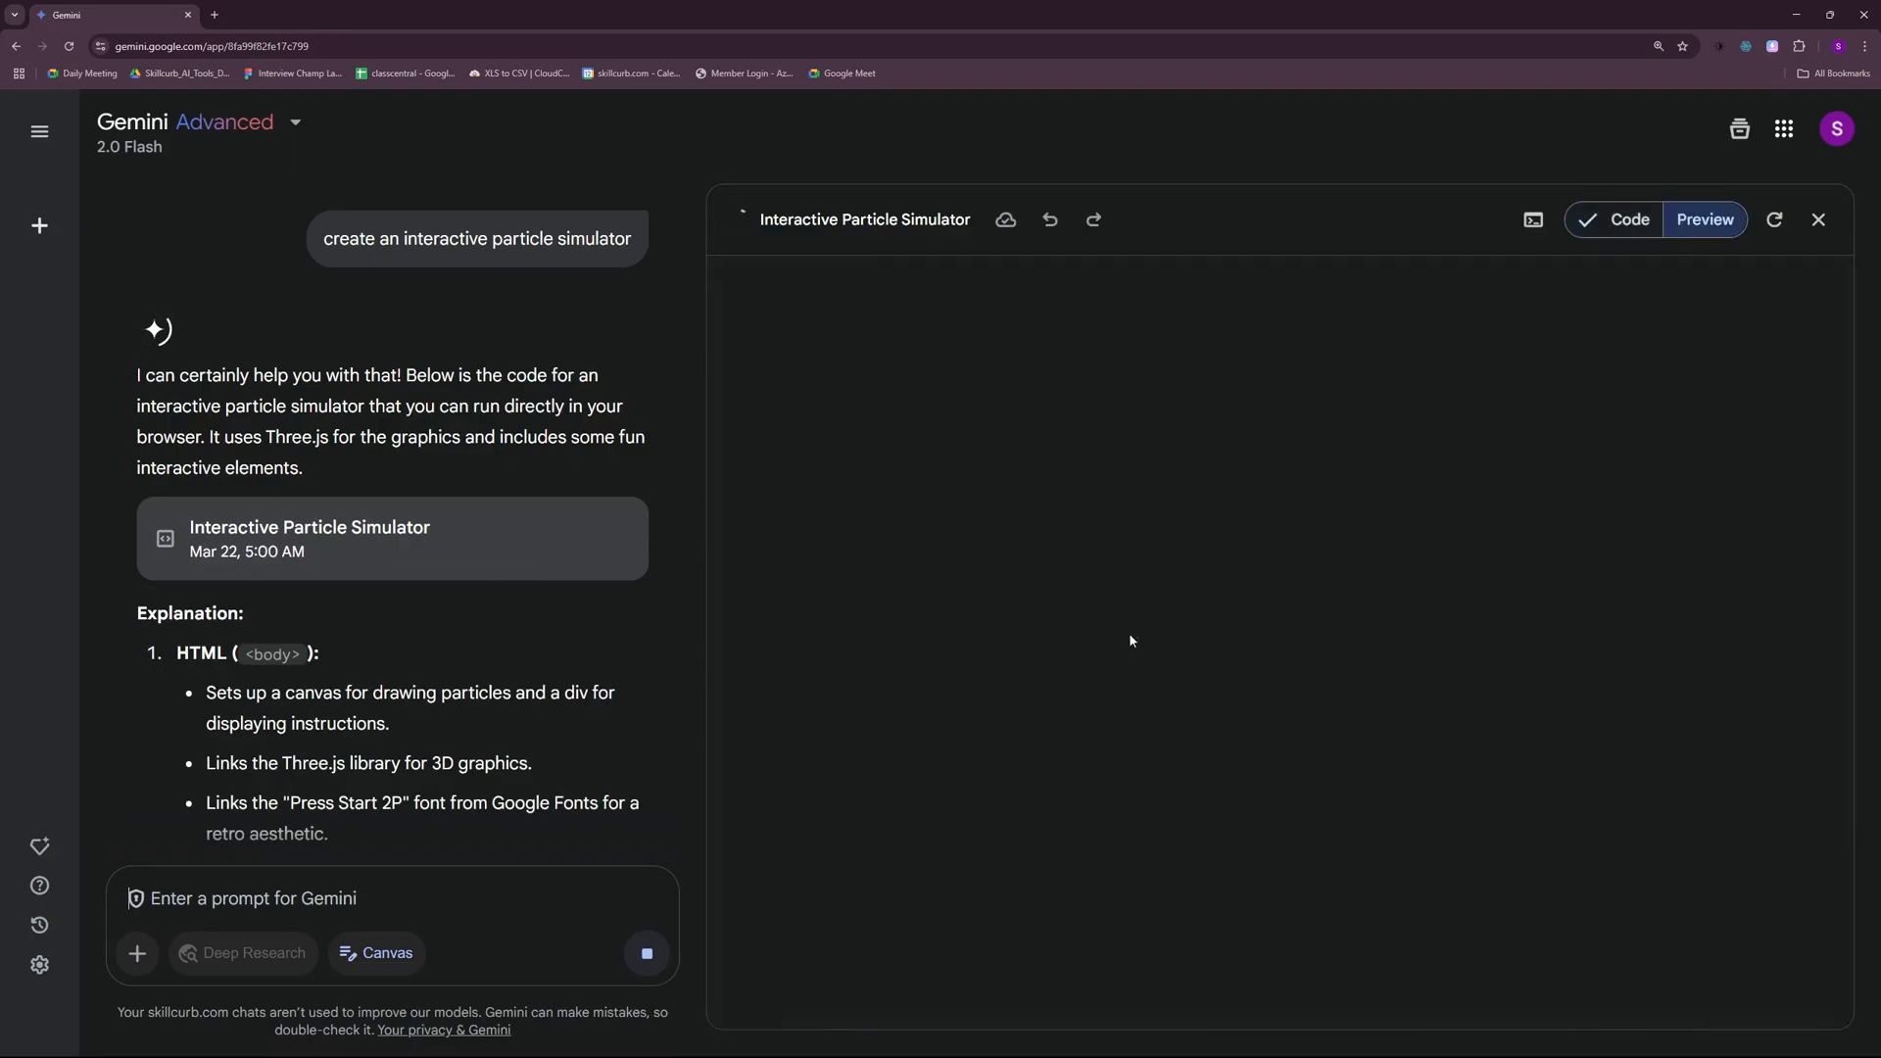
click(1704, 219)
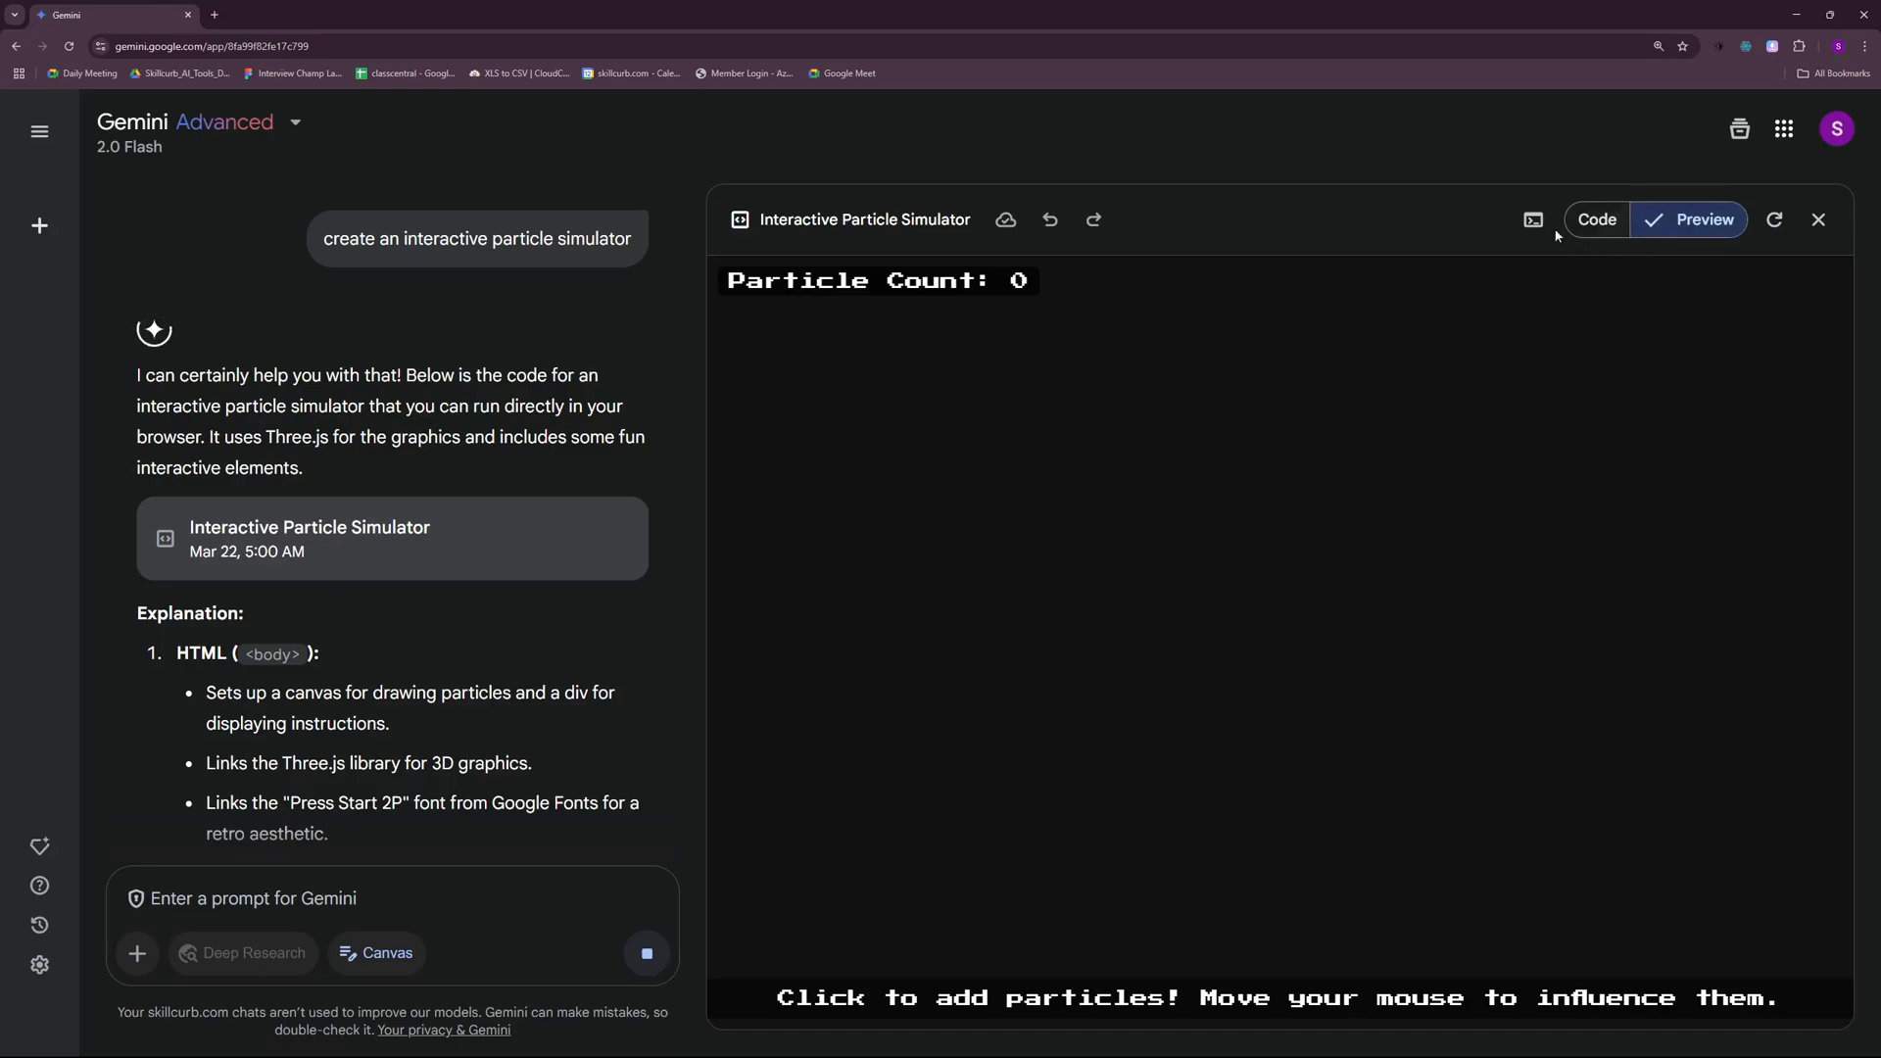
- Spawn colourful particles inside the Preview until the count reaches 50
double_click(936, 997)
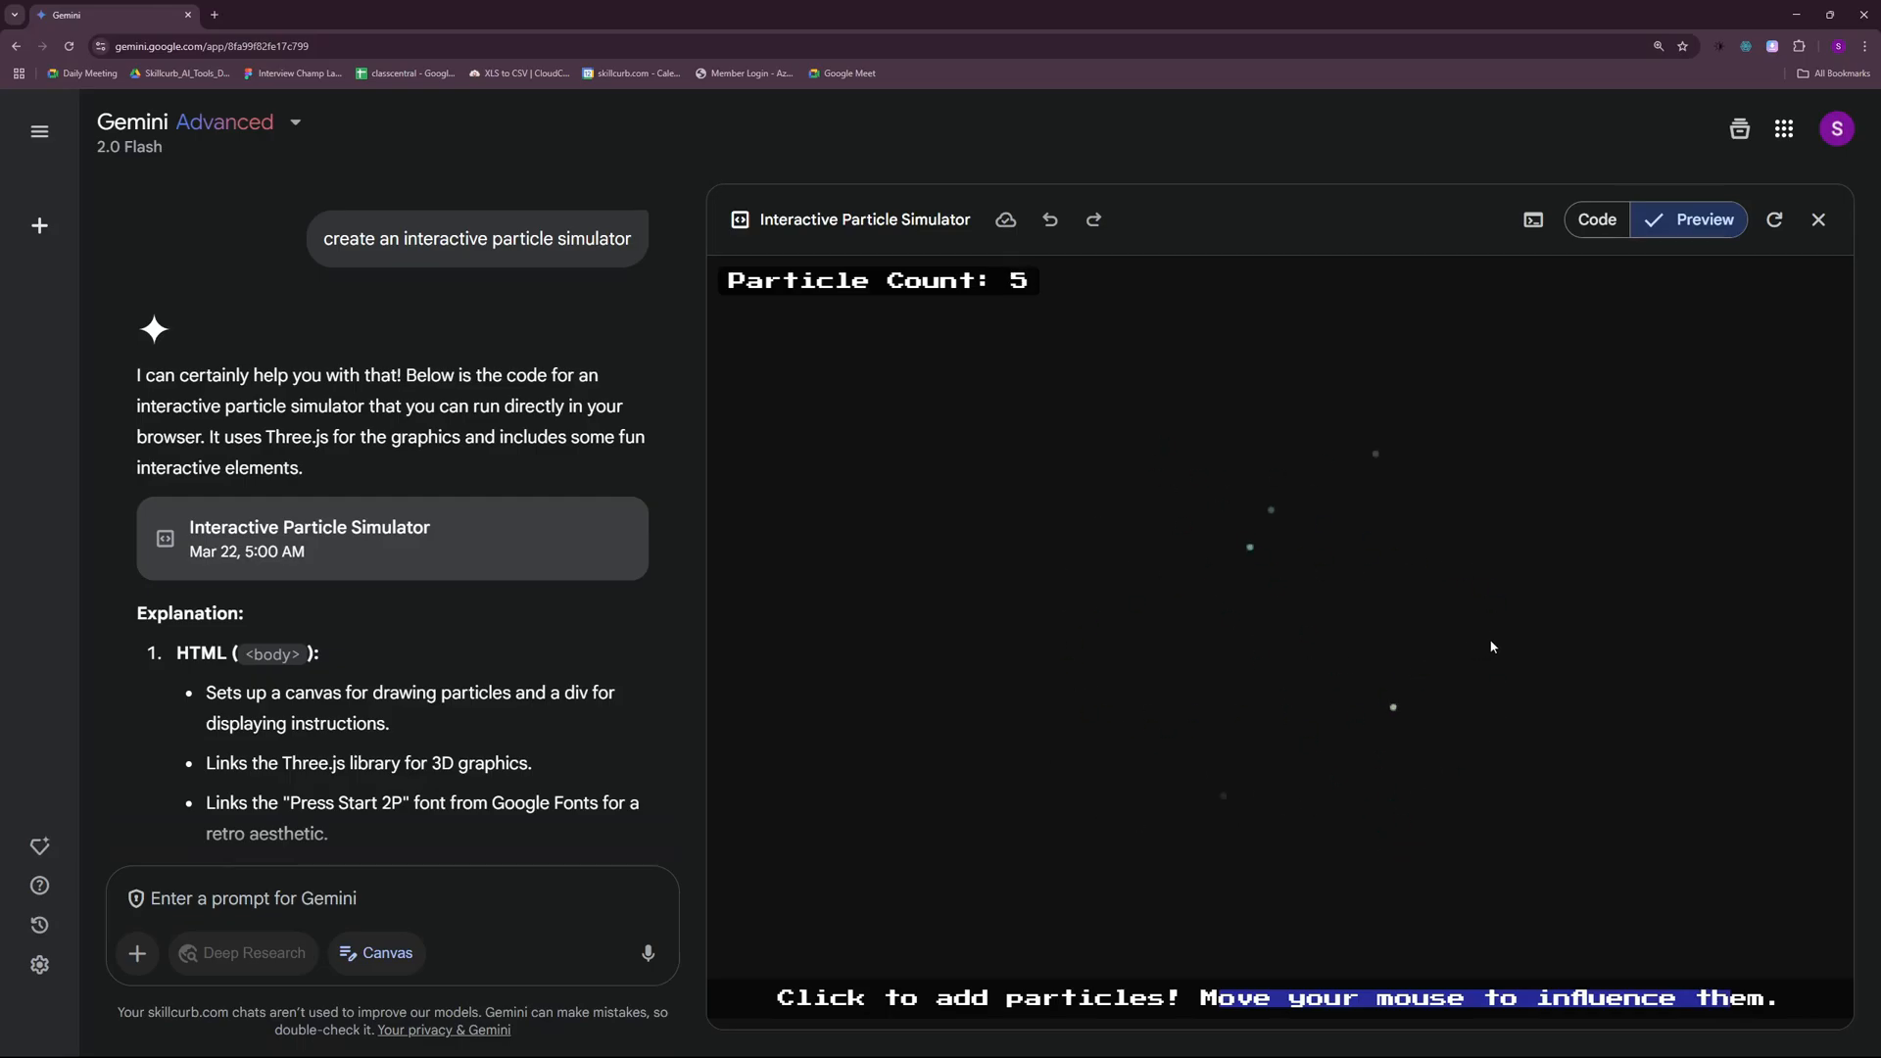
click(1287, 711)
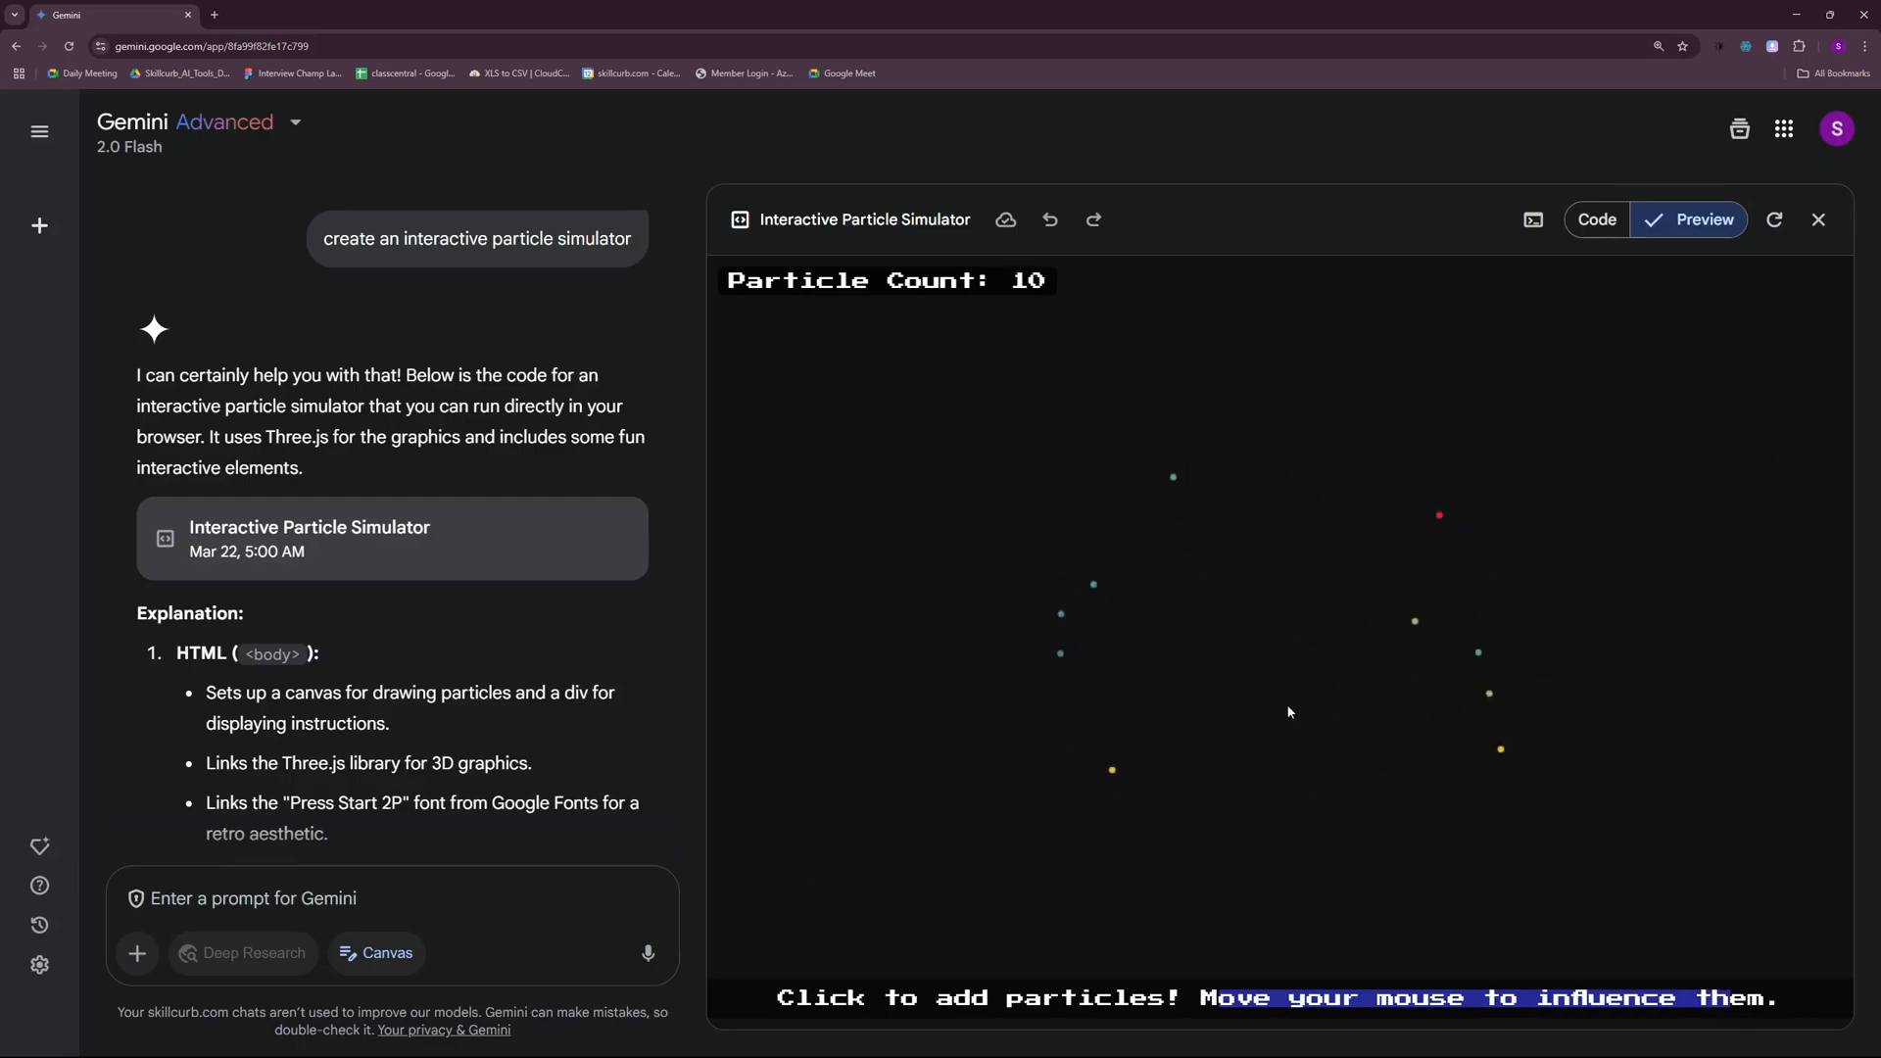
mouse_move(1043, 388)
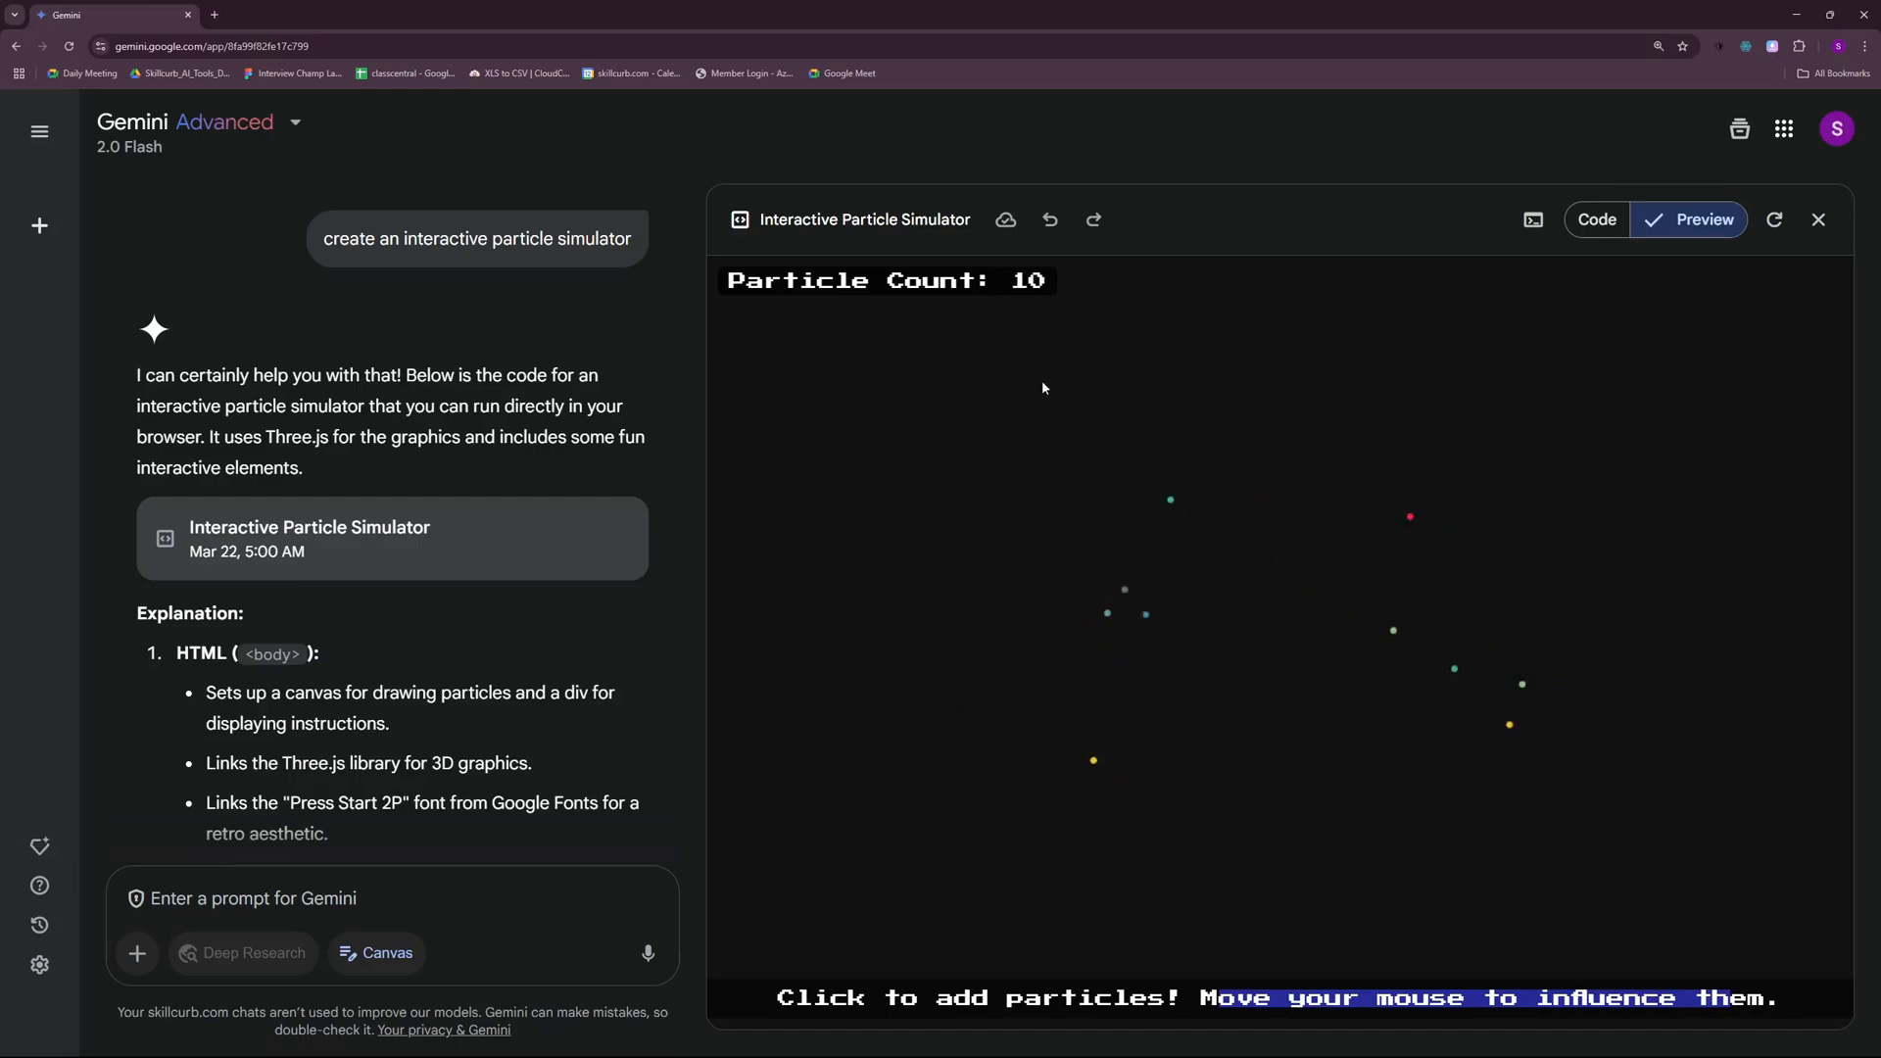
click(1209, 590)
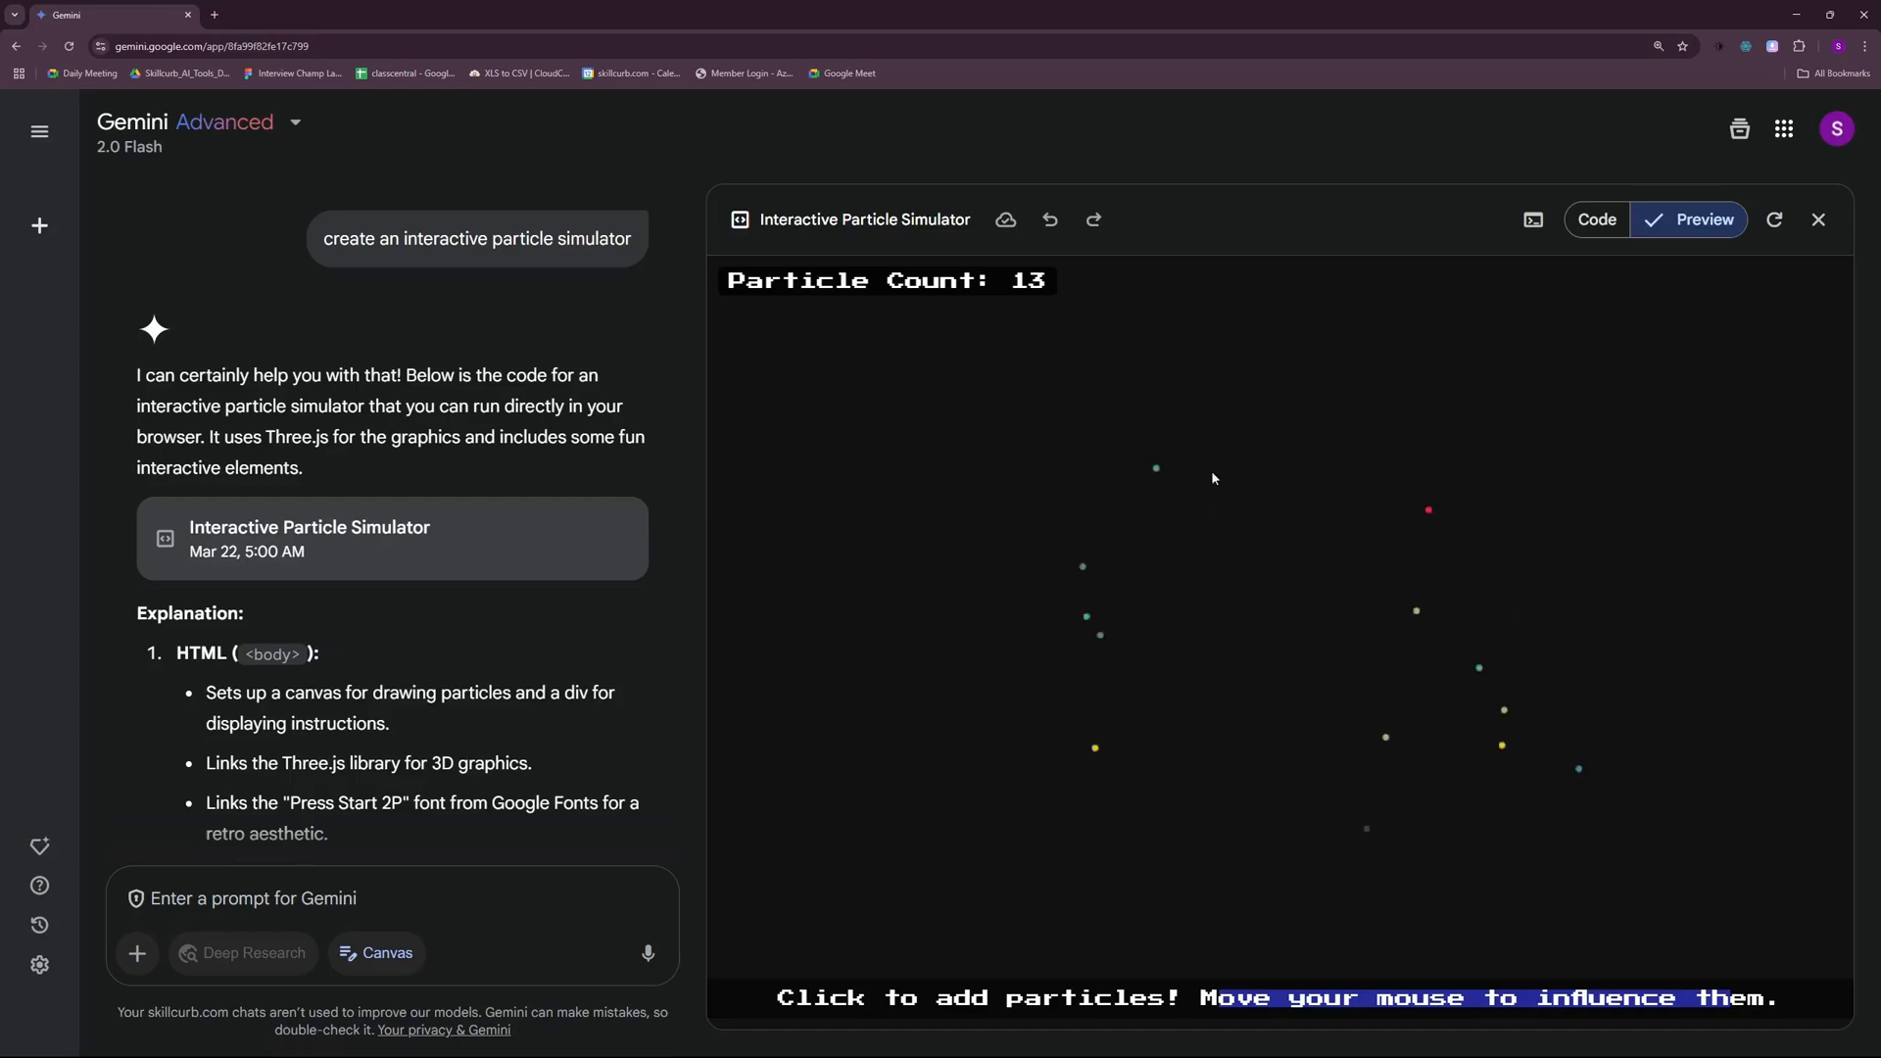
click(1236, 419)
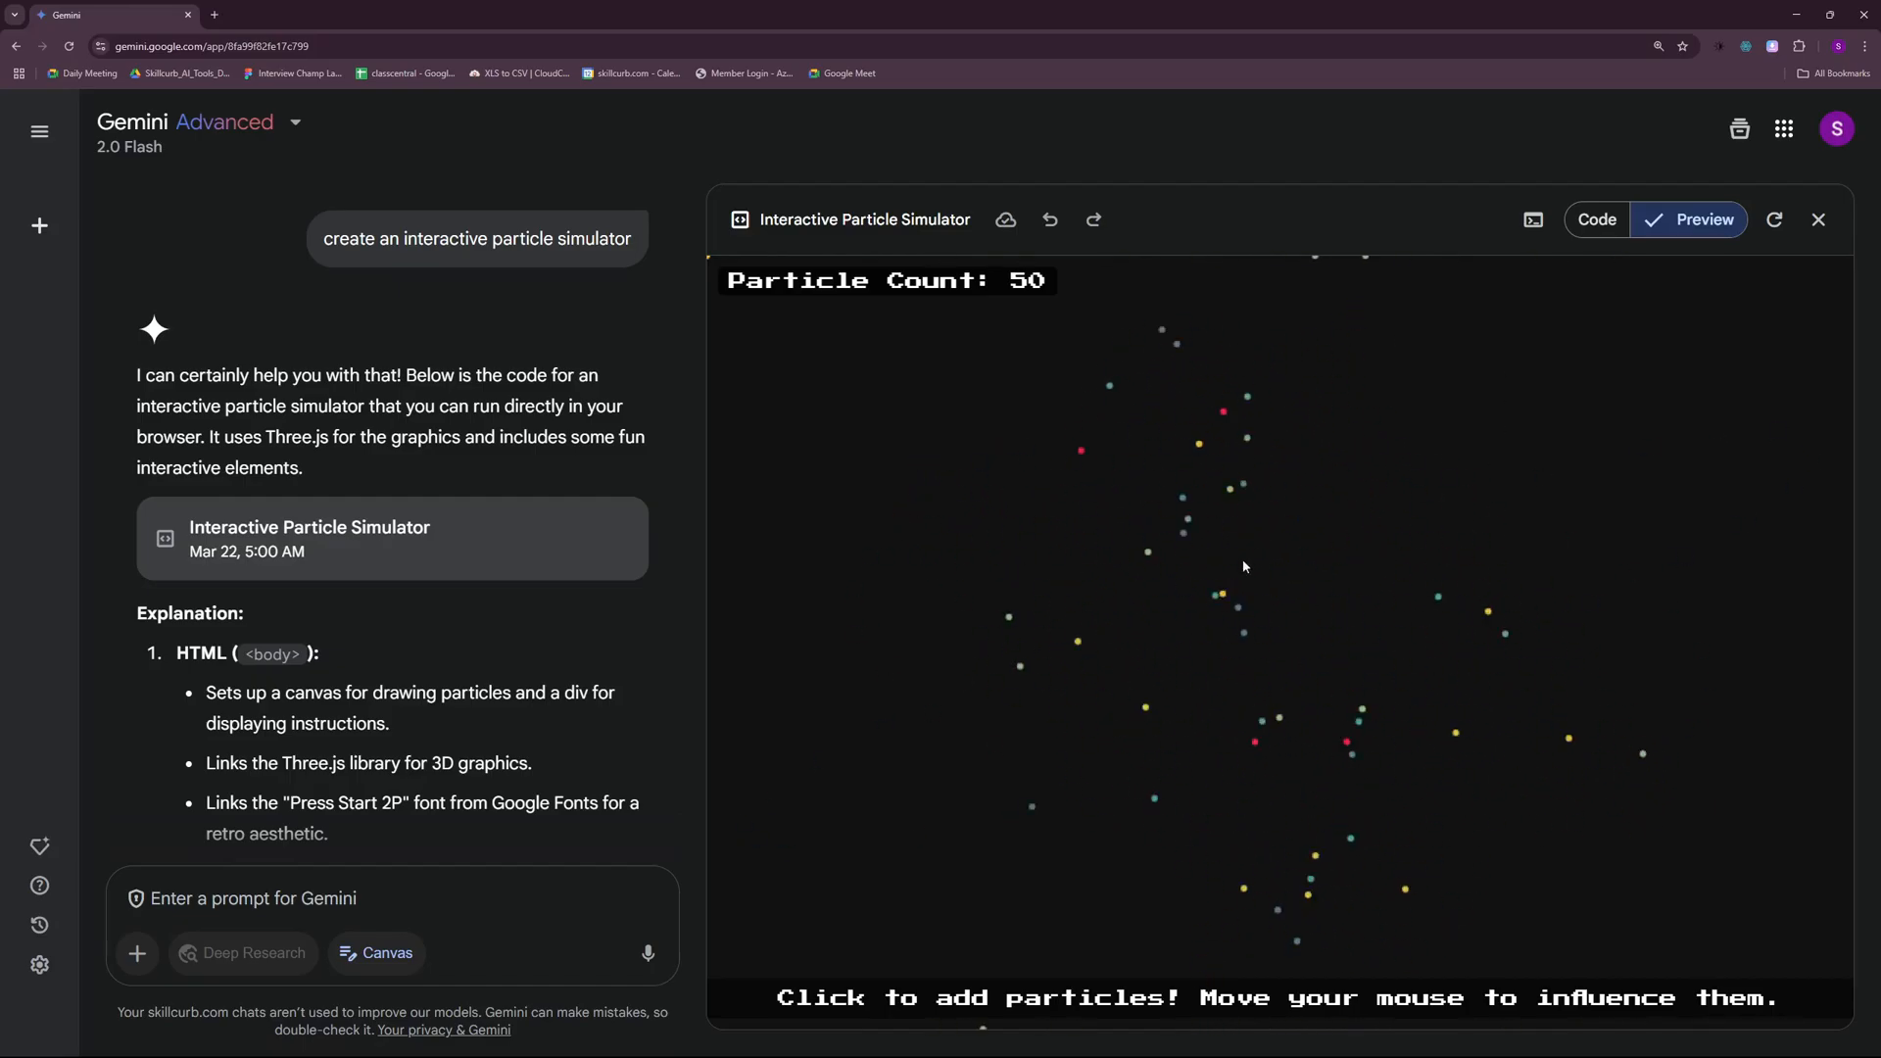
- Refresh the simulator, add a few particles, and show its source code
click(1775, 219)
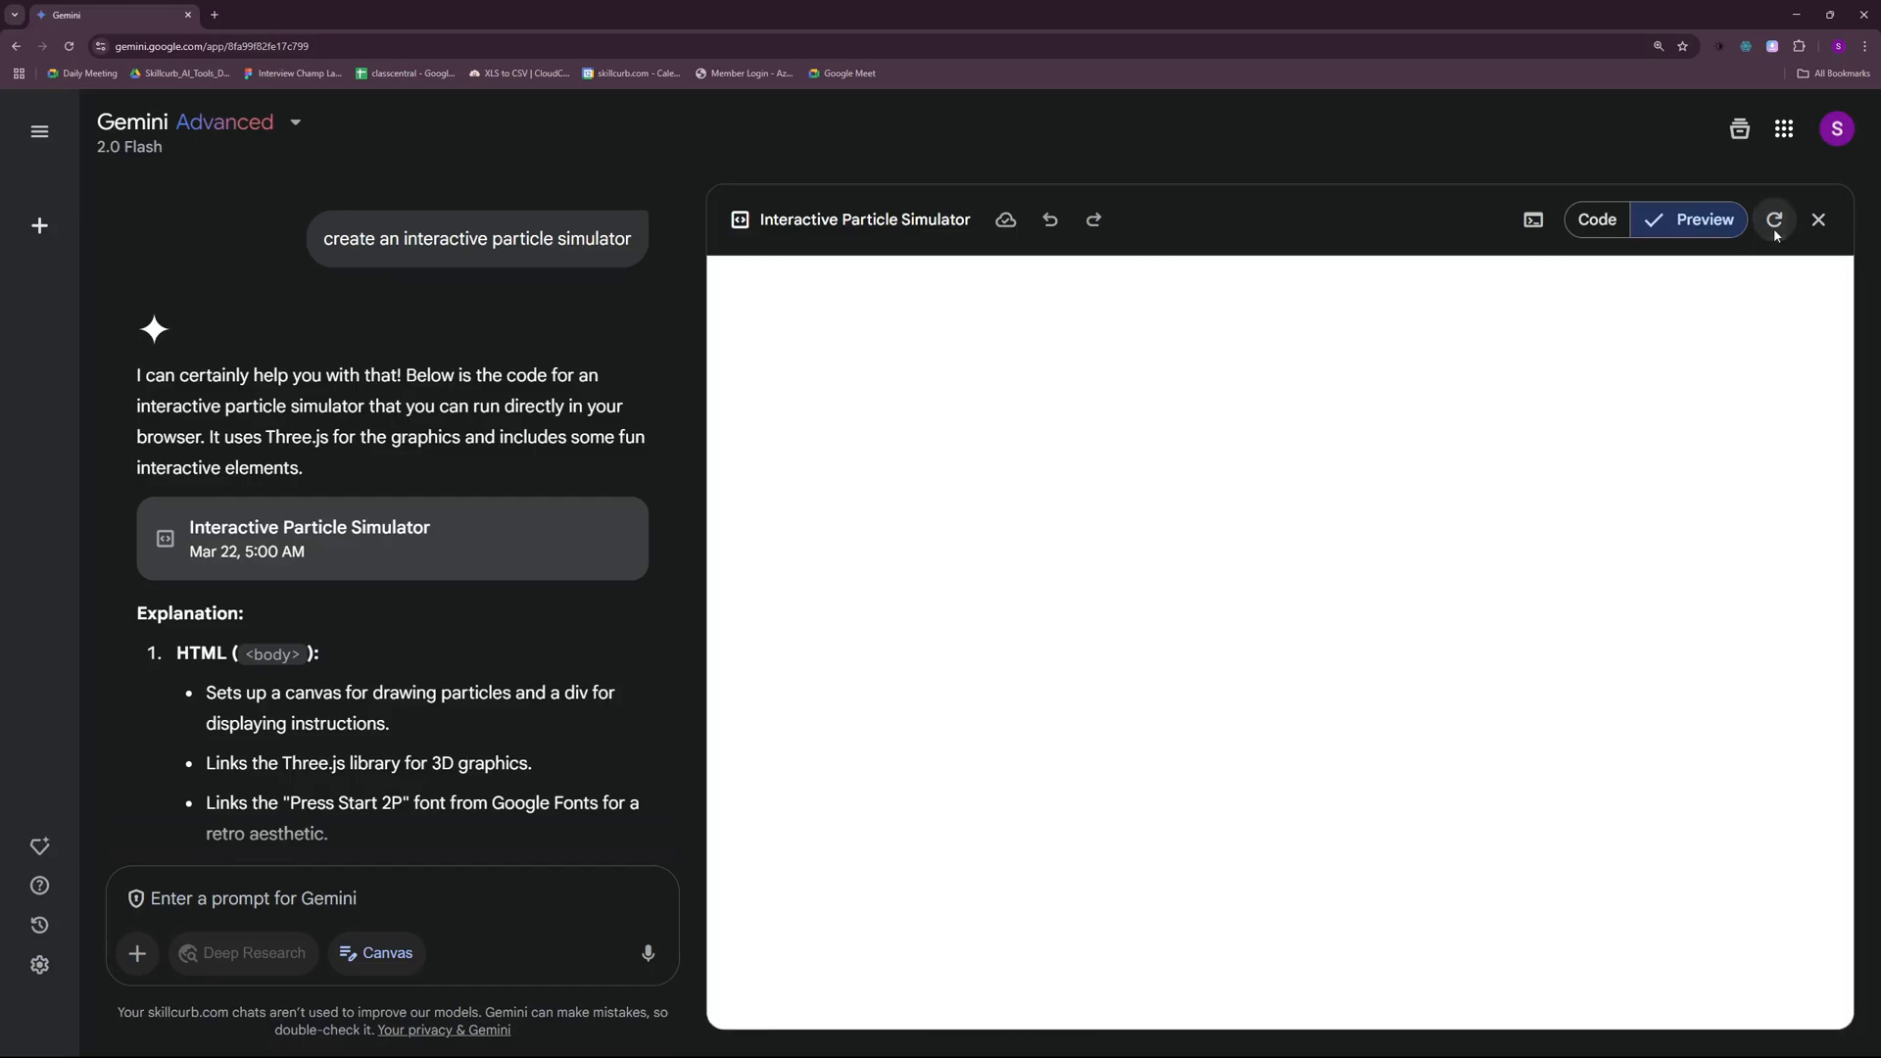
click(1774, 220)
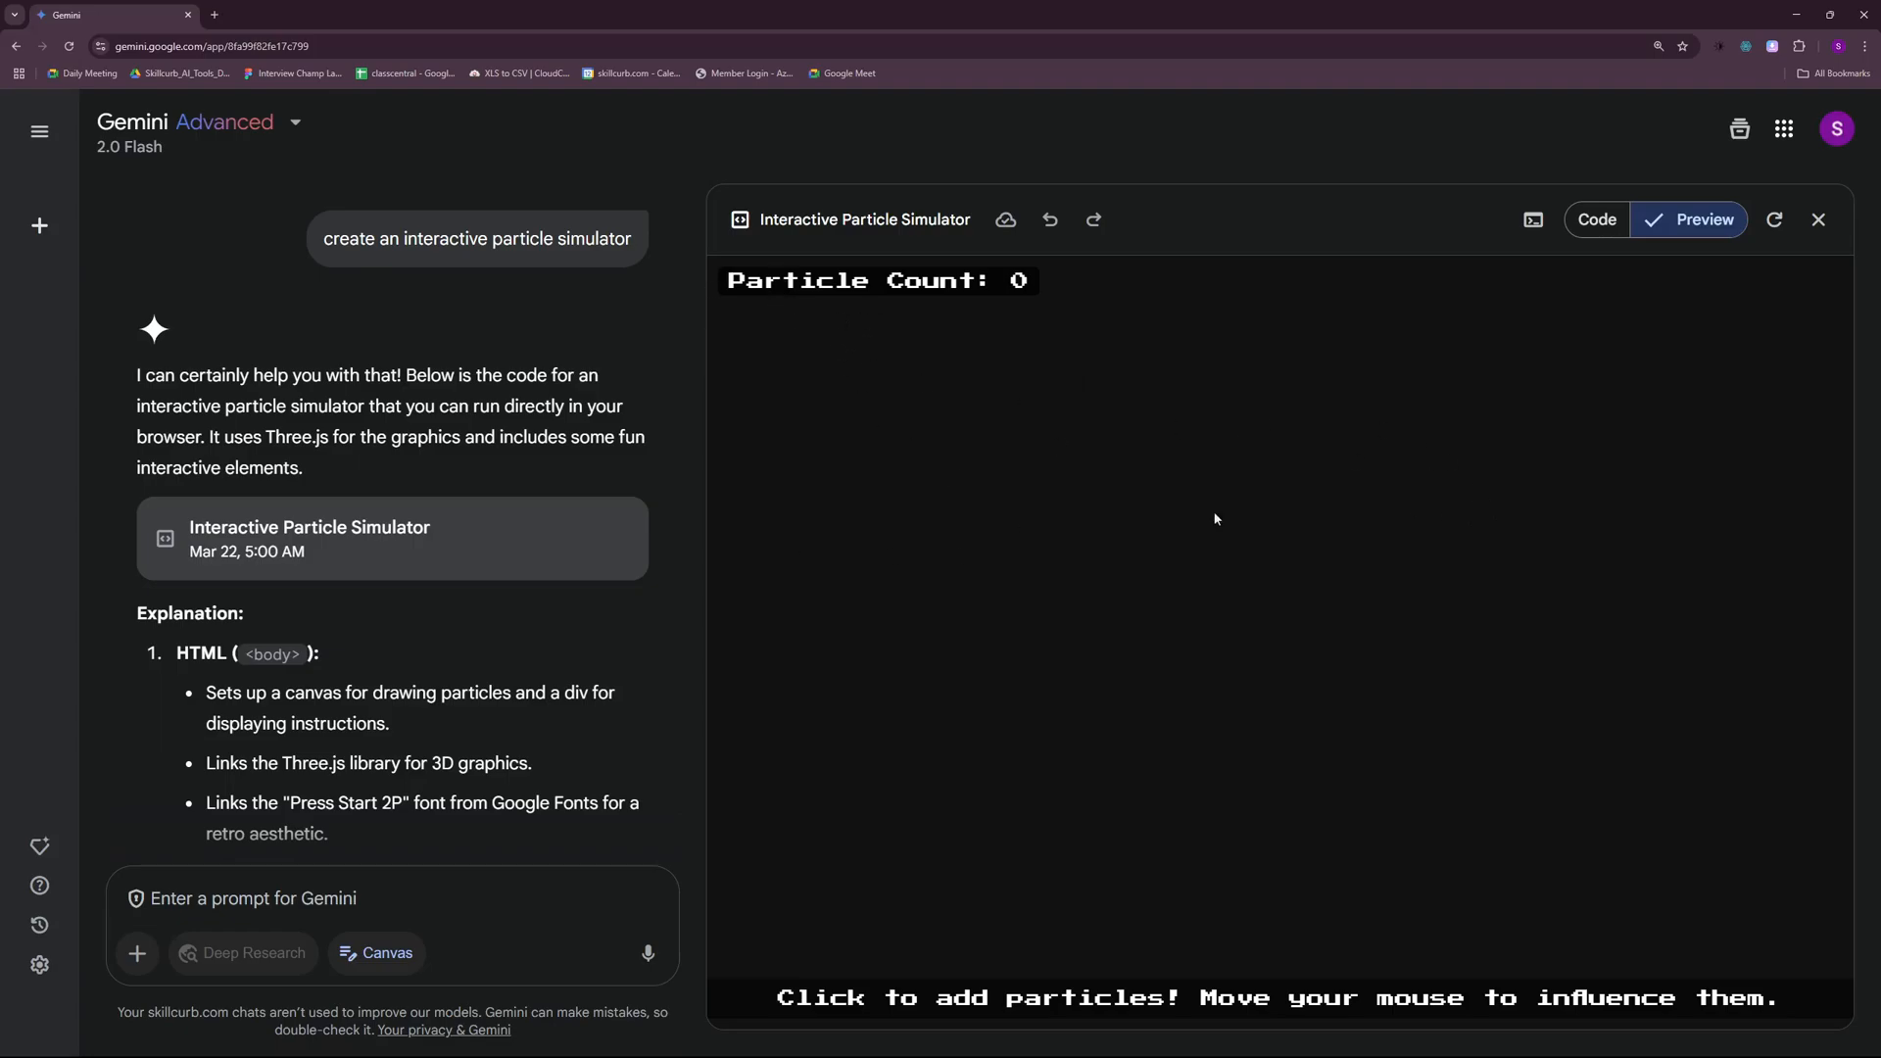
click(1316, 325)
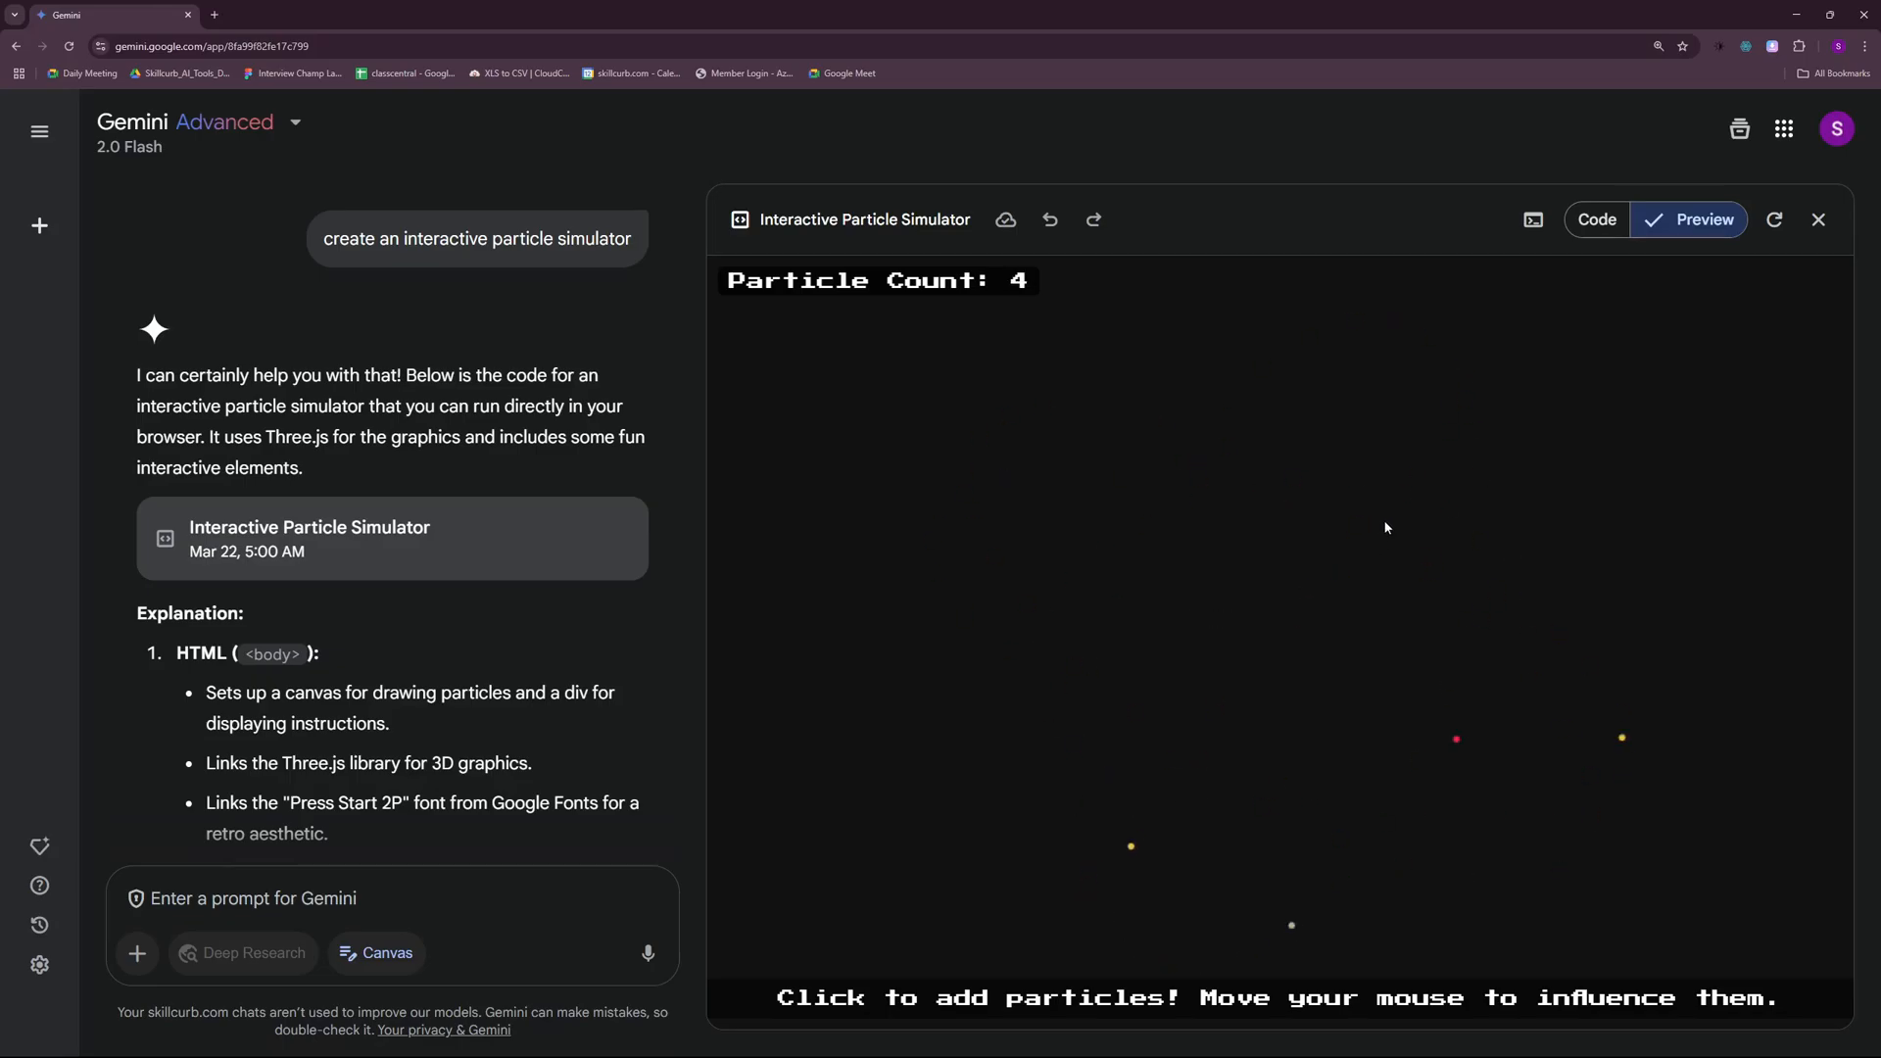
click(1628, 219)
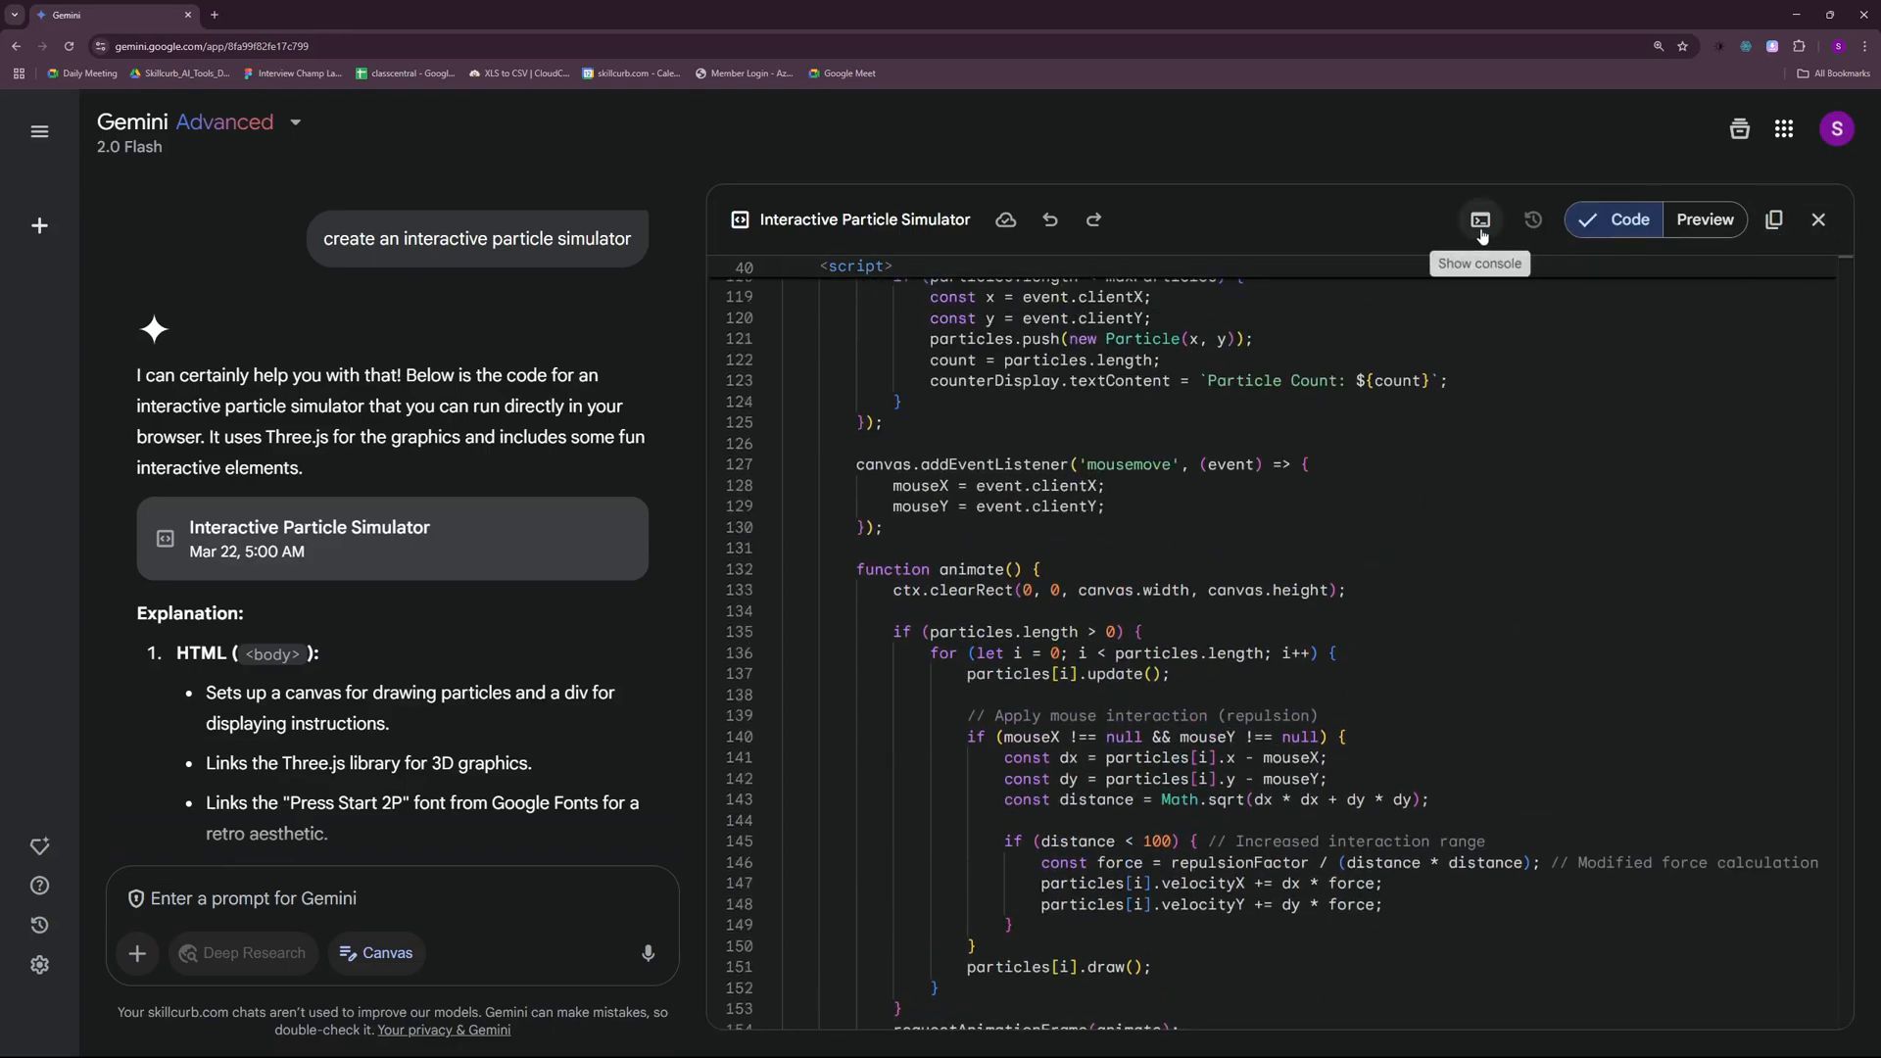
- Select lines 127–130 and ask Gemini 'what is this method about ? explain?'
click(1481, 219)
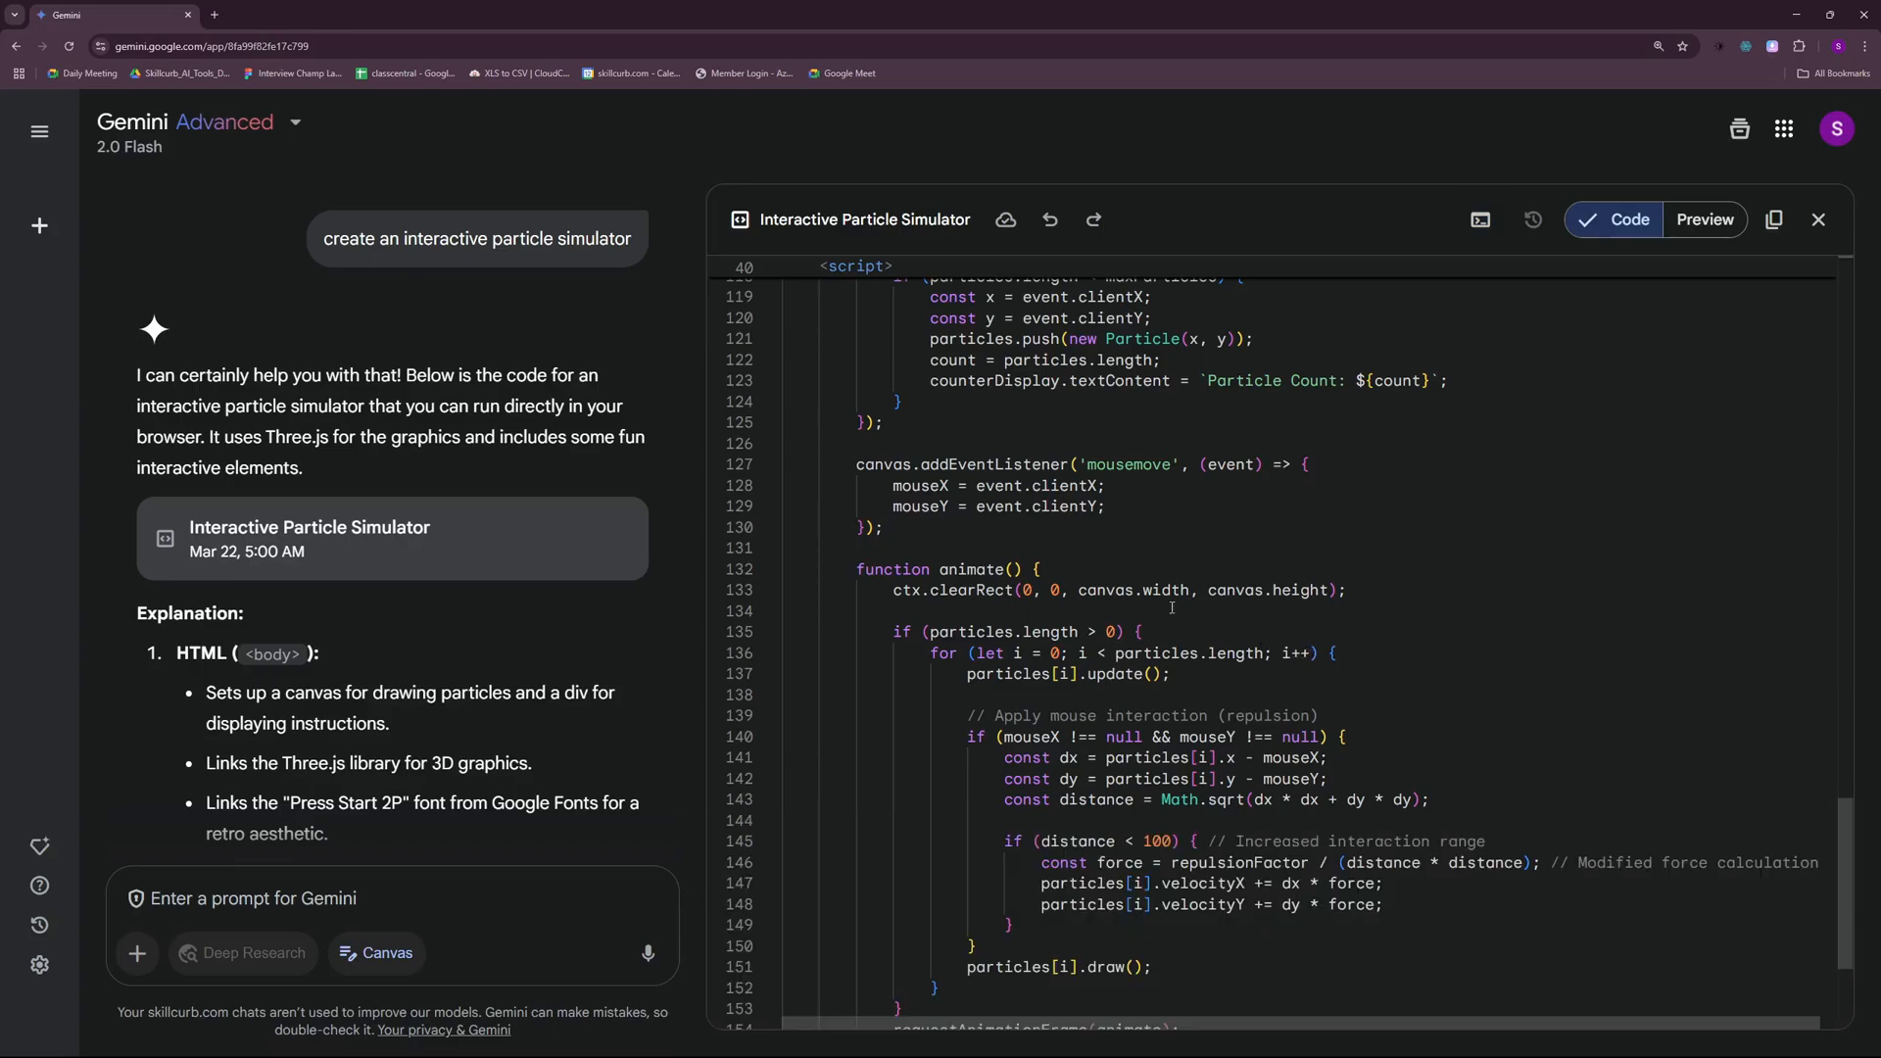
drag(854, 464, 882, 527)
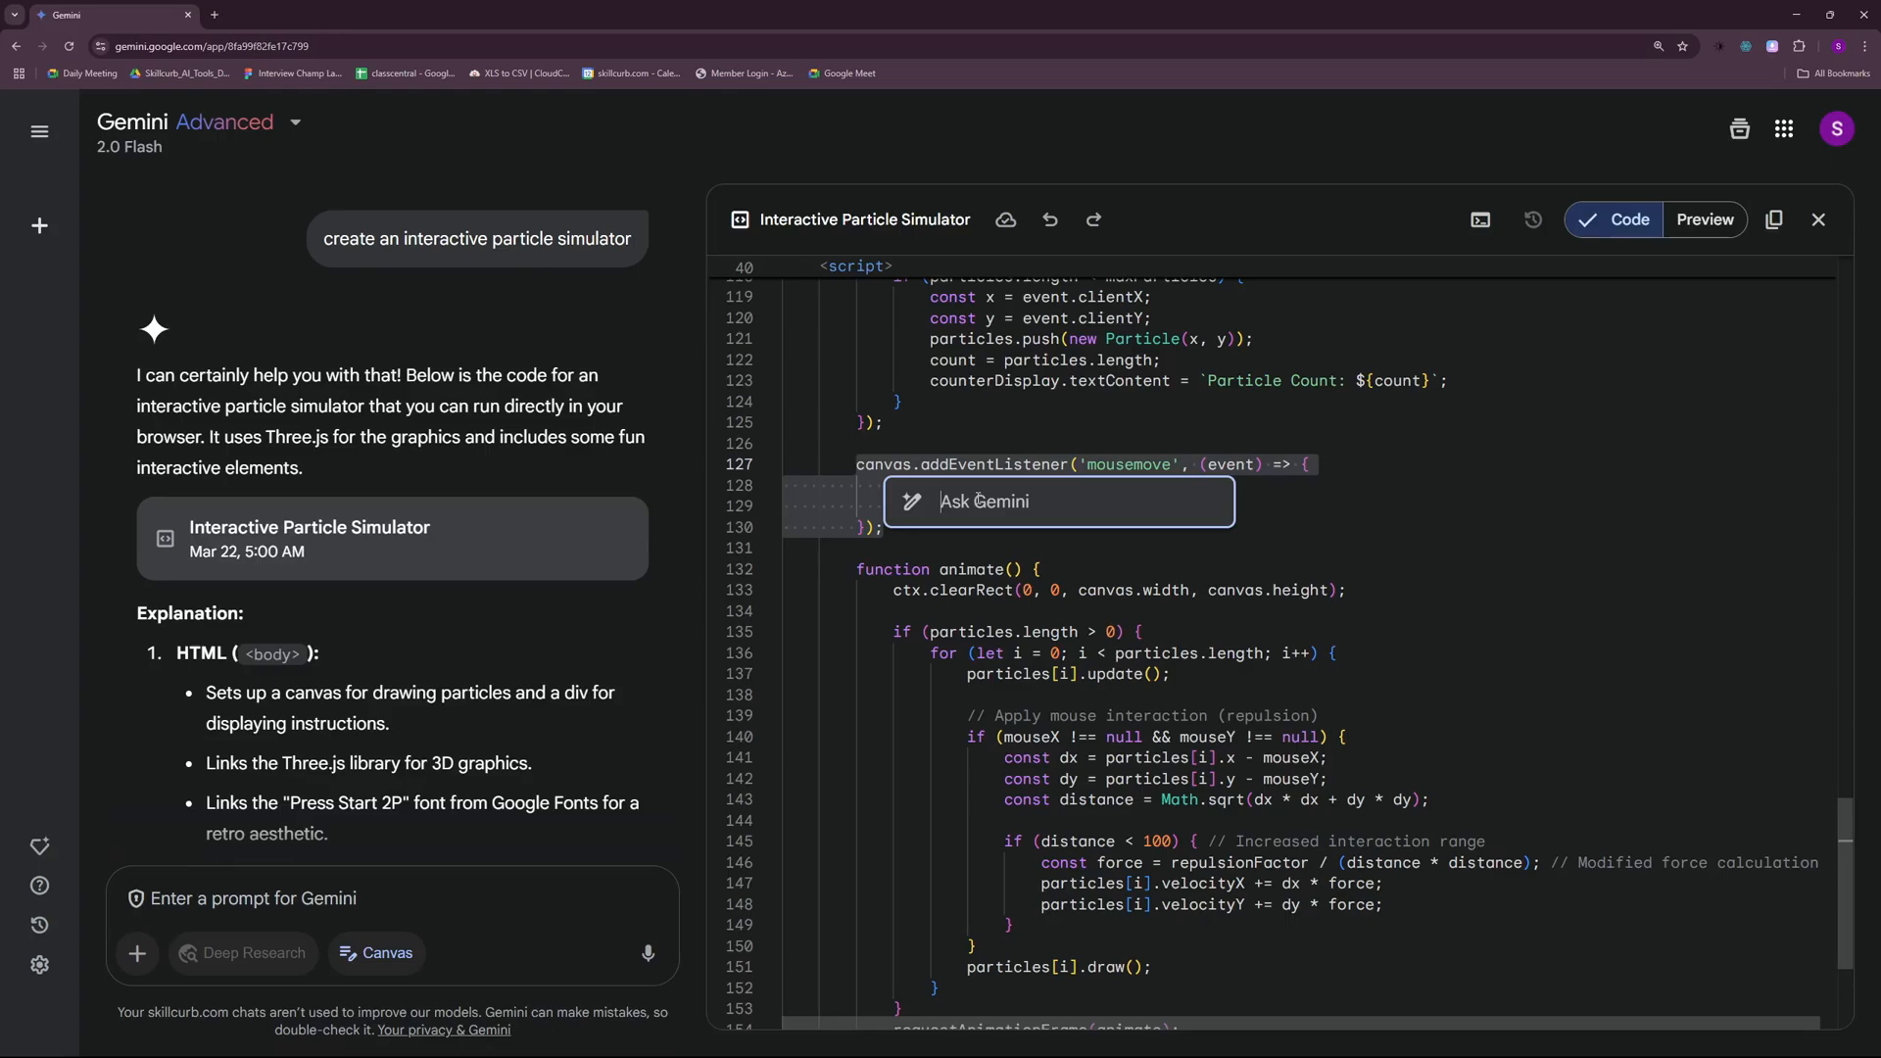
text(what is)
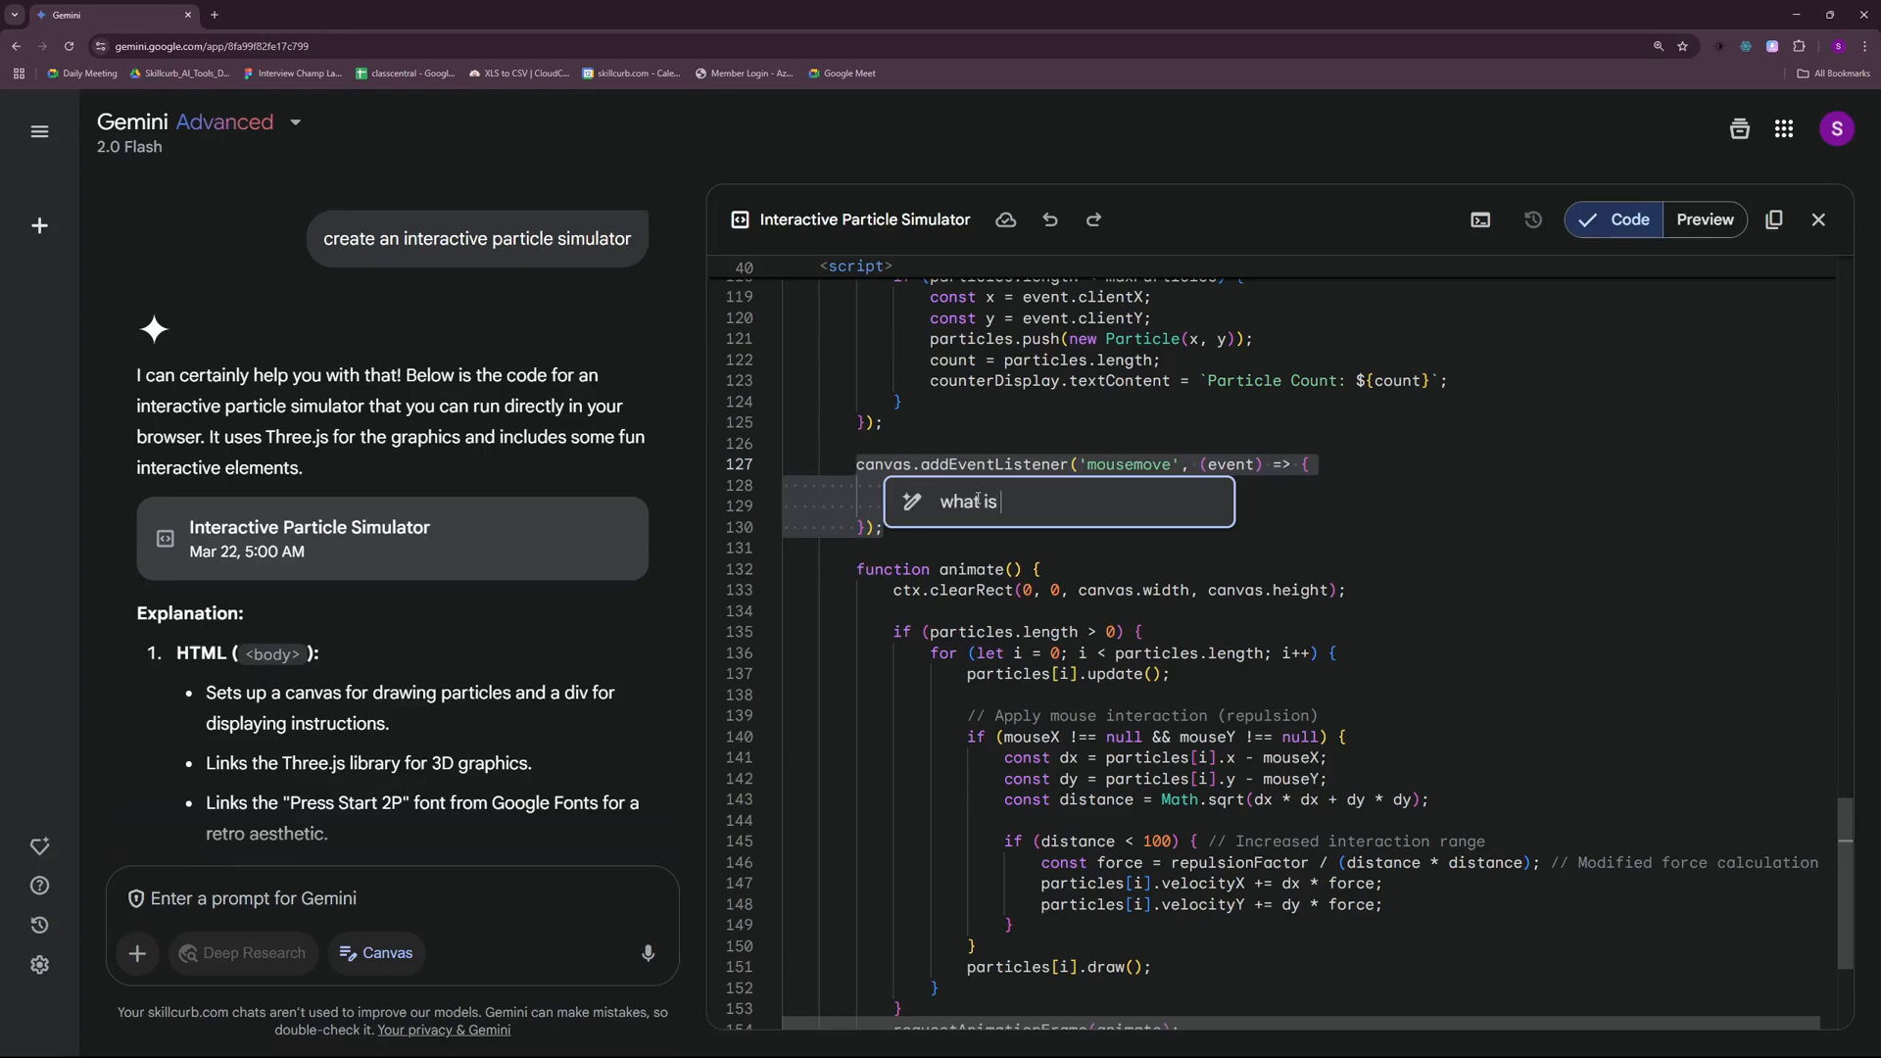
text(this method about ? ex)
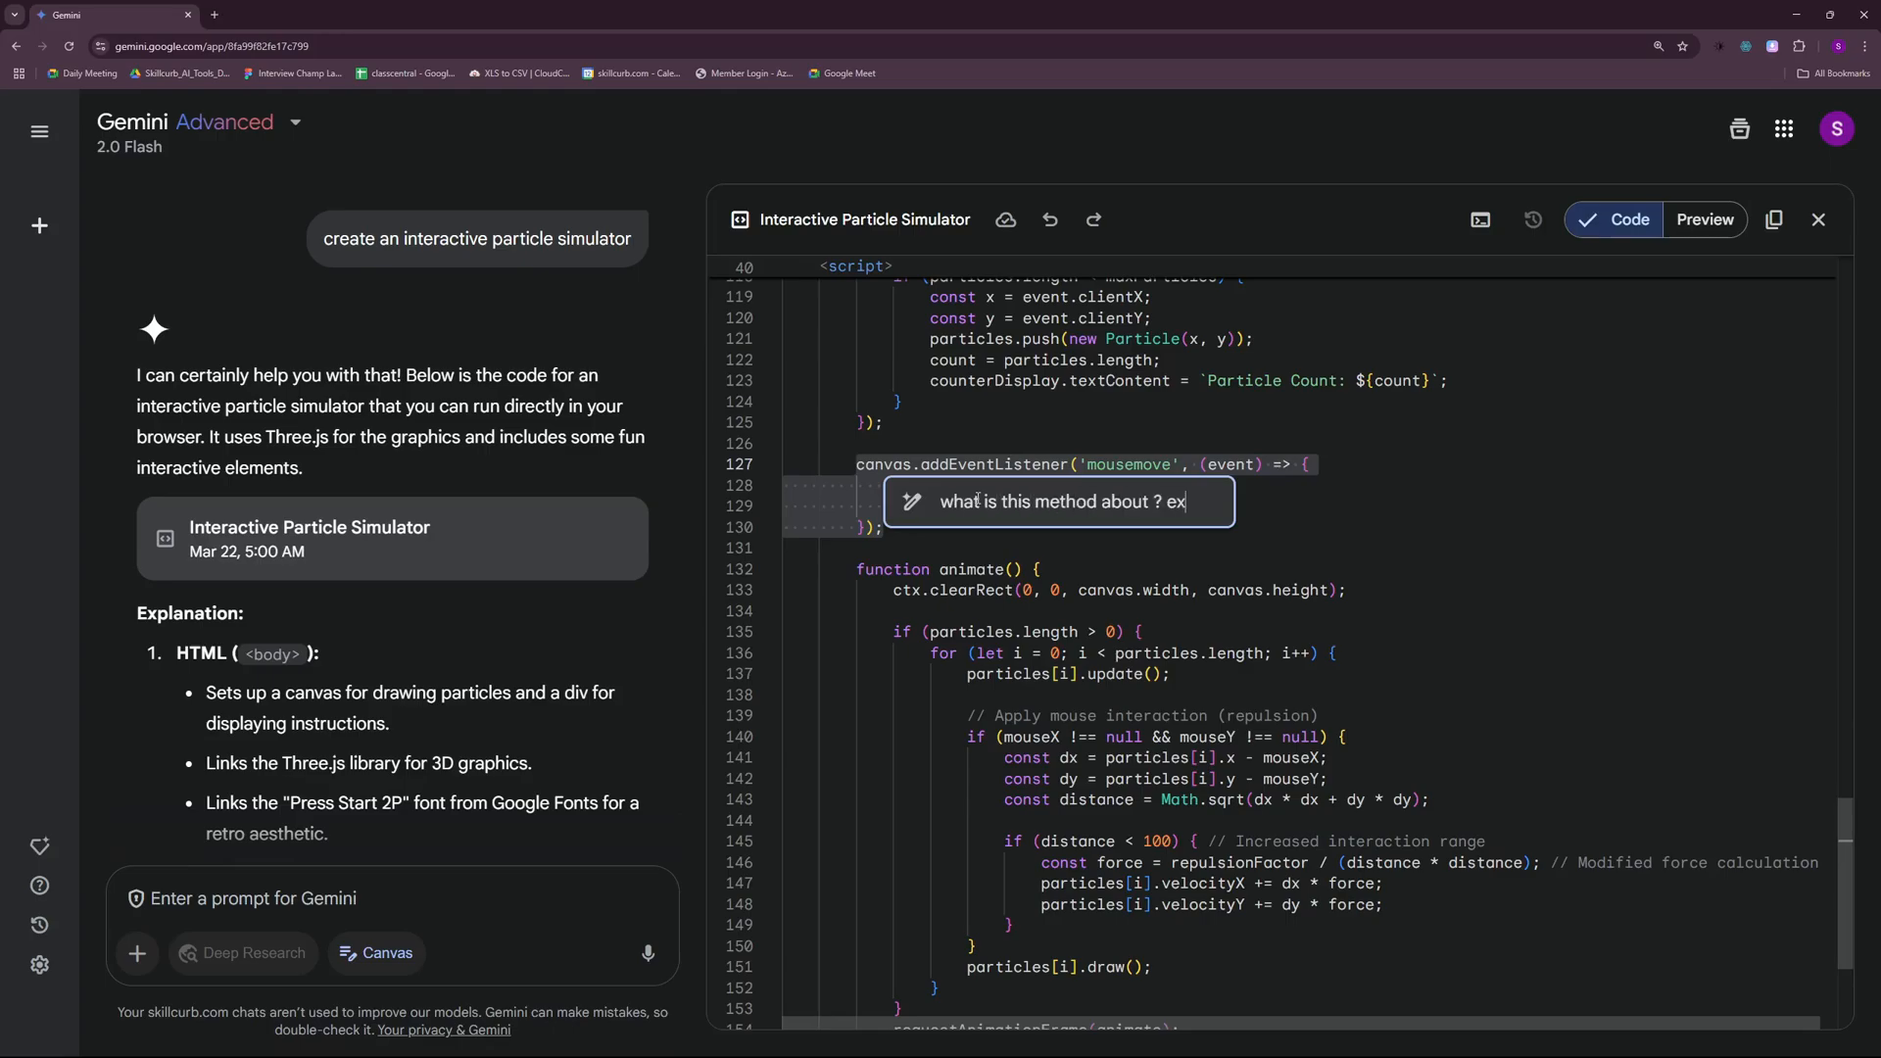
key(Enter)
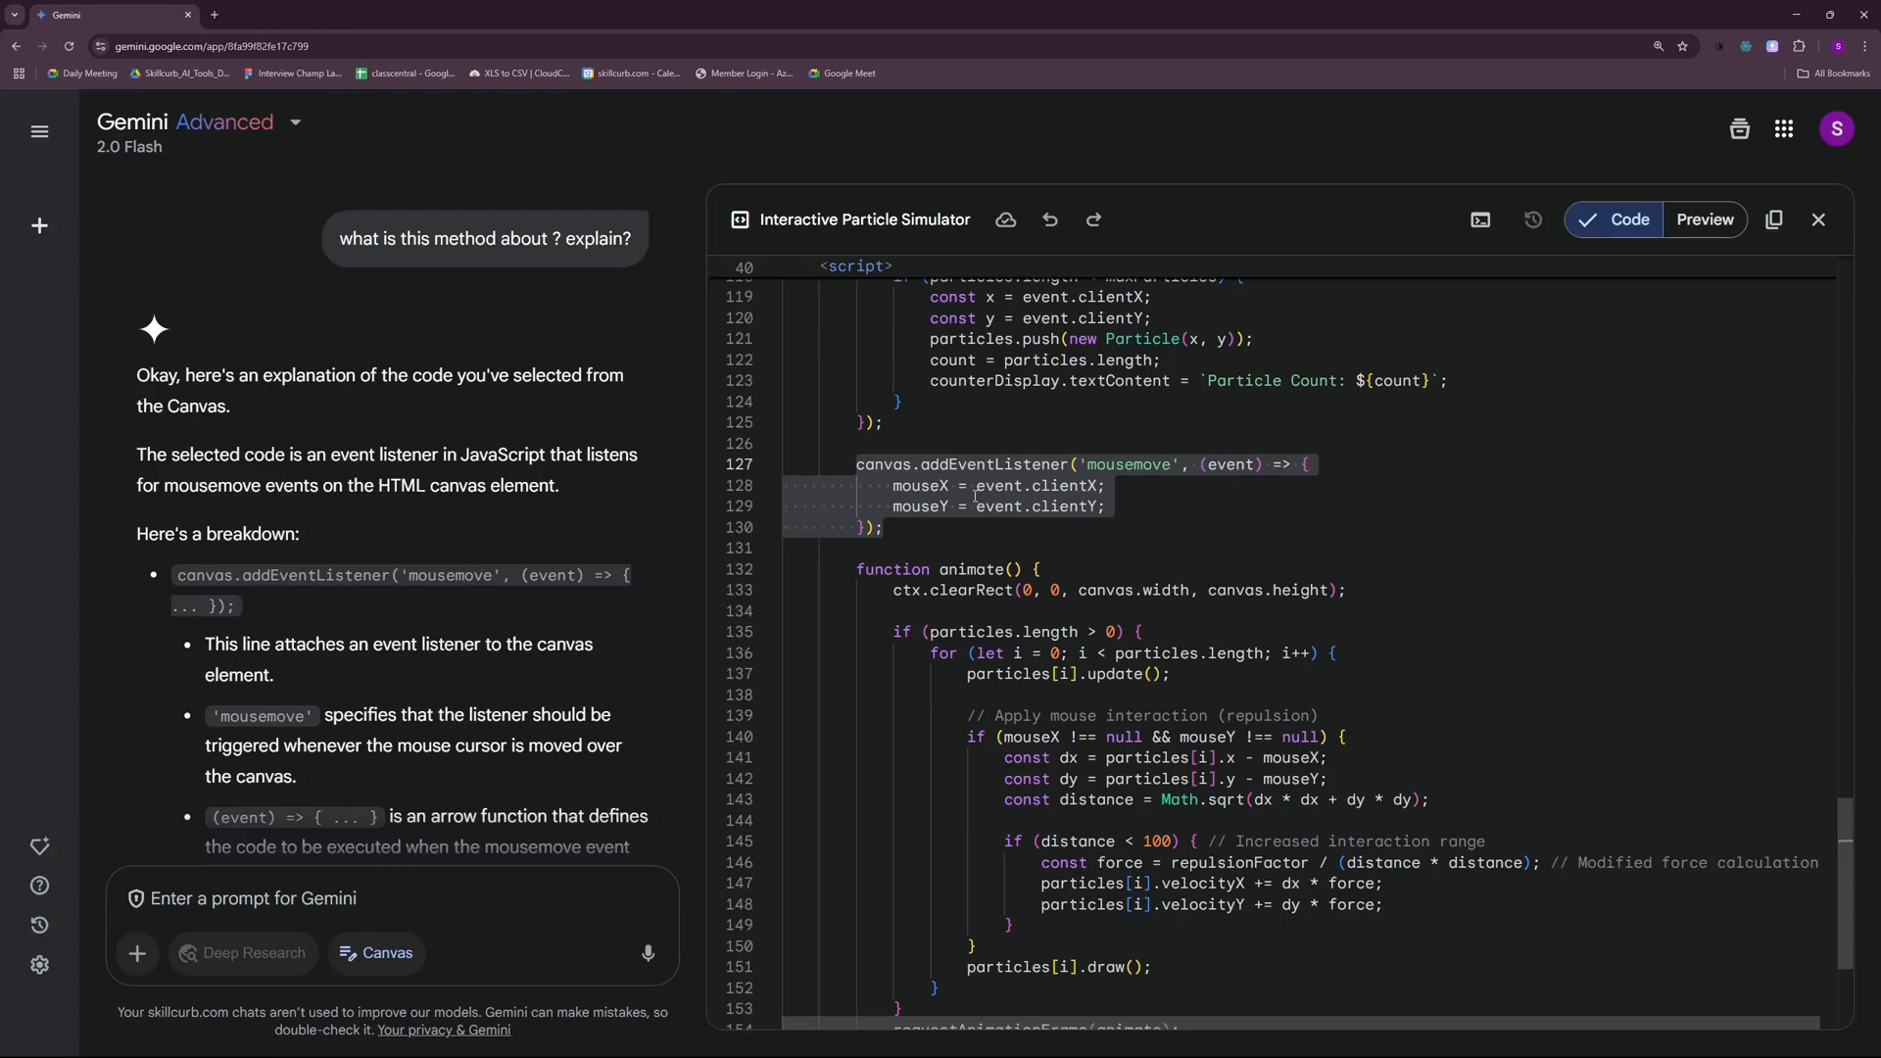
click(905, 527)
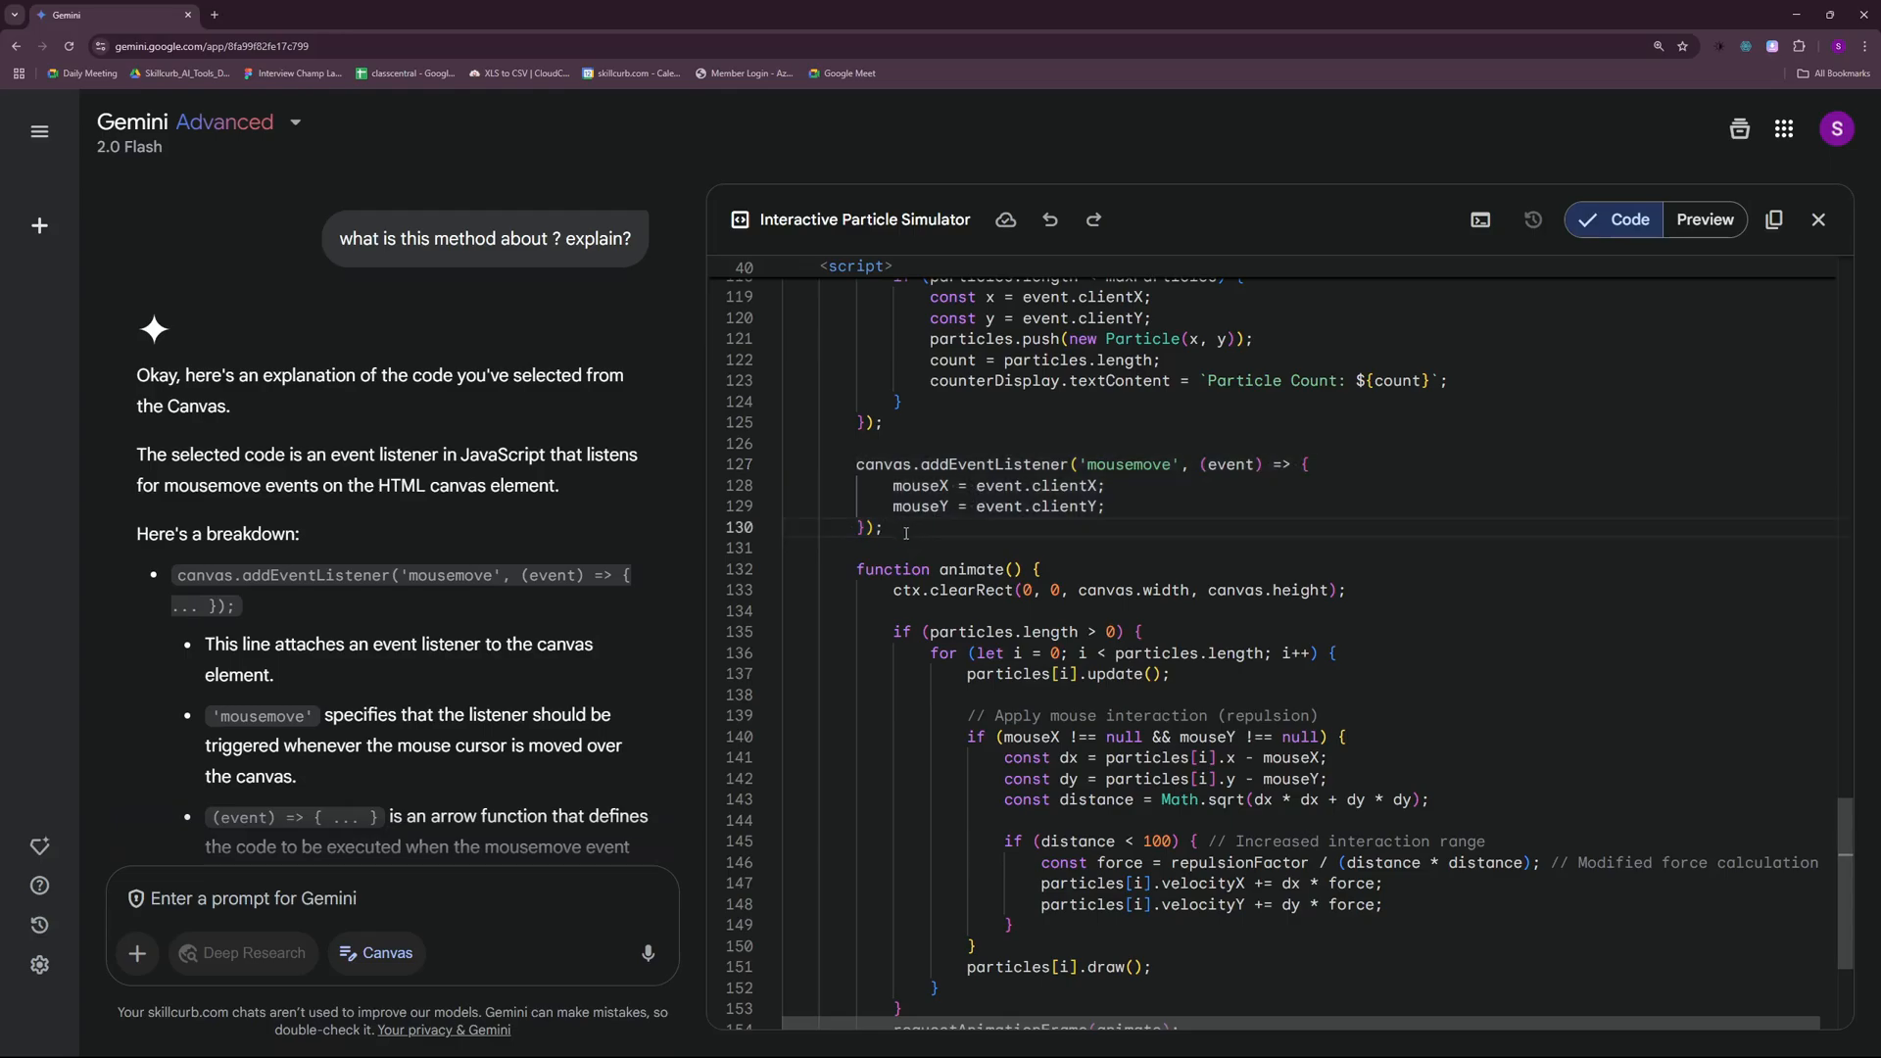
scroll(down, 3)
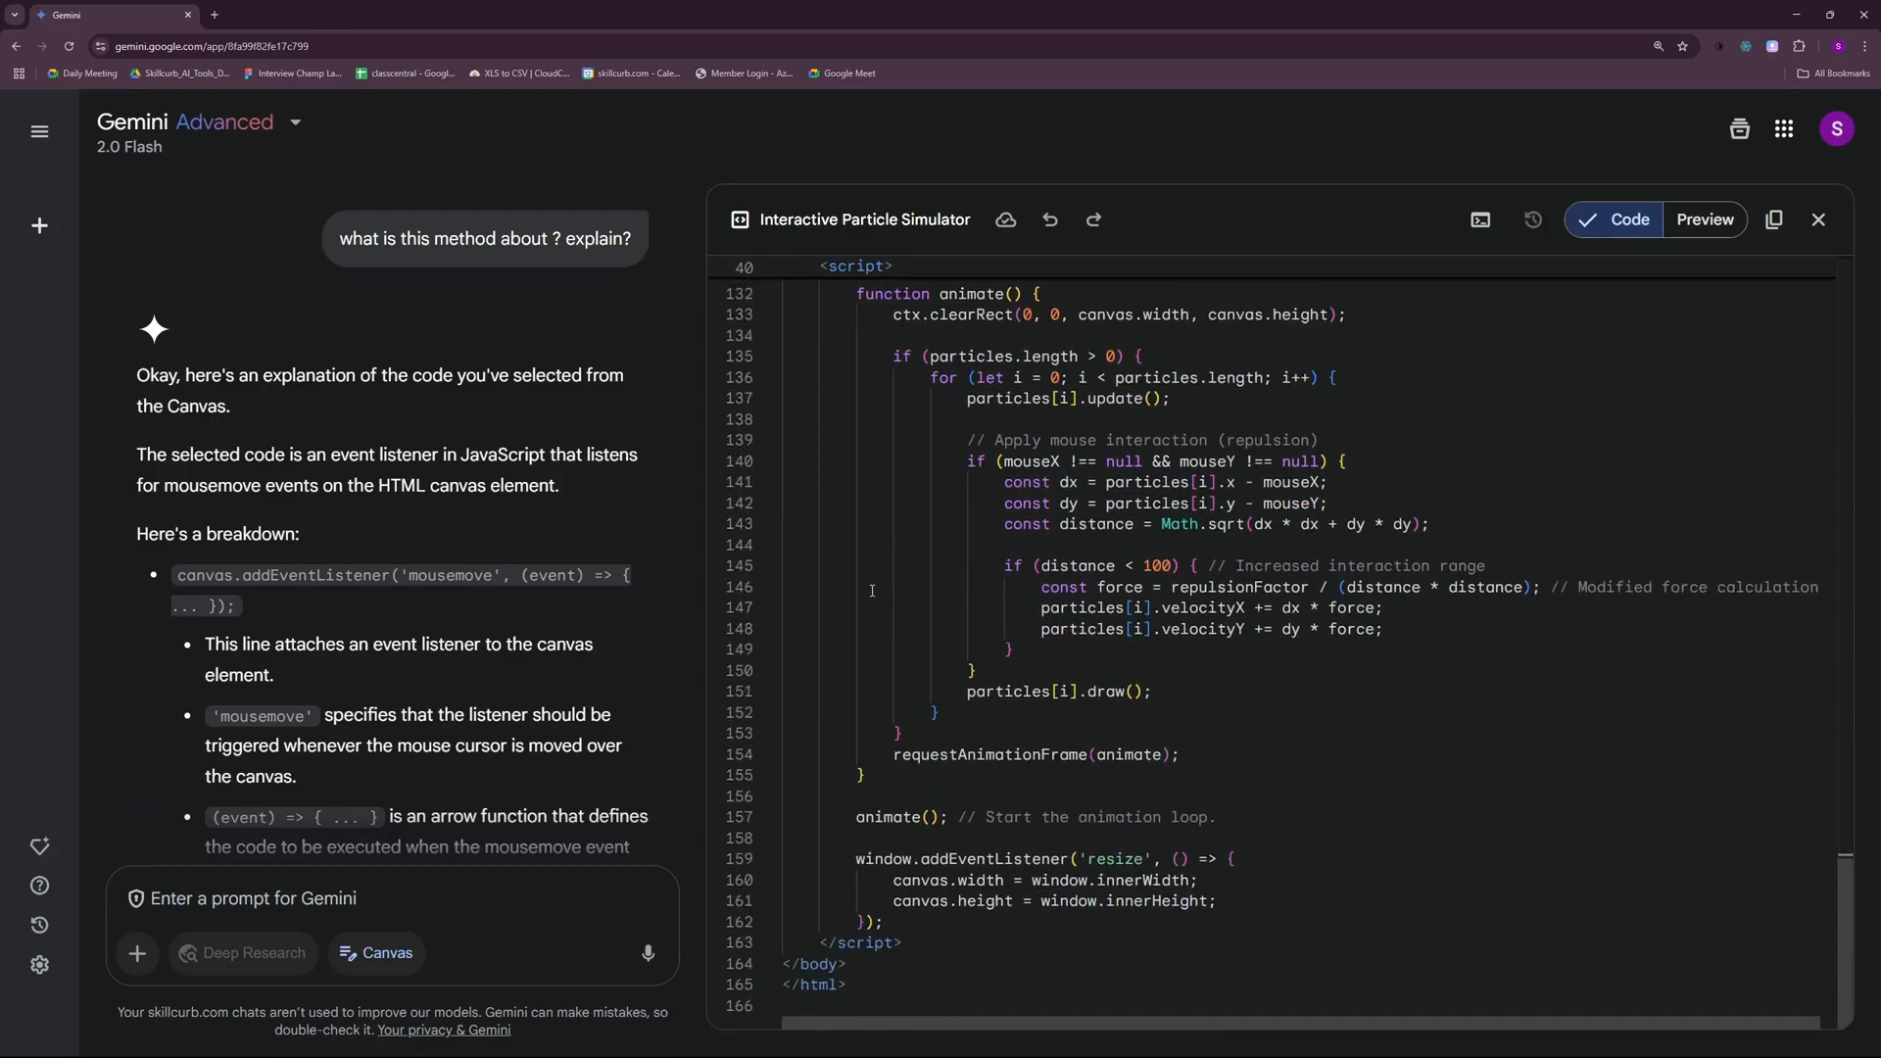
scroll(down, 3)
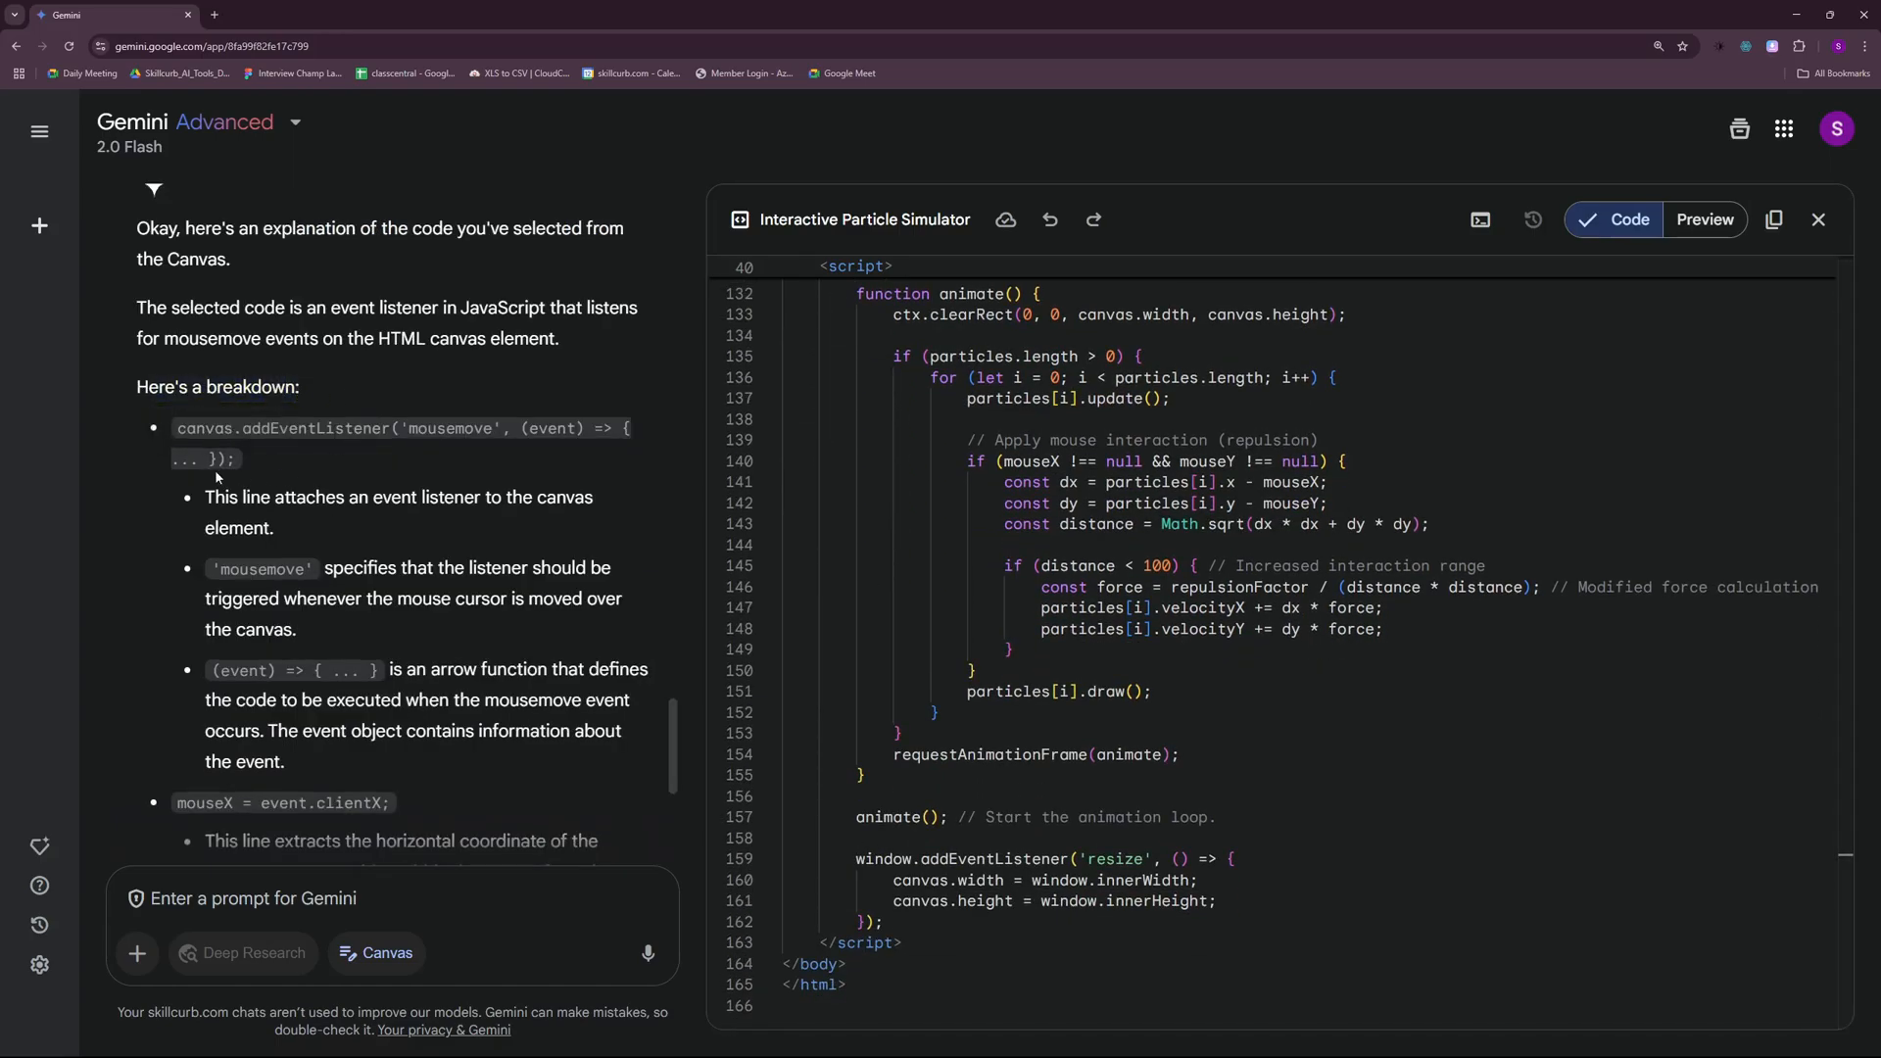
scroll(down, 3)
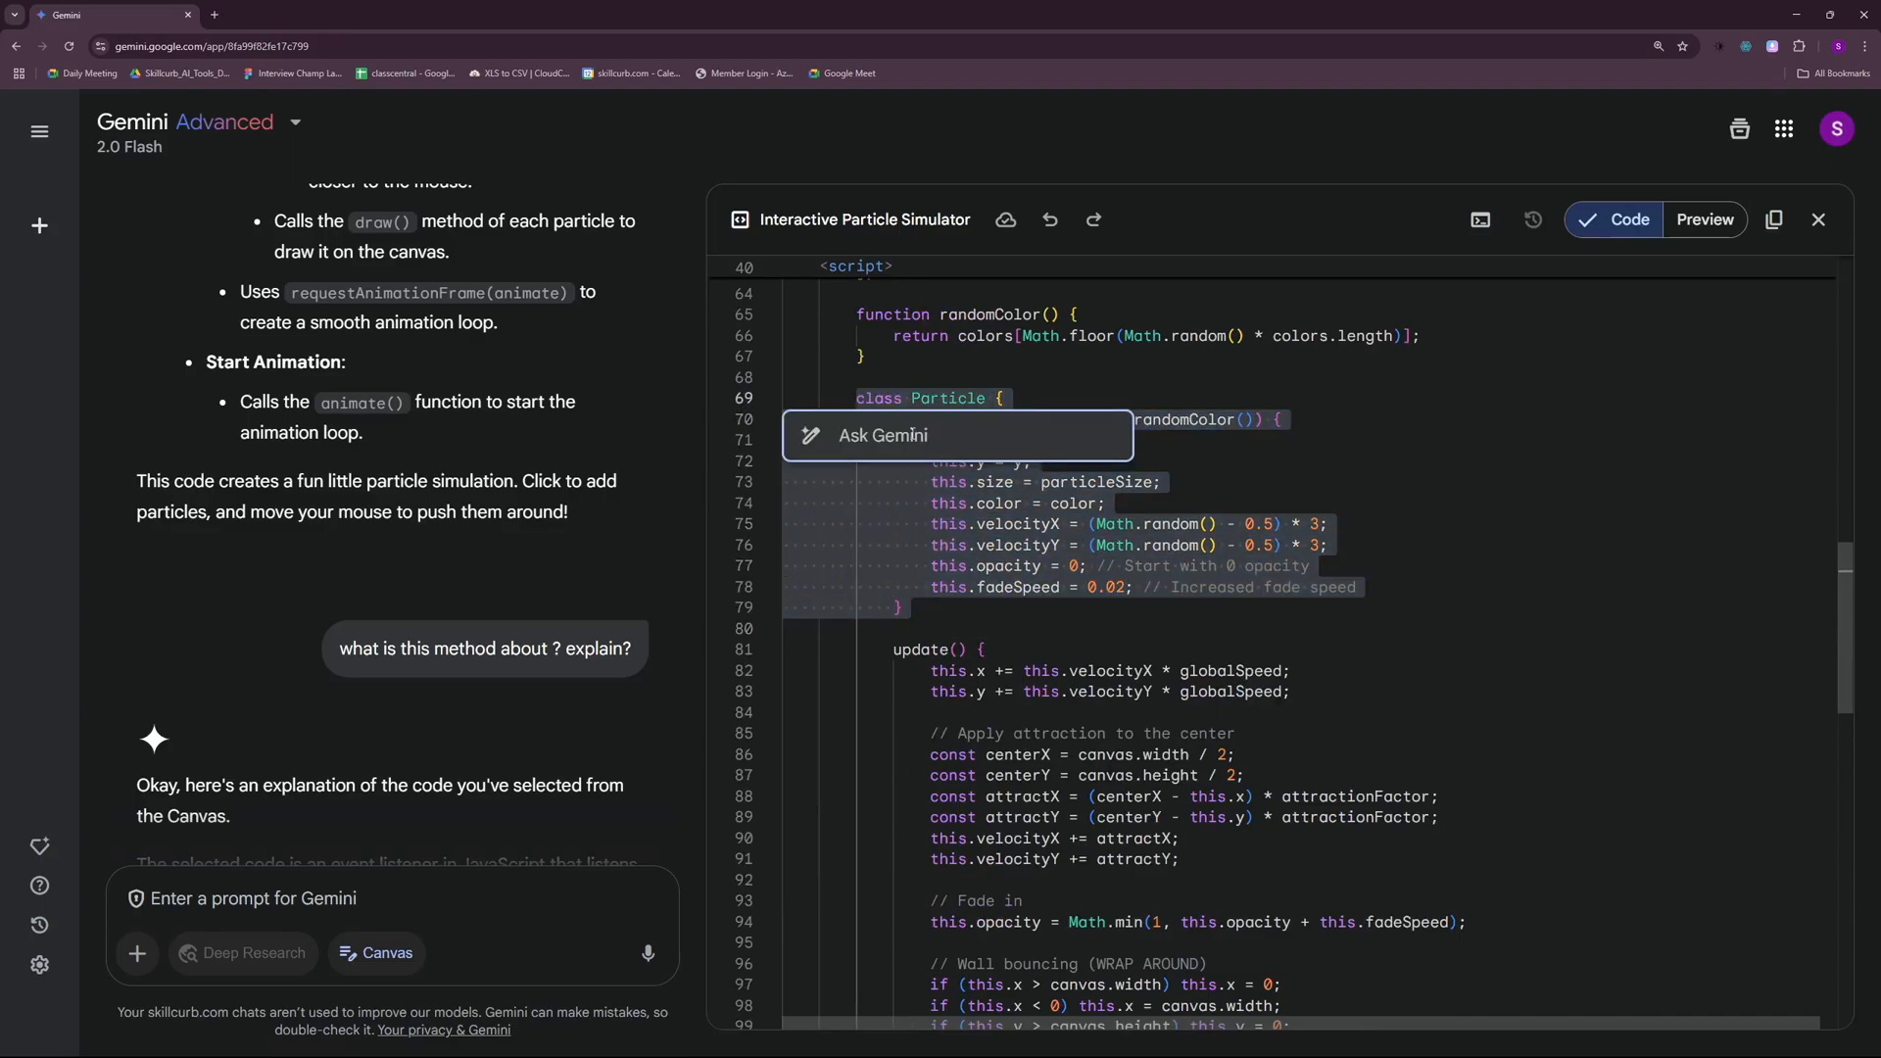
mouse_move(1455, 457)
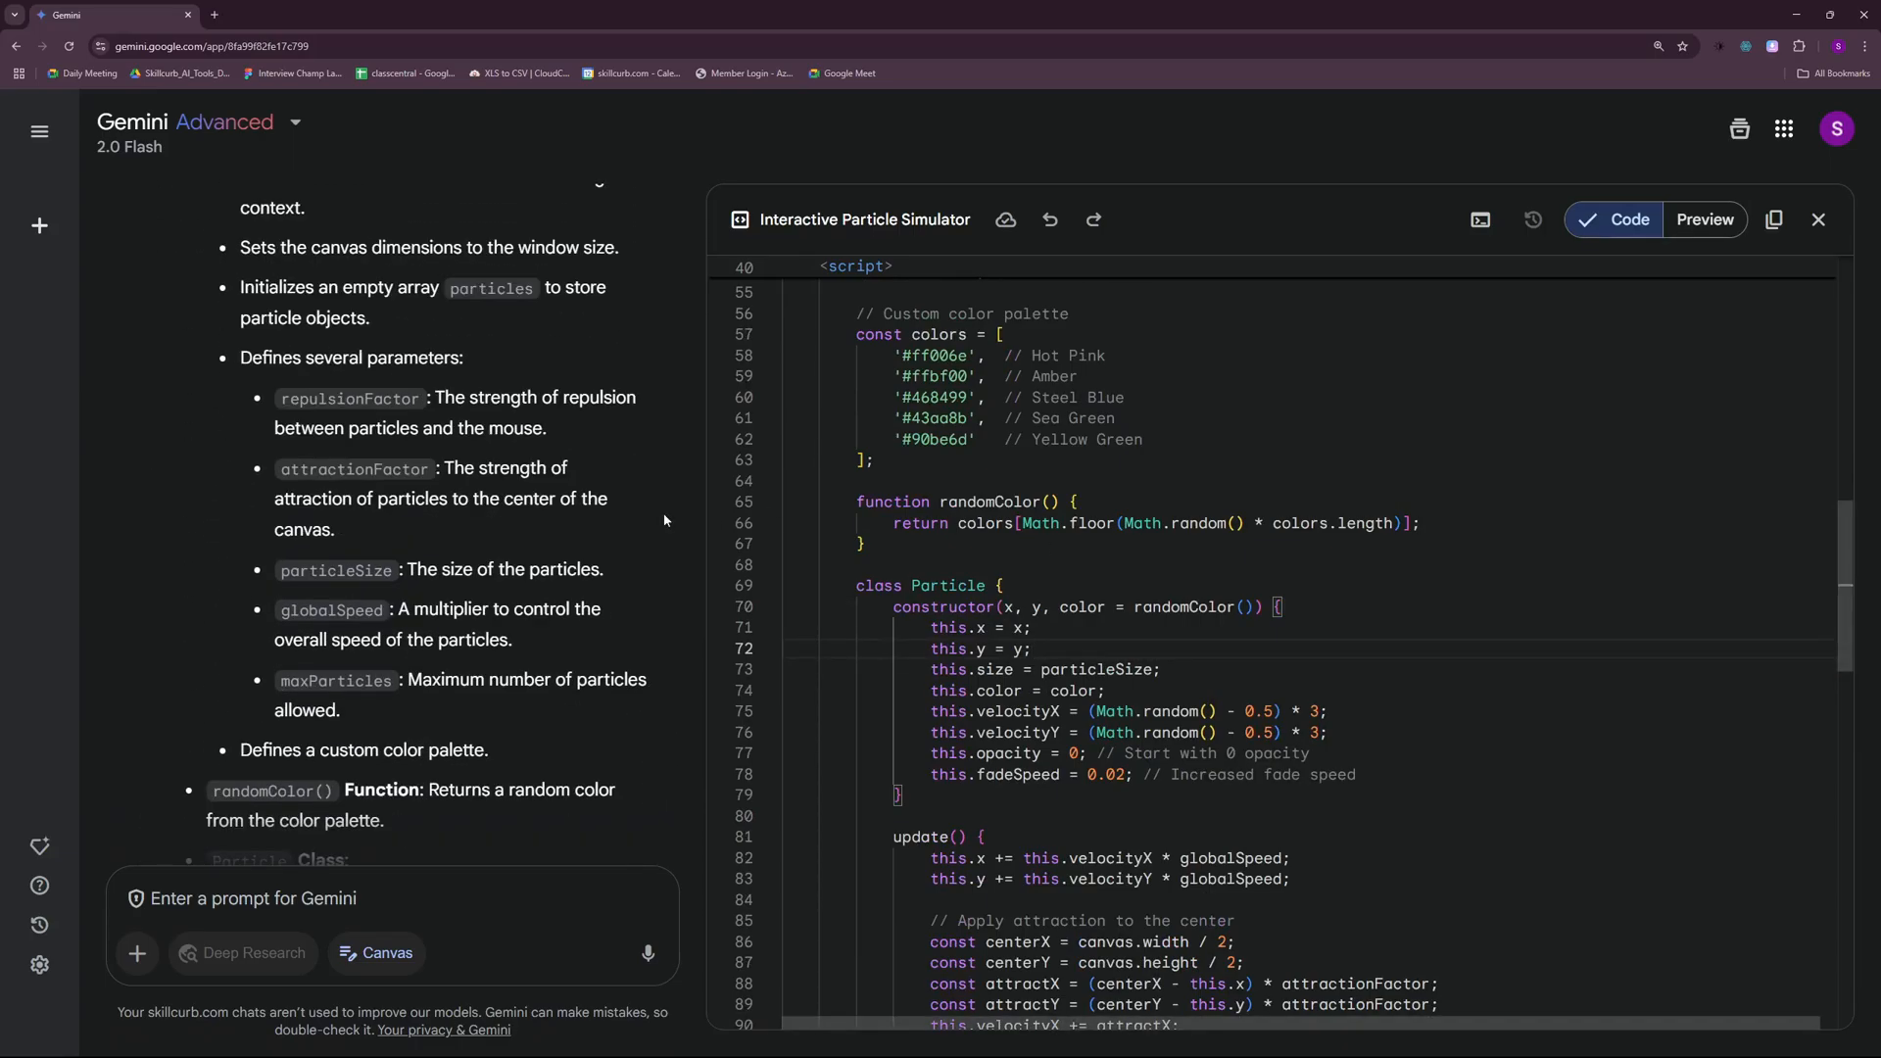
scroll(down, 3)
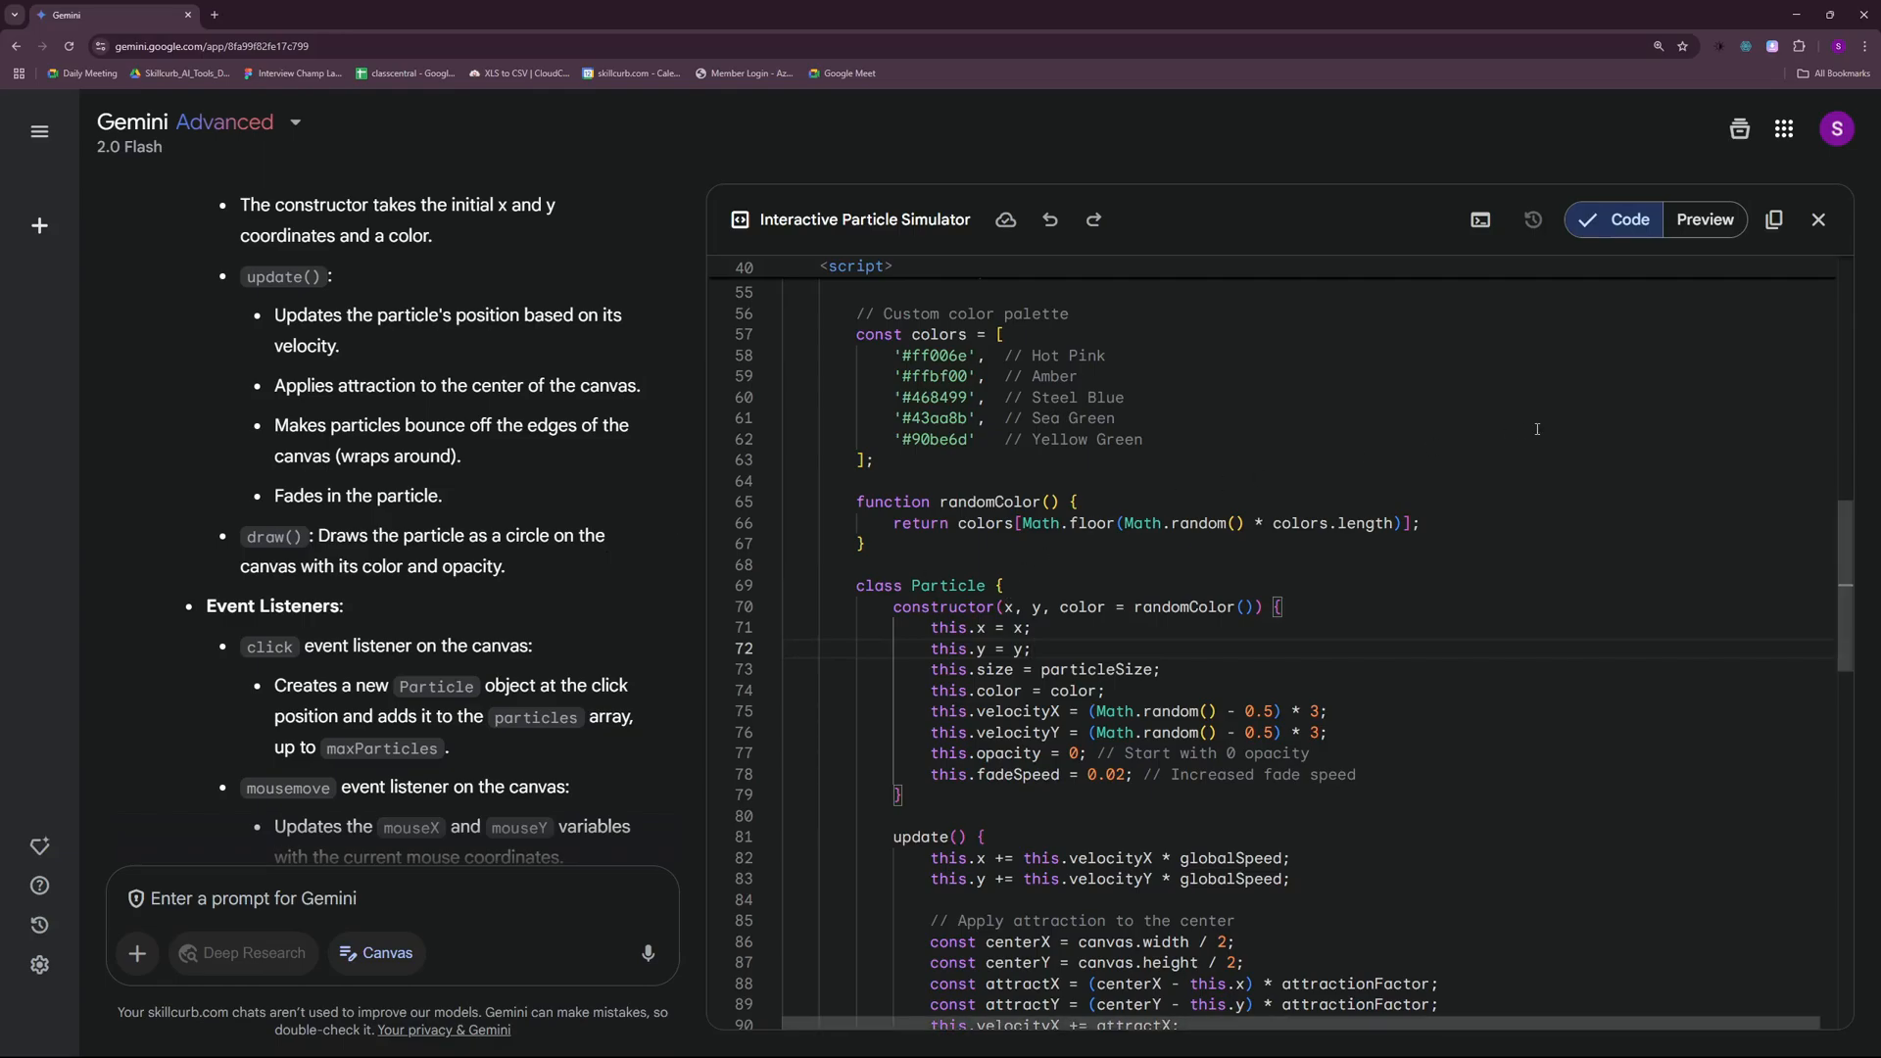
- Close the Canvas panel, start a new chat and draft 'create a 3D planet generator'
click(1818, 219)
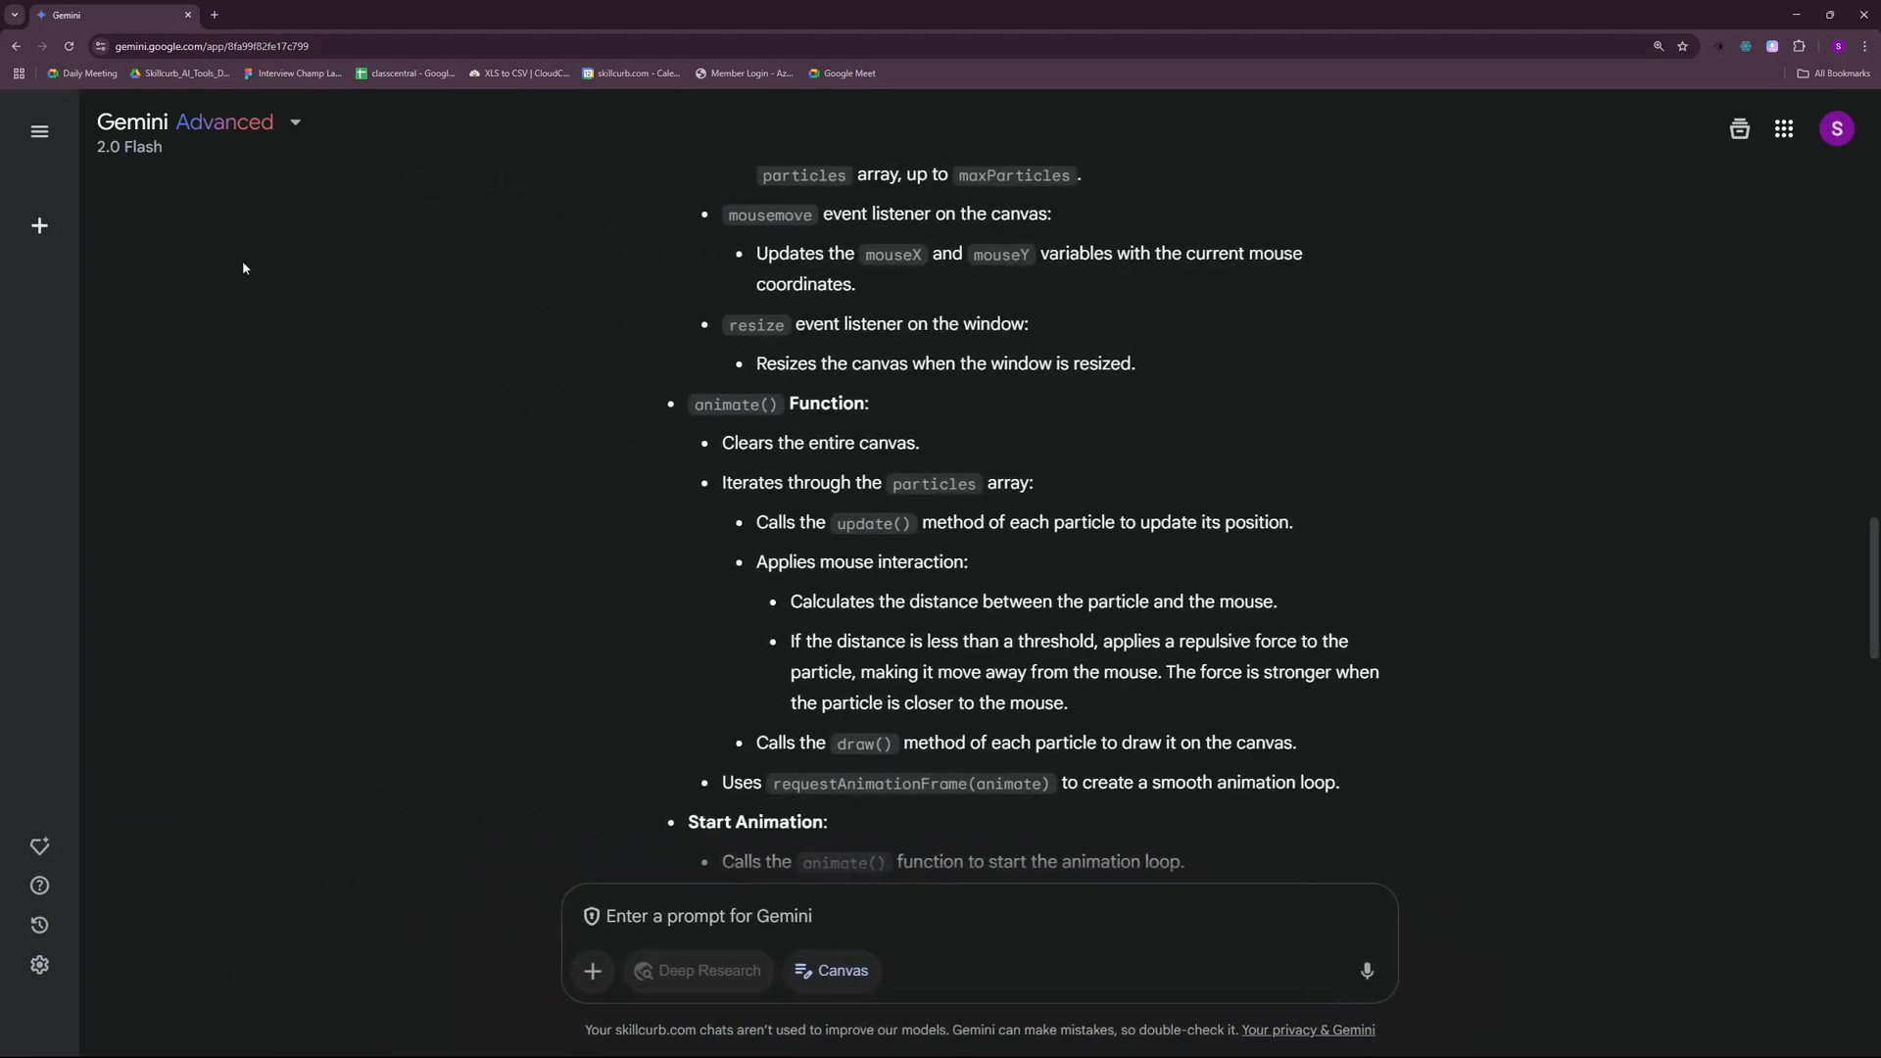
click(40, 226)
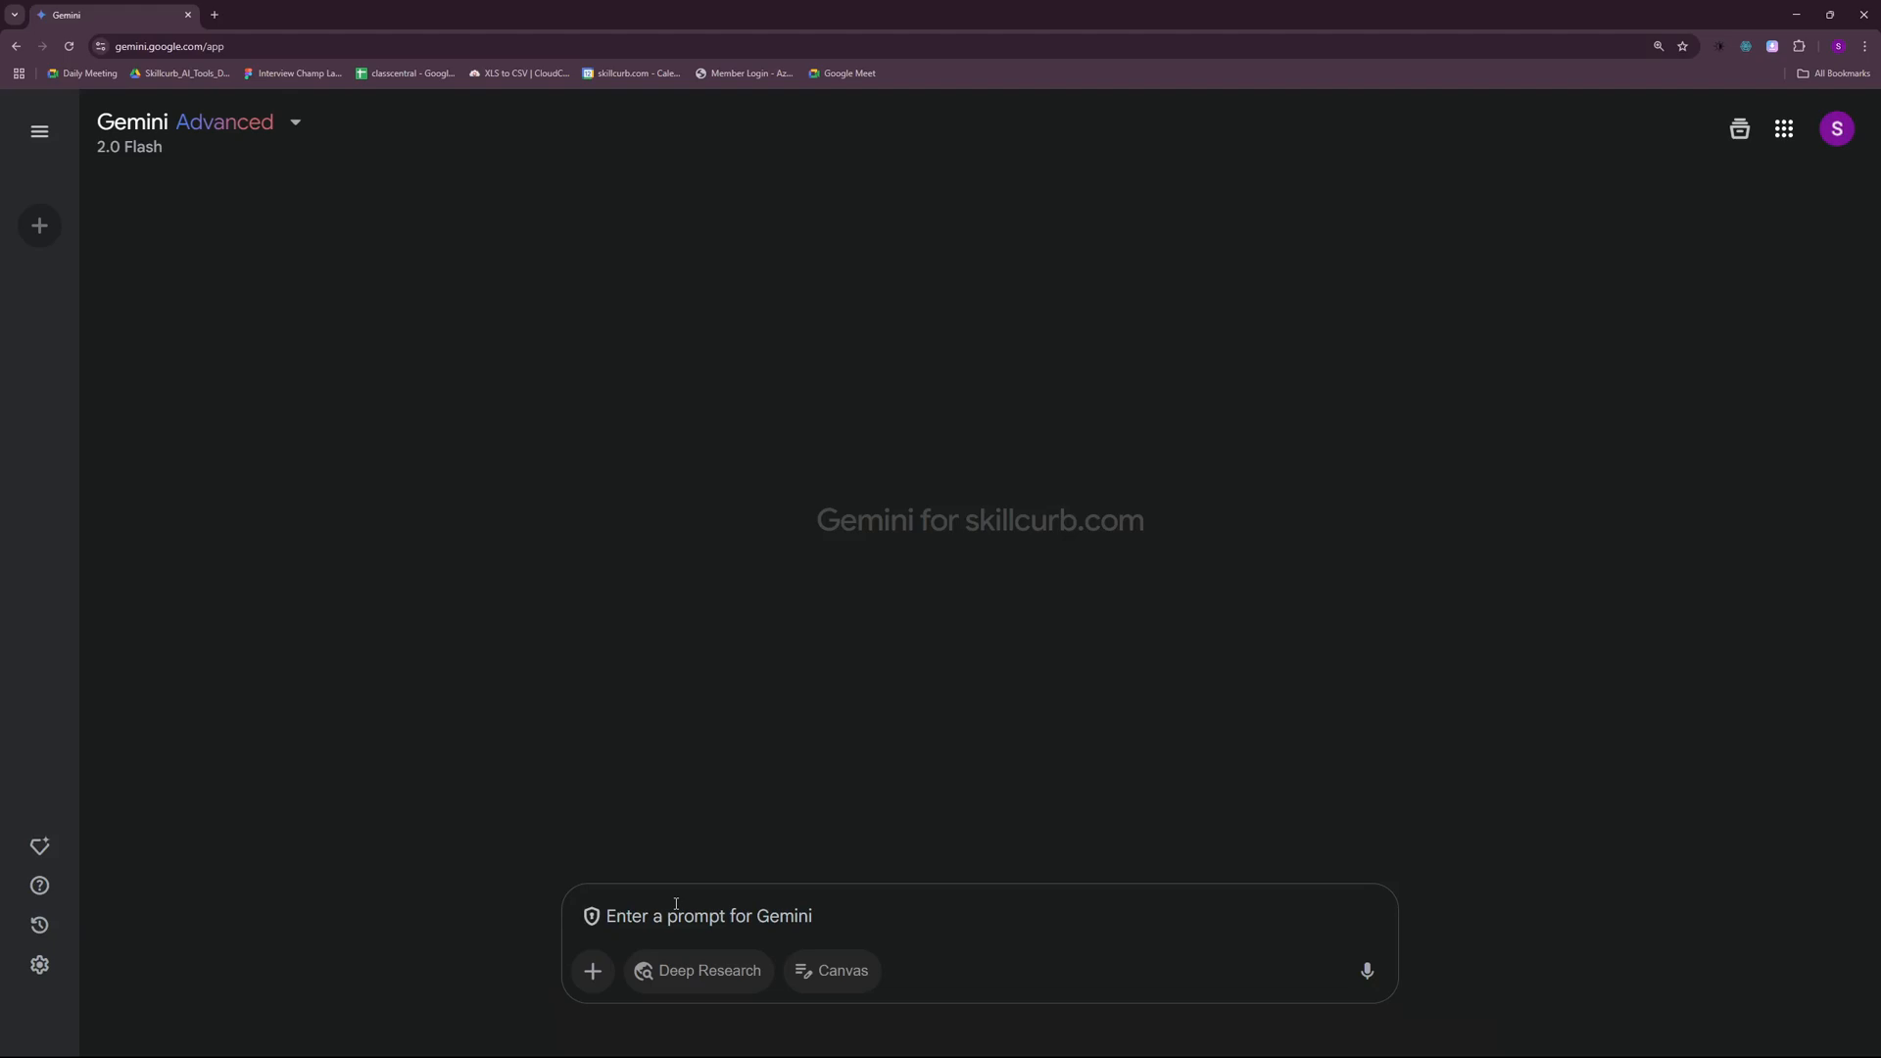
text(create a 3D planet generator)
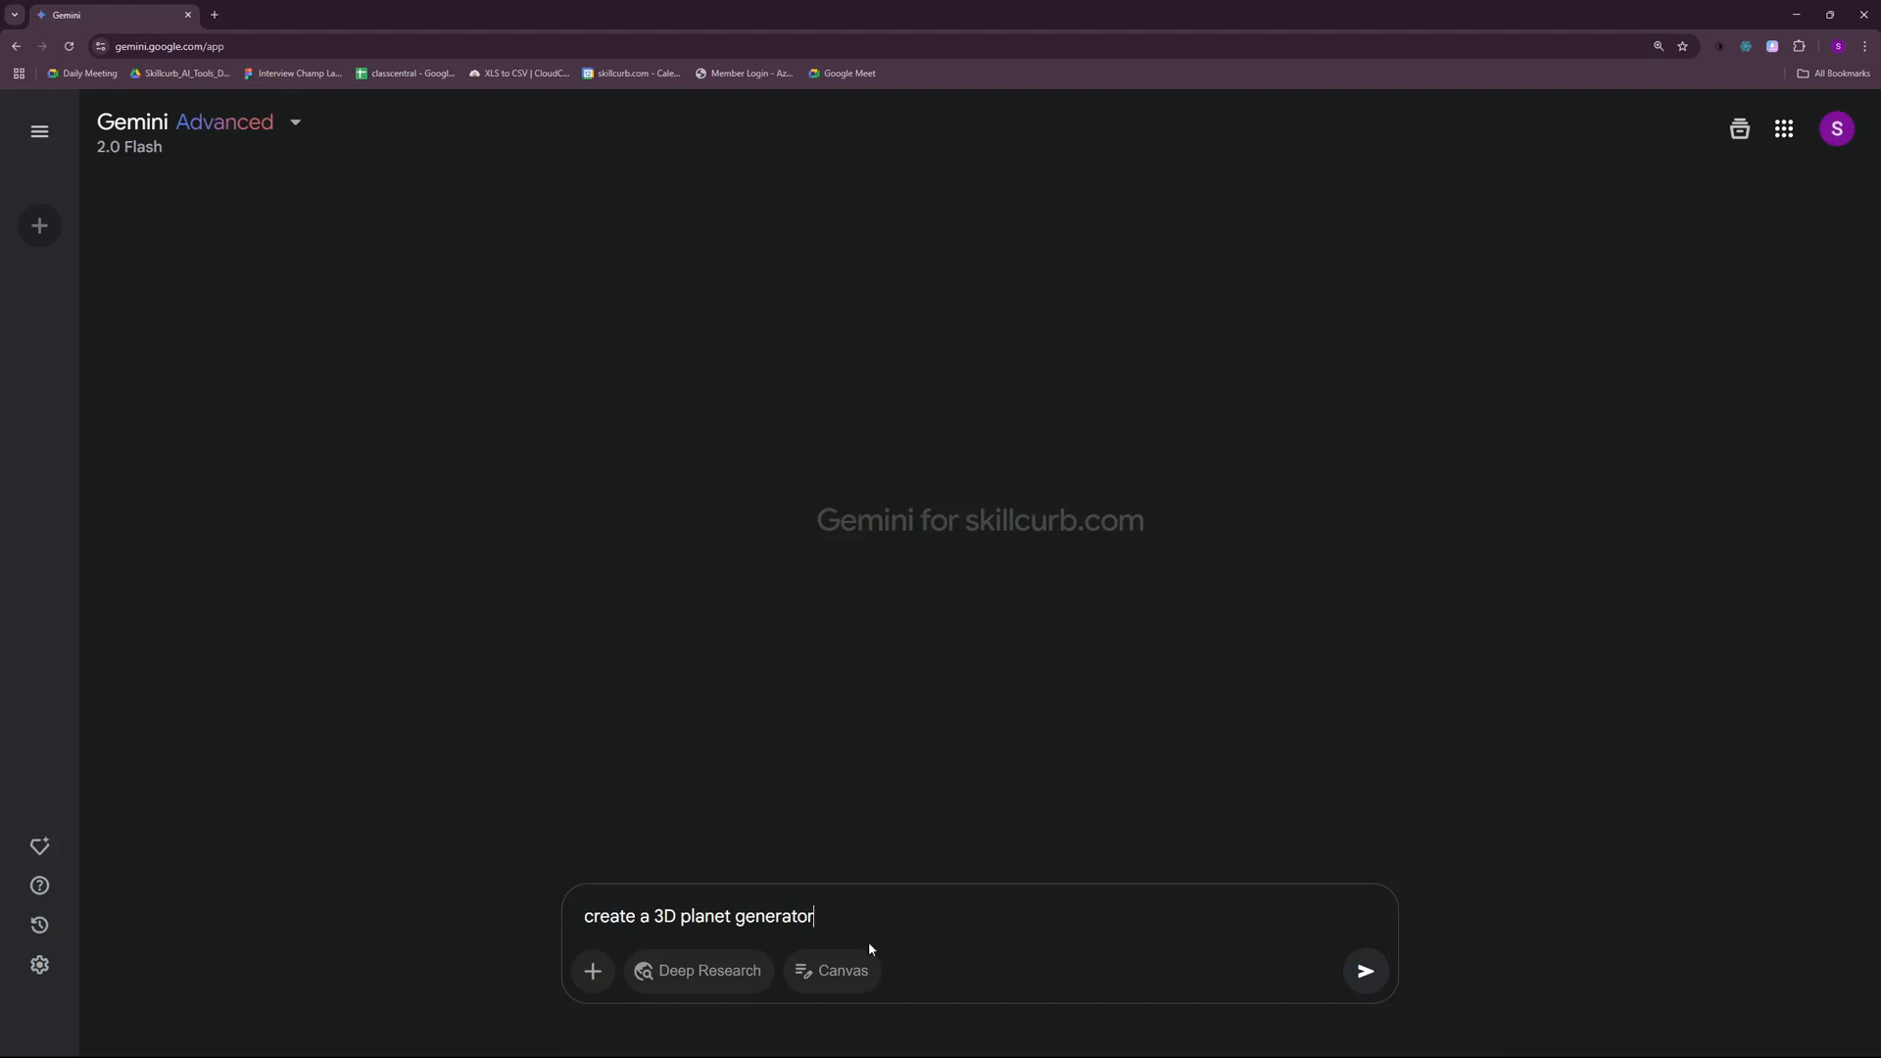
- Send the request and scroll through the generated 3D Planet Generator code
click(1364, 970)
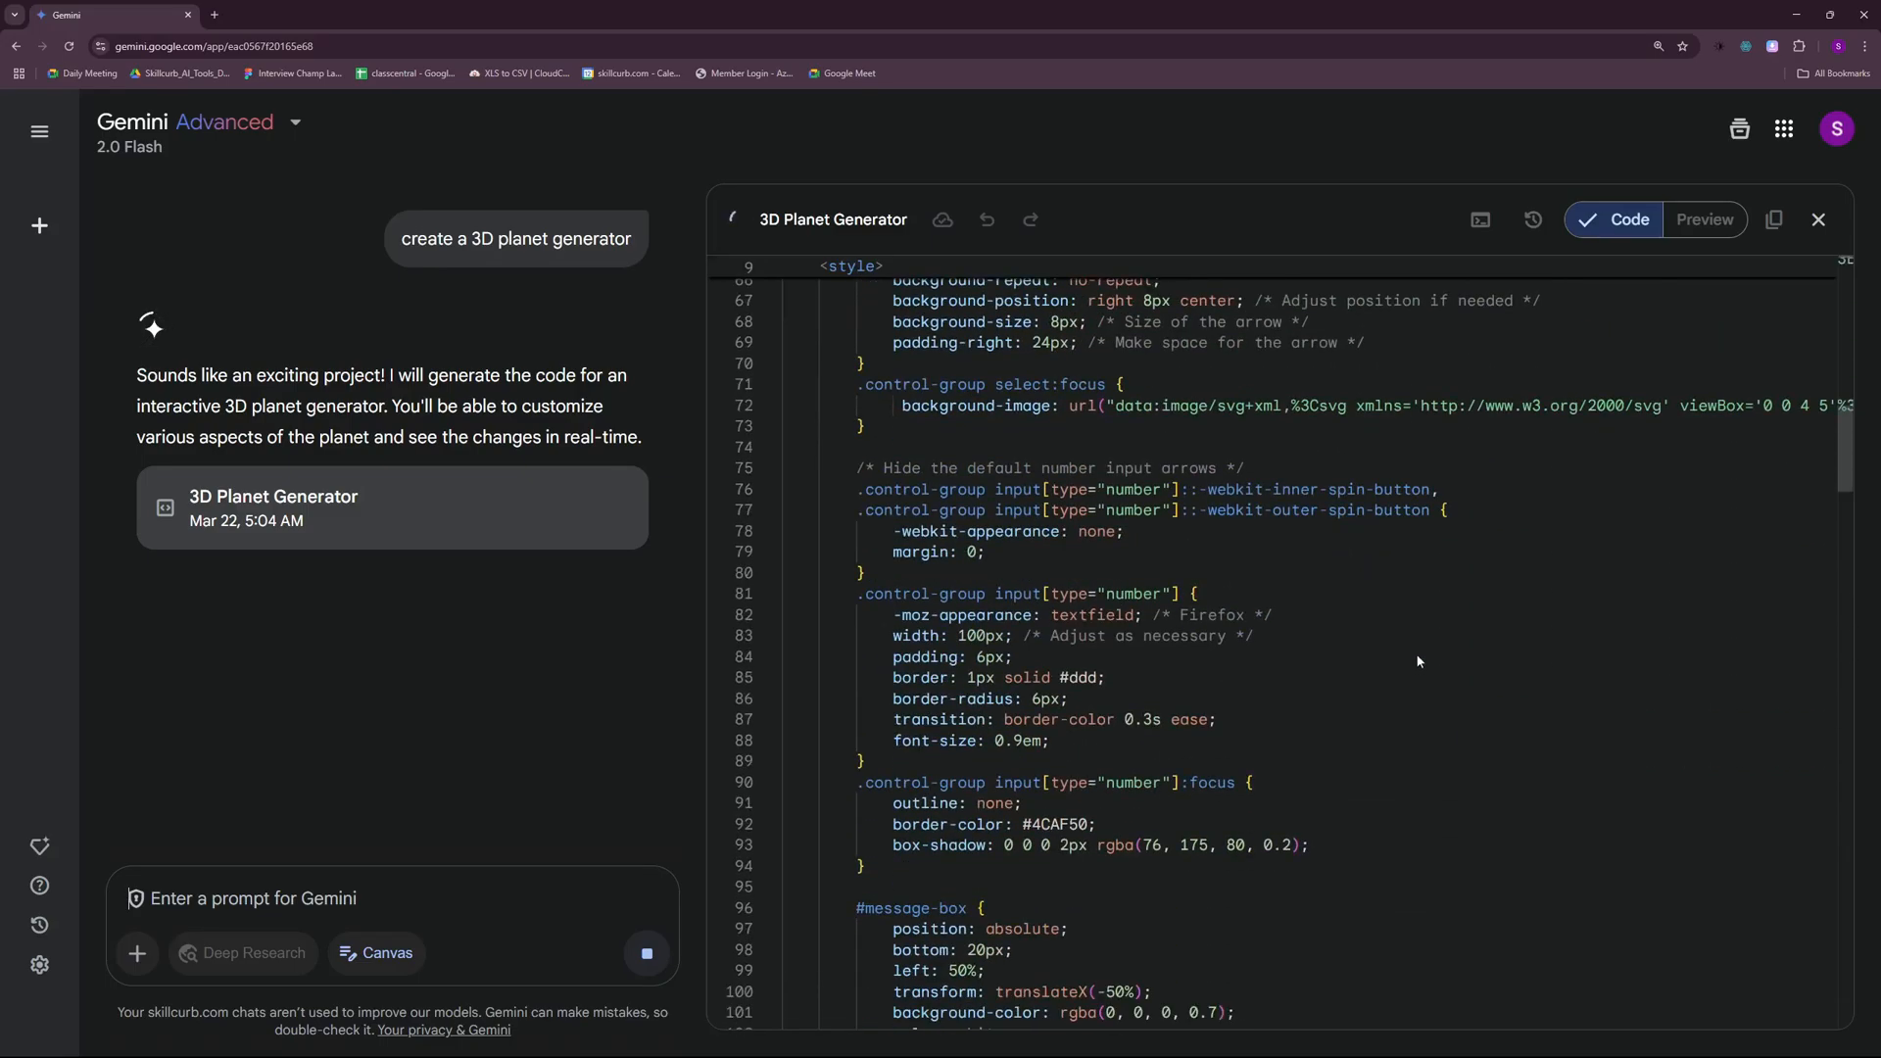
scroll(down, 3)
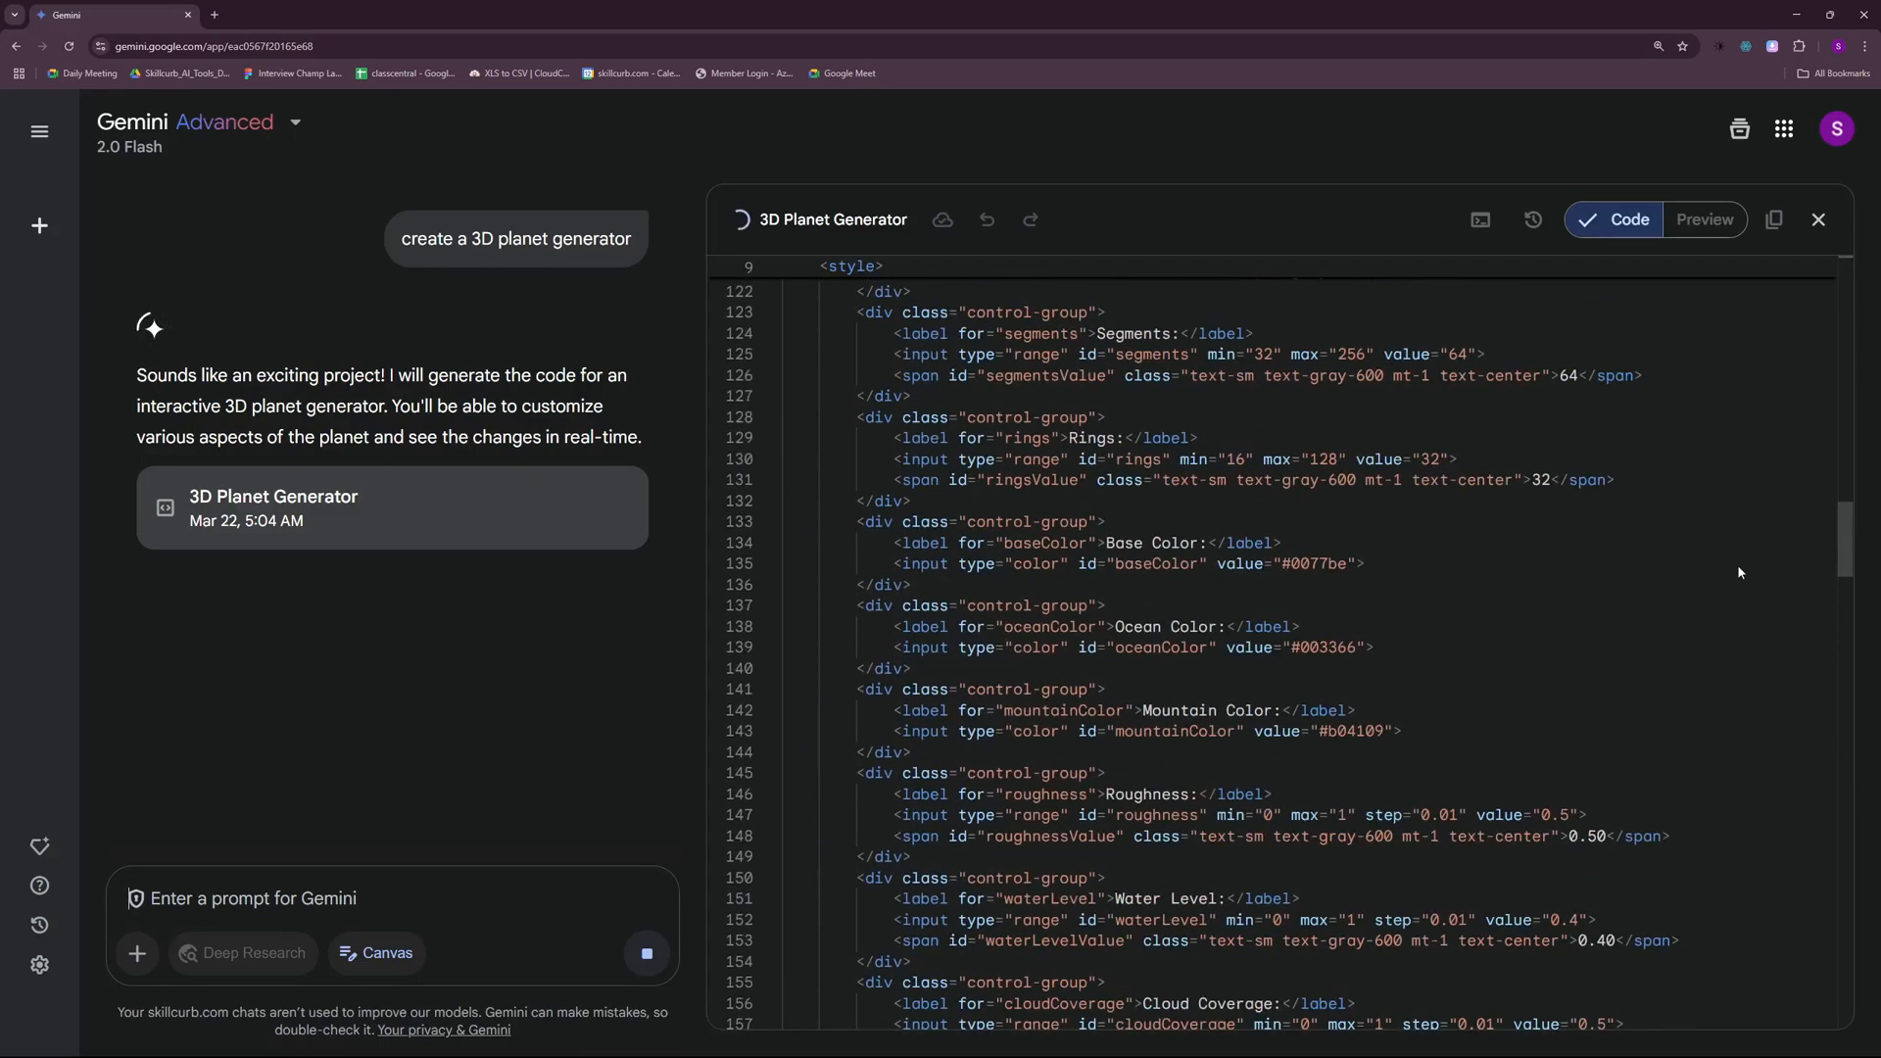
scroll(down, 3)
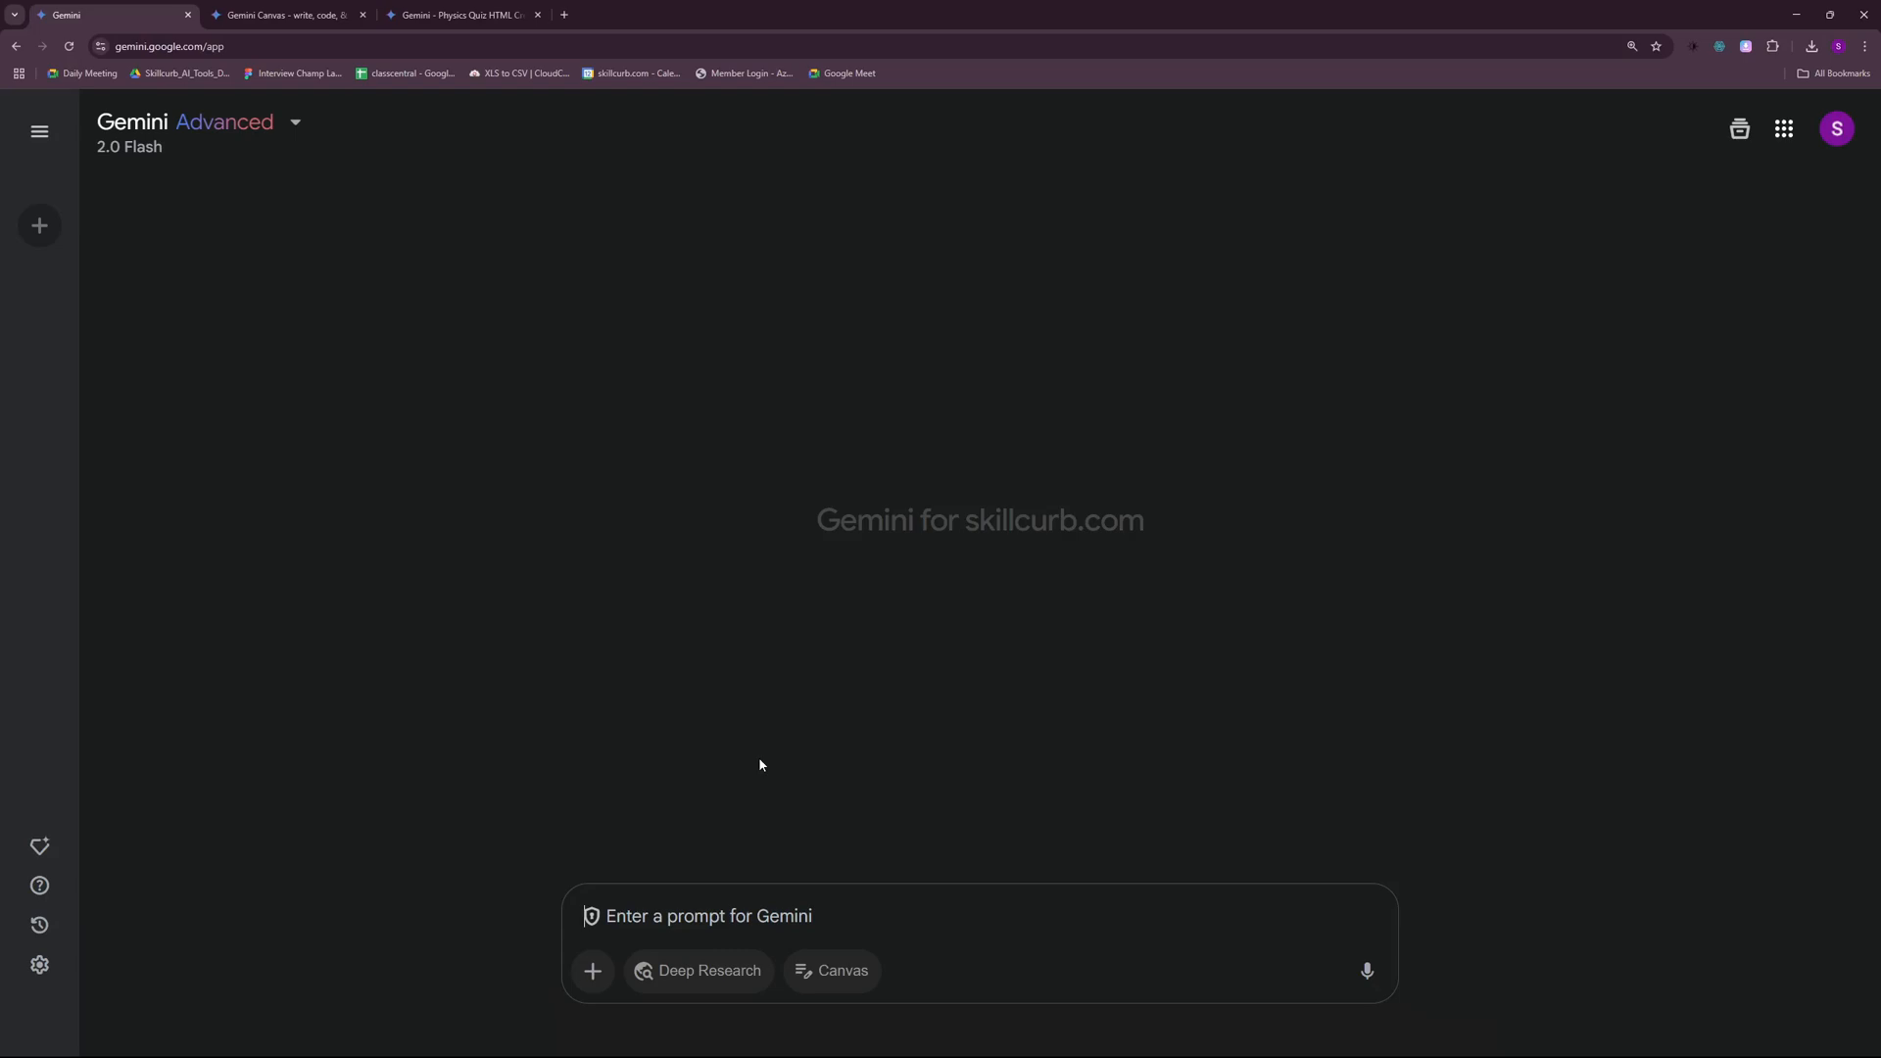
- Send the prompt 'create a visualization for bubble sort algorithm.' to Canvas
text(create a visualization f)
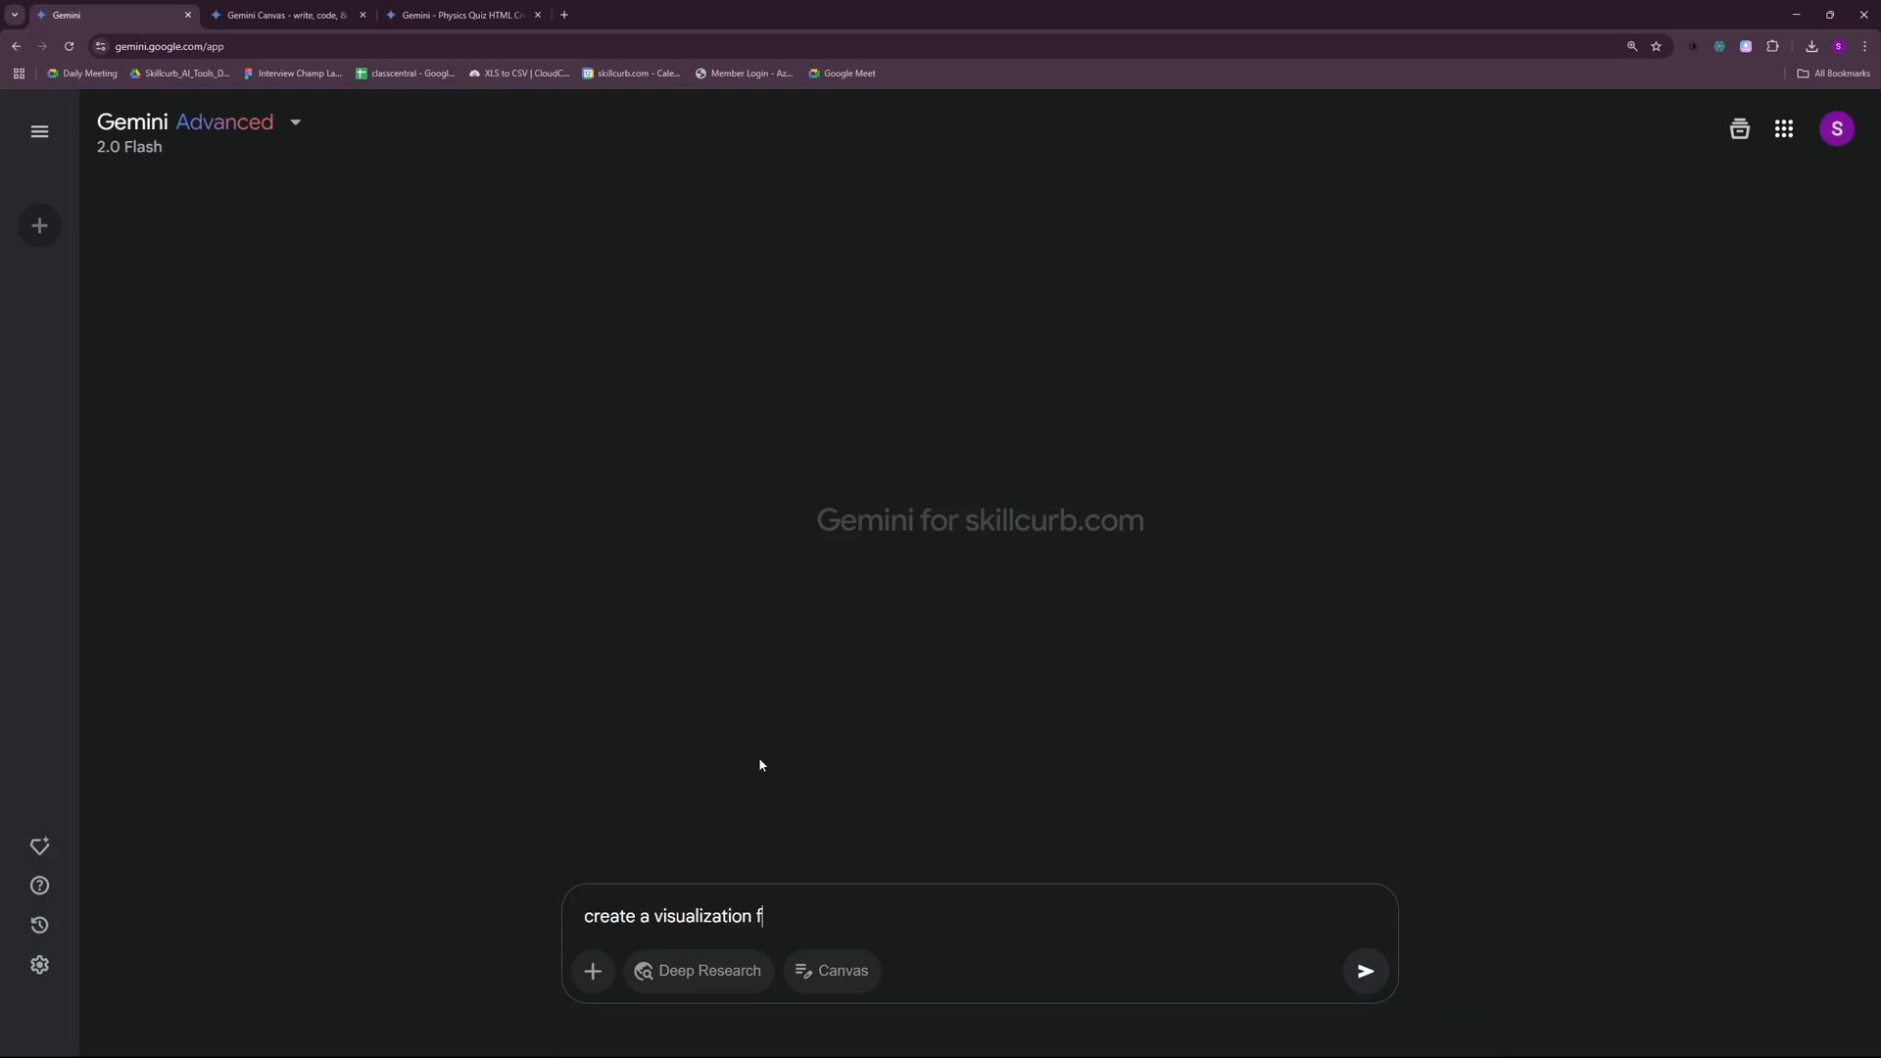
text(or bubble)
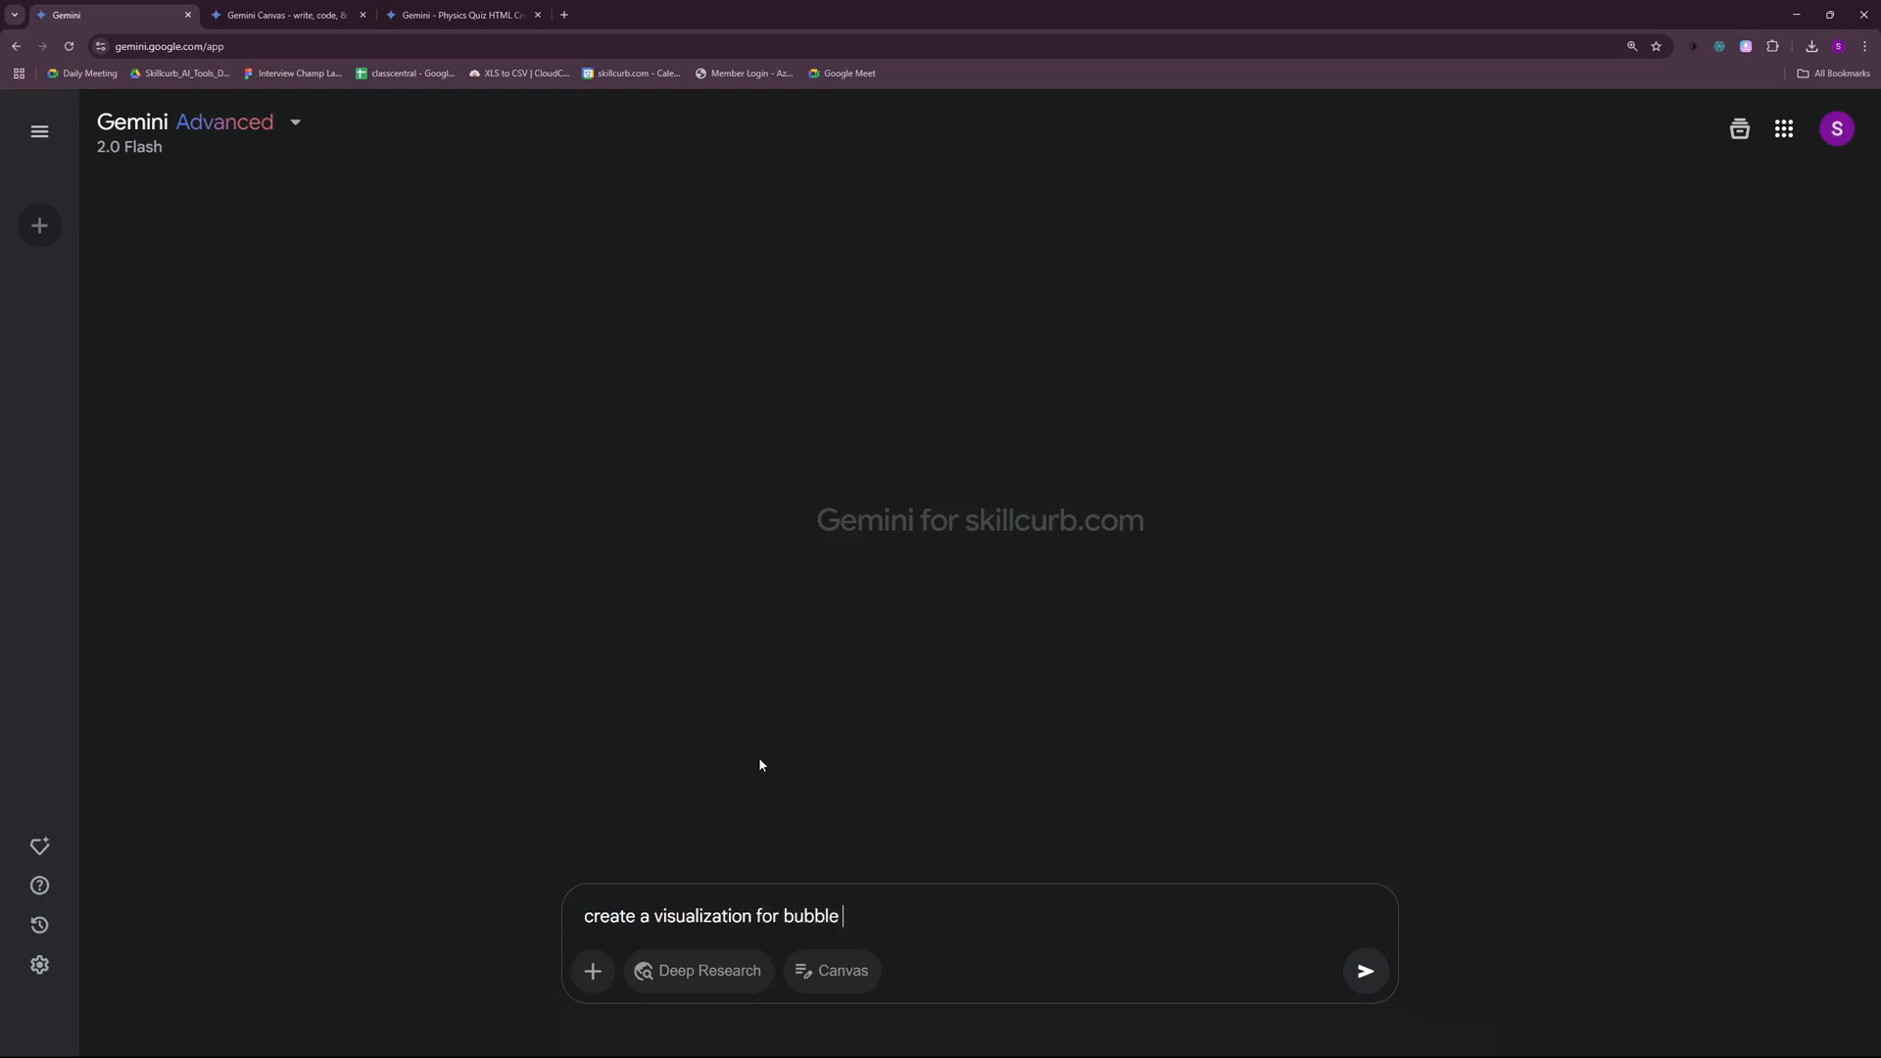
text(sort alg)
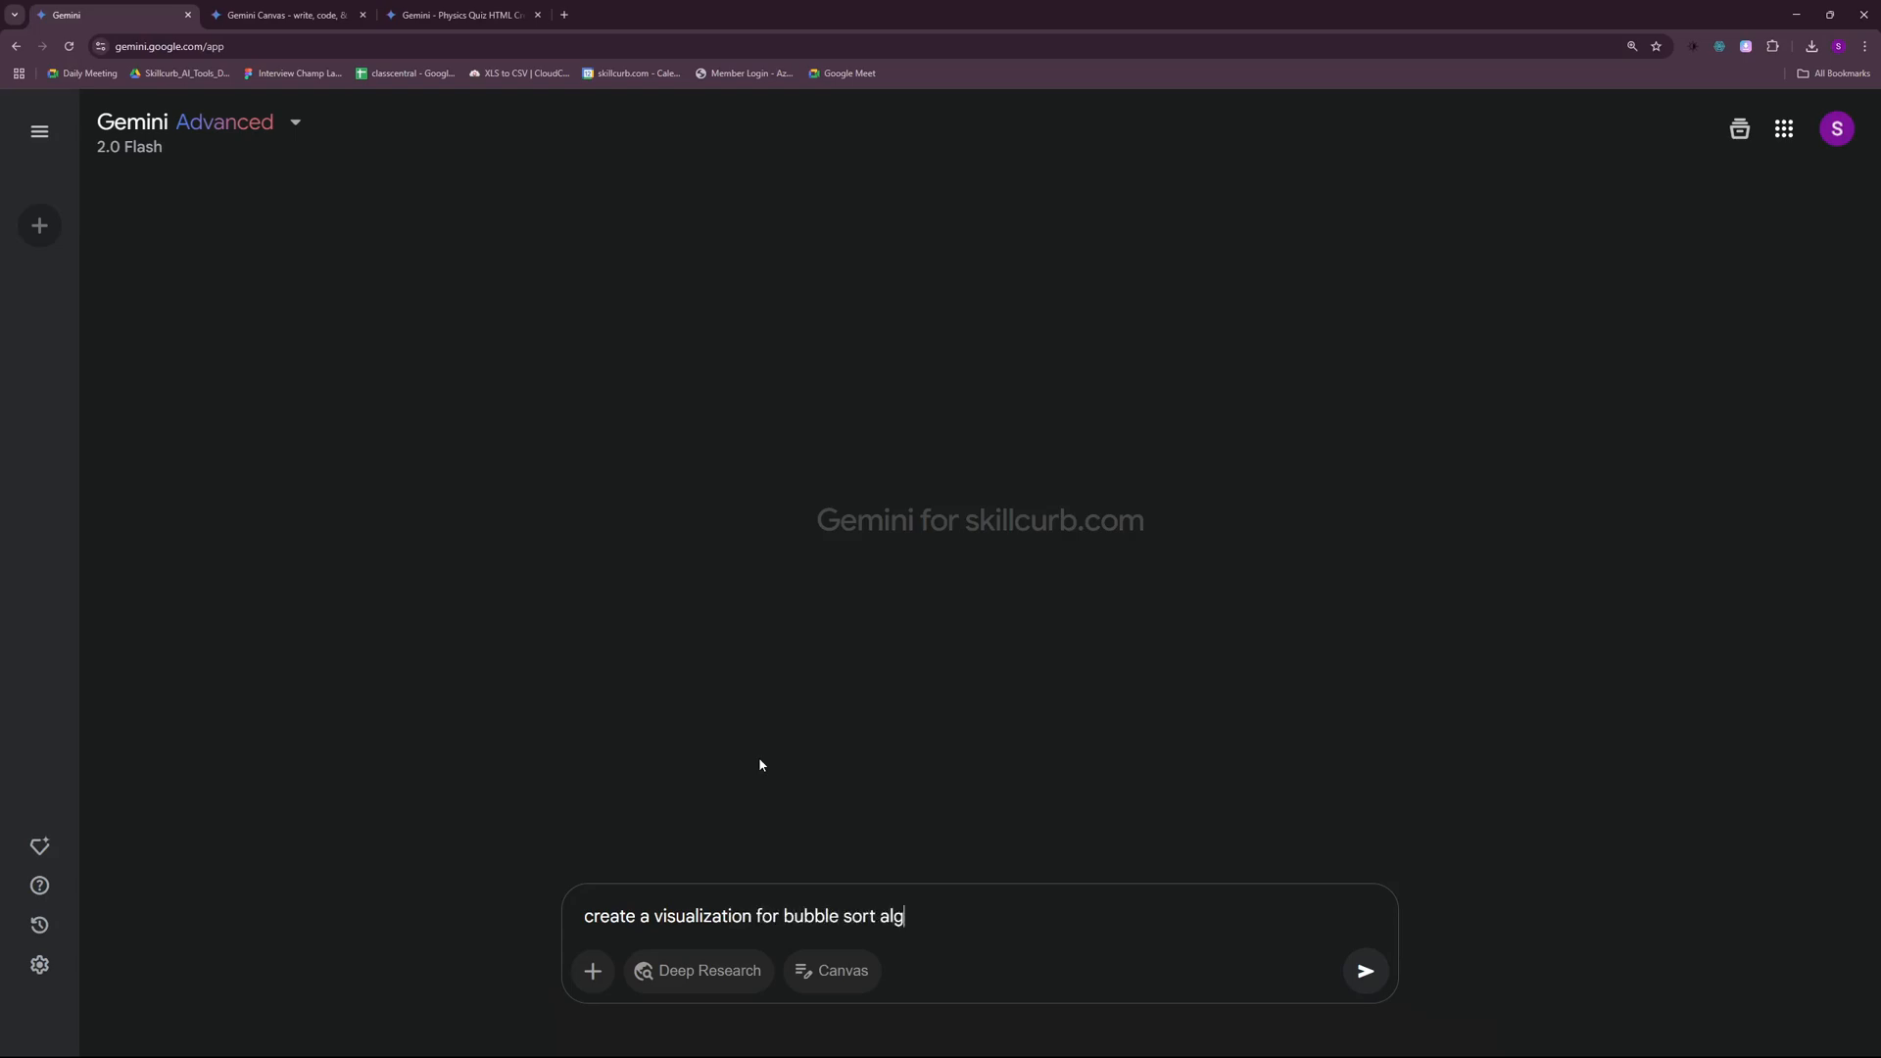
click(1364, 970)
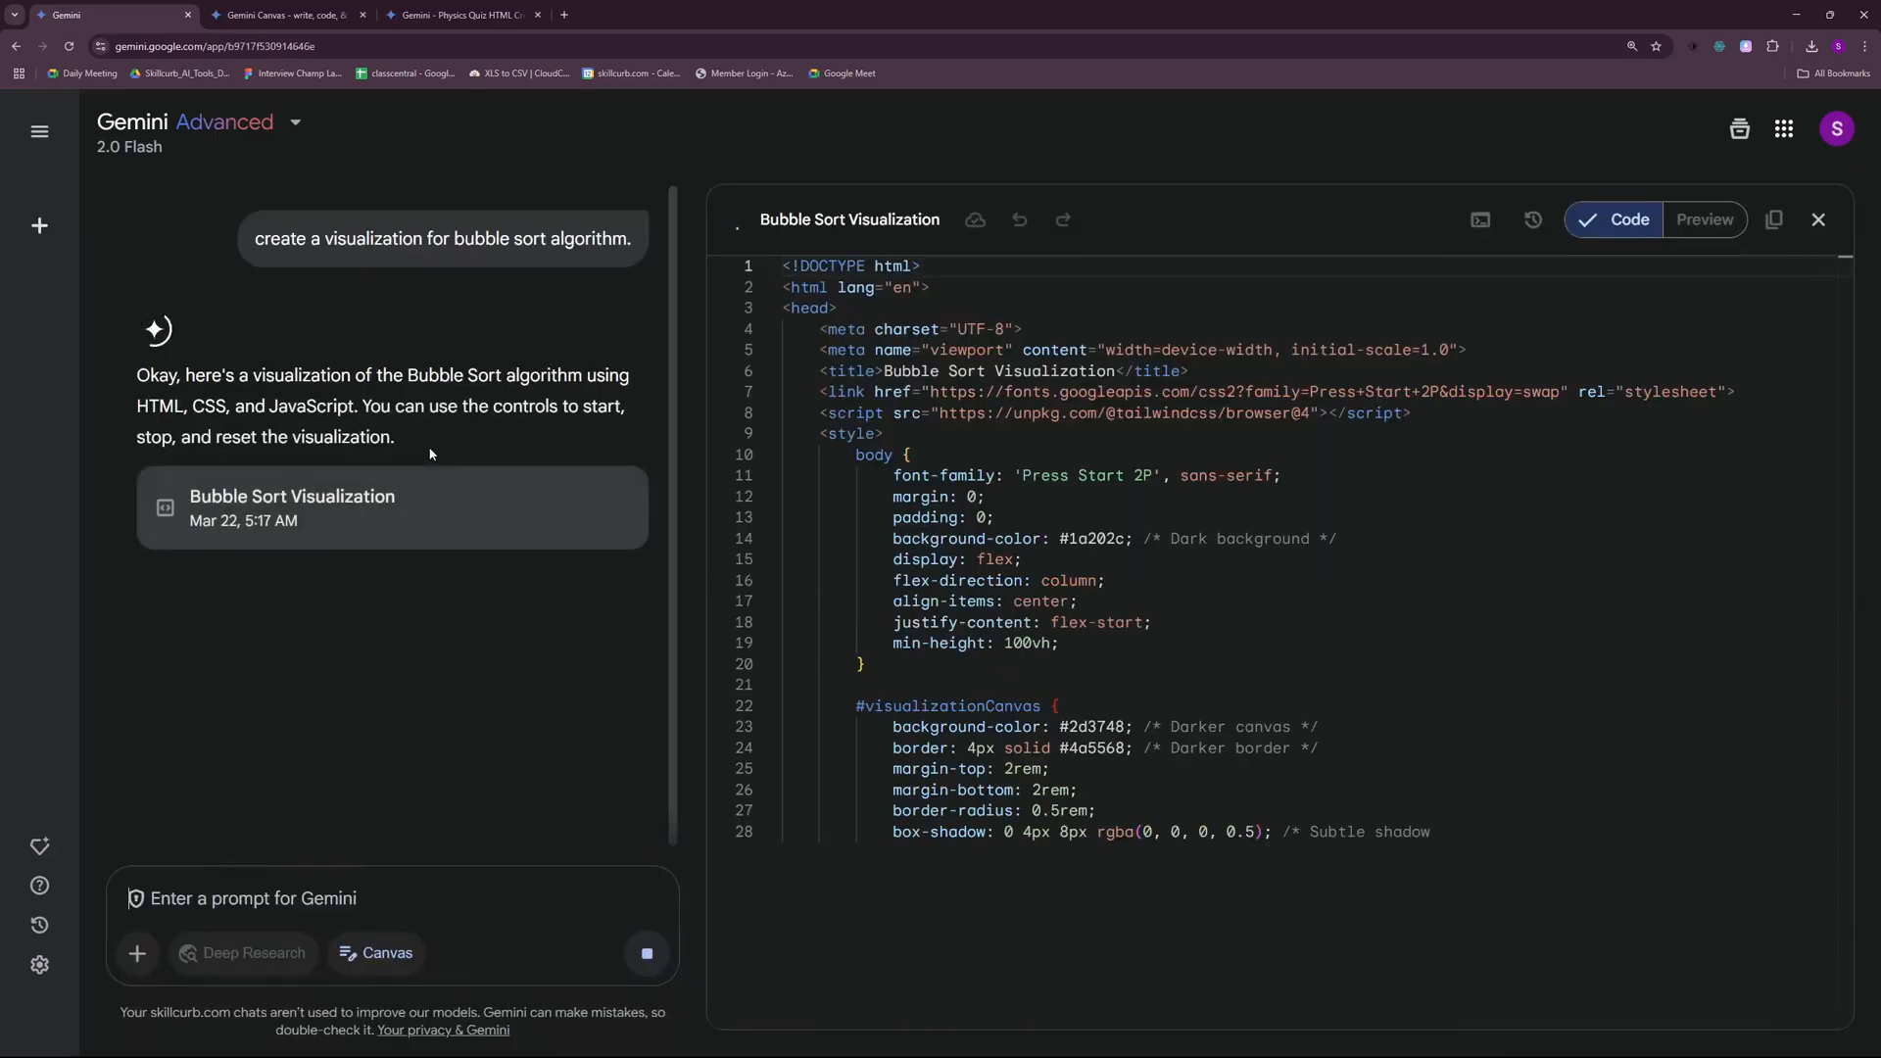
- Review the generated Bubble Sort code and switch to its live Preview
scroll(down, 3)
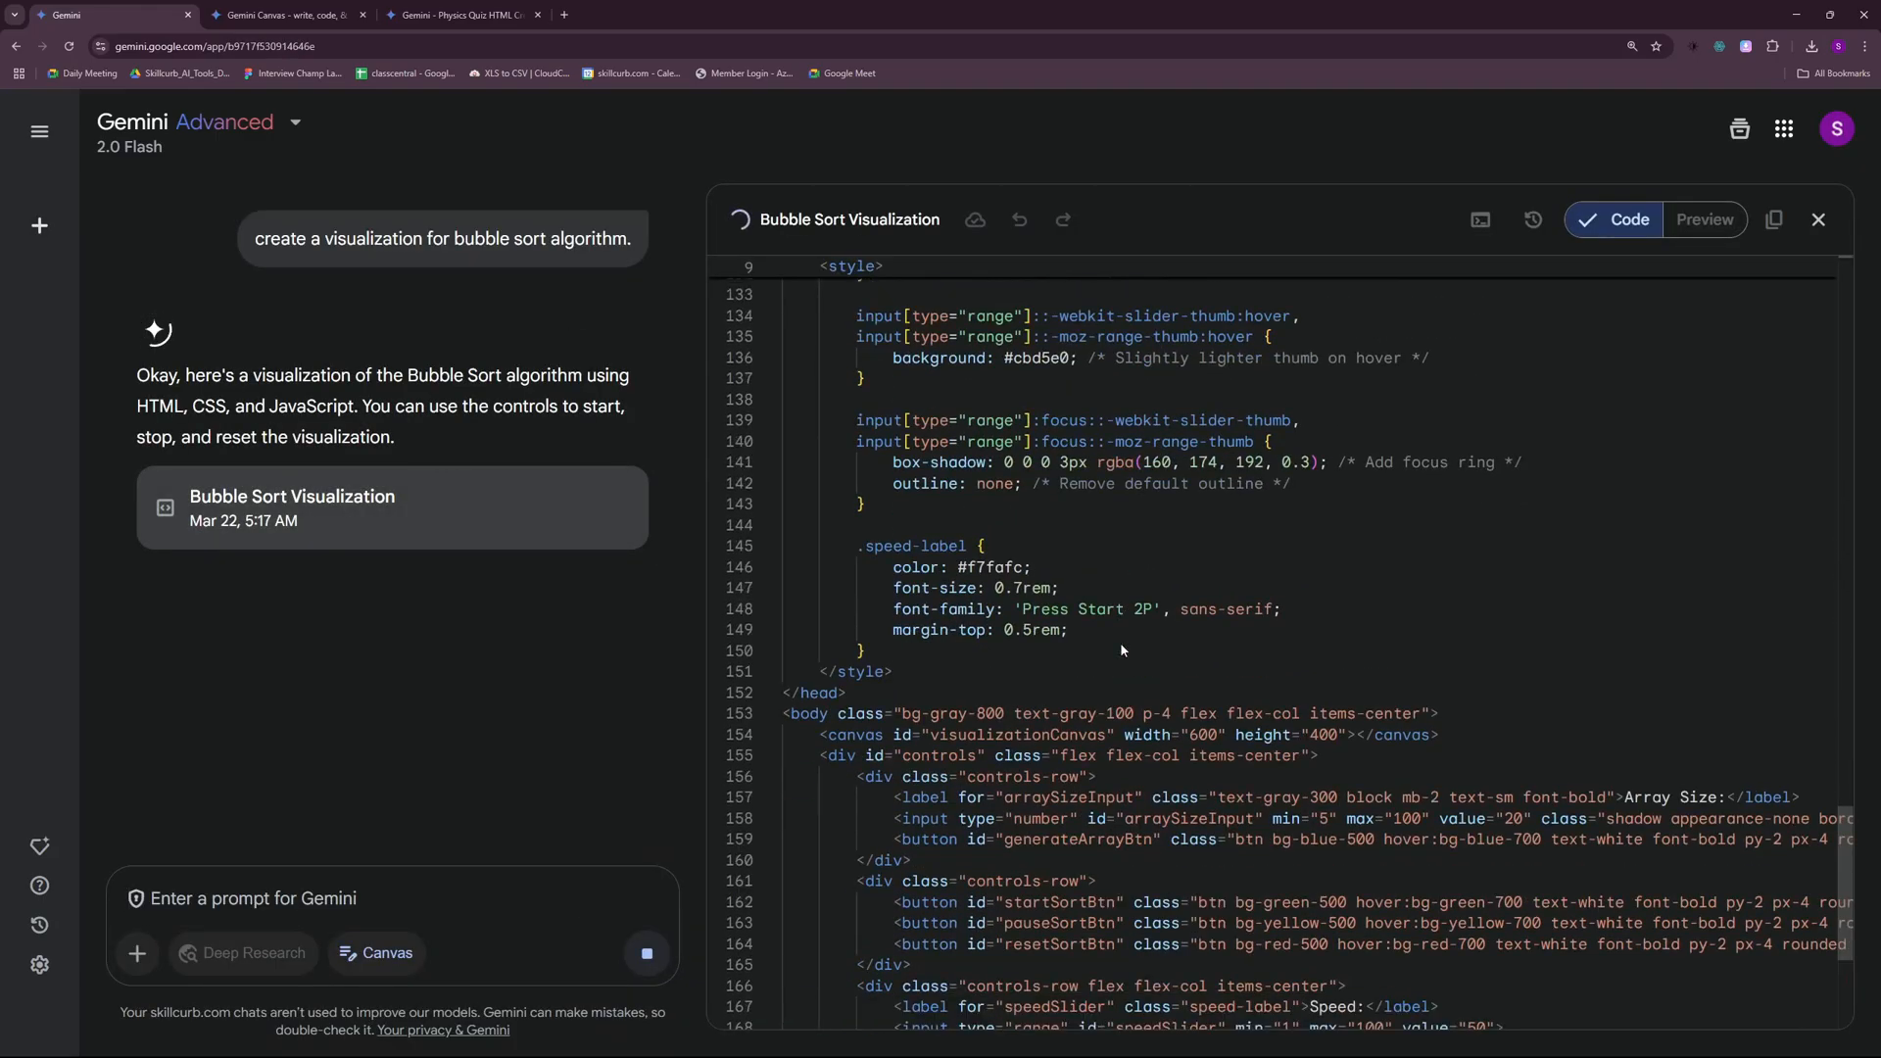
scroll(down, 3)
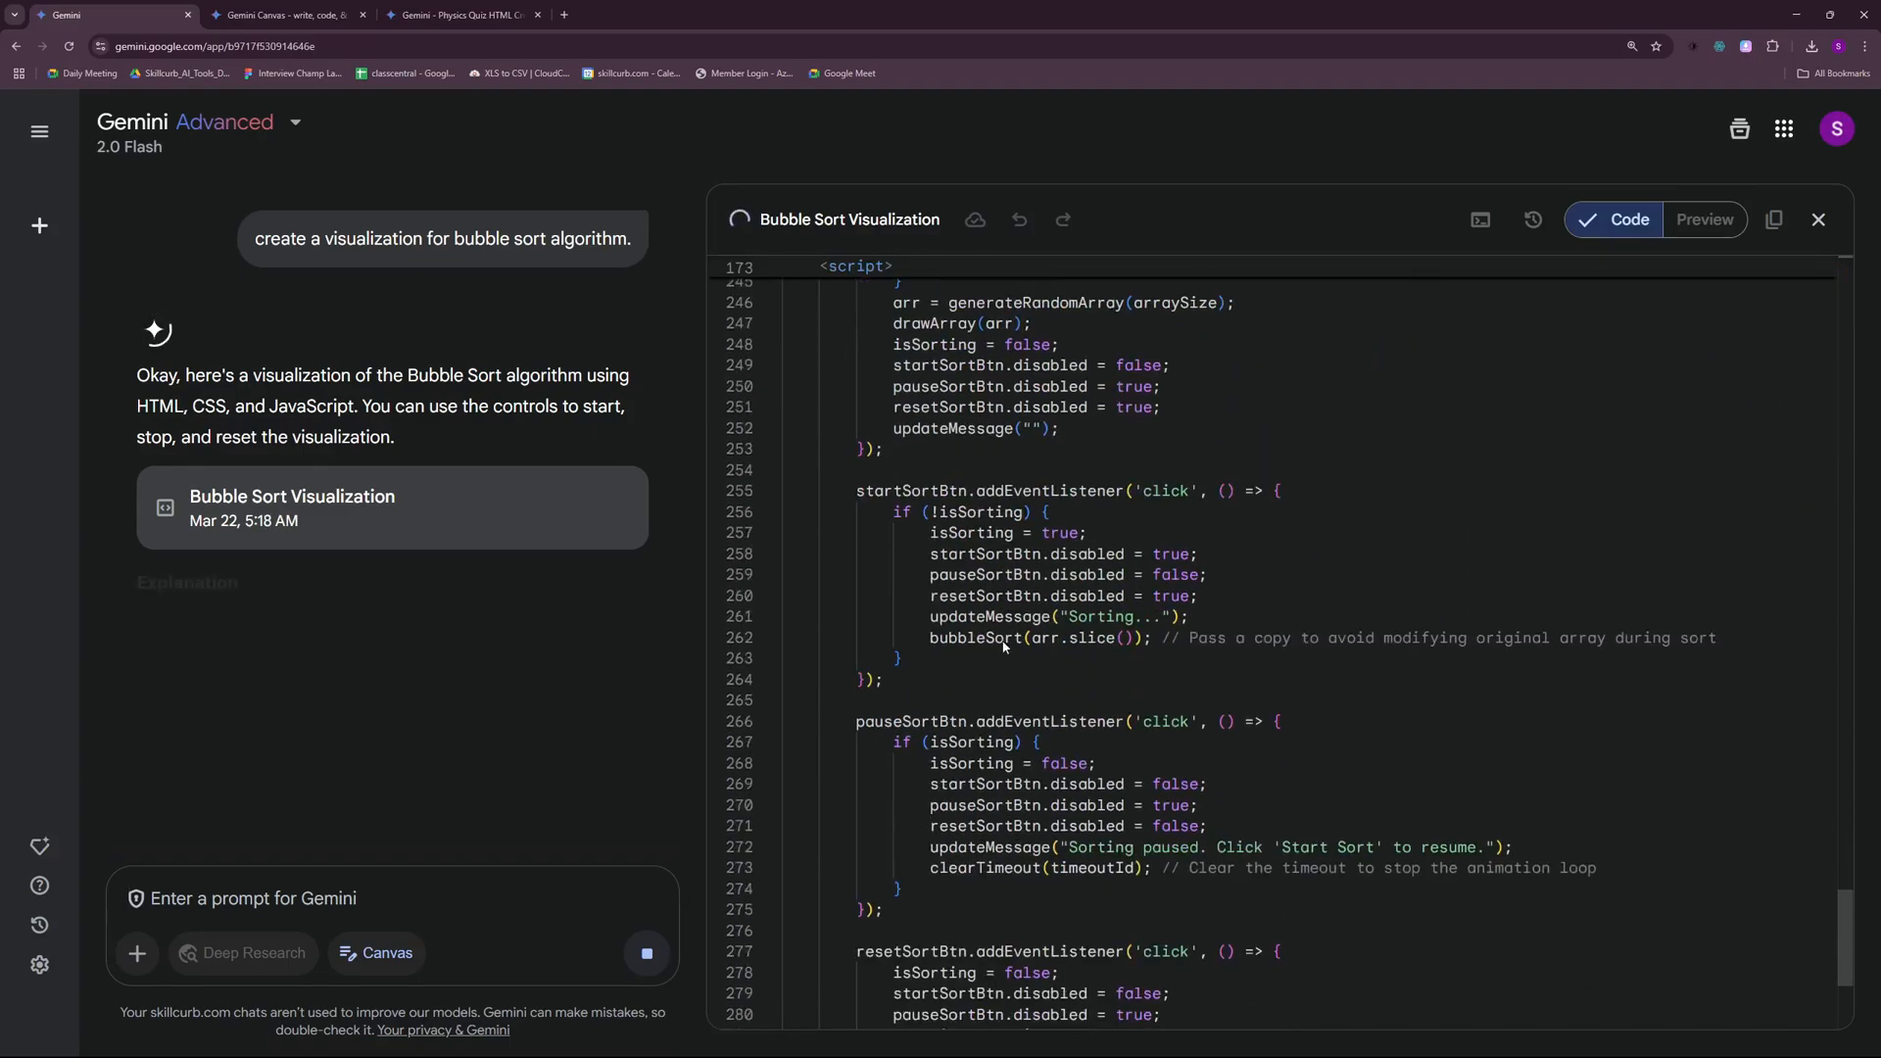
click(1701, 218)
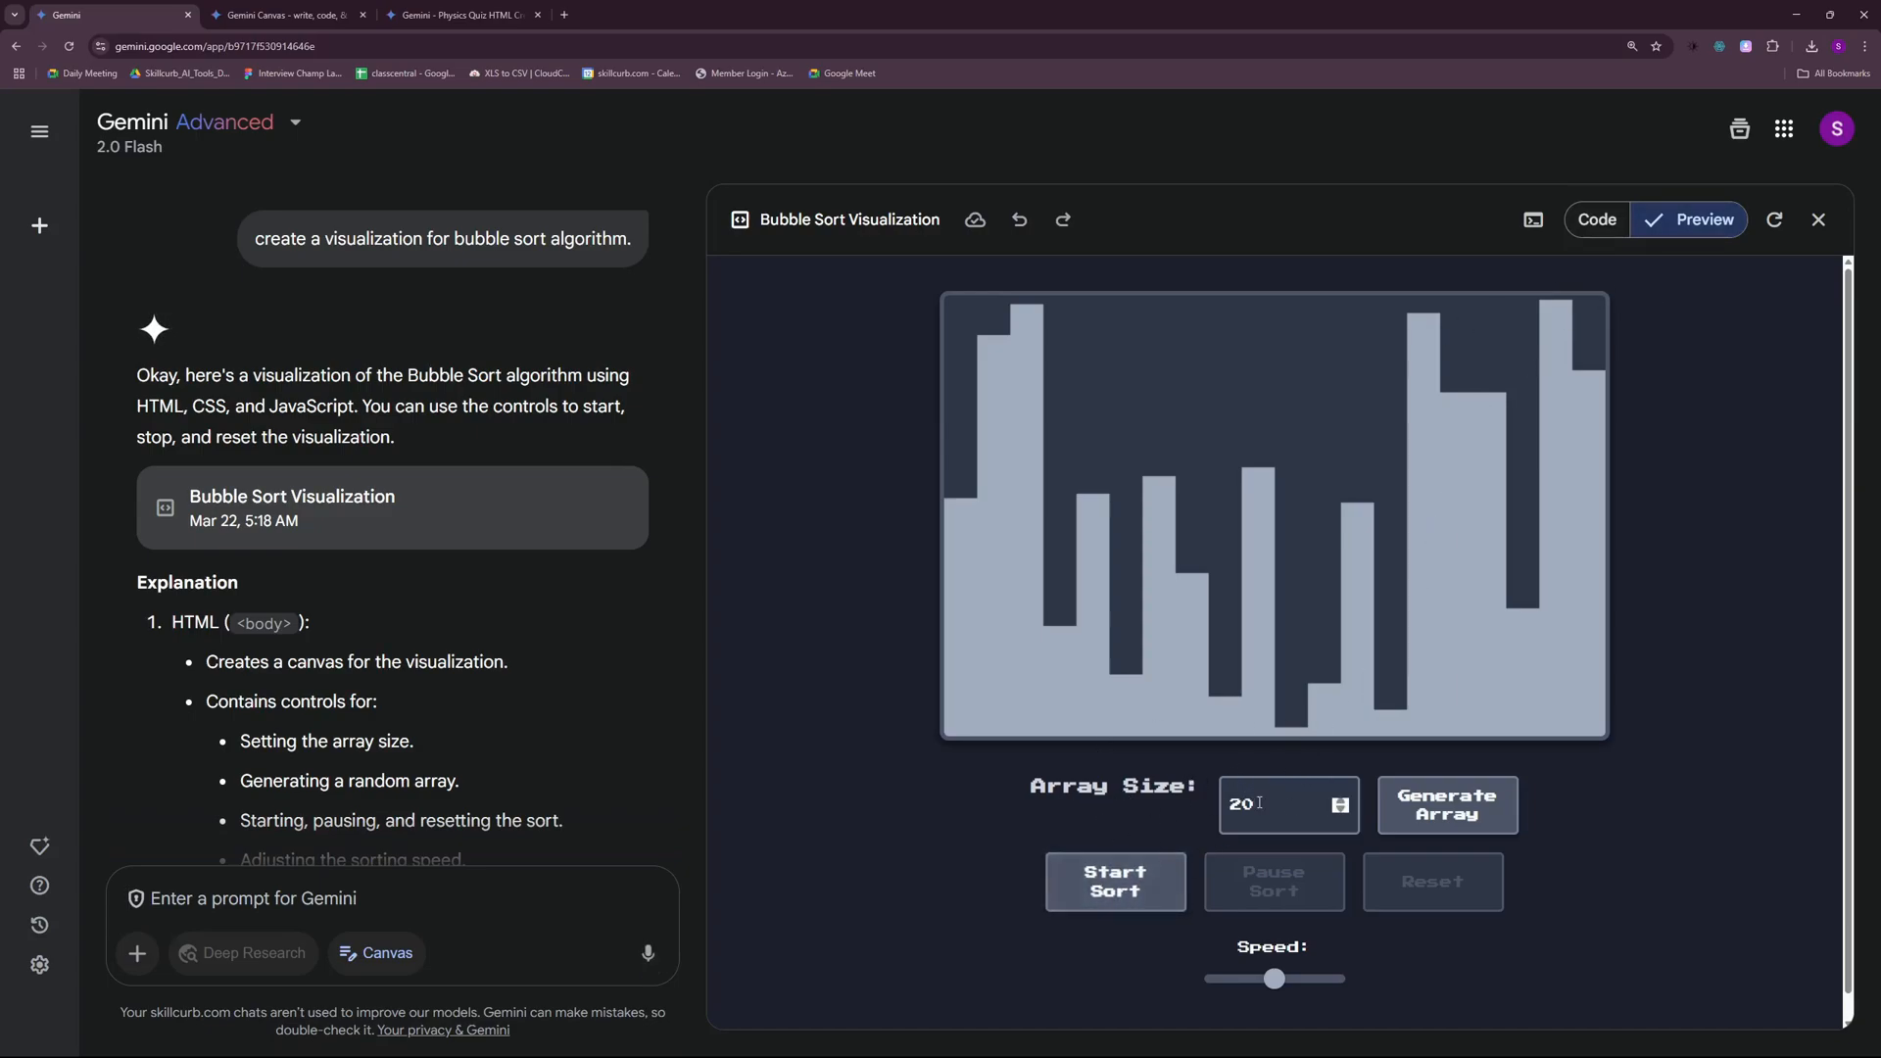
- Set the array size to 5 and start the sort until 'Array sorted!' appears
click(1287, 803)
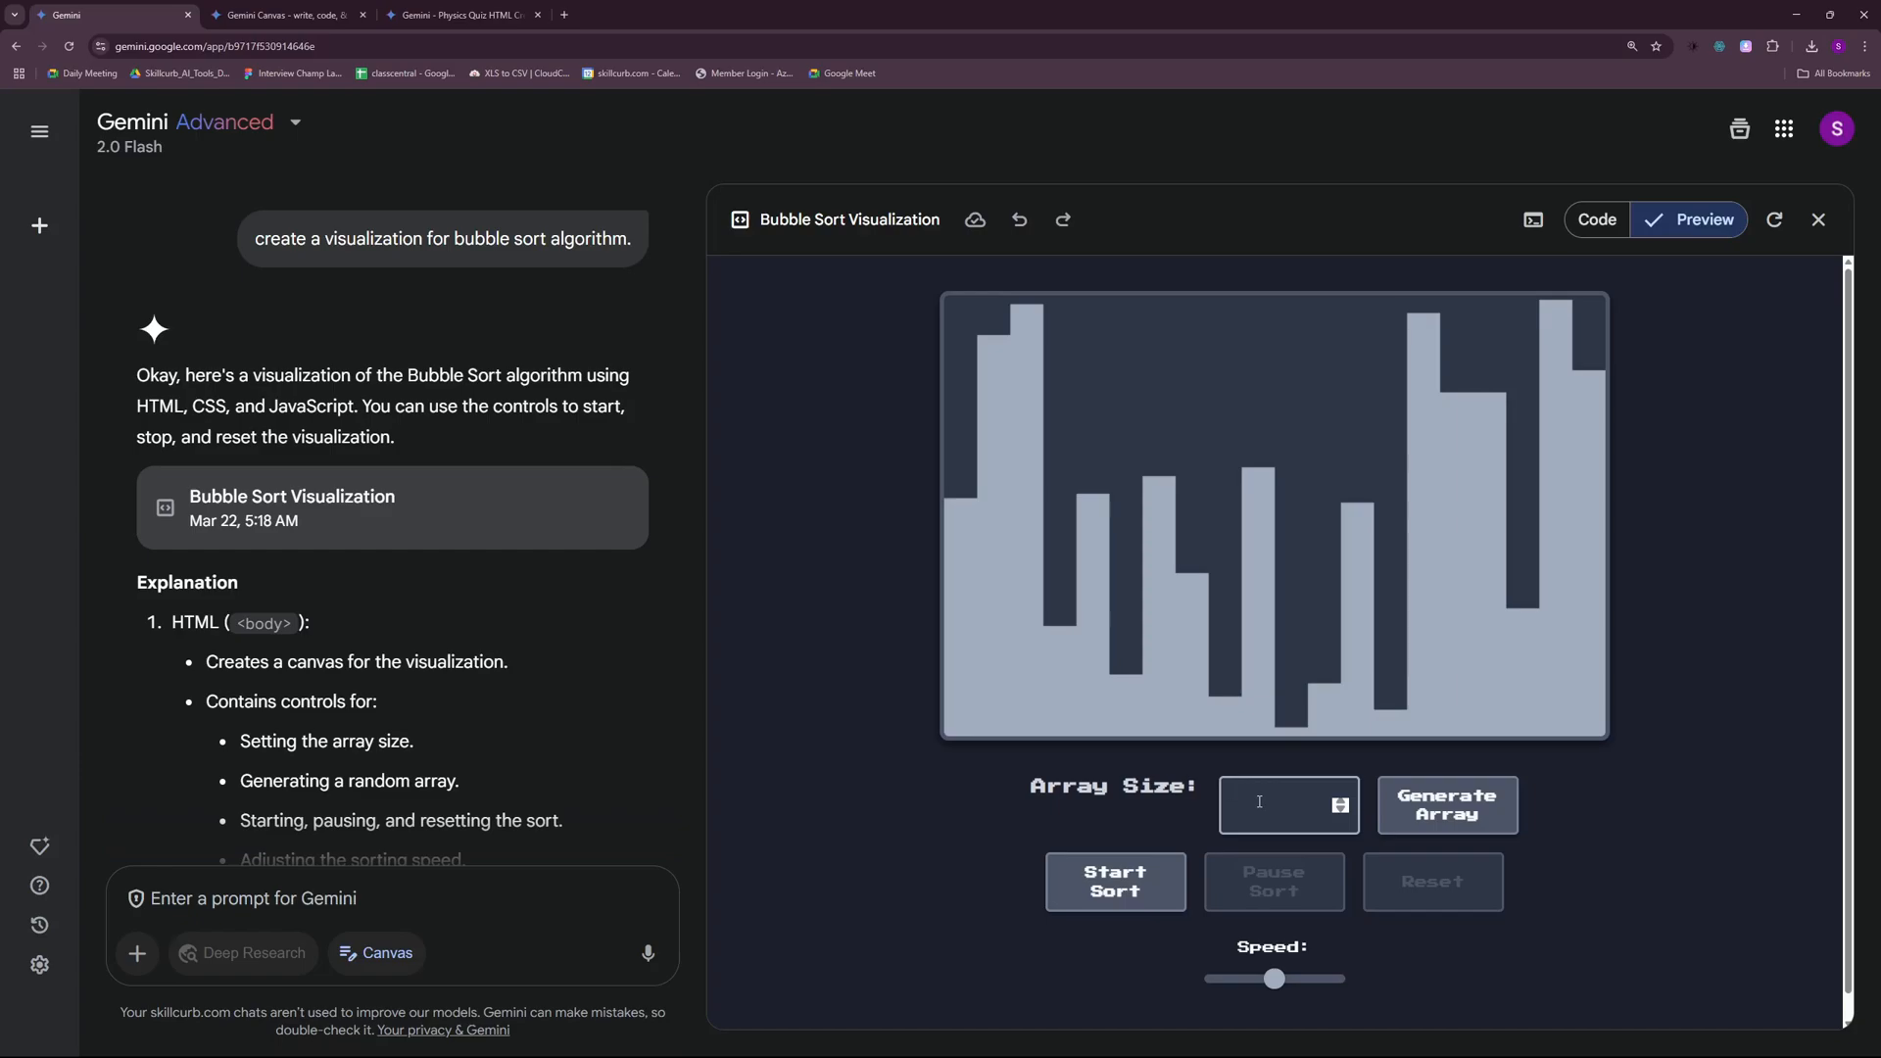
text(5)
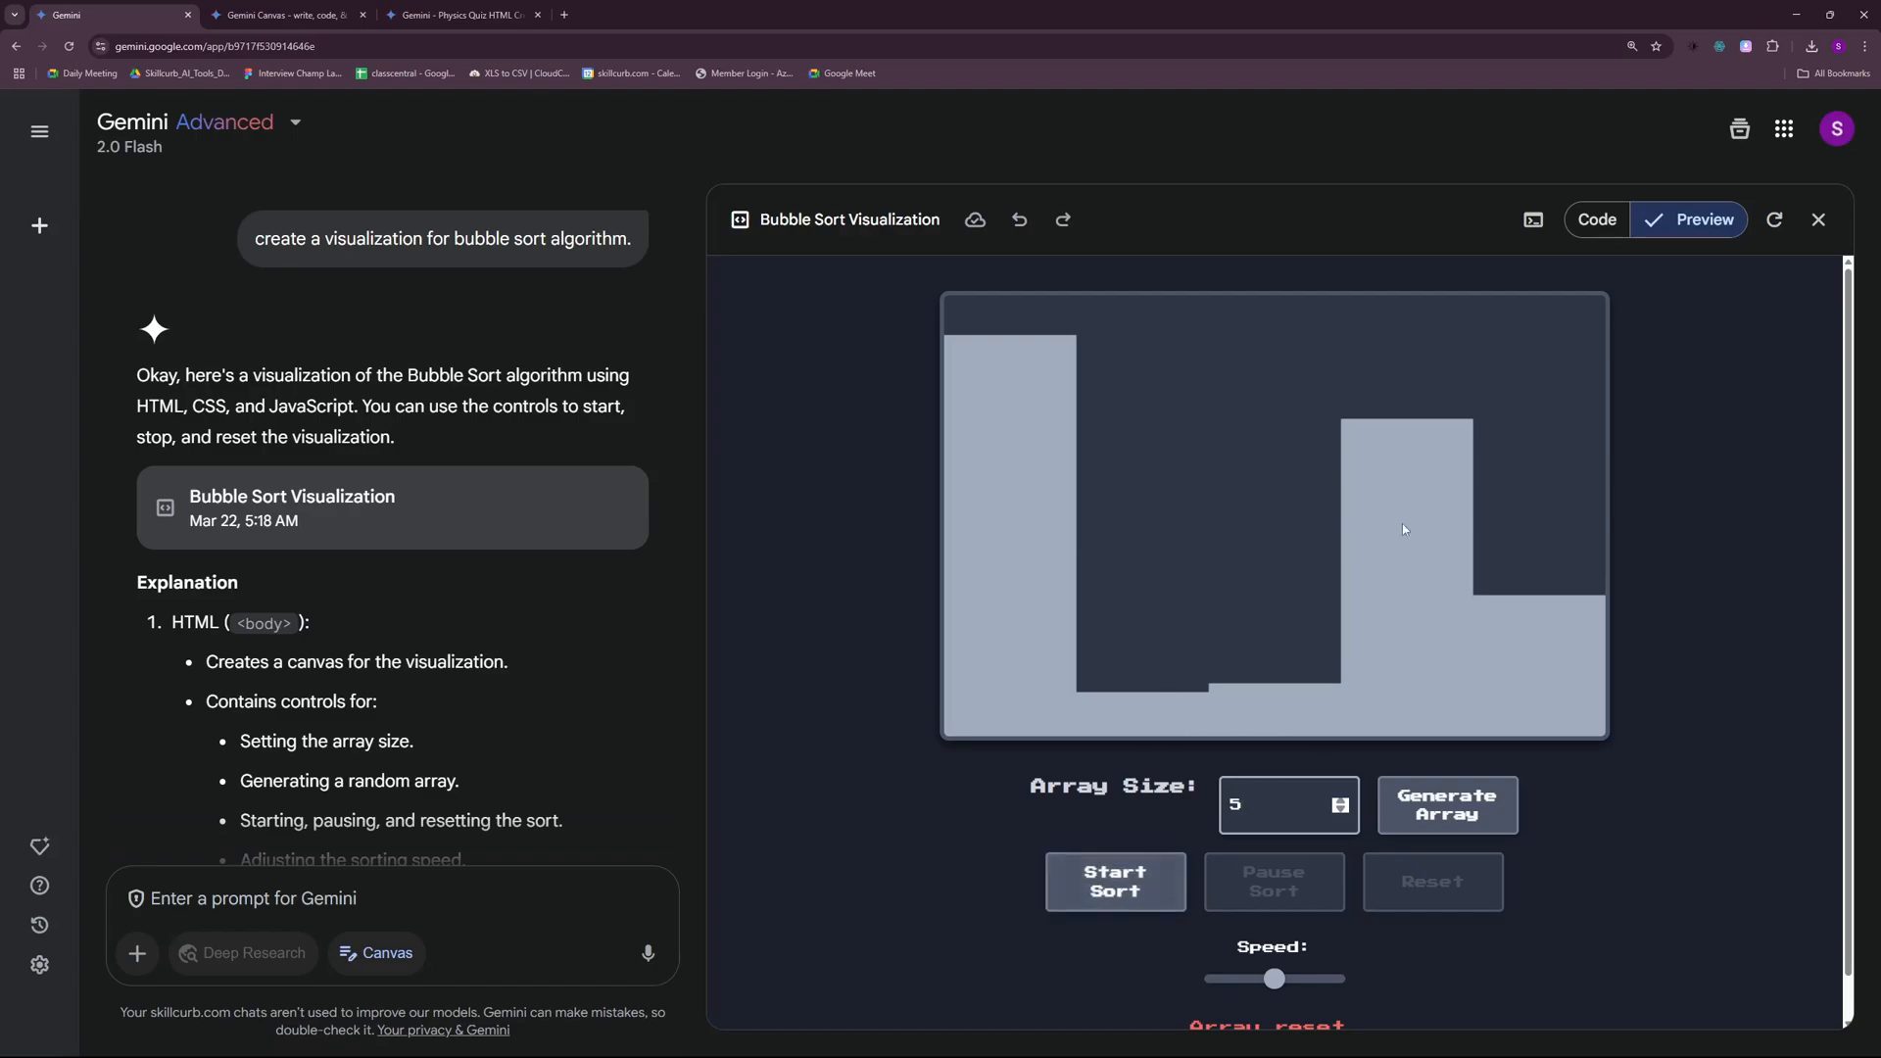
click(1113, 880)
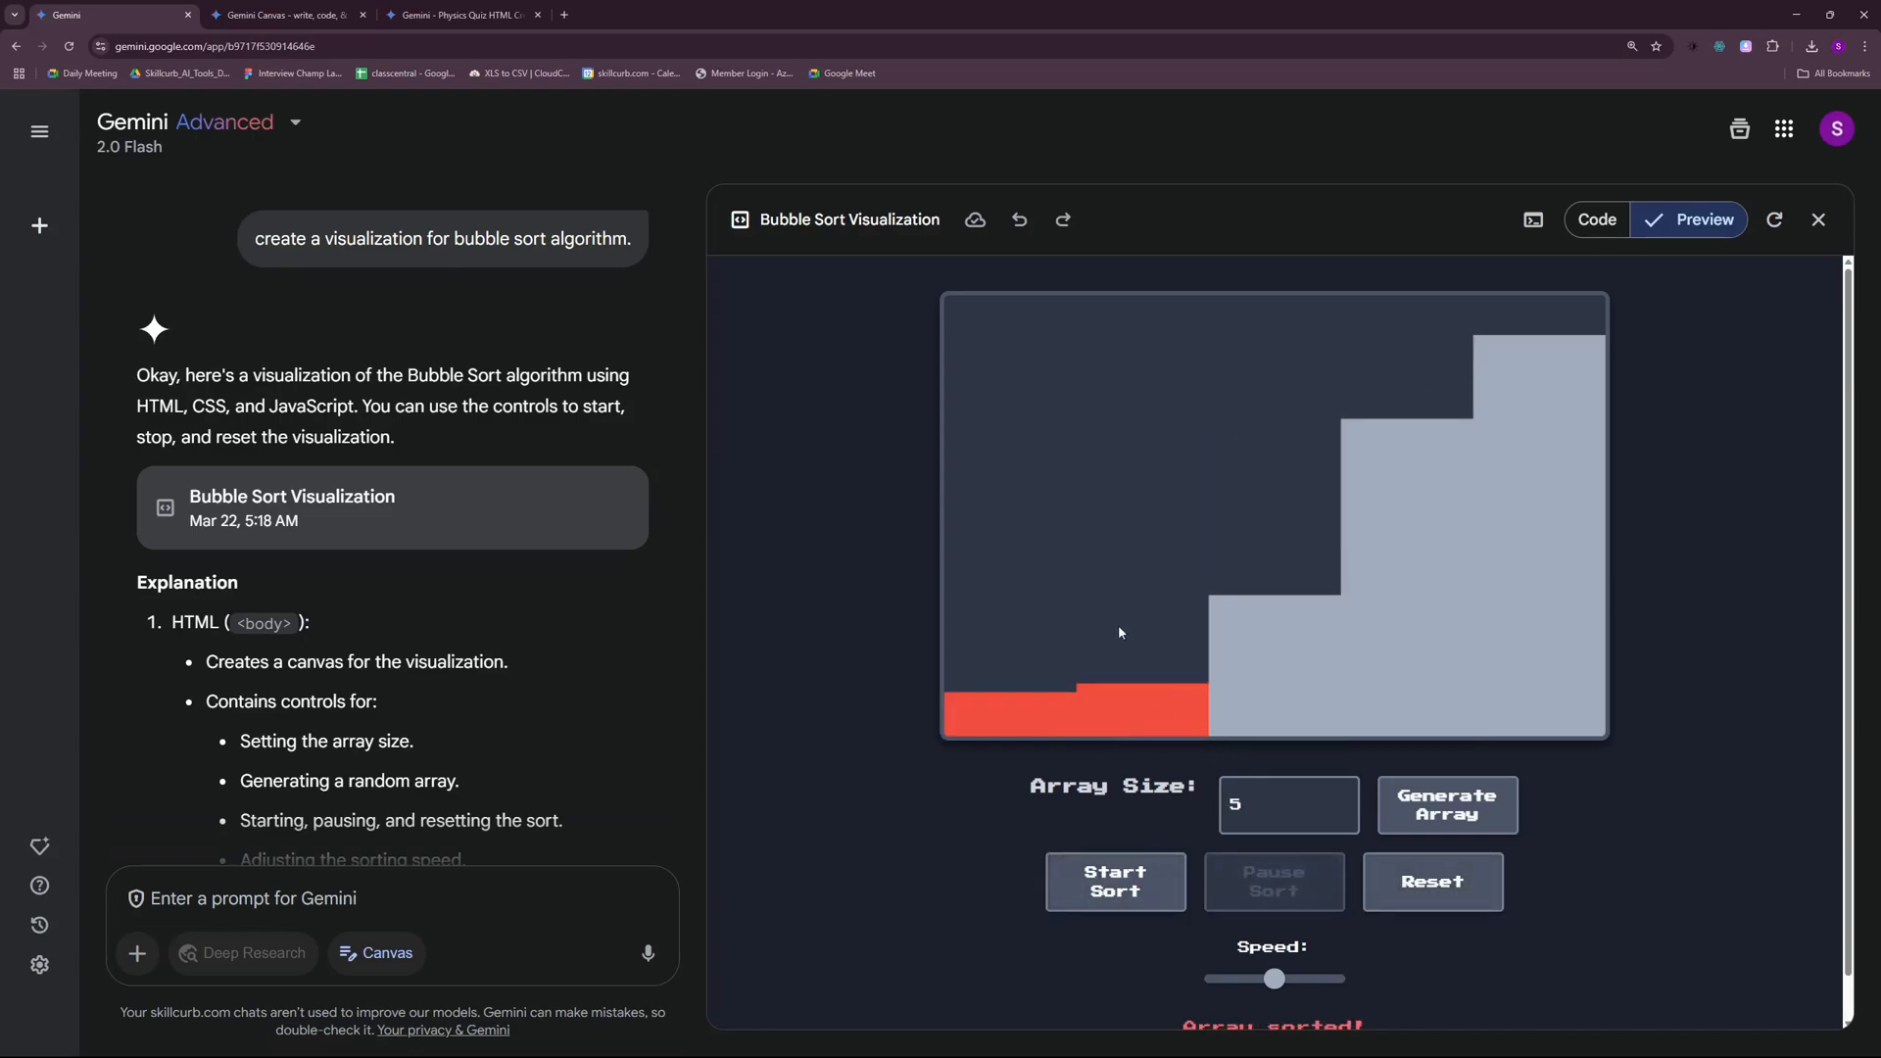
mouse_move(1035, 637)
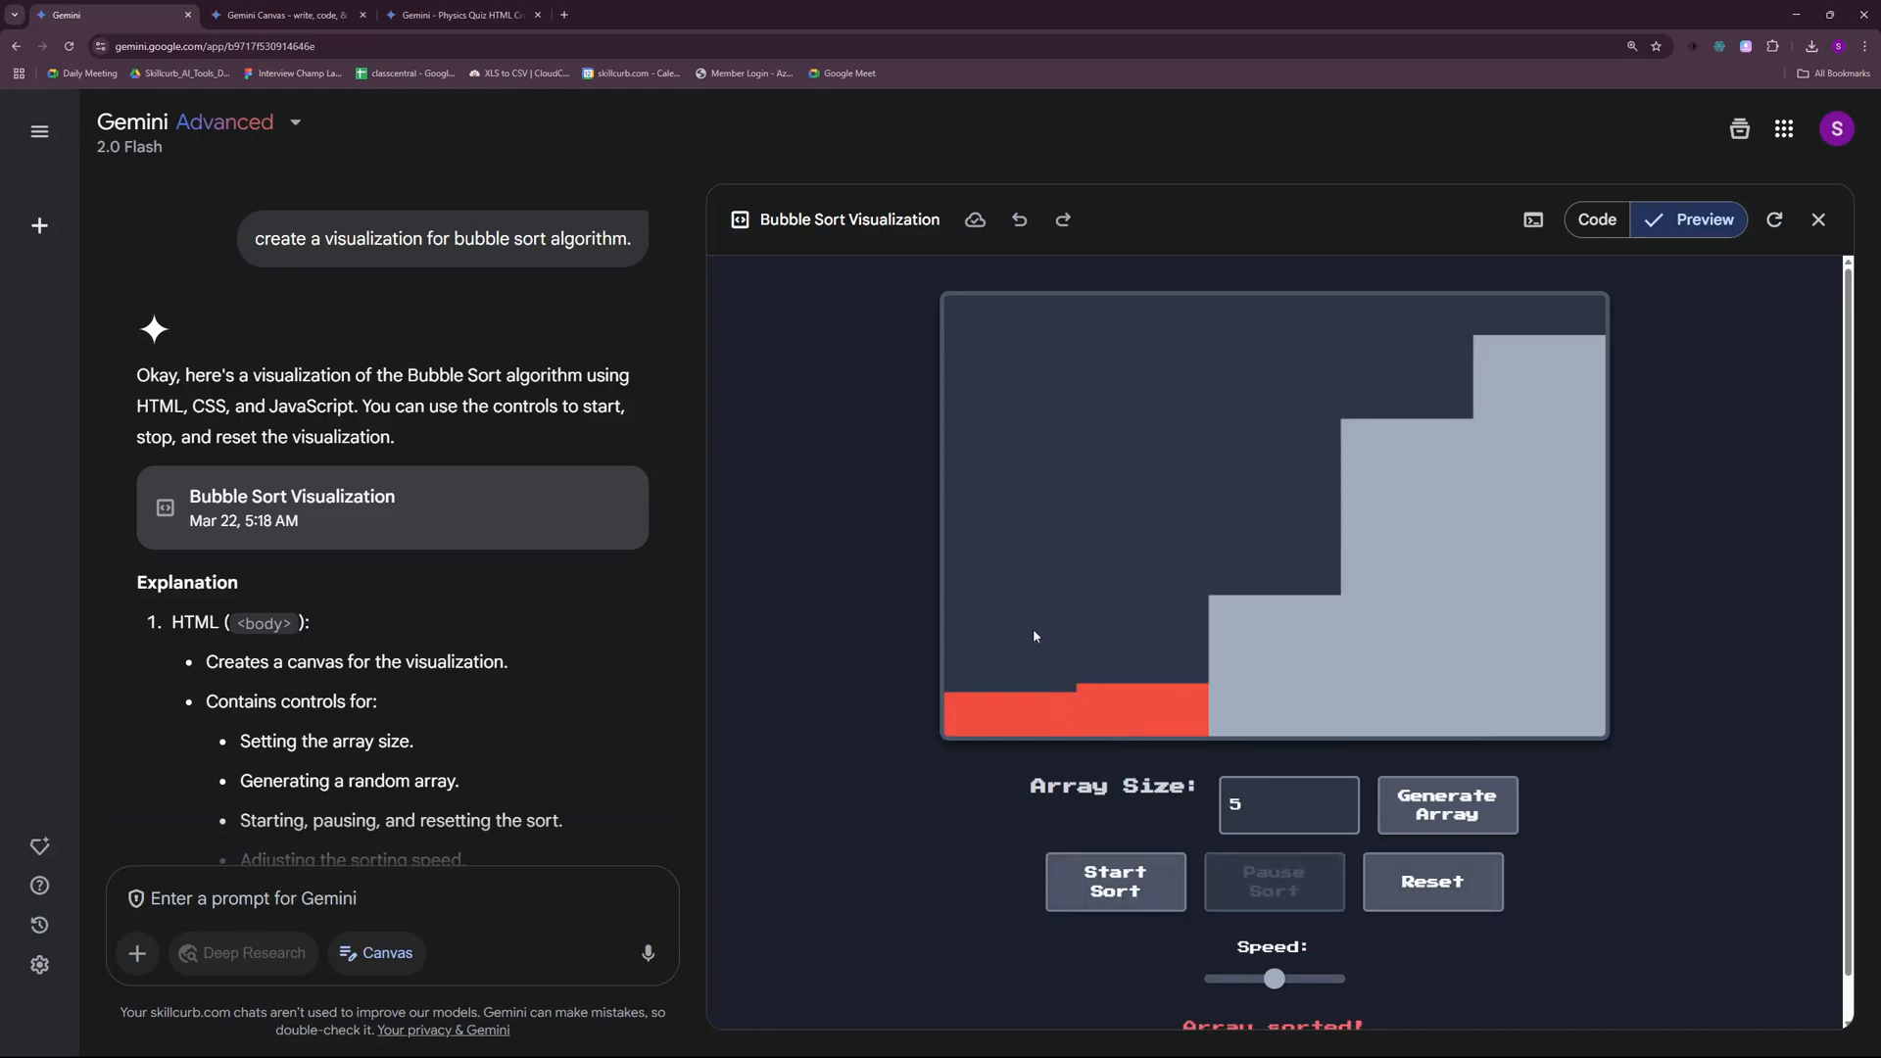
mouse_move(987, 438)
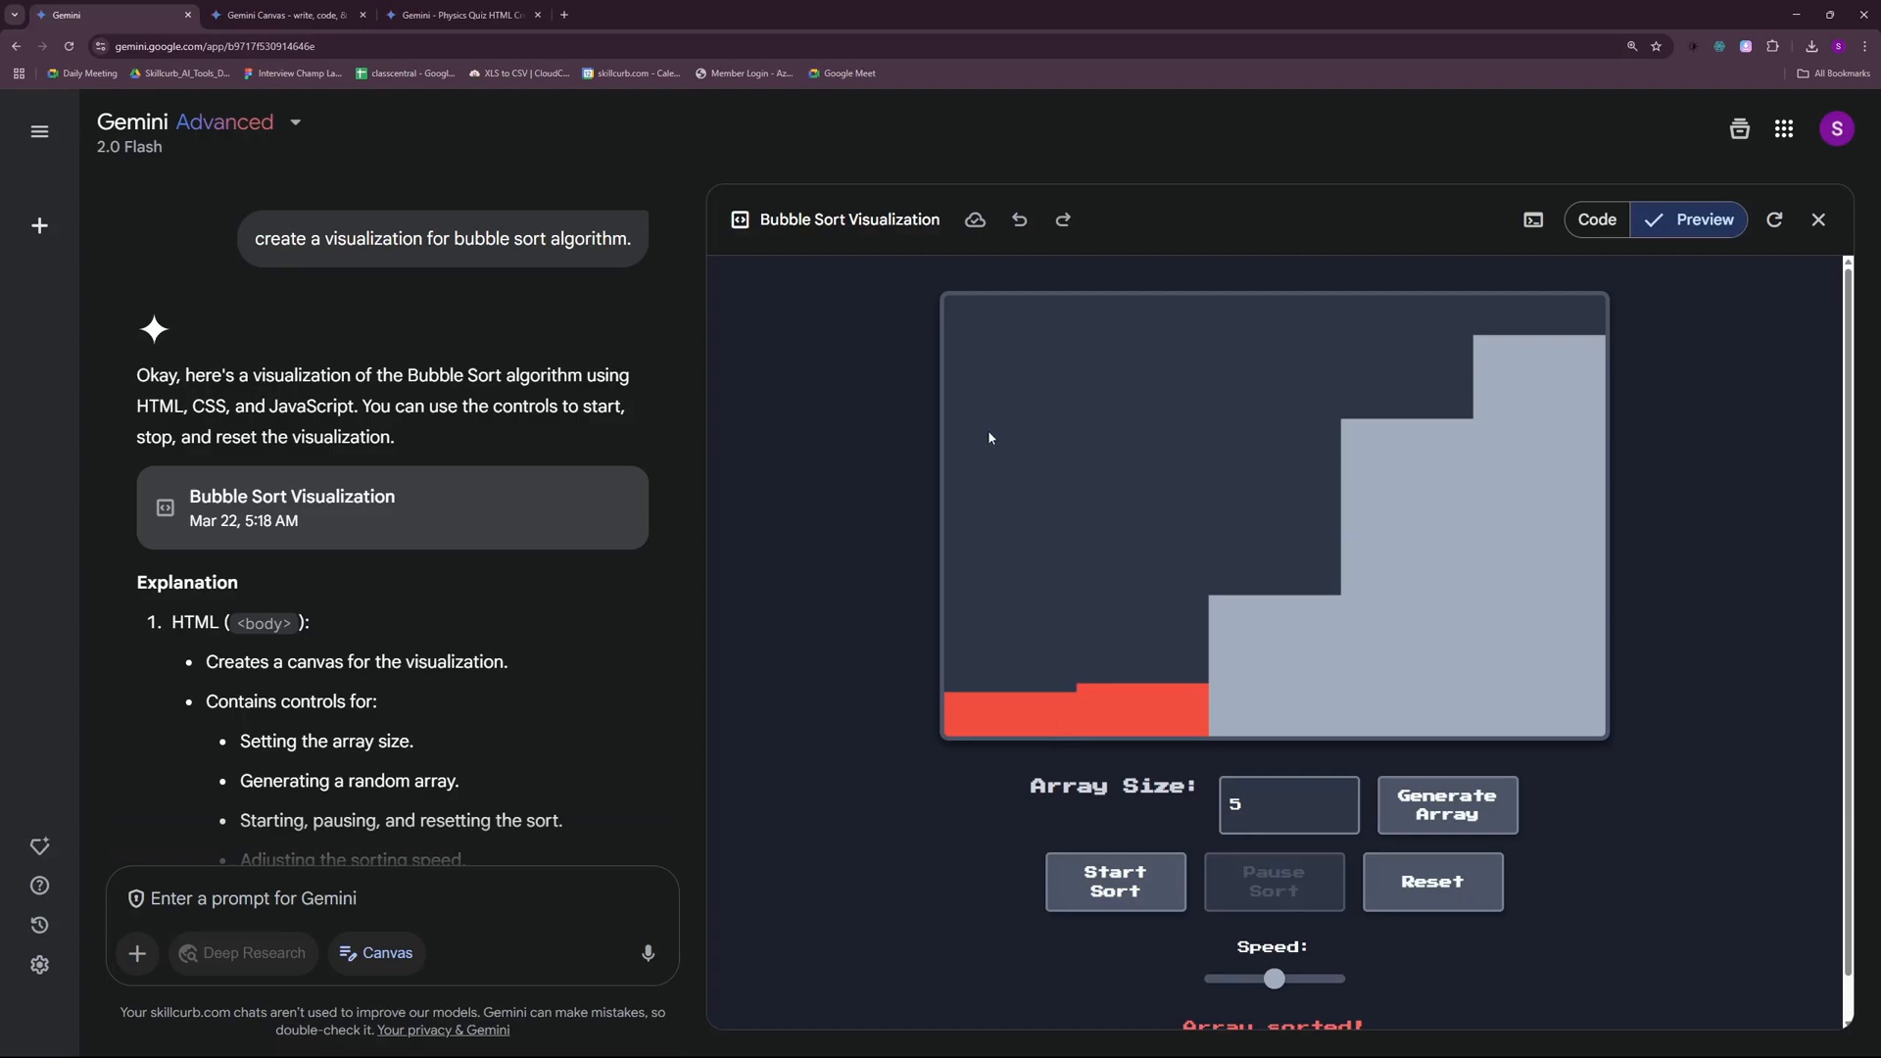
mouse_move(1108, 580)
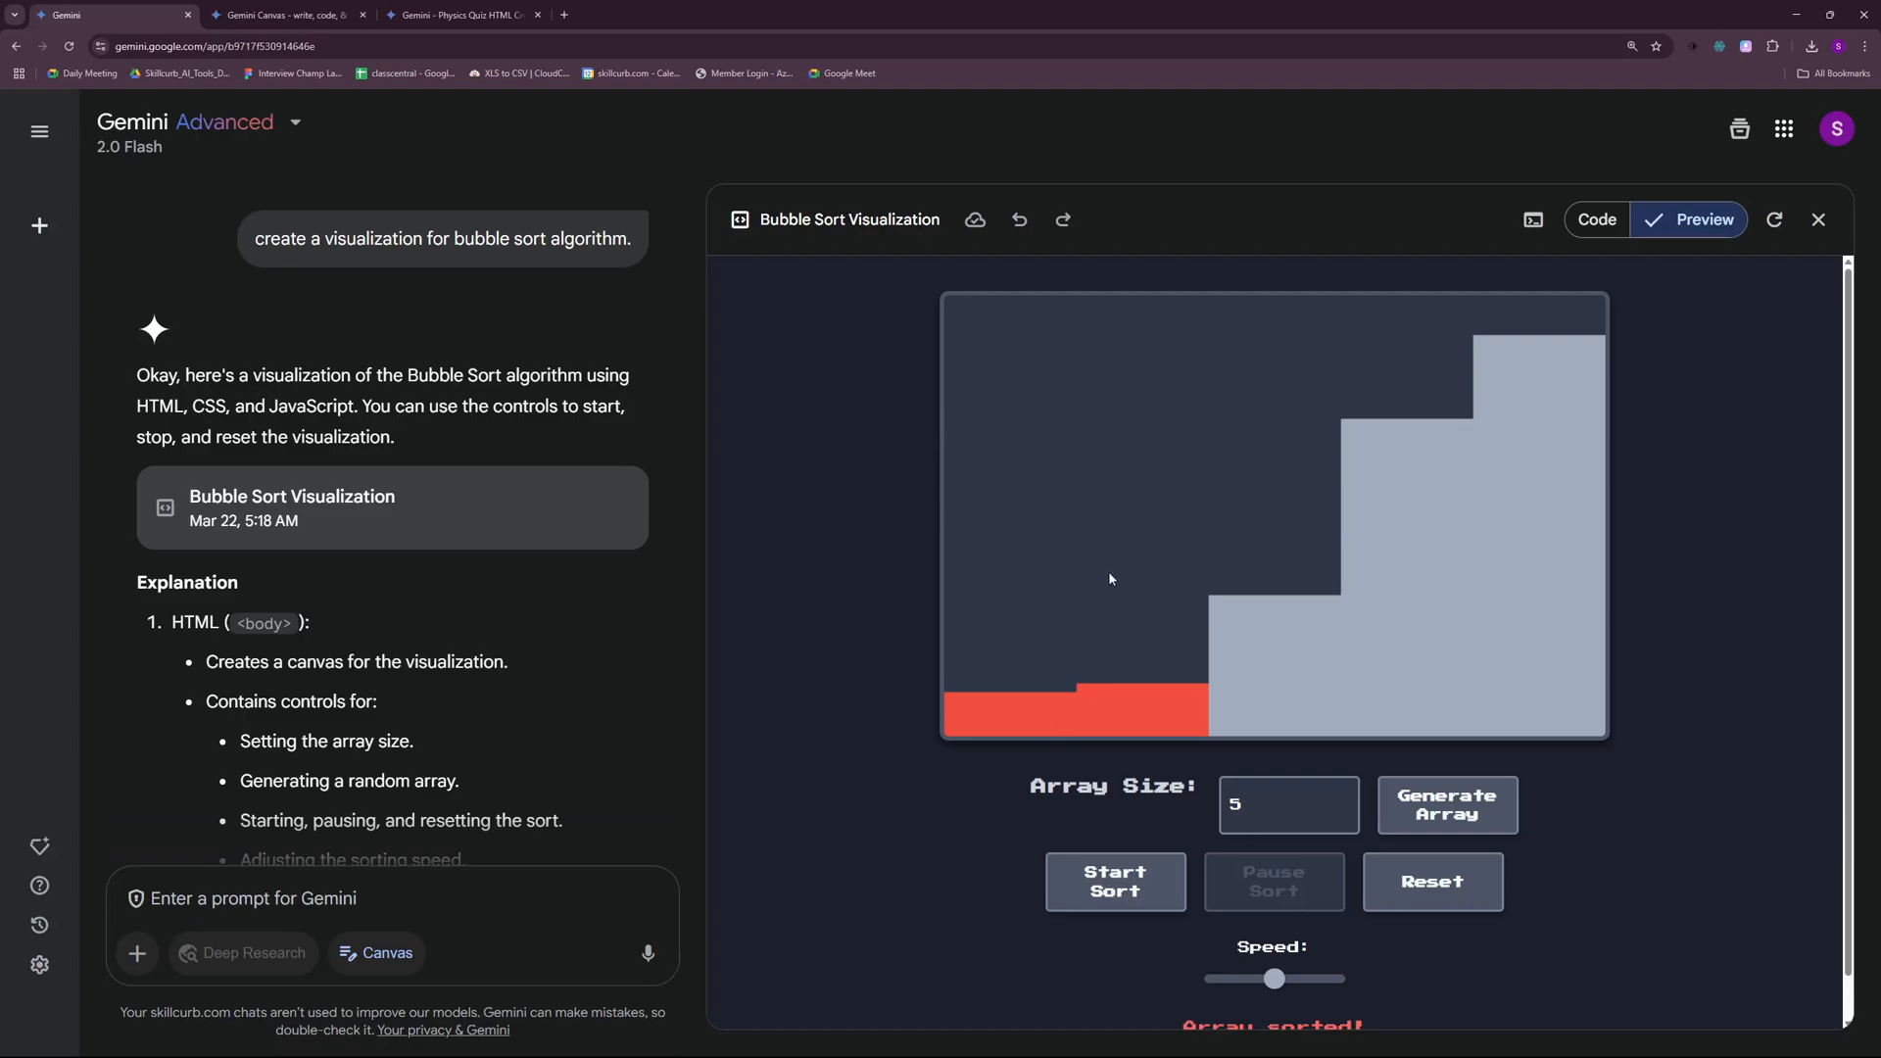
mouse_move(1544, 452)
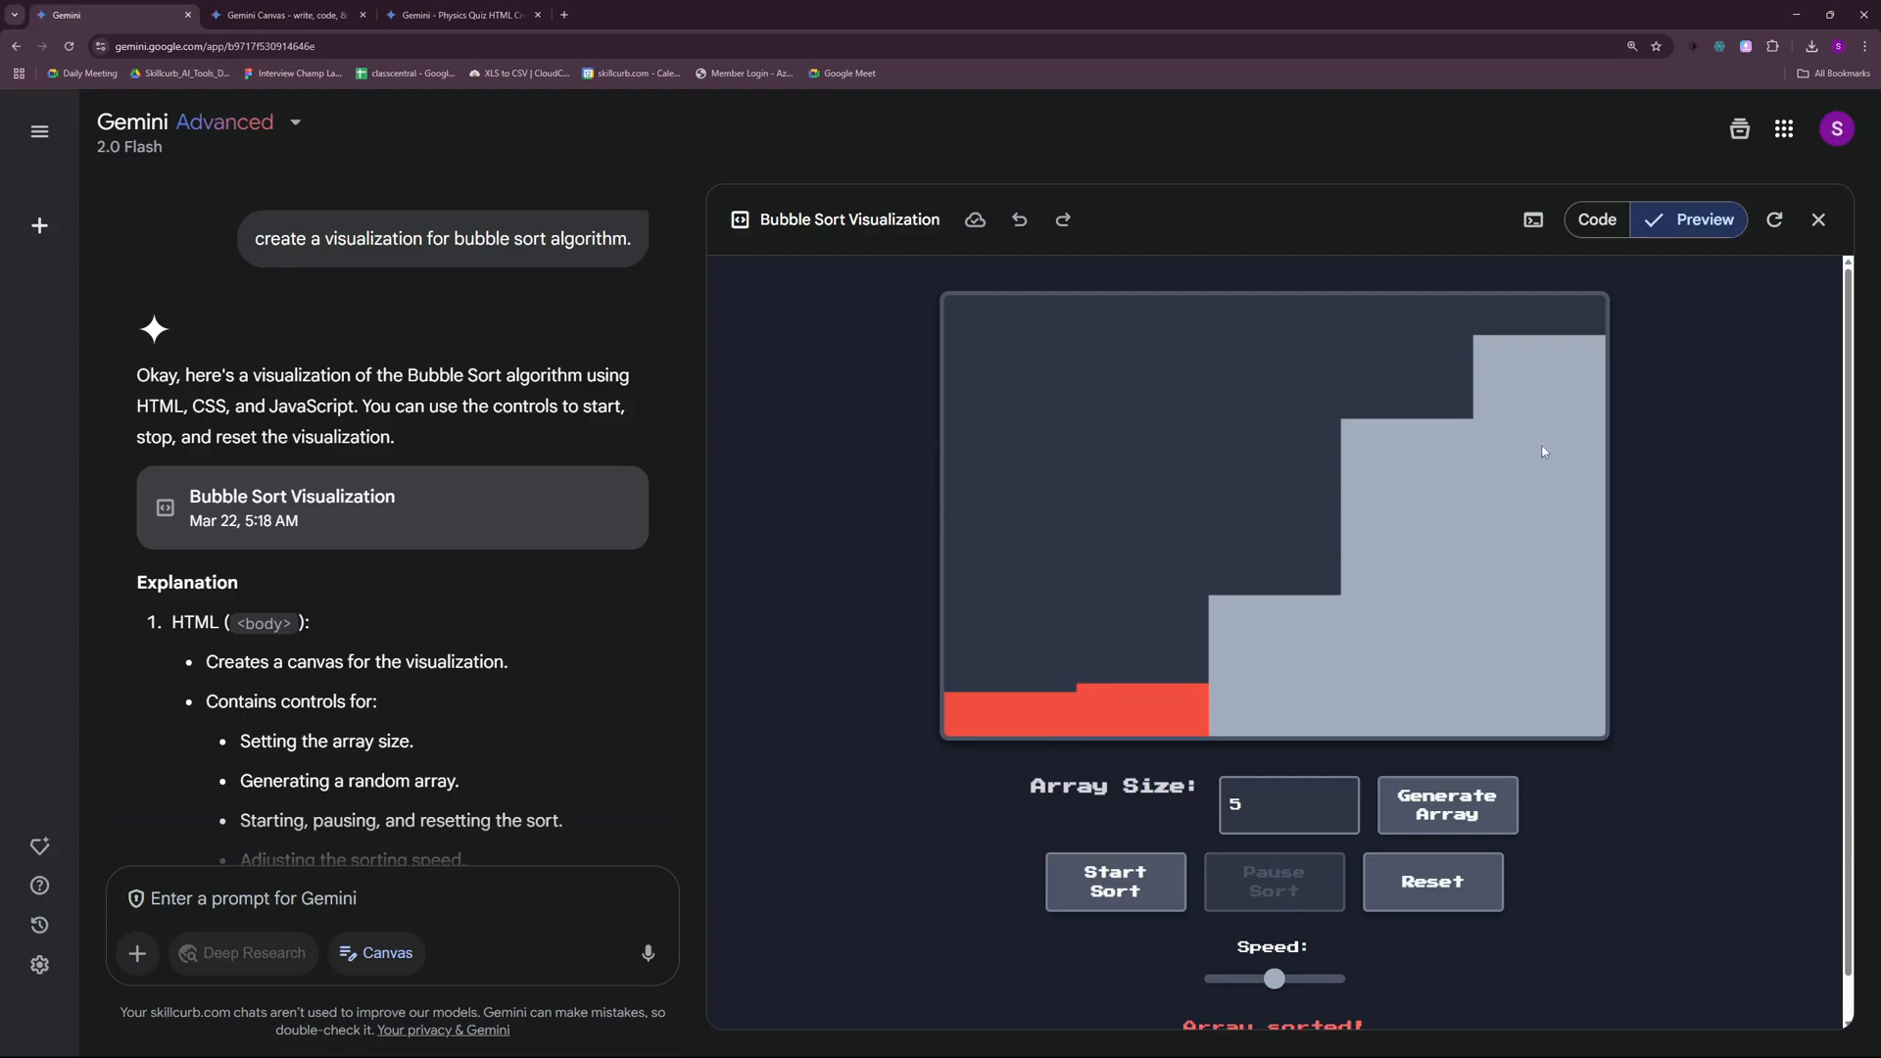
mouse_move(1230, 633)
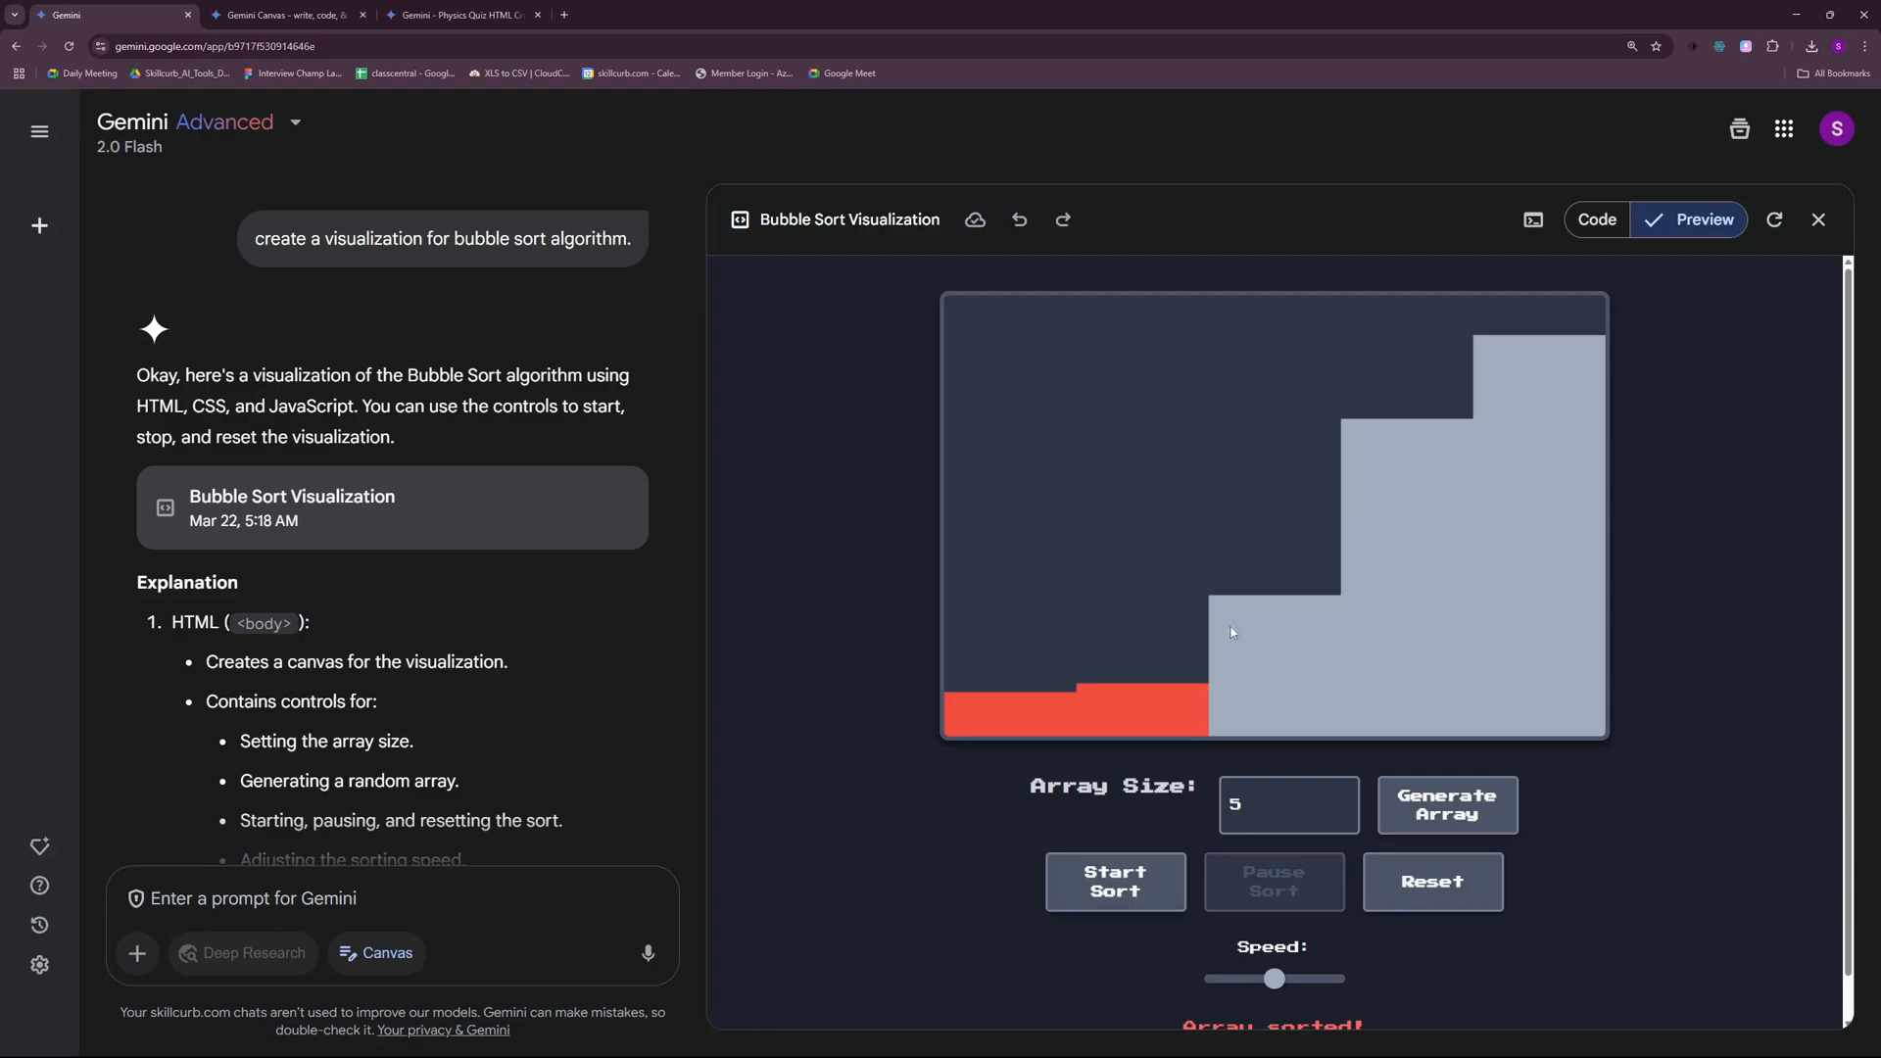
mouse_move(1469, 382)
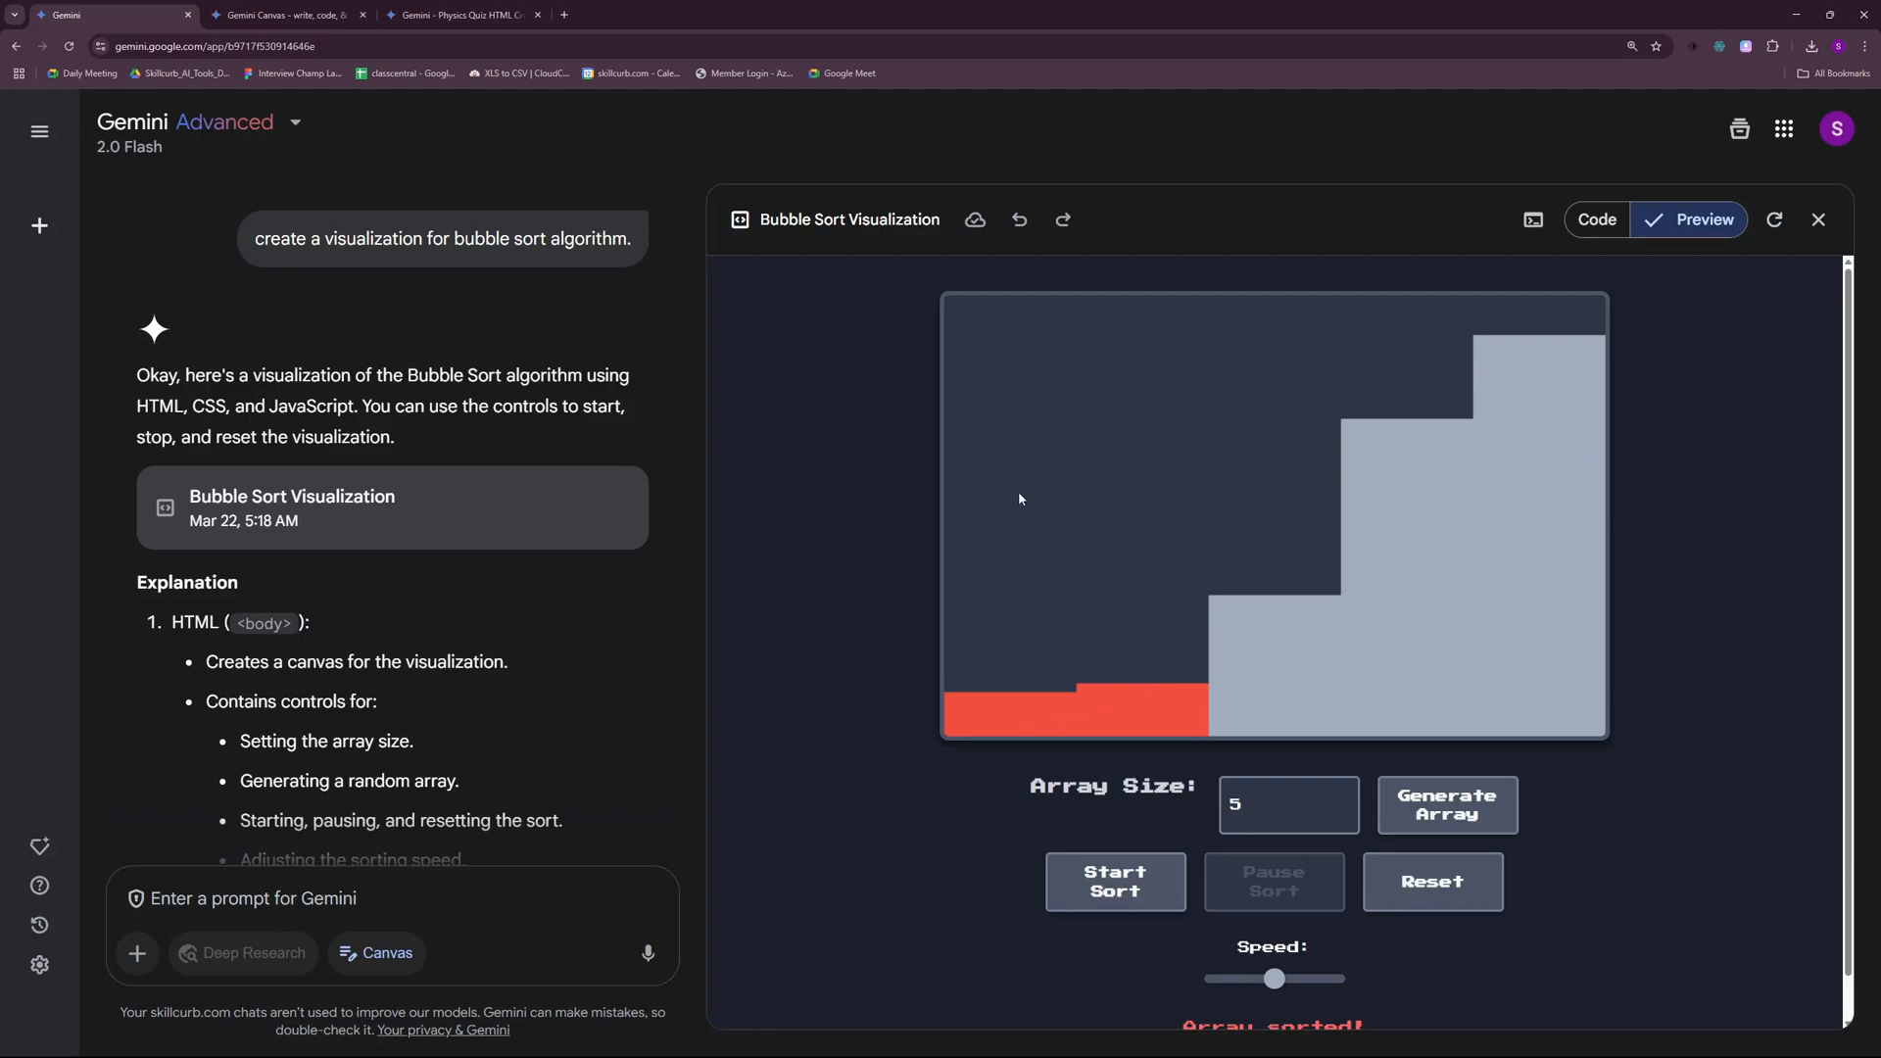
click(39, 131)
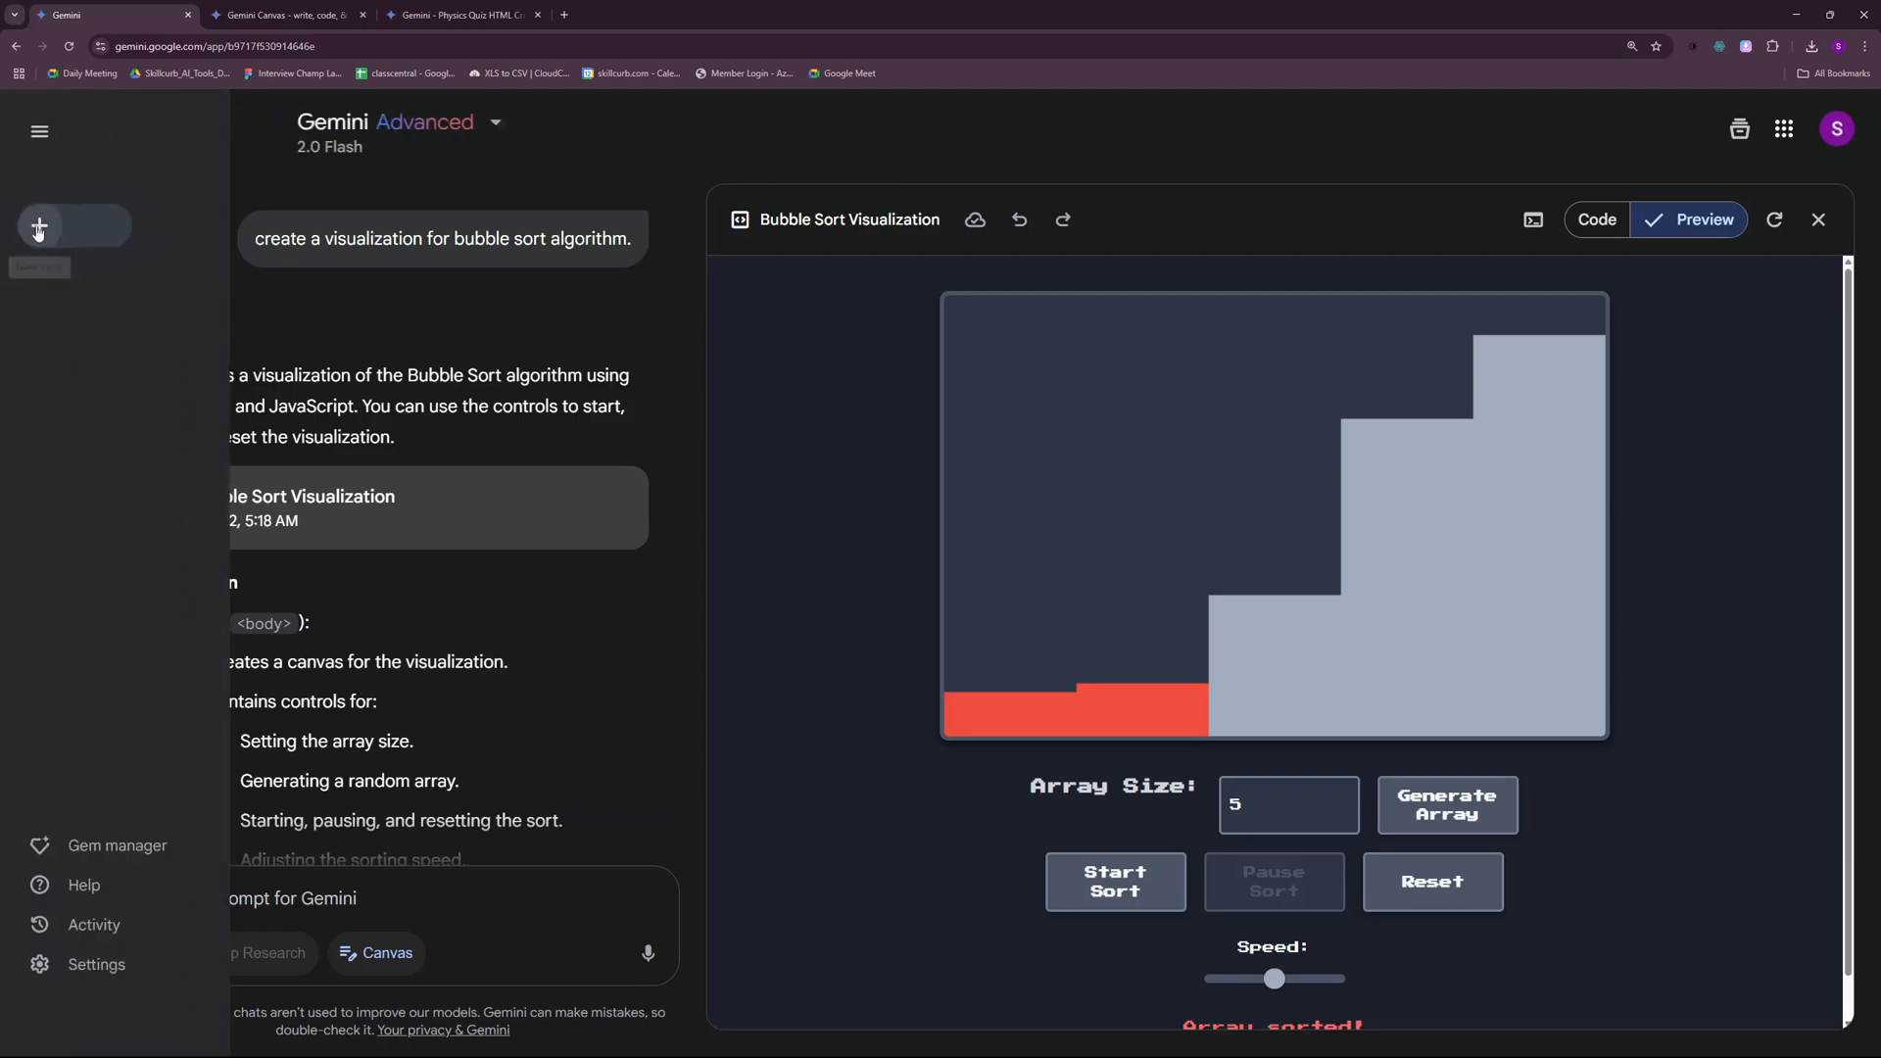
- In a new chat, send 'create an interactive tic tac toe game'
click(39, 225)
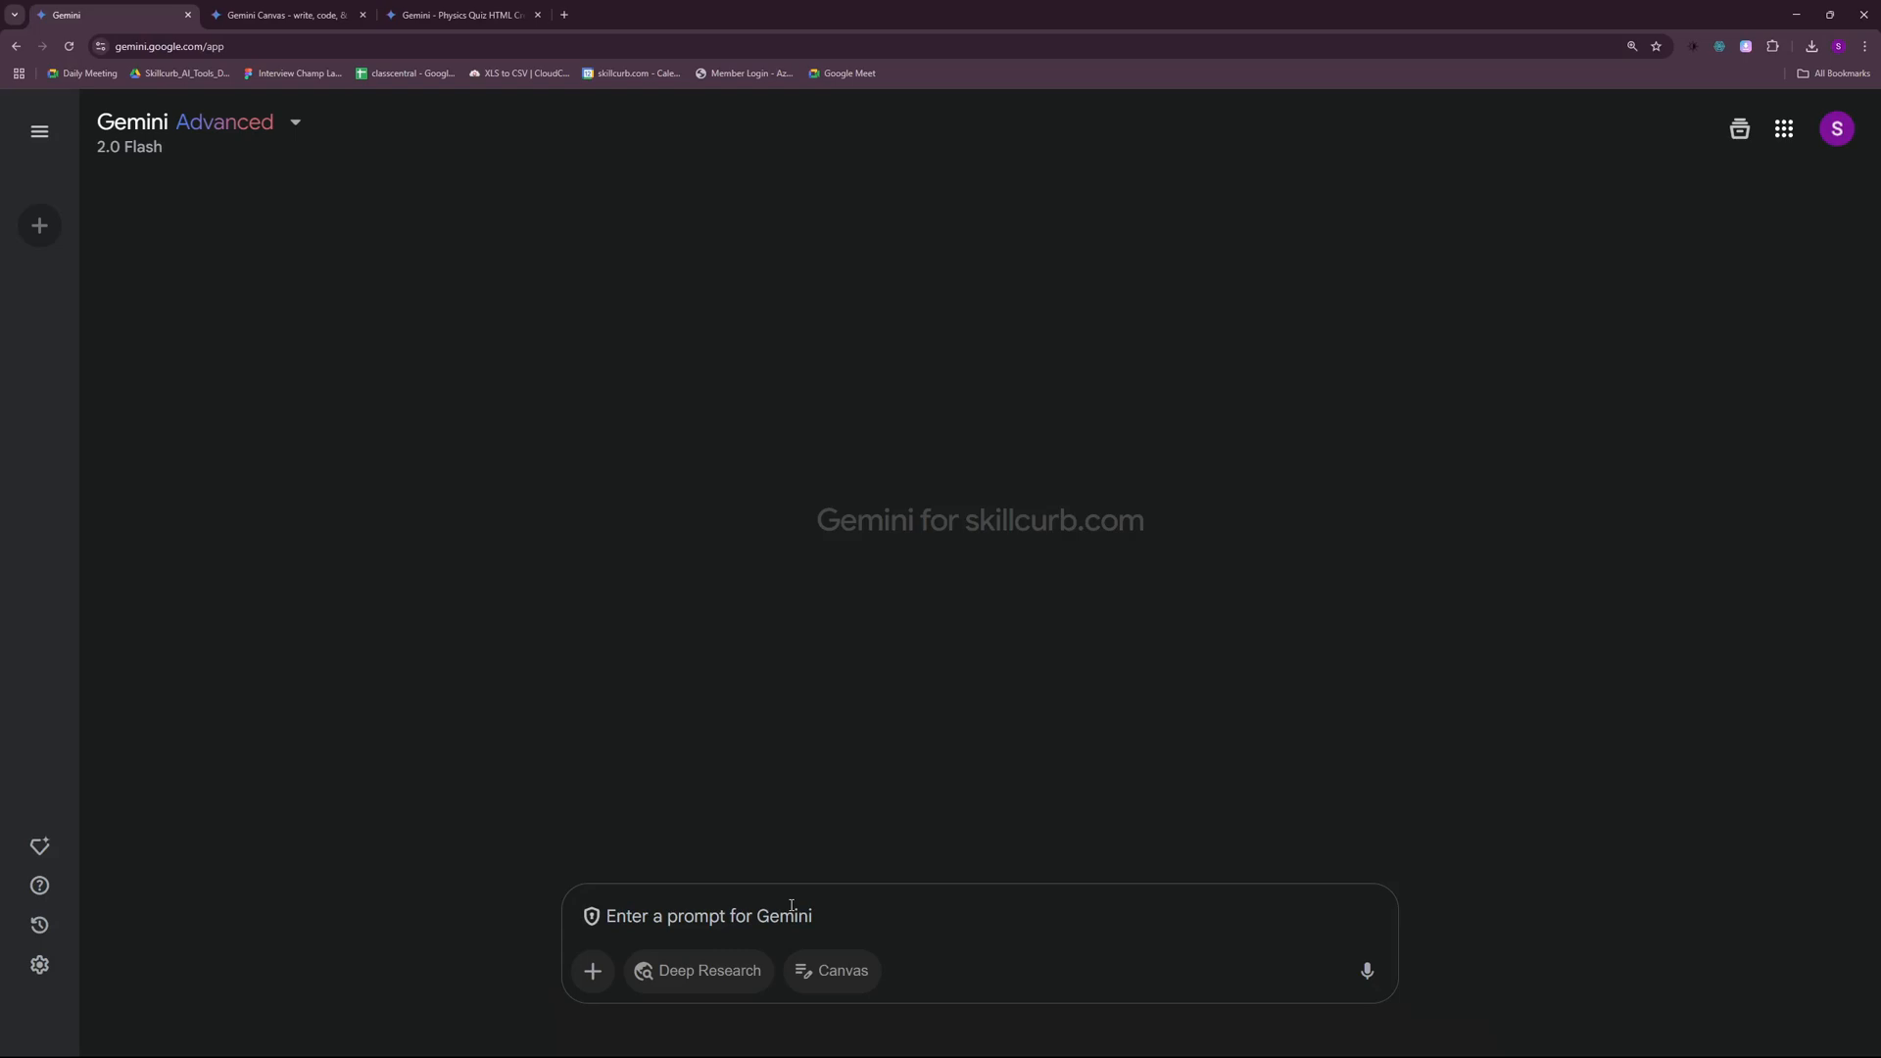
text(create an interactive tic tac t)
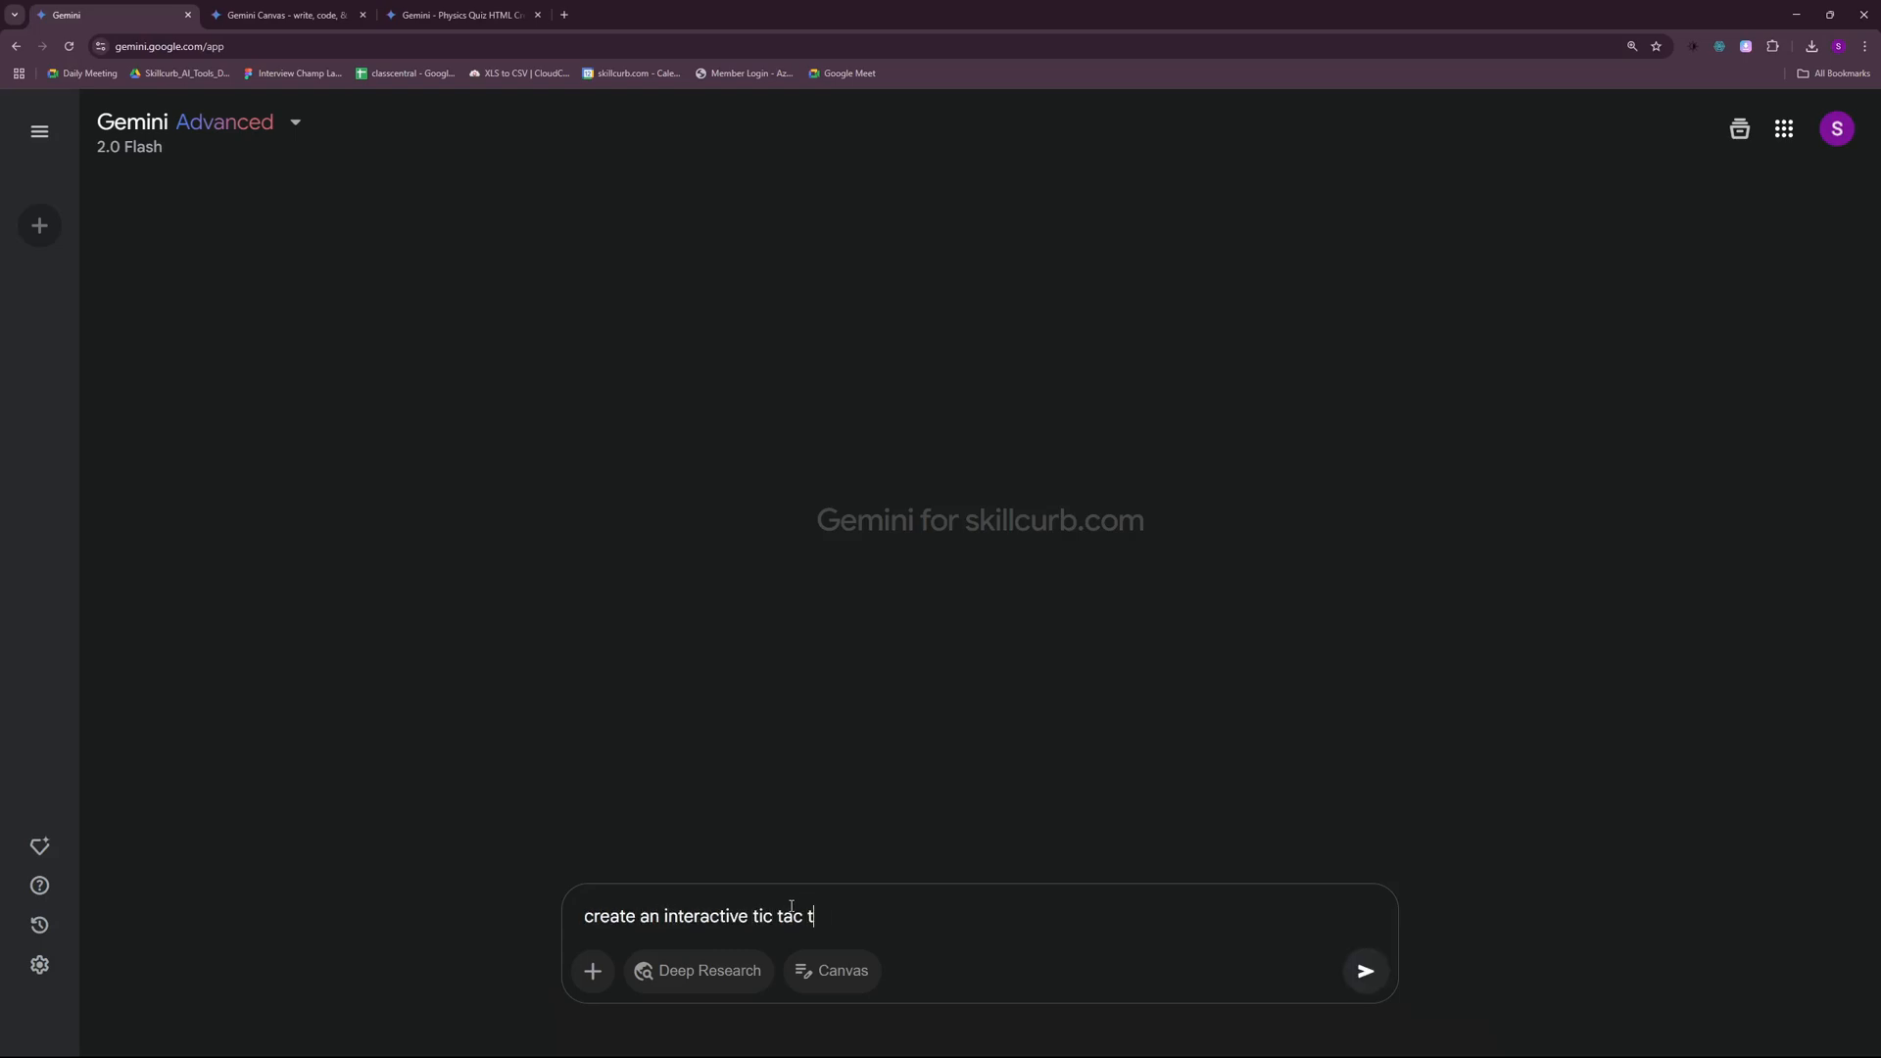
click(1364, 970)
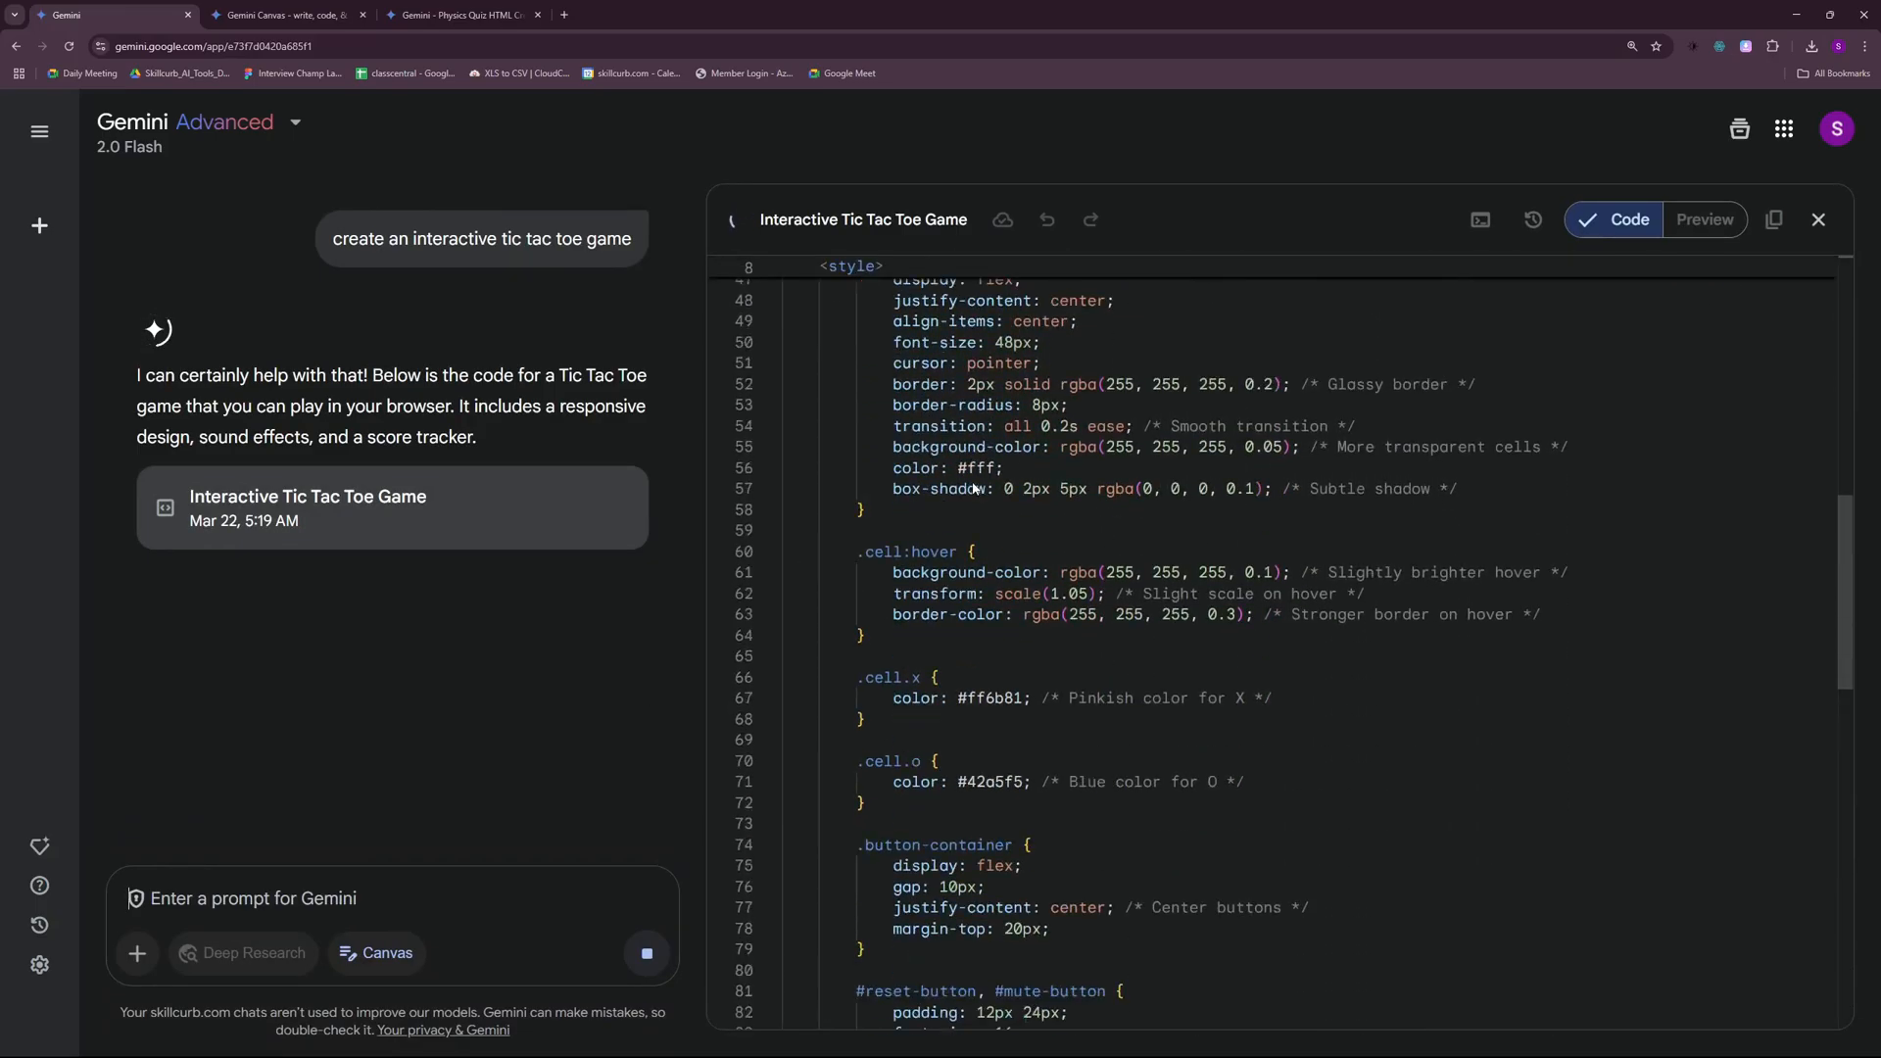
- Show the finished Tic Tac Toe game in Preview with its empty board and zero scores
scroll(down, 3)
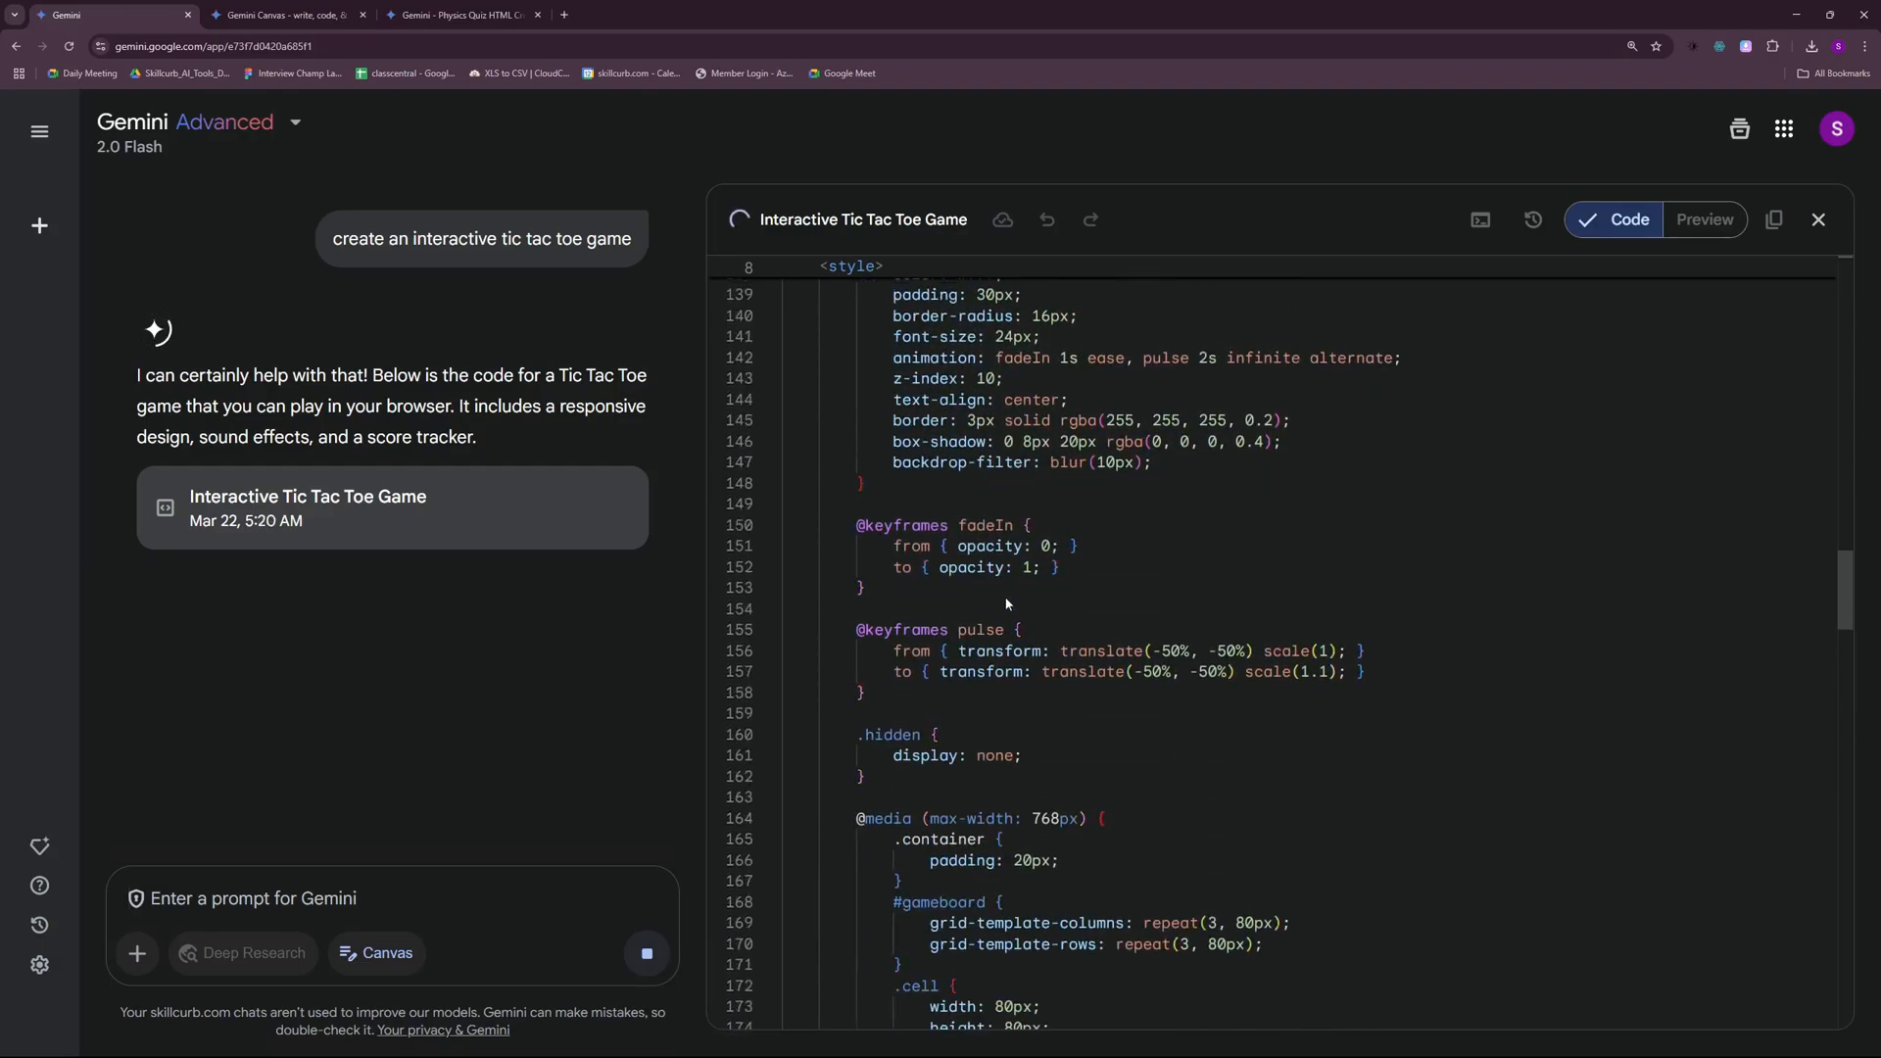
click(1703, 220)
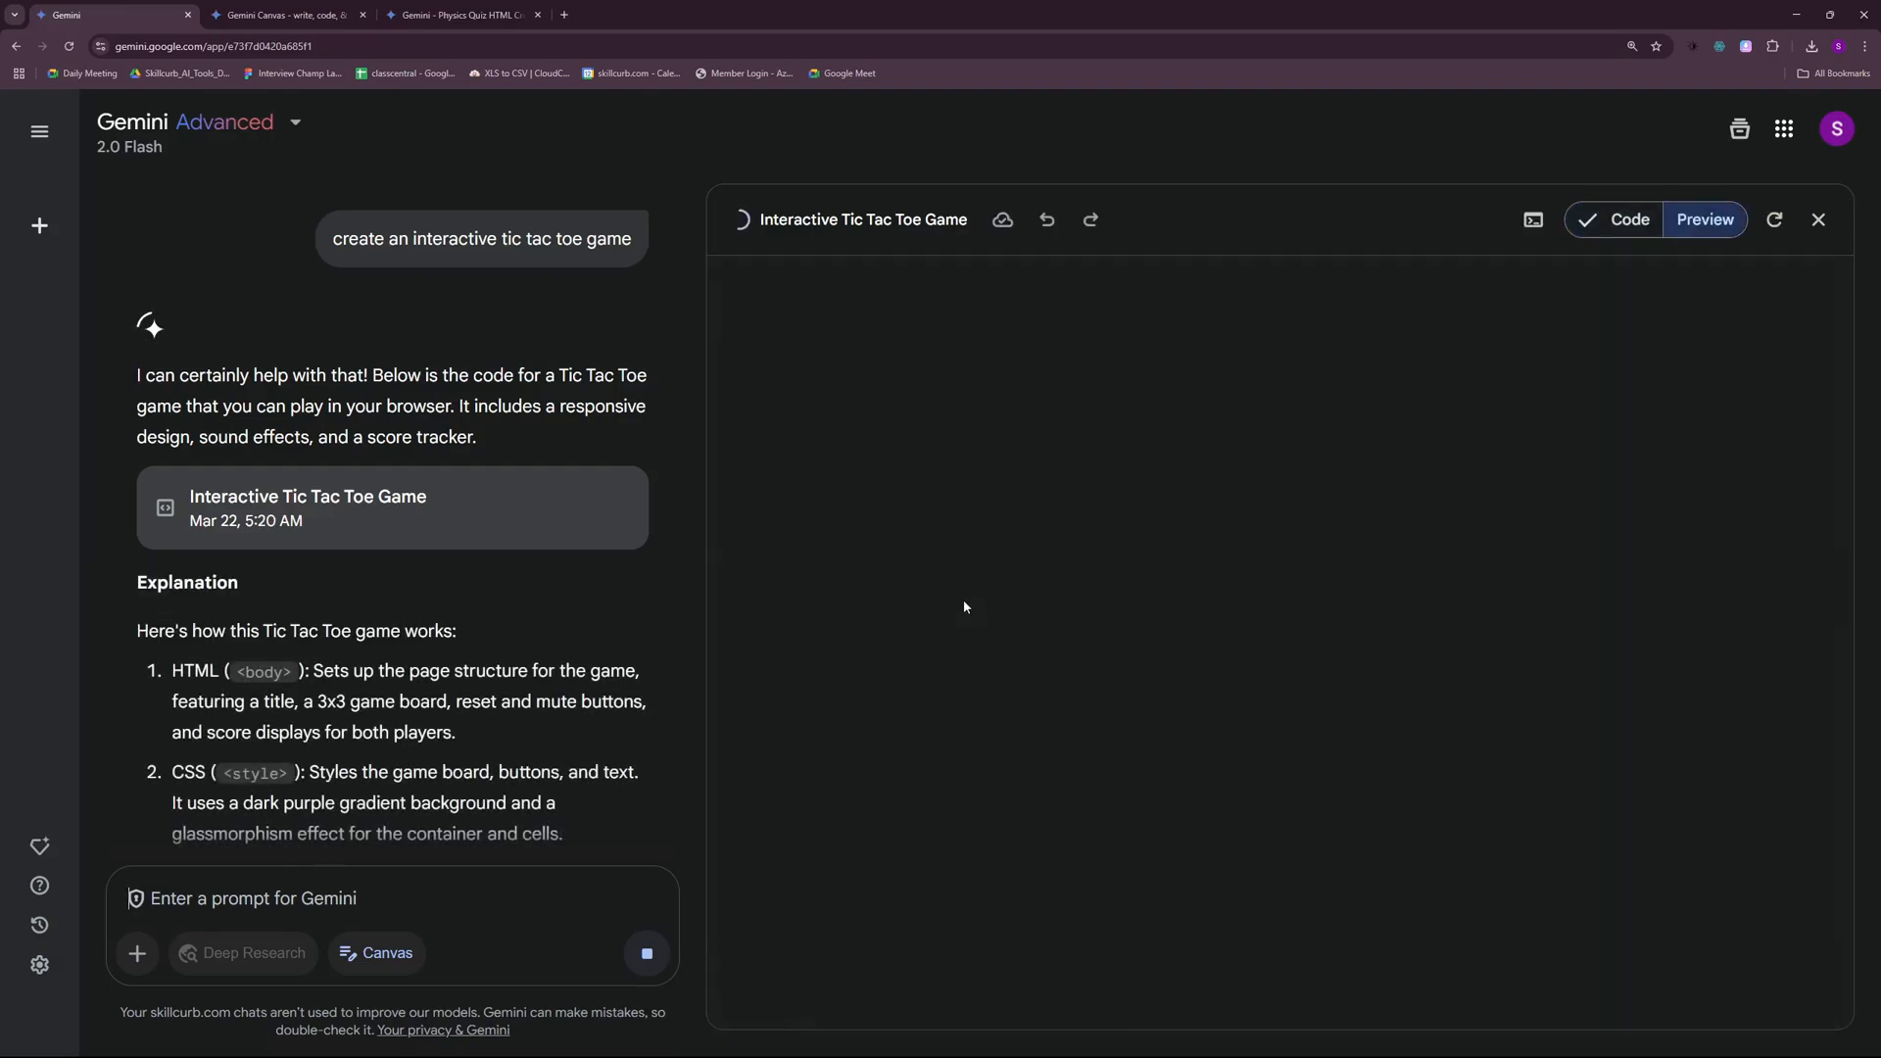
click(1702, 219)
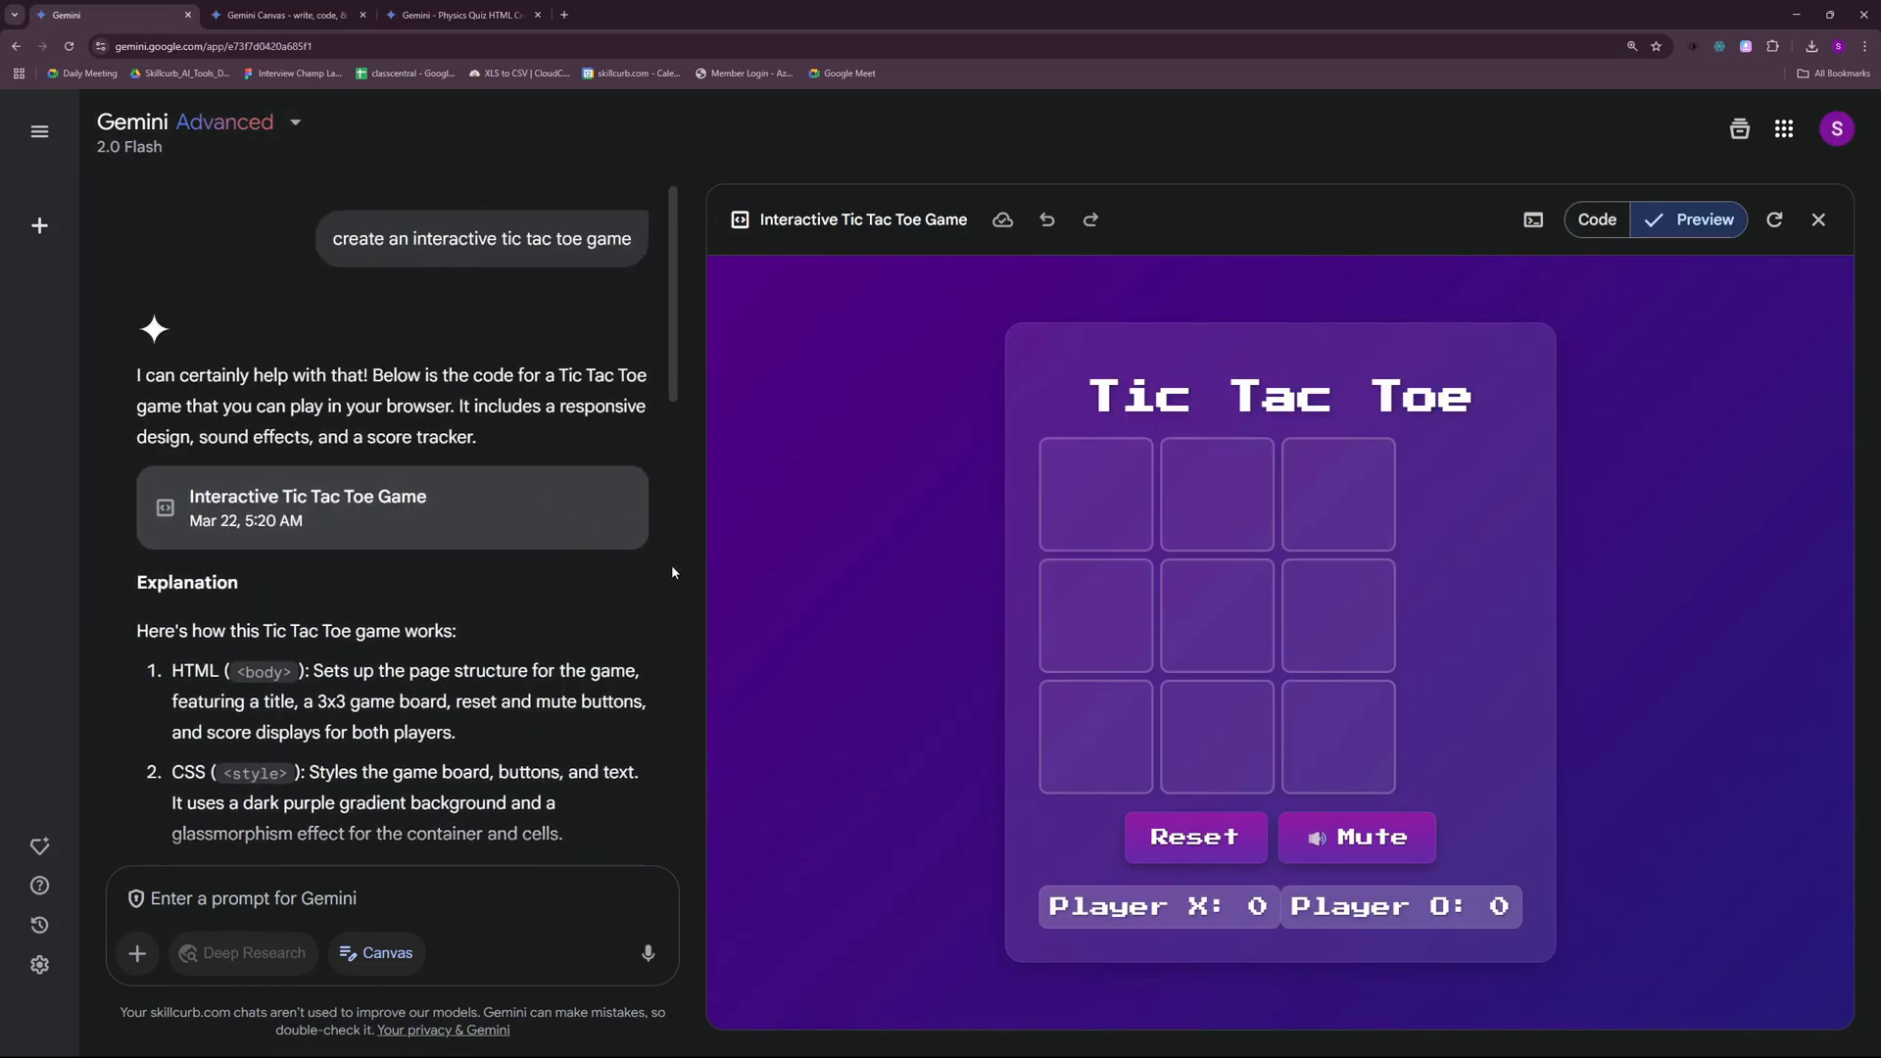
- Mute the game's sound and place X's first mark on the board
scroll(down, 3)
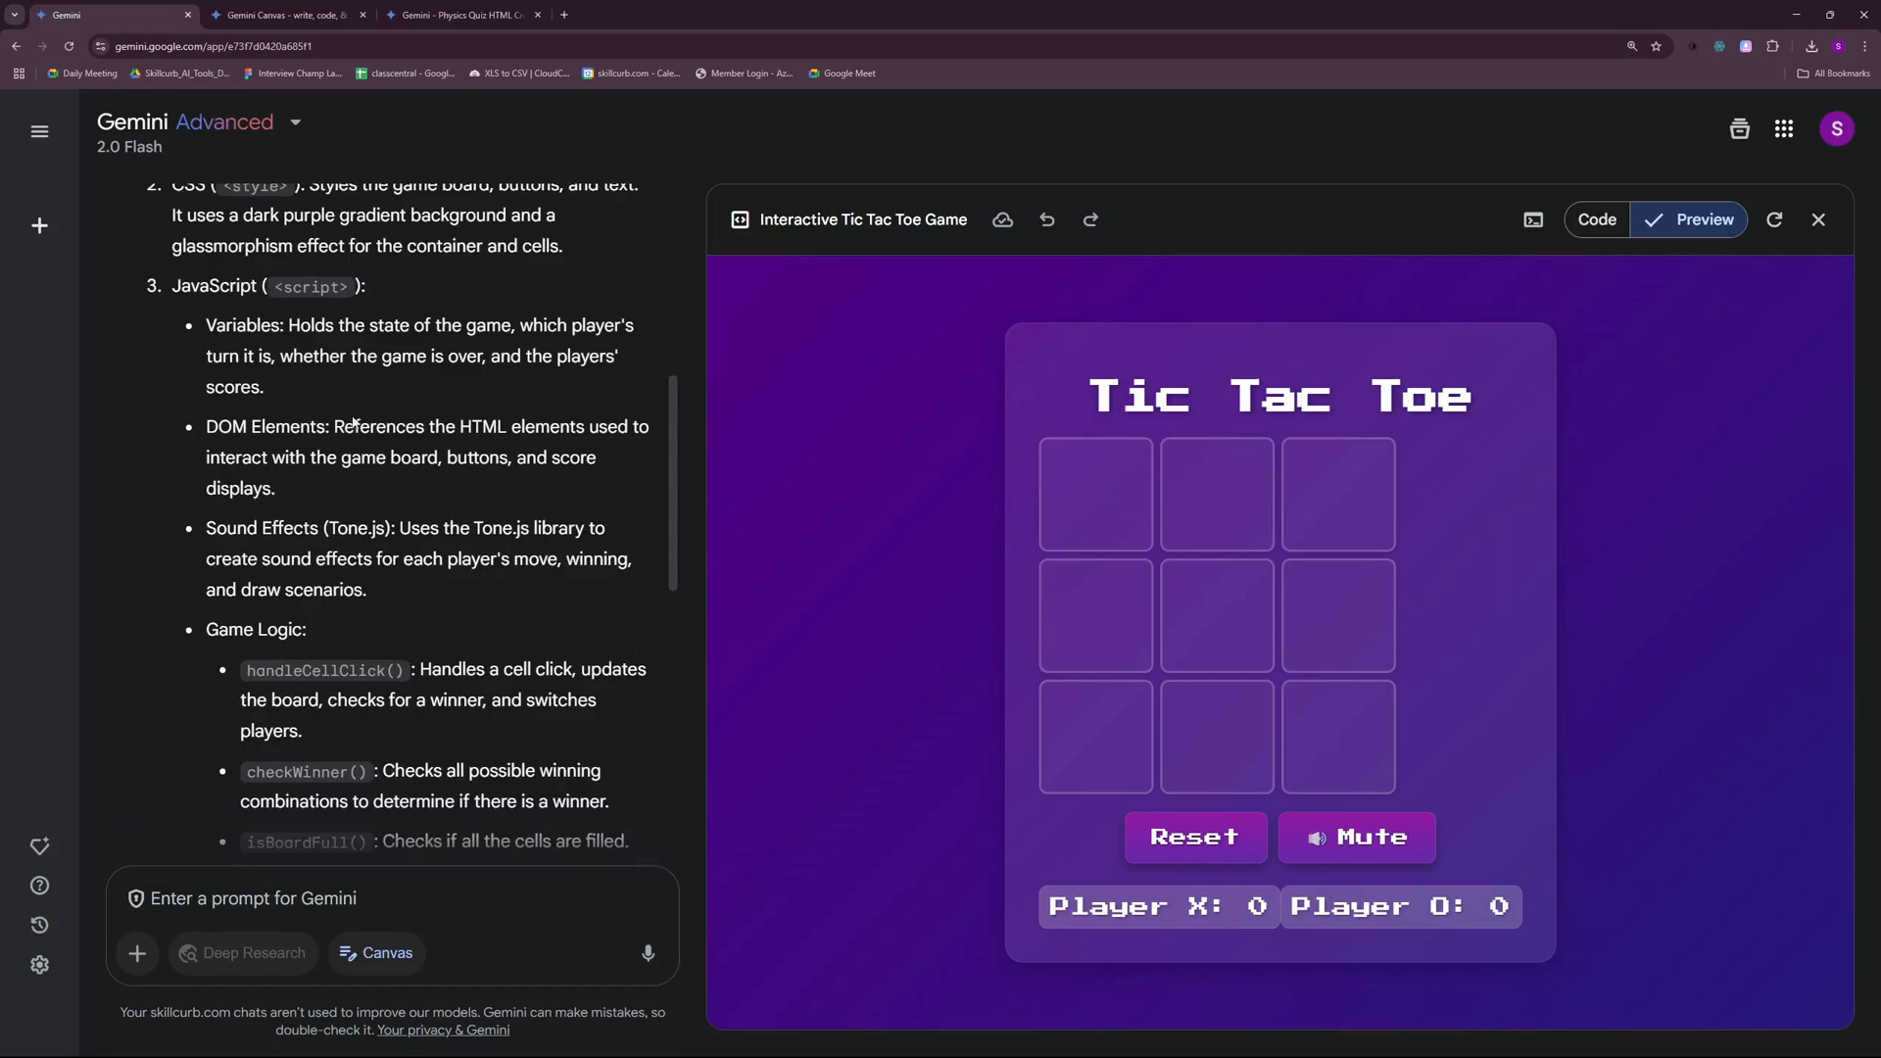
scroll(down, 3)
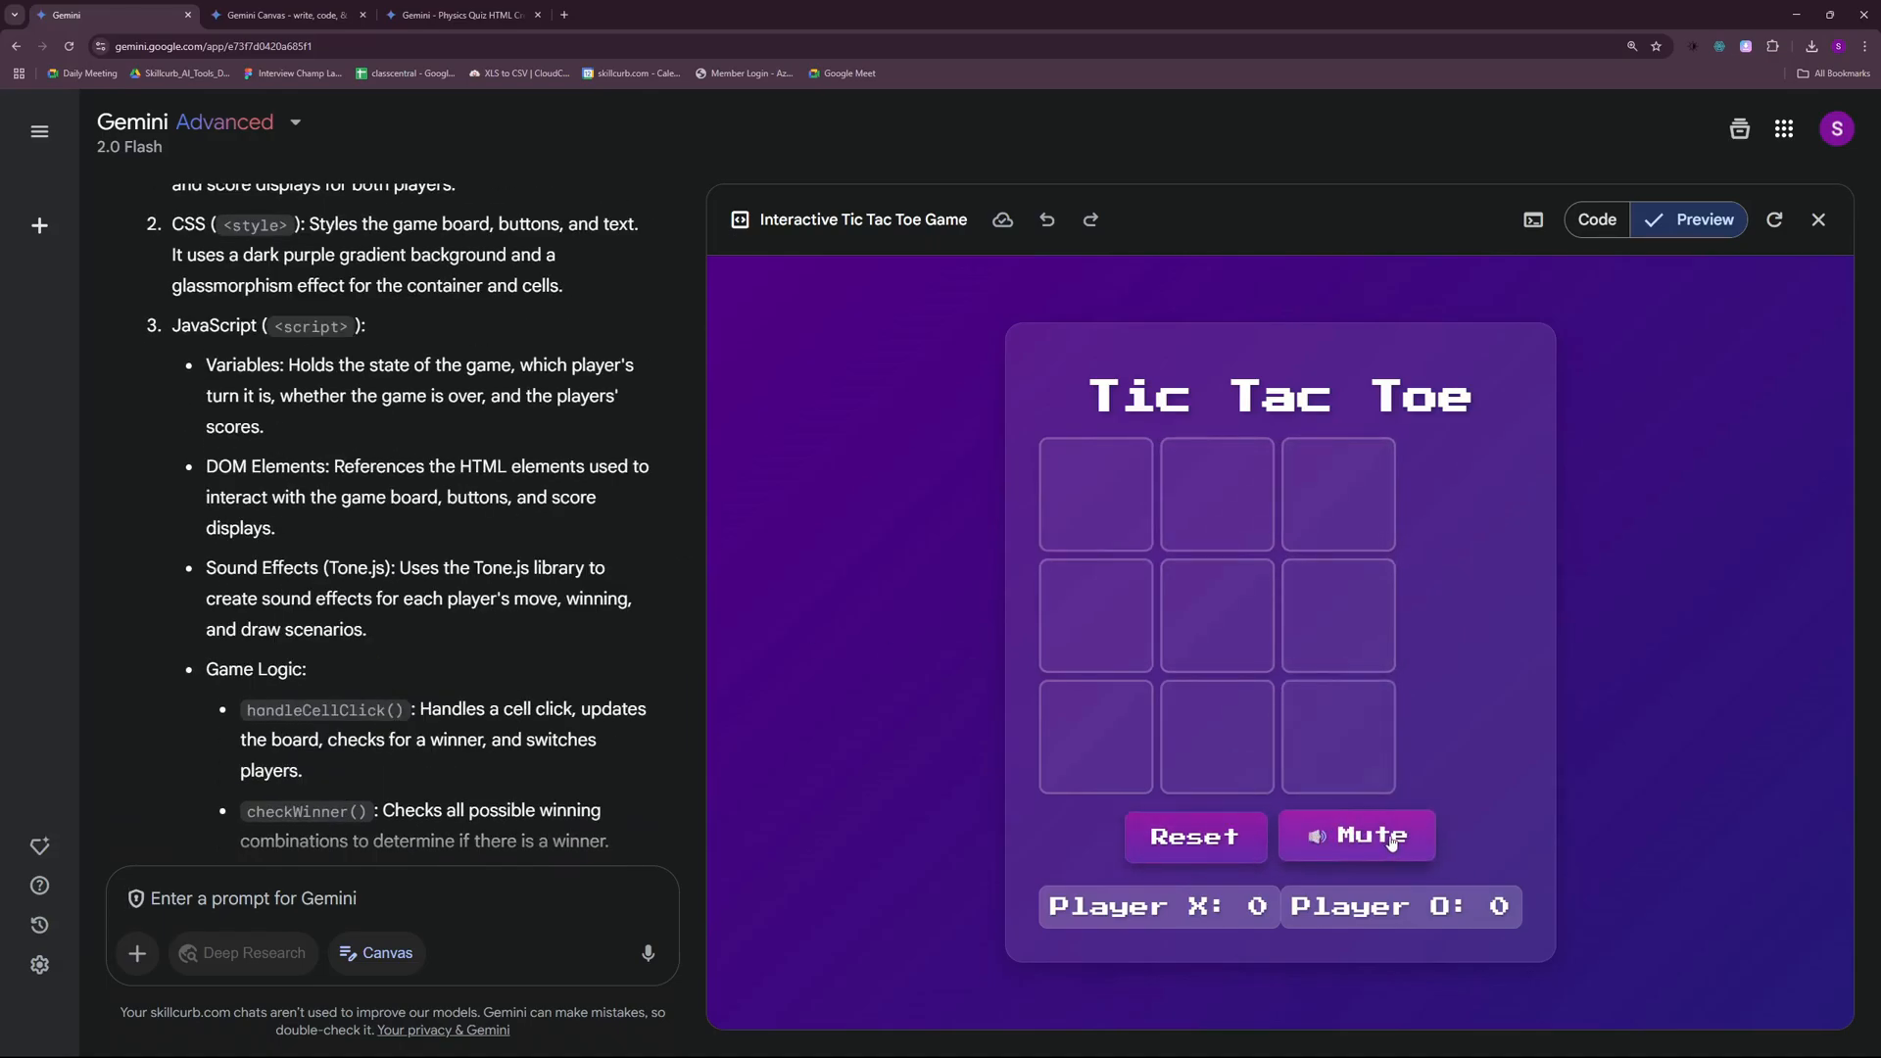
click(1356, 836)
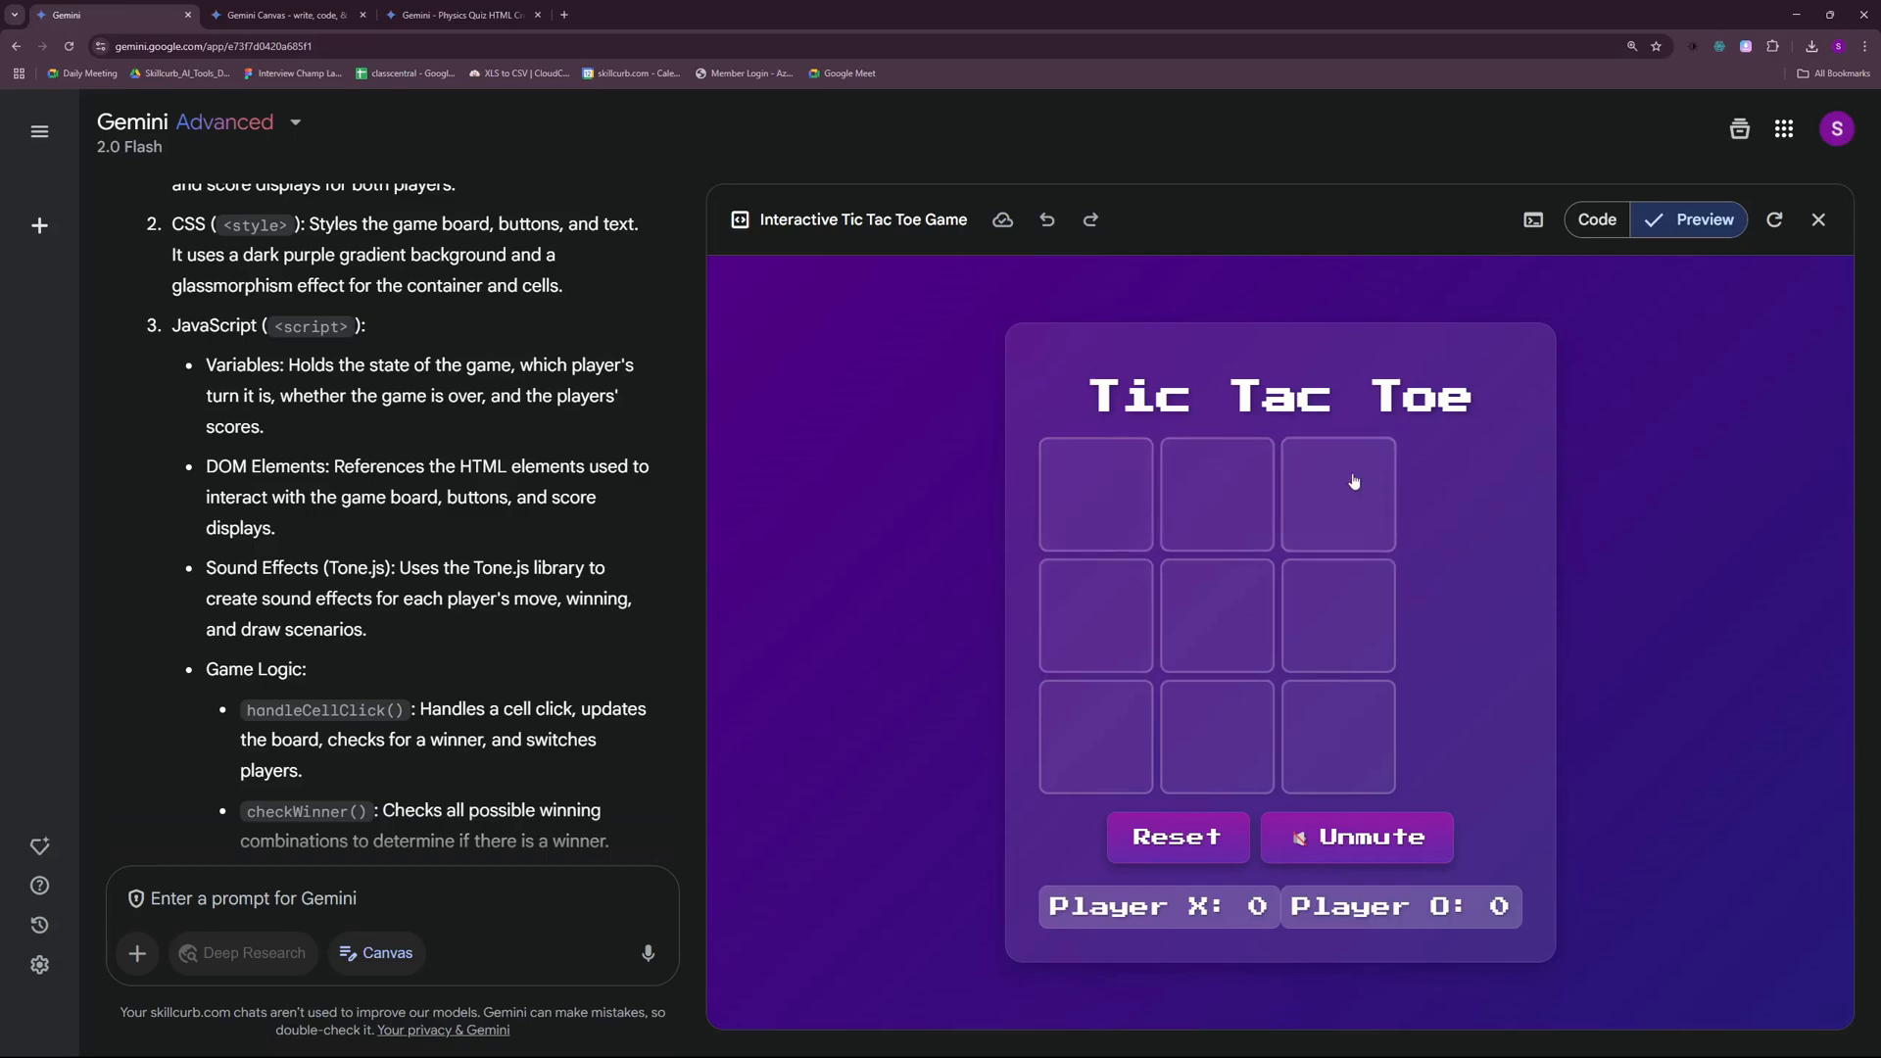
click(1093, 491)
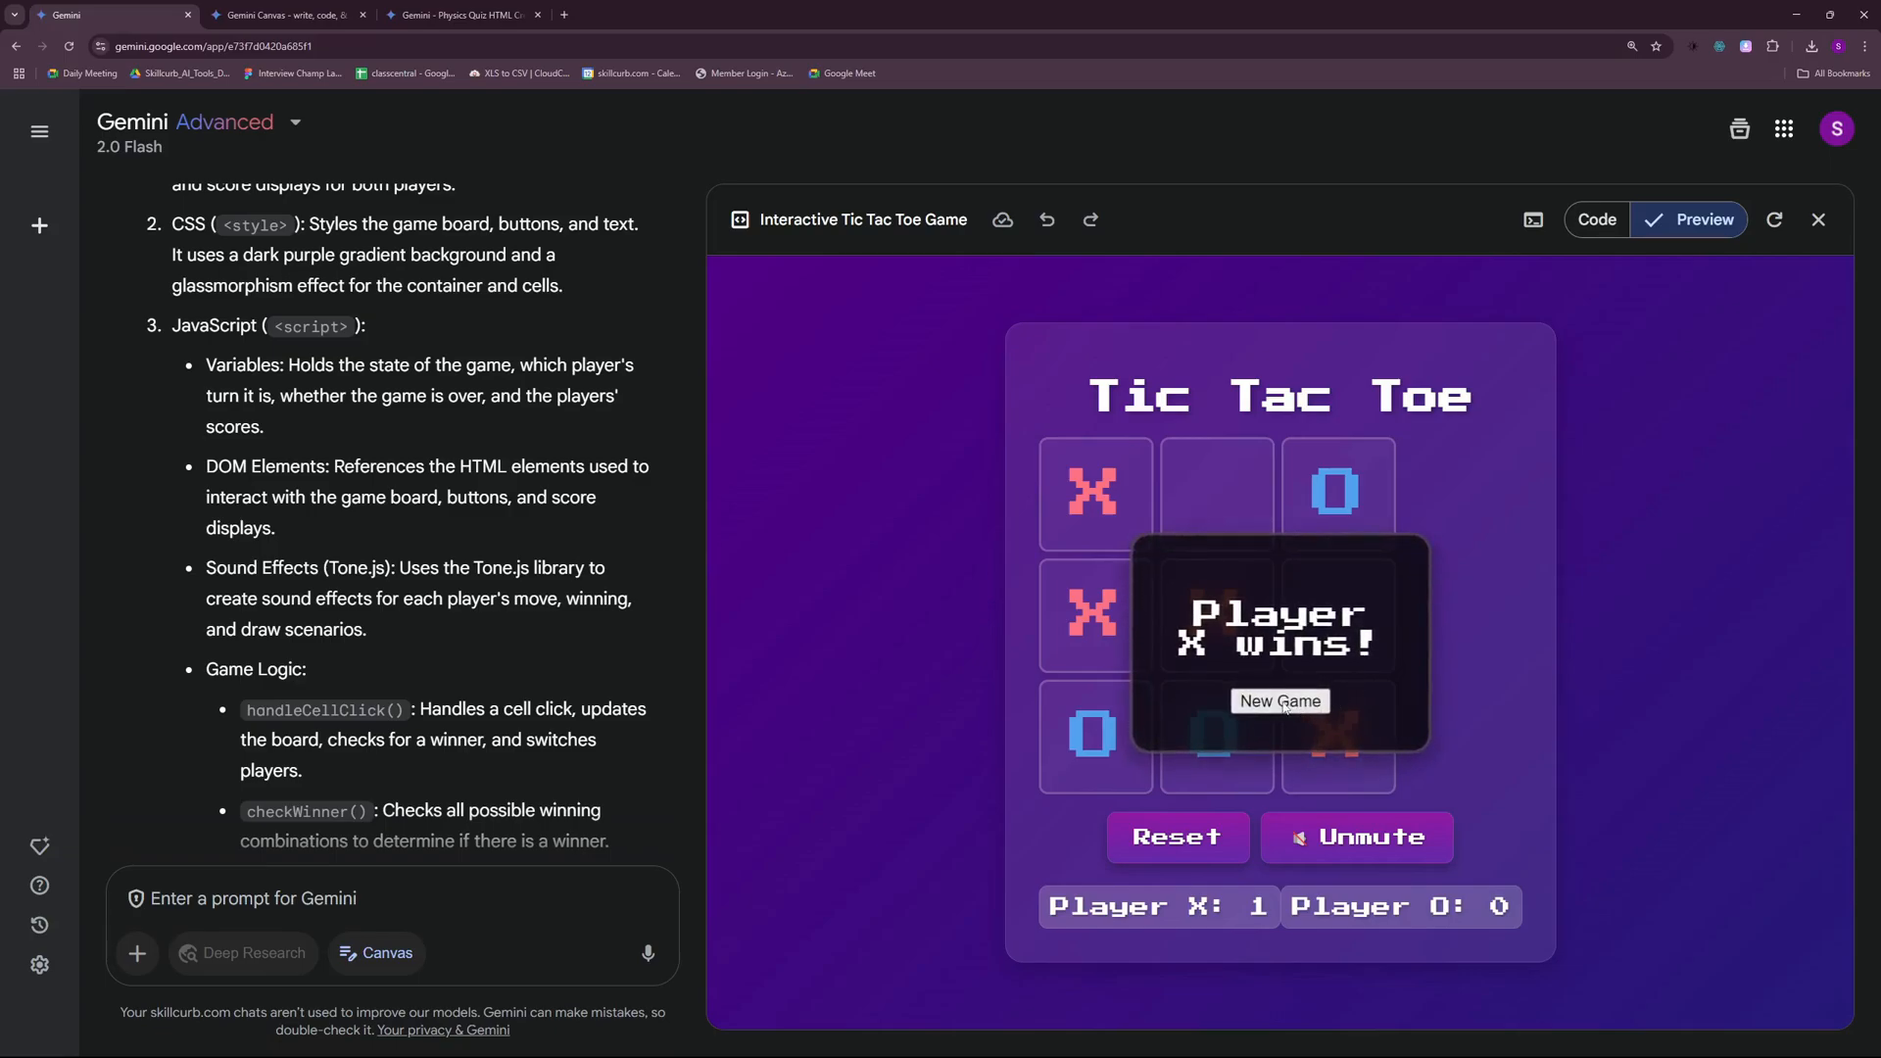
- Start a new round after X wins, then view the game's styling code
click(1279, 701)
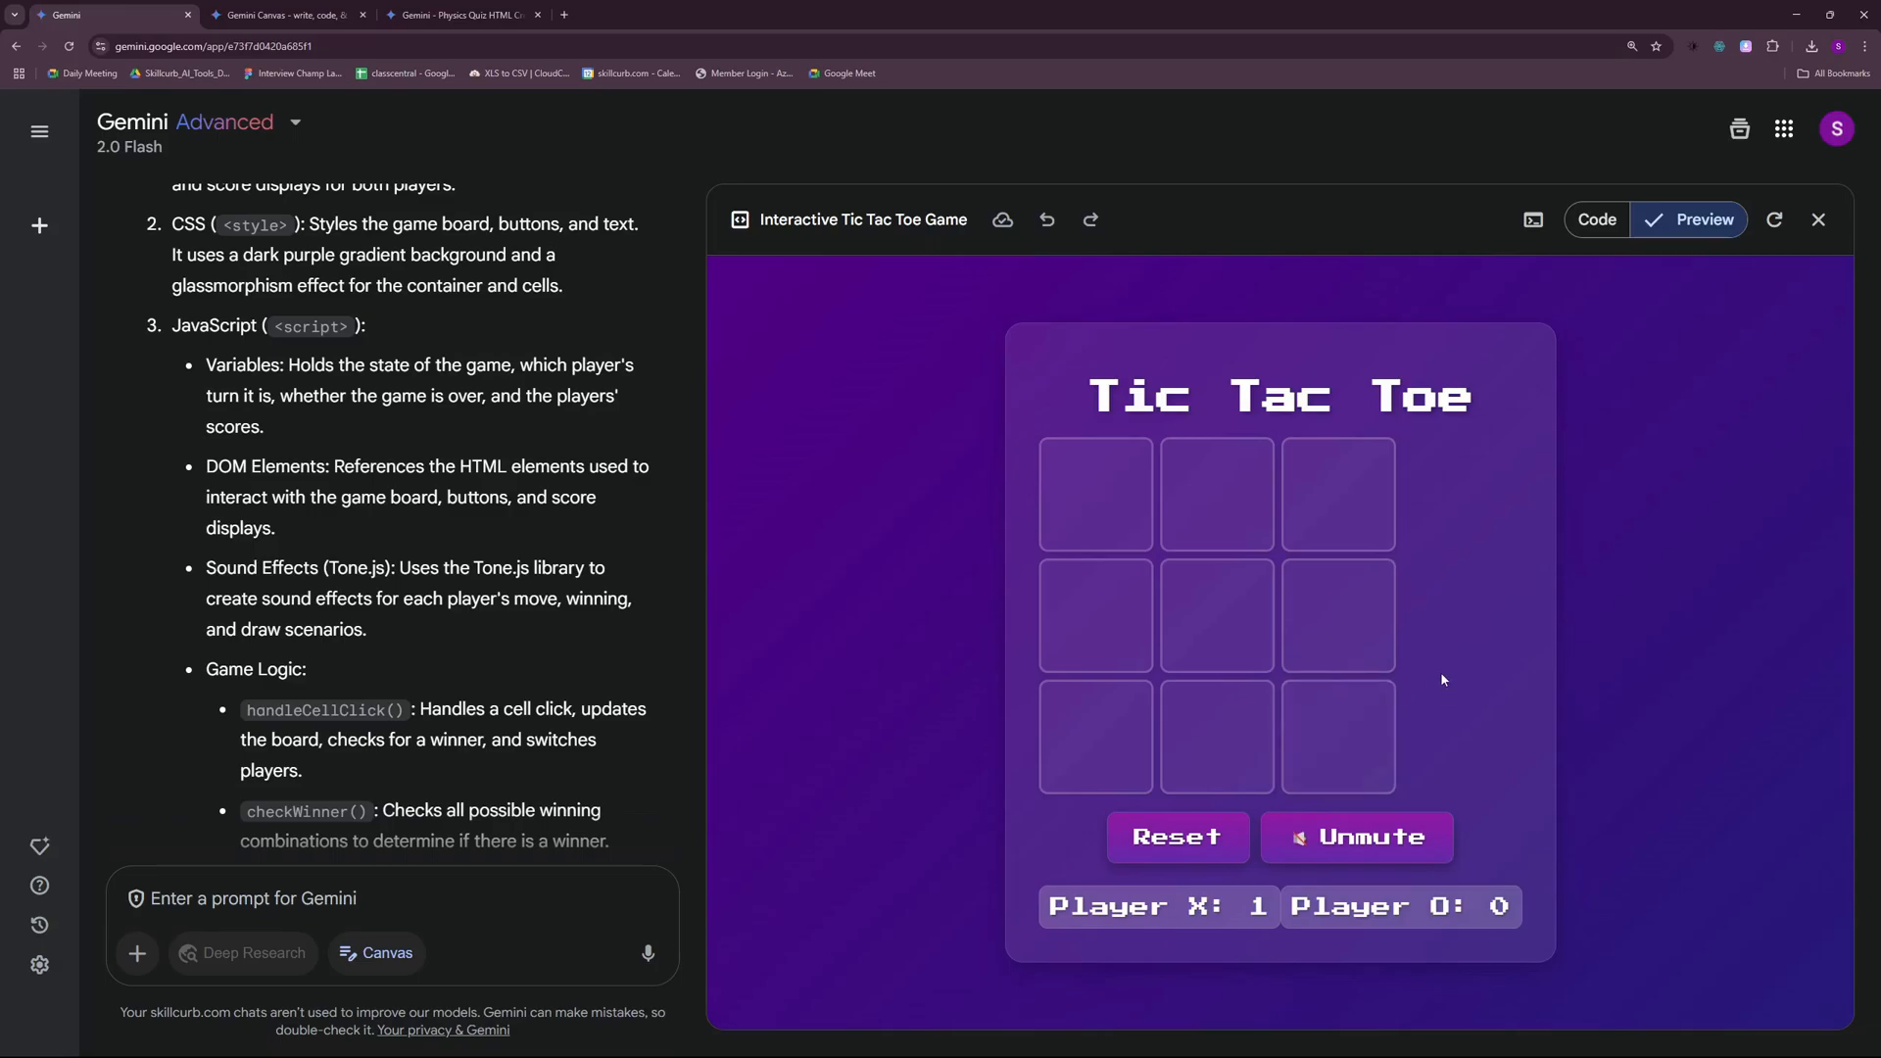
click(1596, 219)
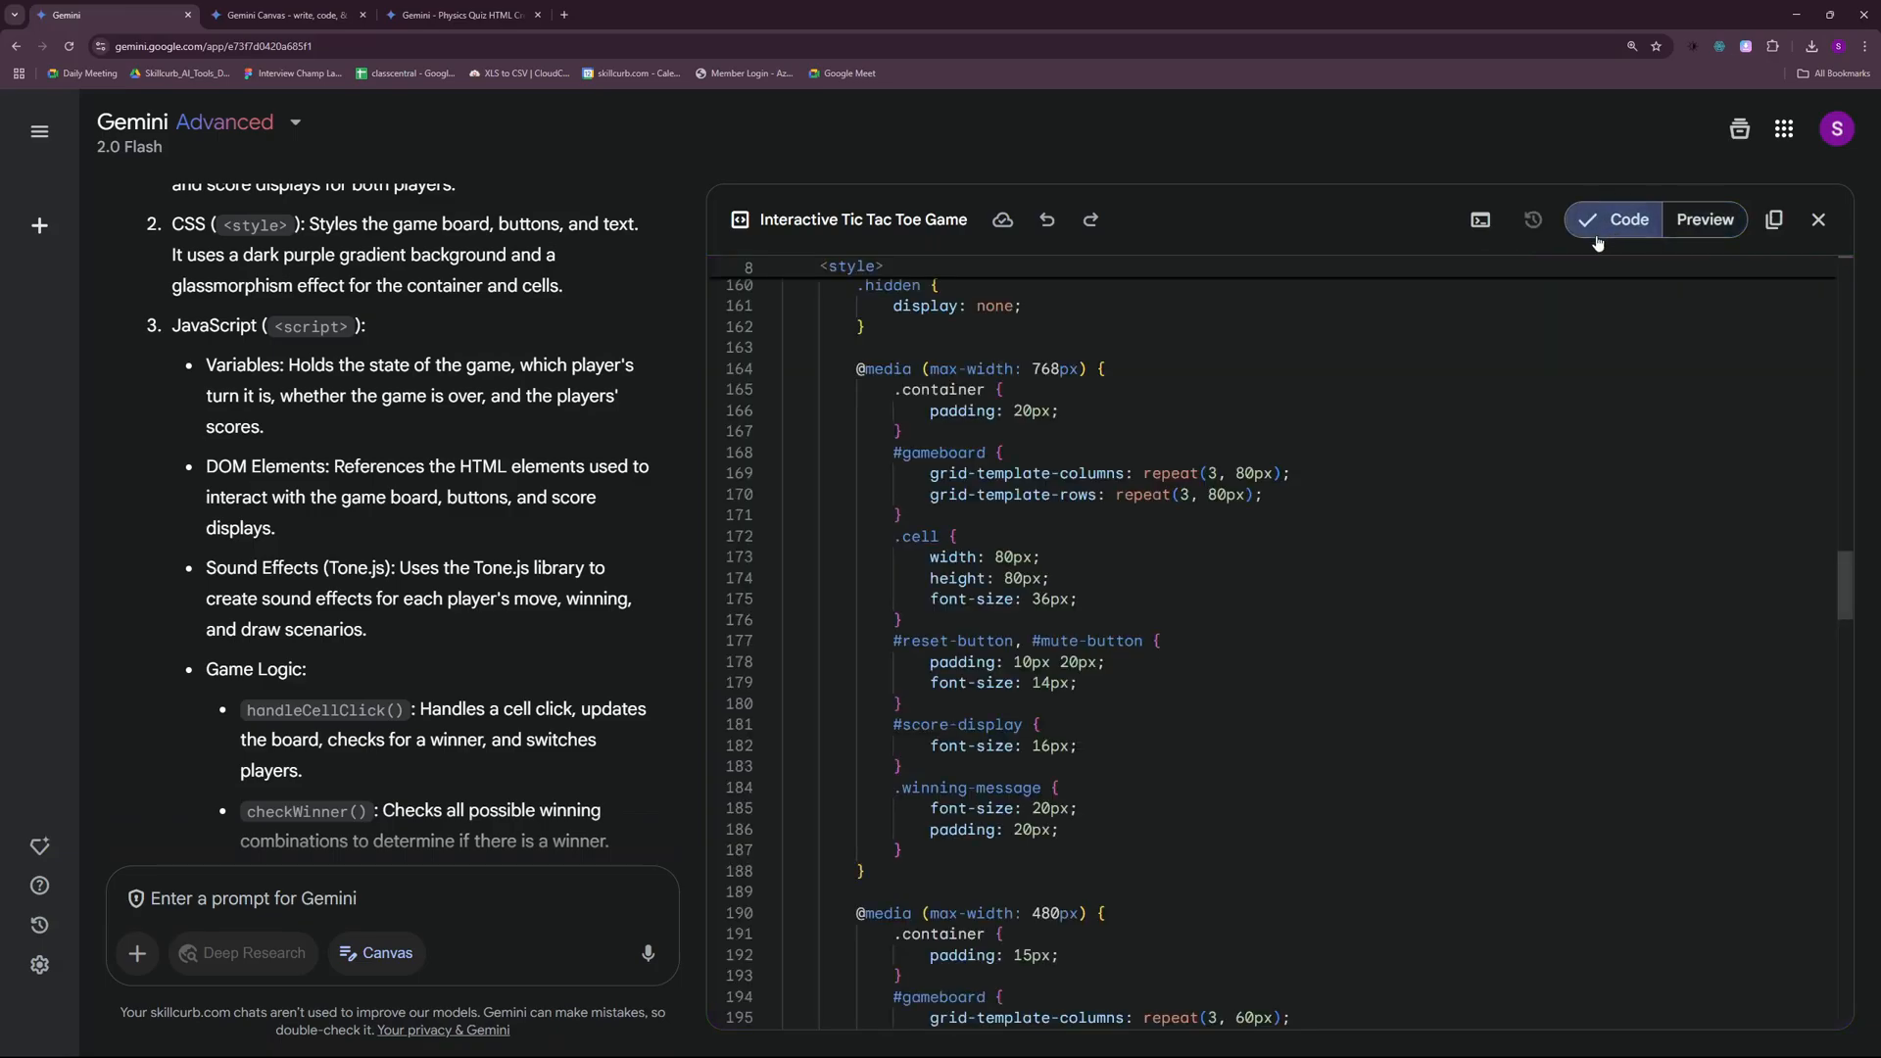
- Close the tic tac toe canvas and start a fresh empty chat
click(1774, 219)
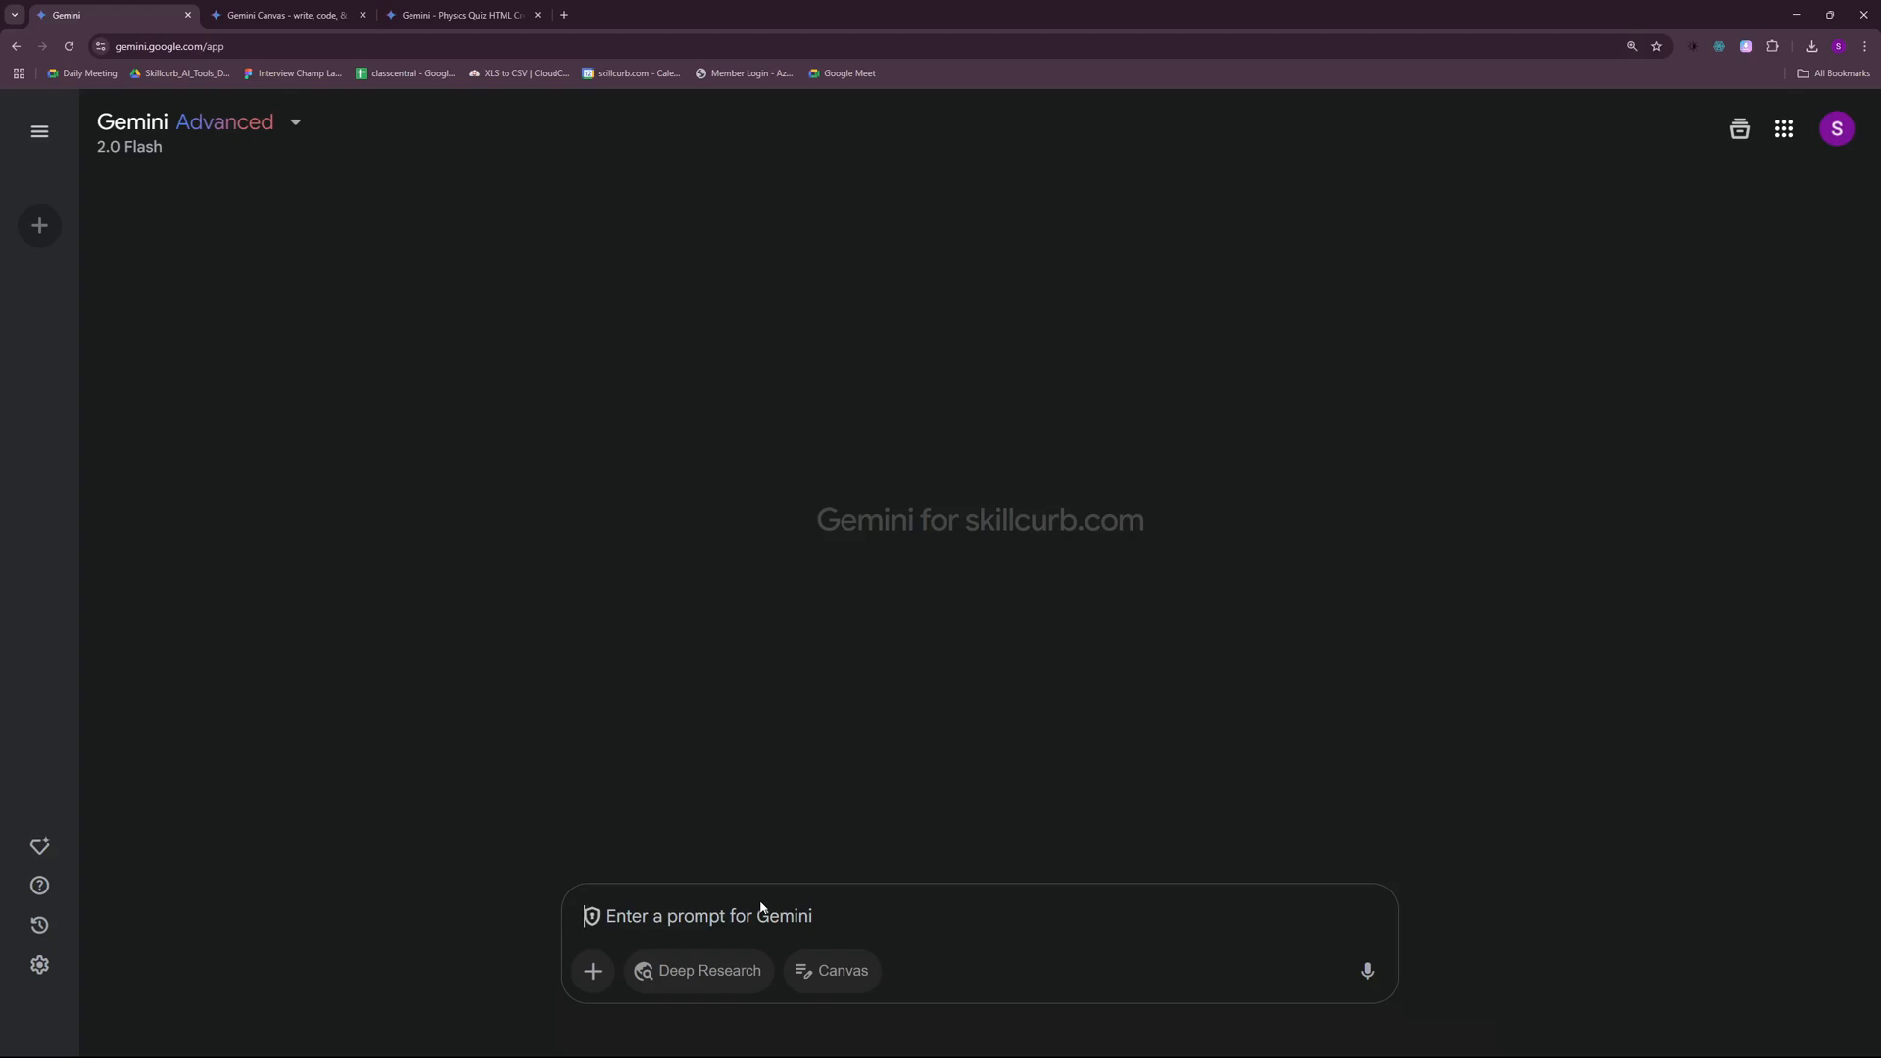
- With Canvas enabled, send 'create an interactive chess for me'
click(830, 970)
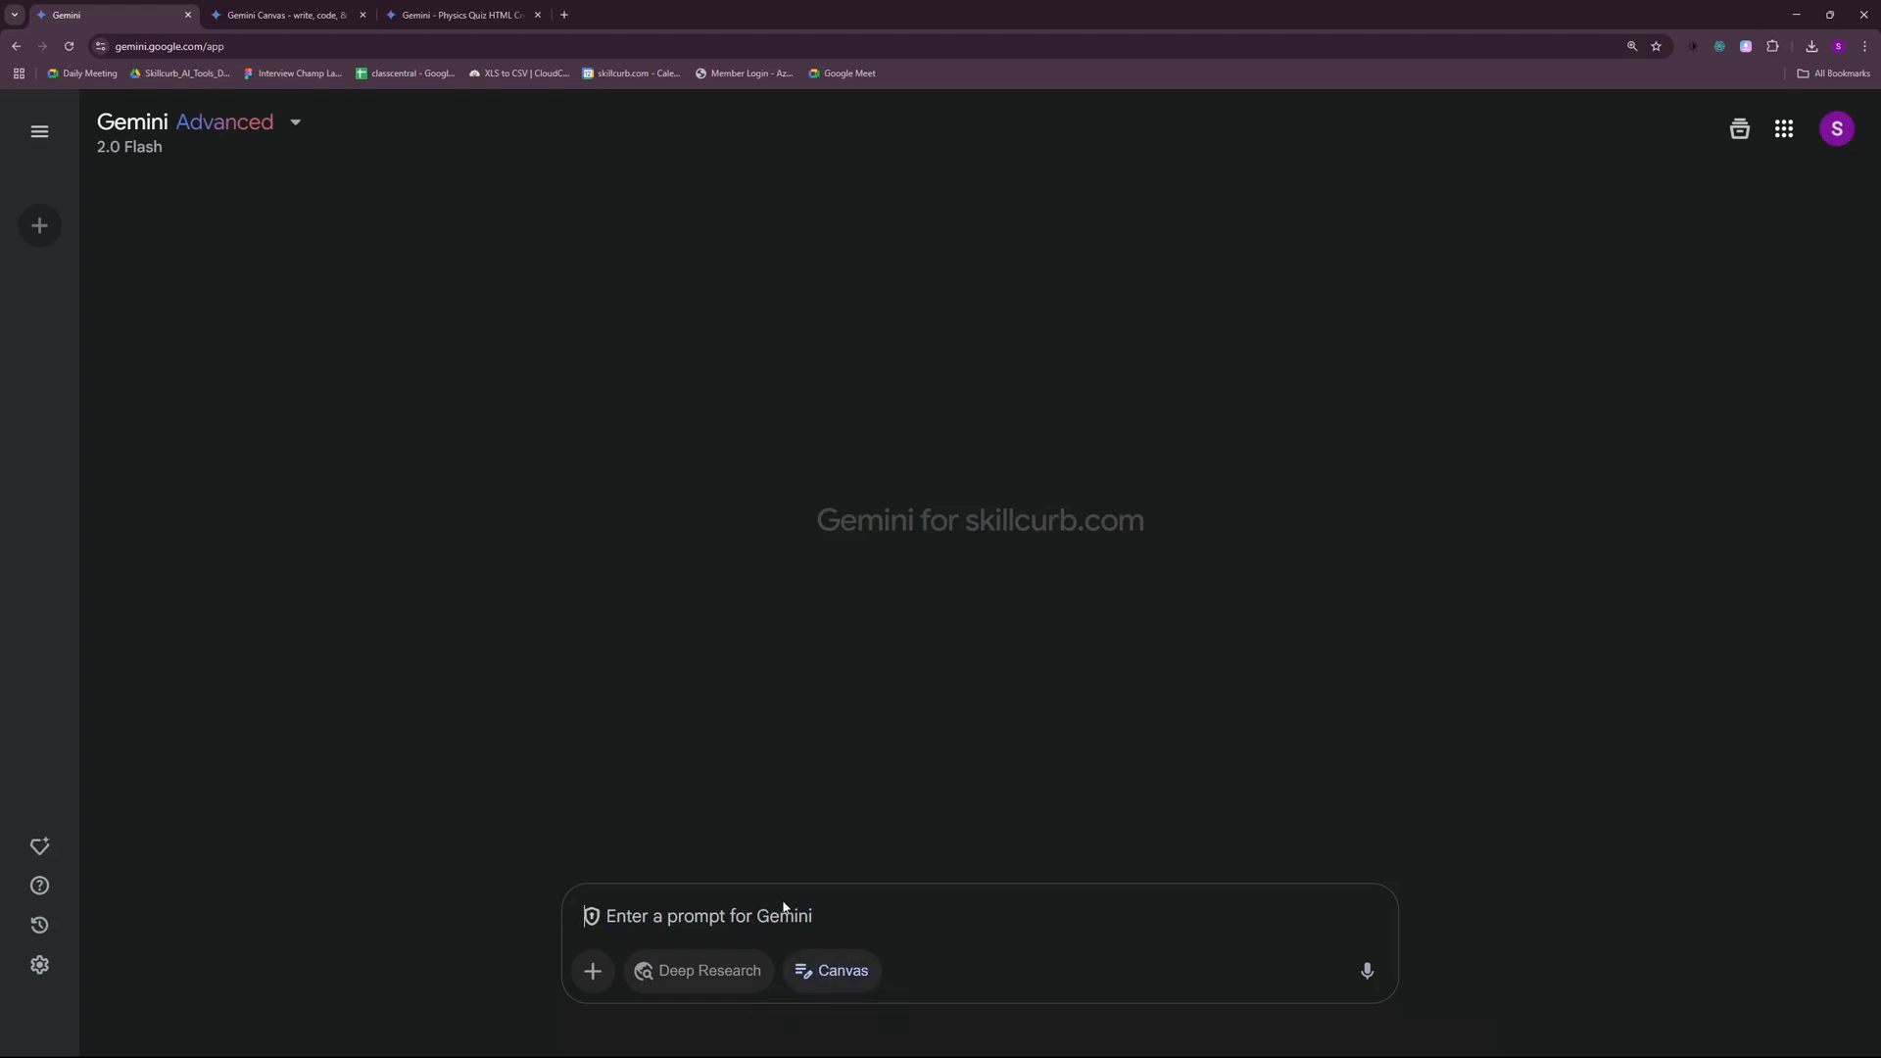
text(create a)
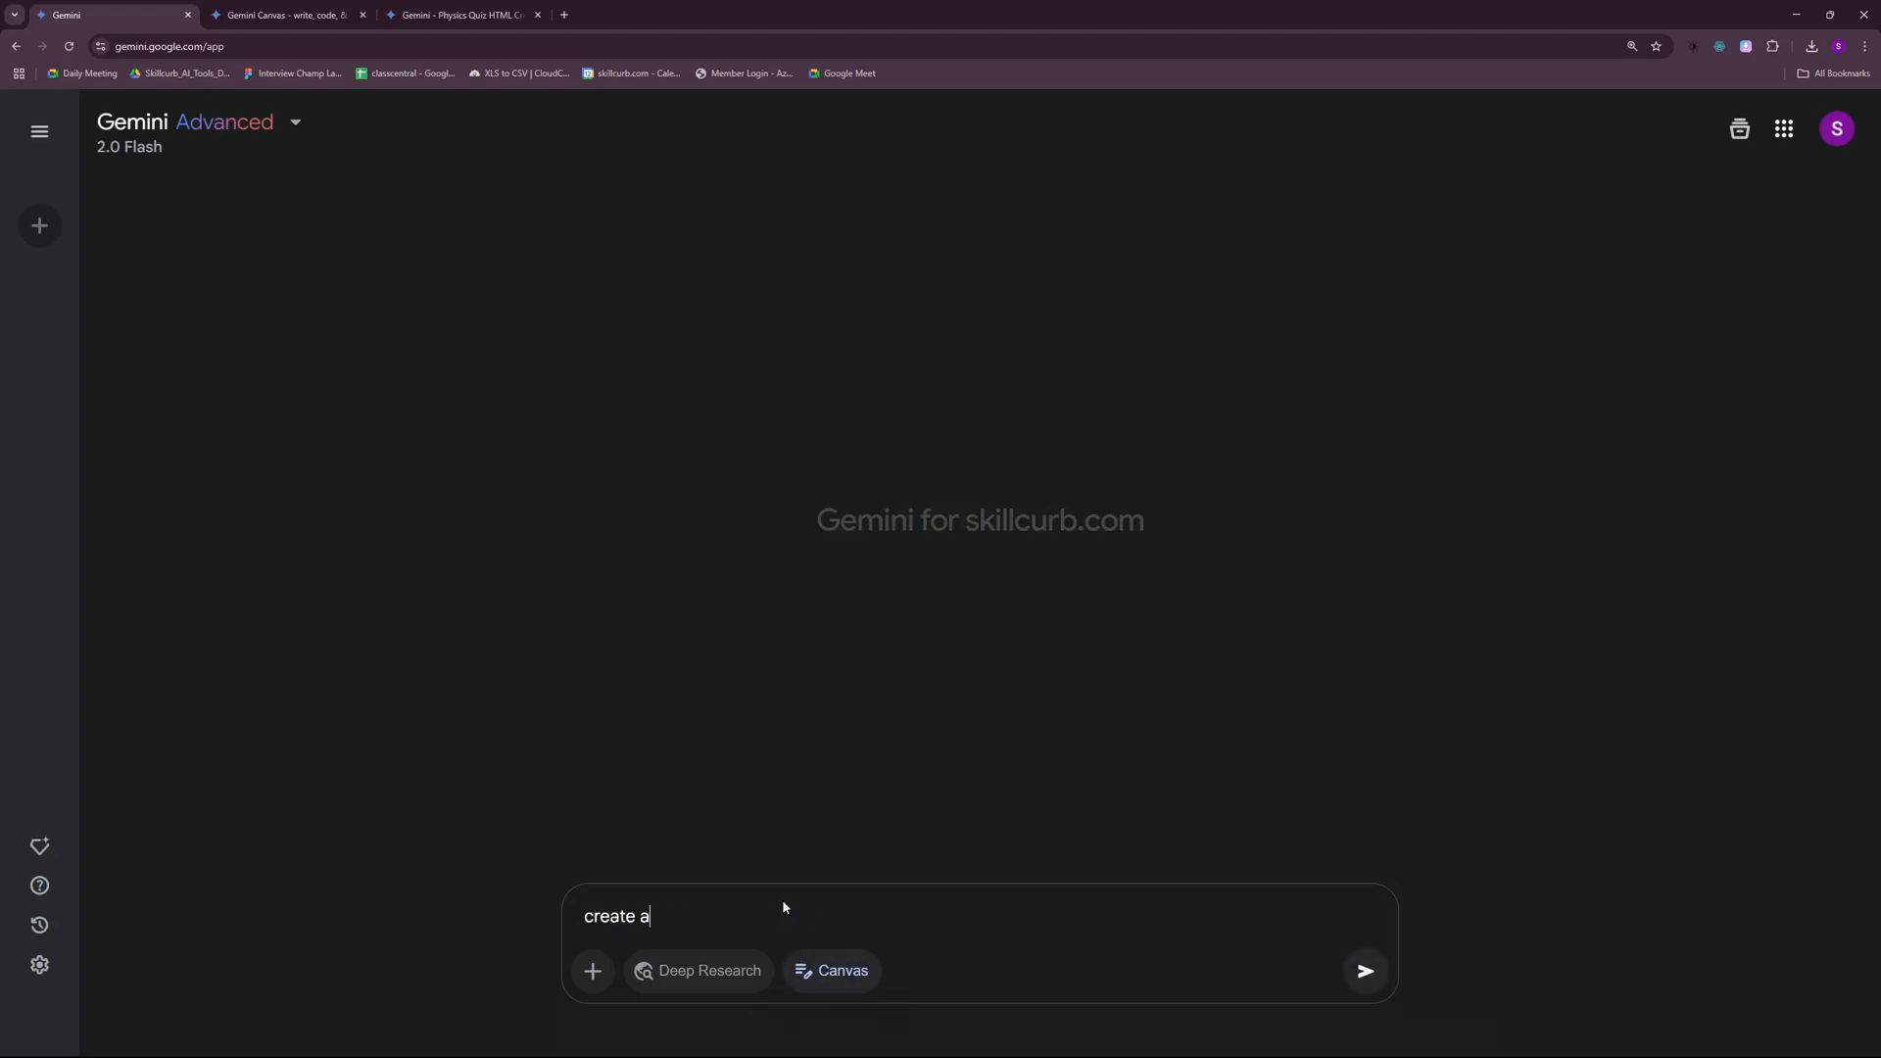
text(n interactive chess f)
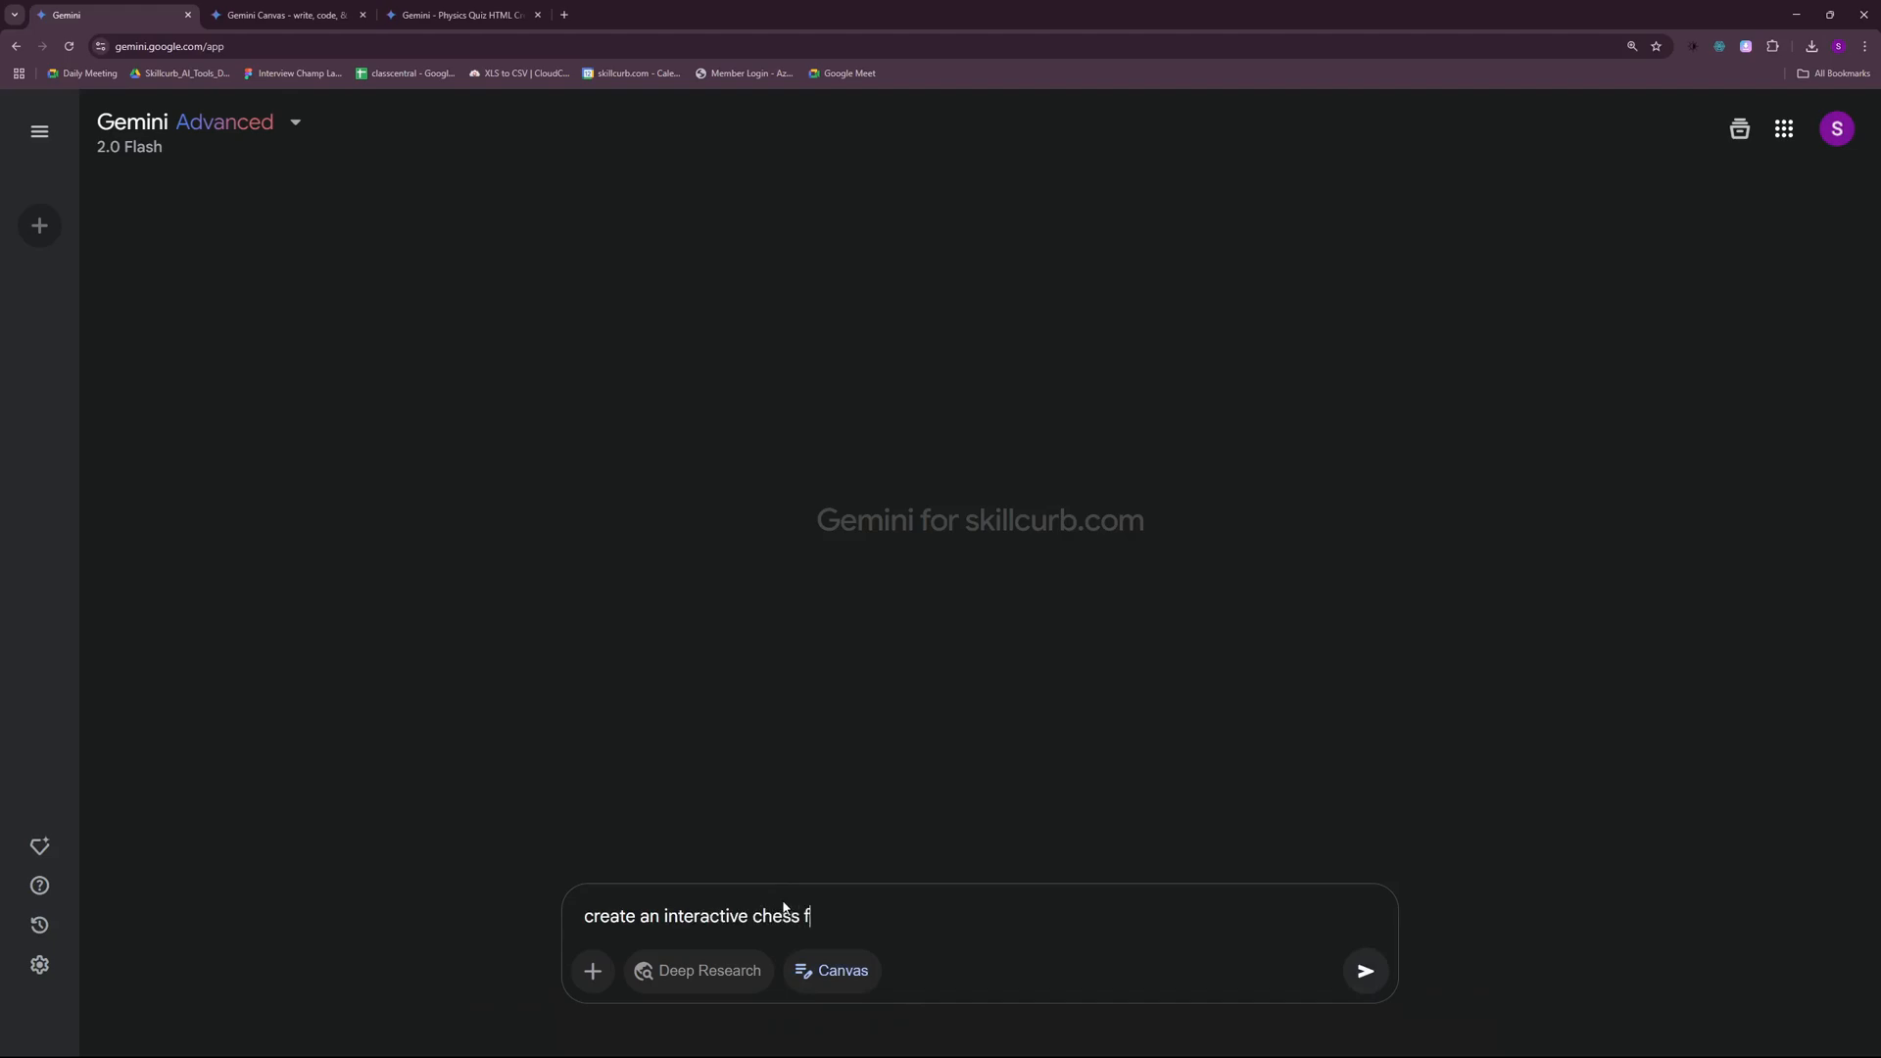
click(1363, 969)
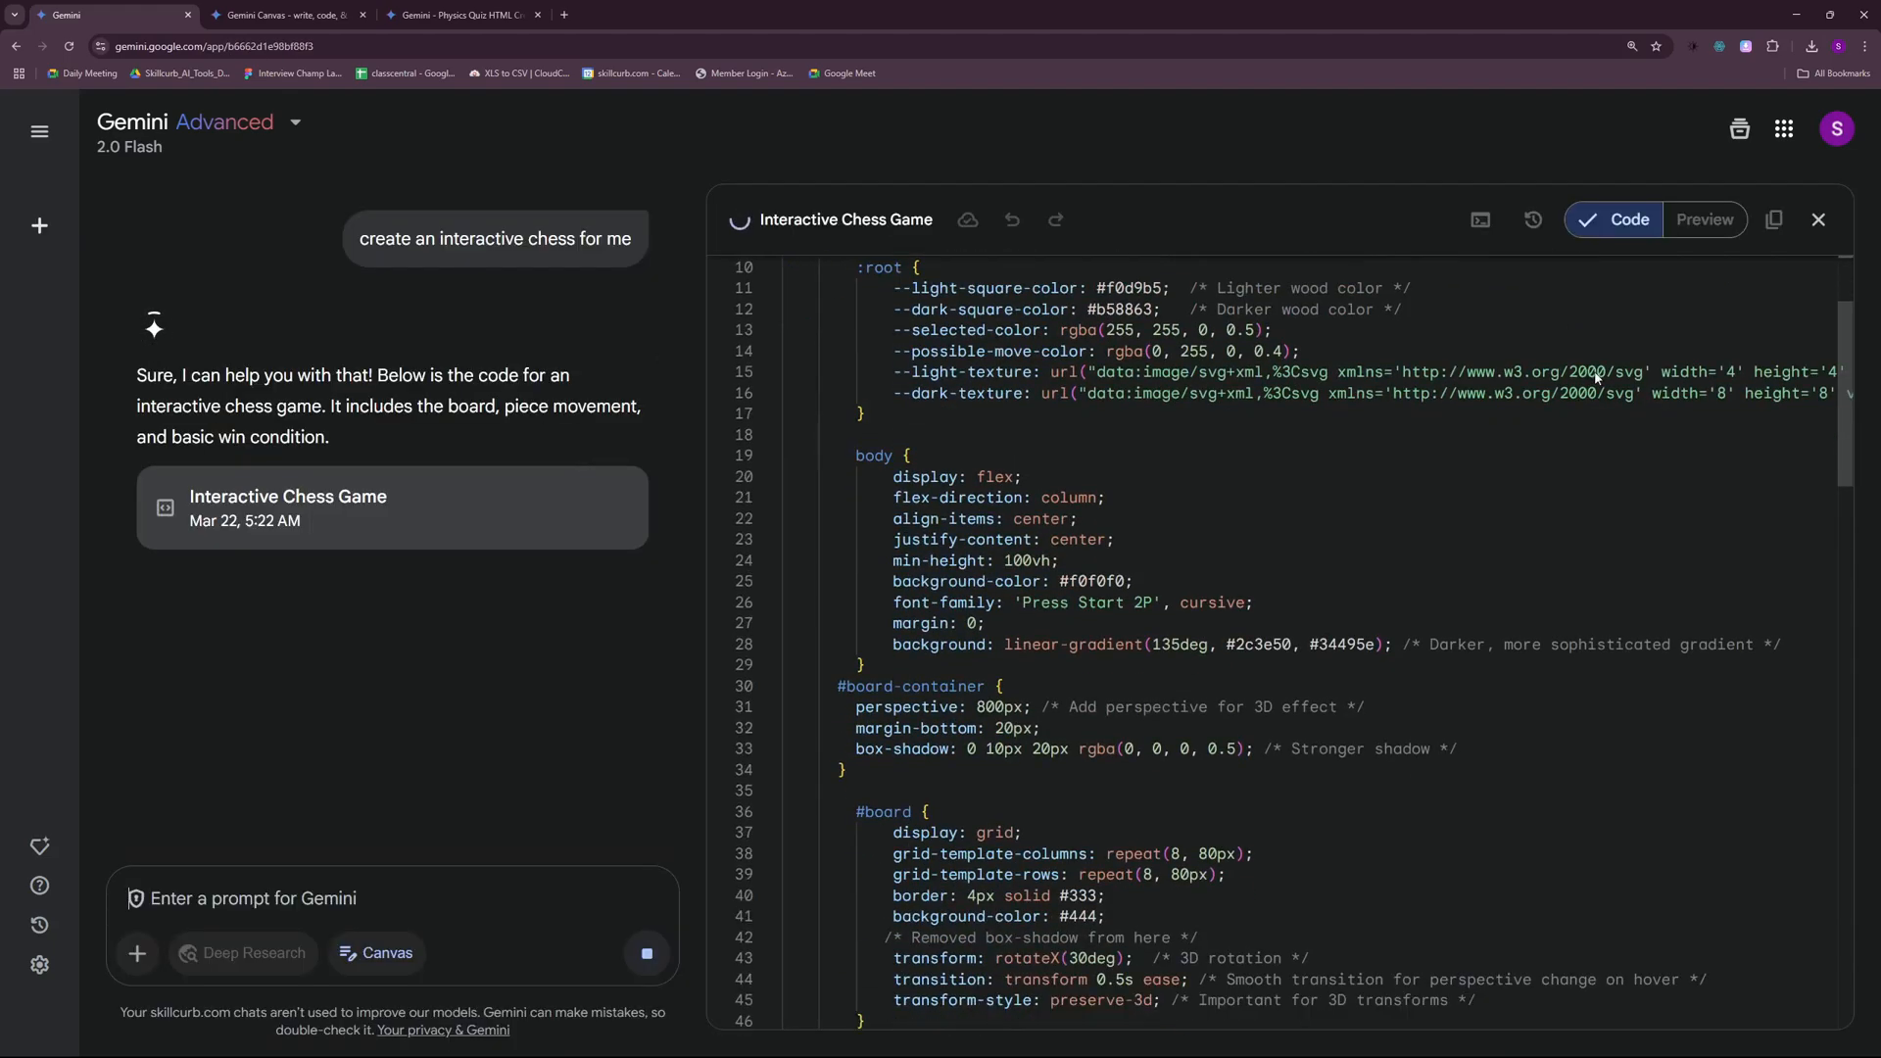
- Show the finished chess game in Preview as a 3D-perspective board, White to move
scroll(down, 3)
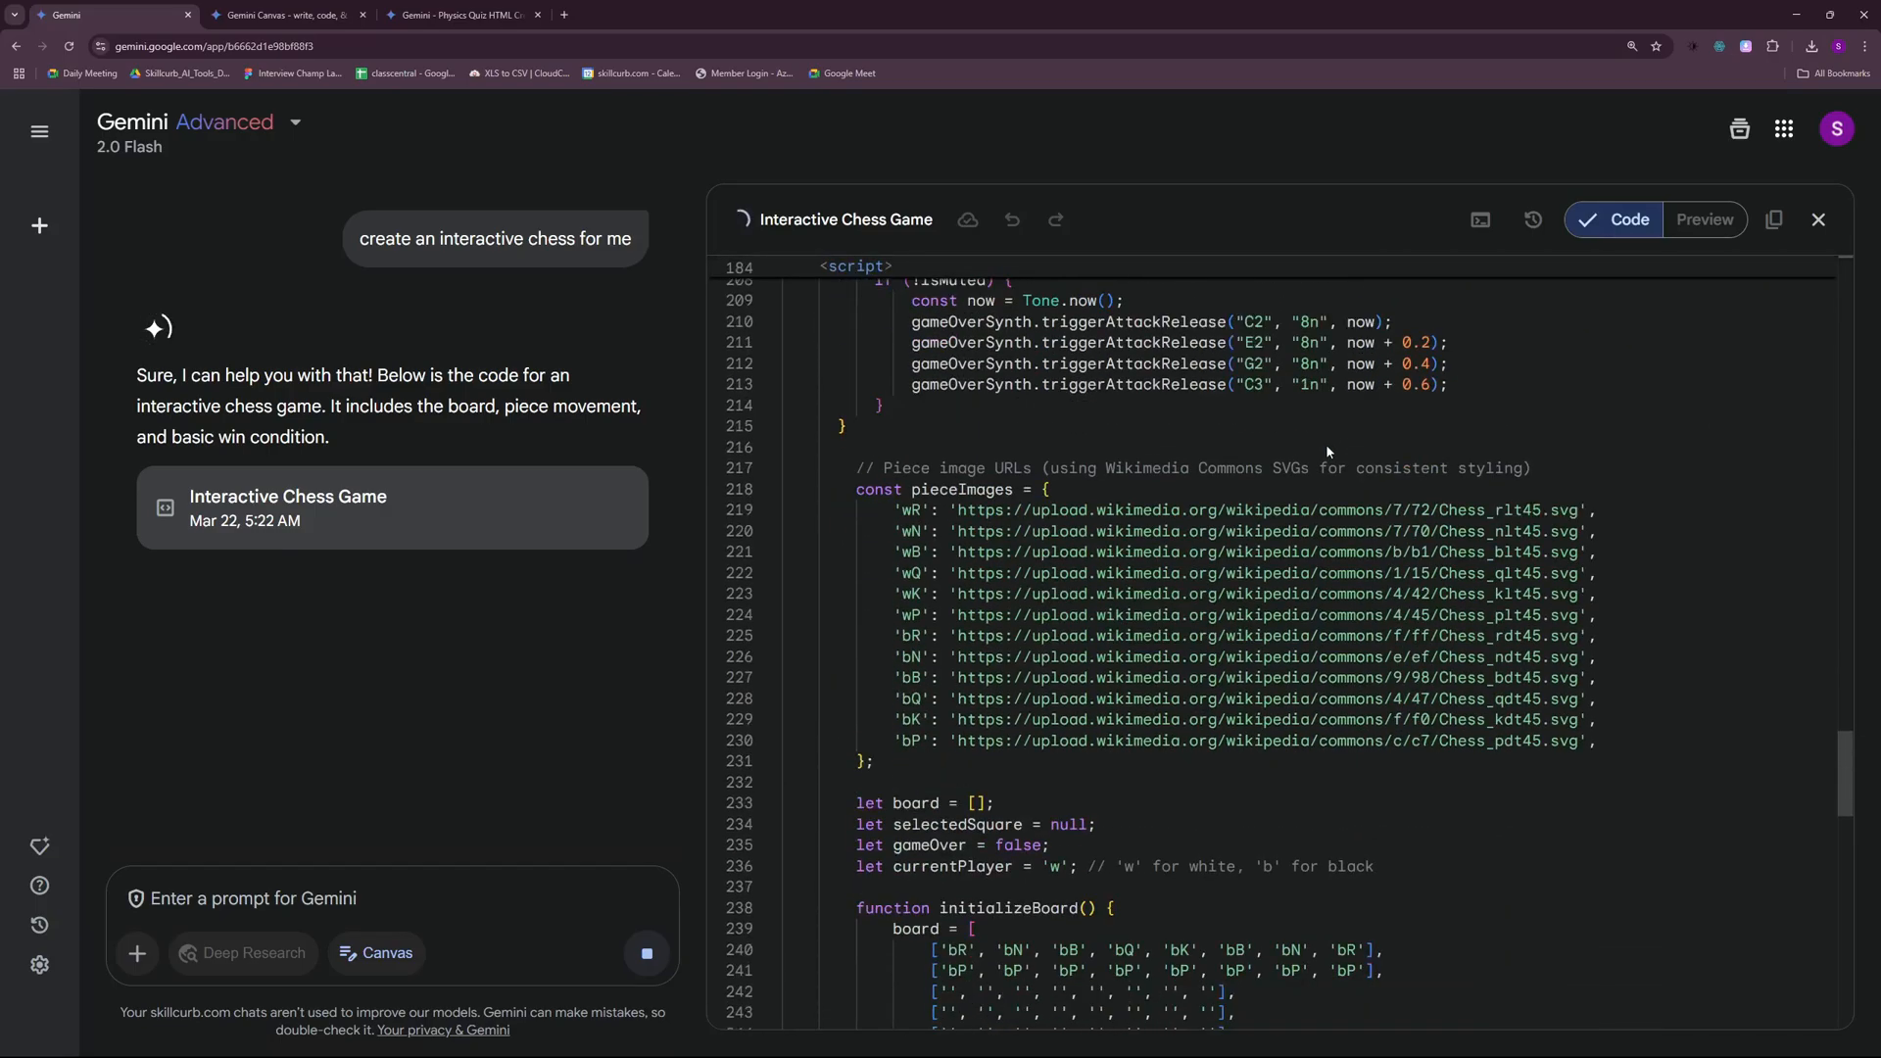
scroll(down, 3)
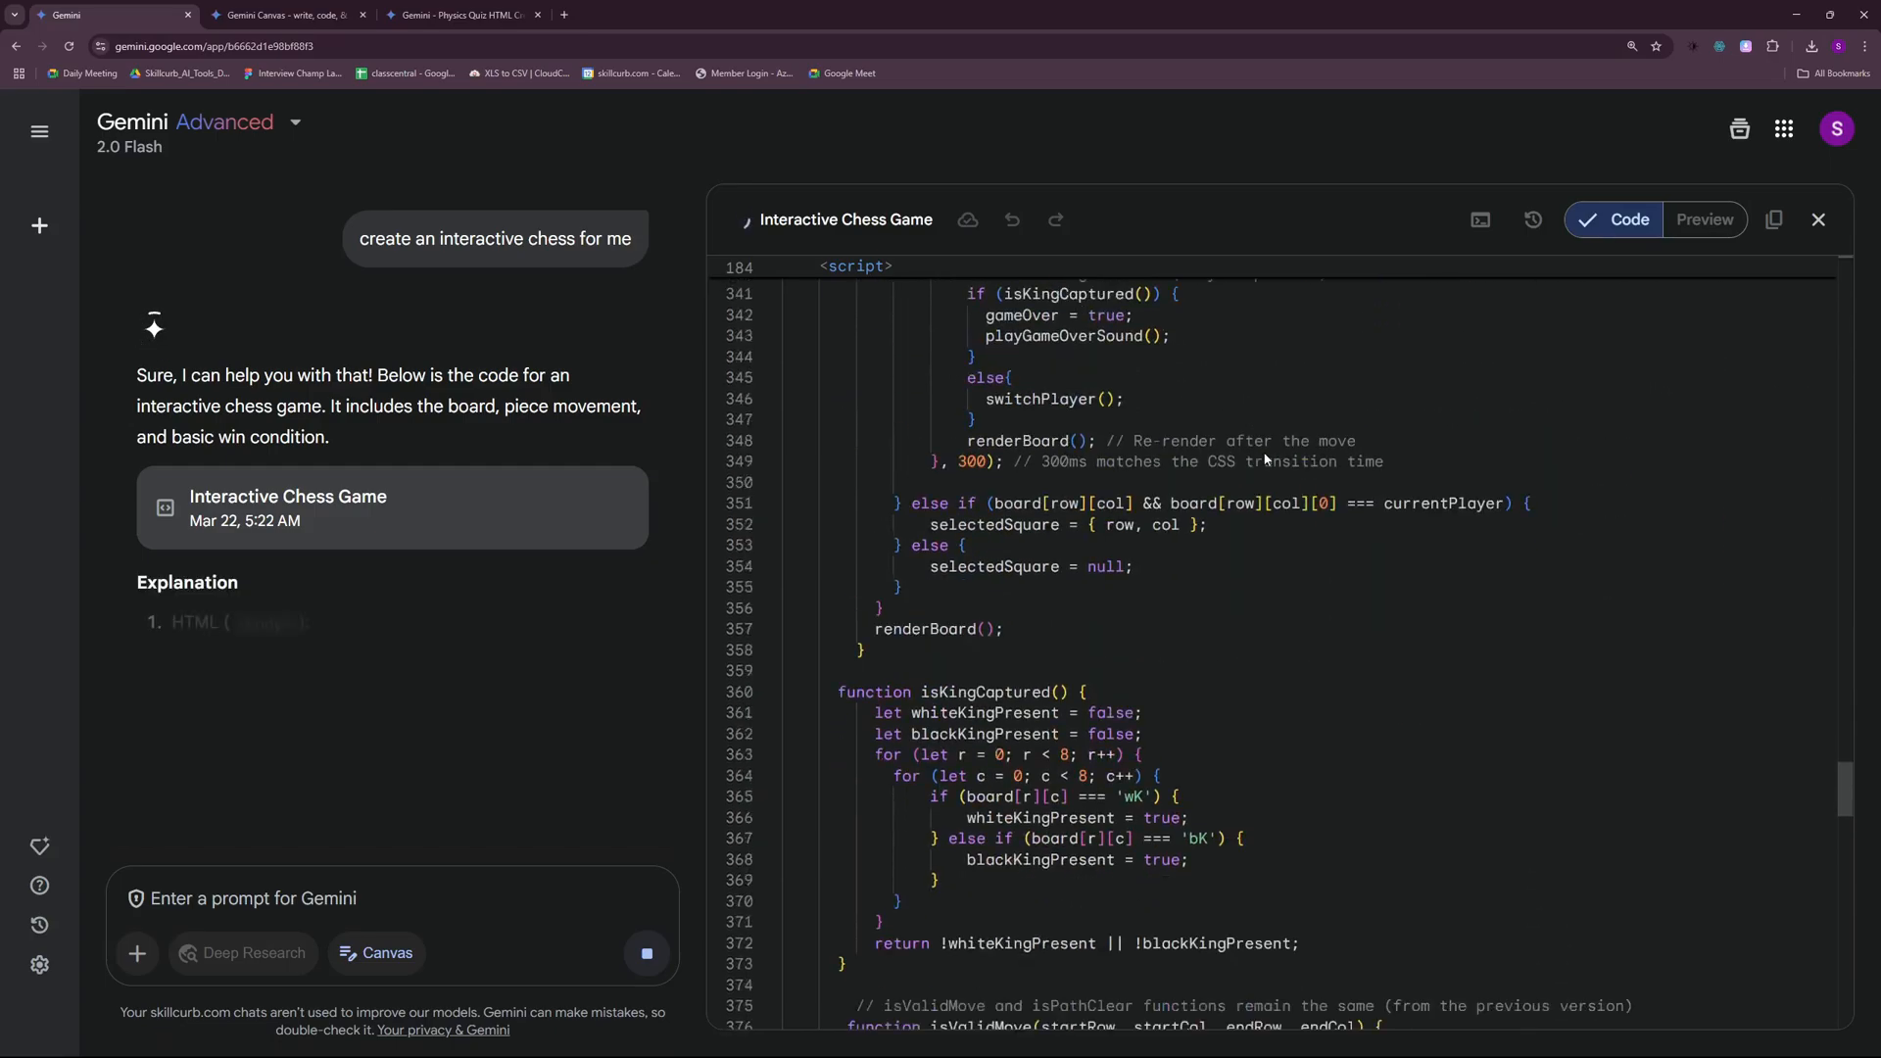
click(1702, 220)
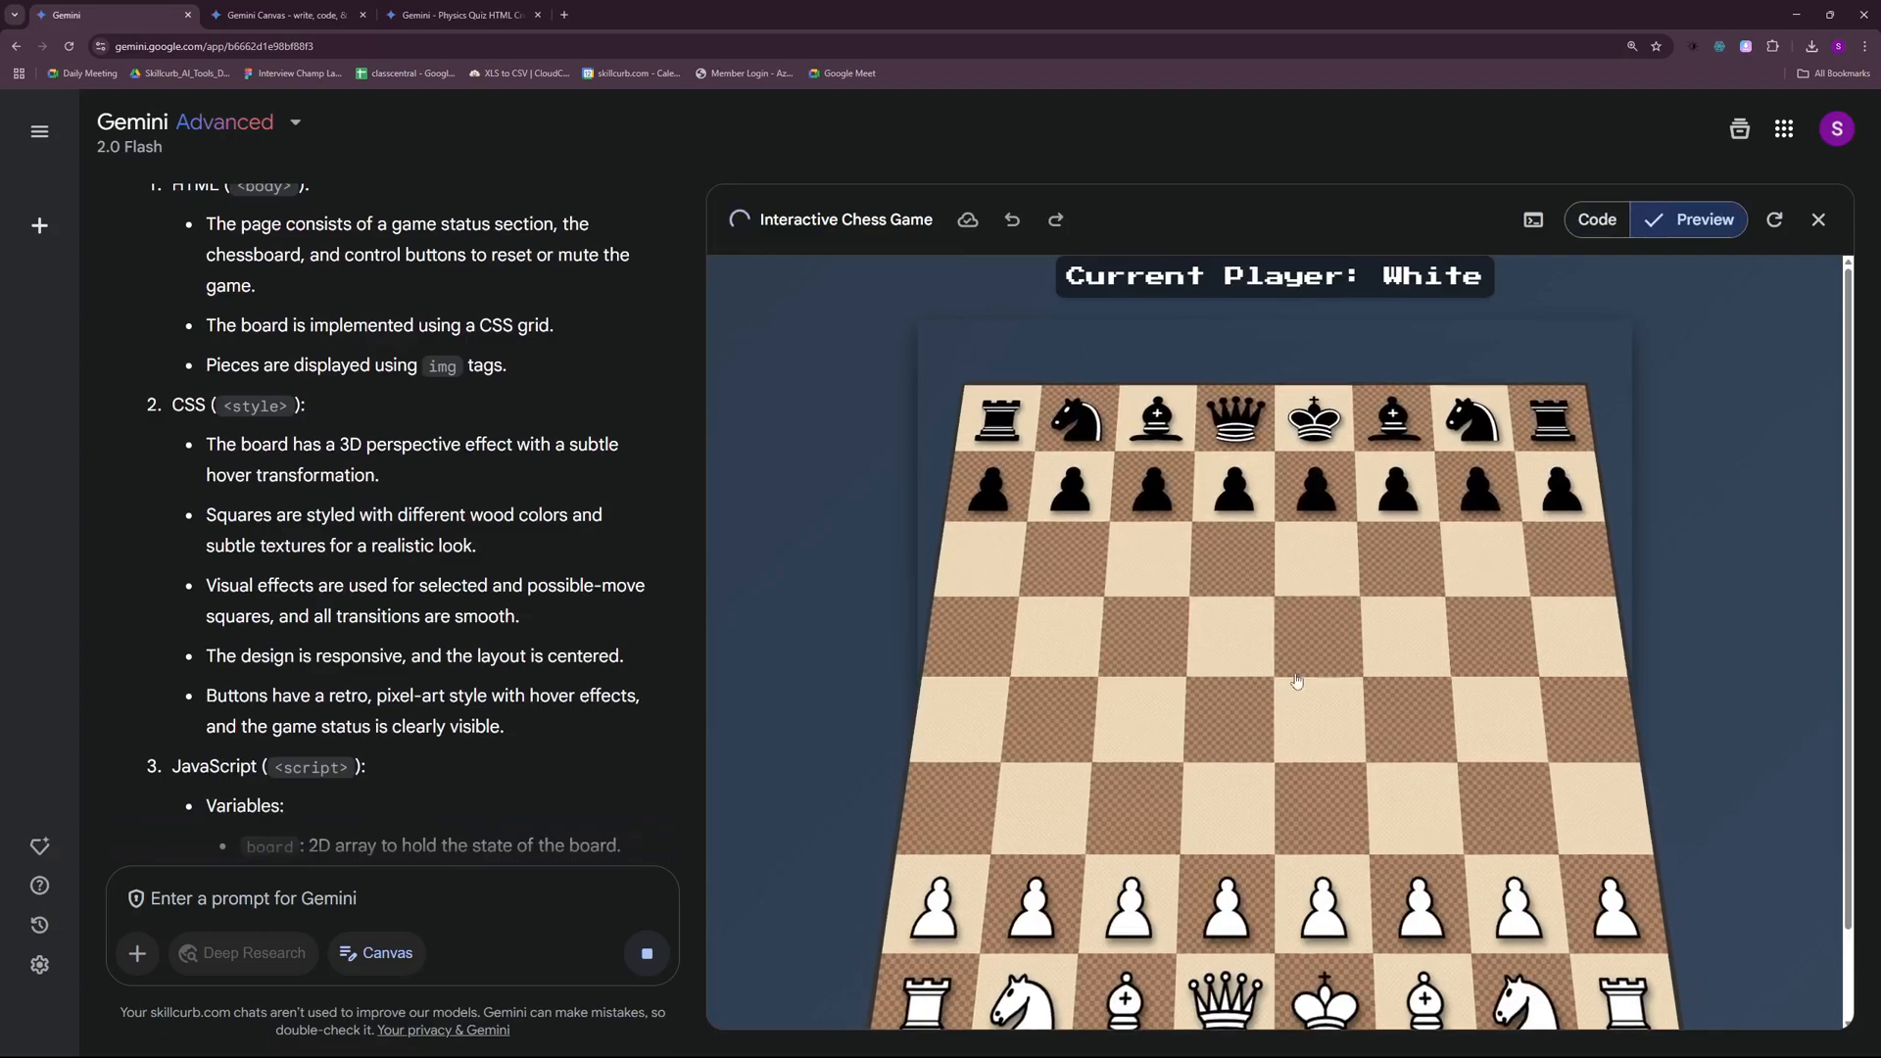
- Move a white knight out, then advance a black pawn two squares
click(1526, 995)
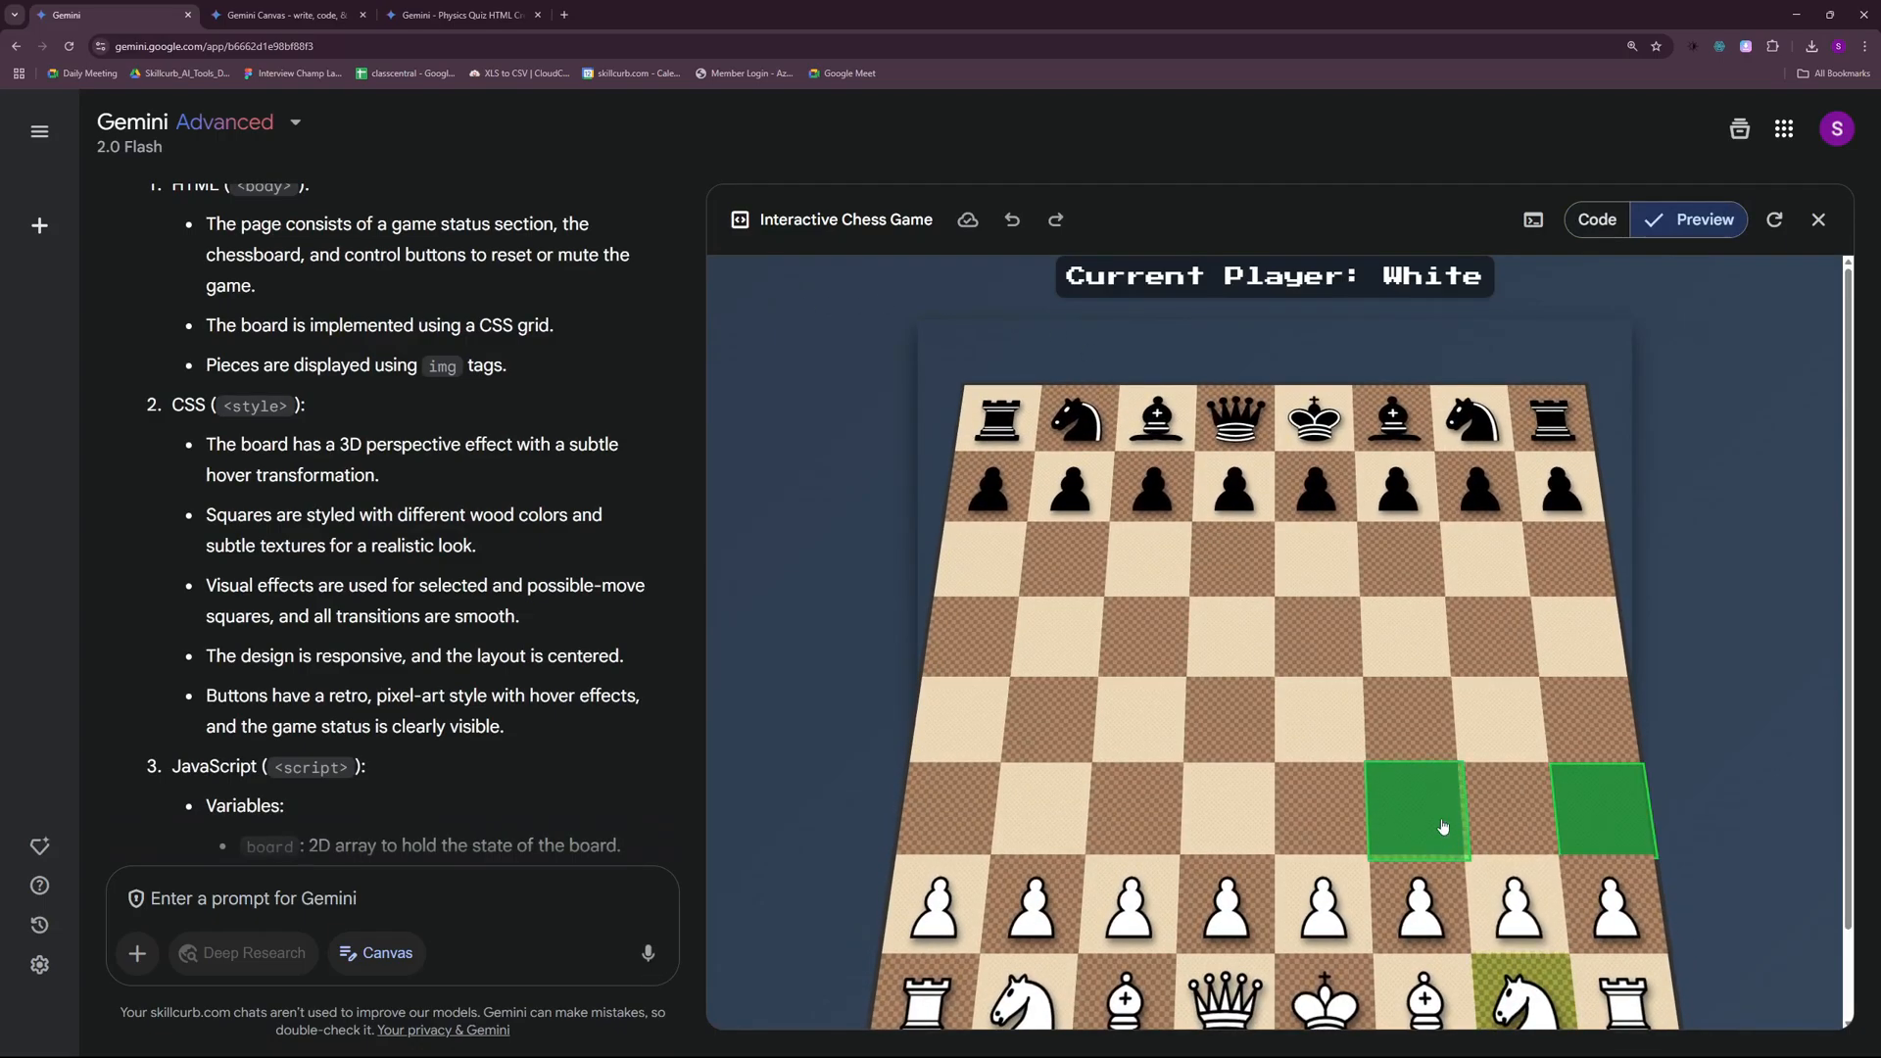
click(1416, 809)
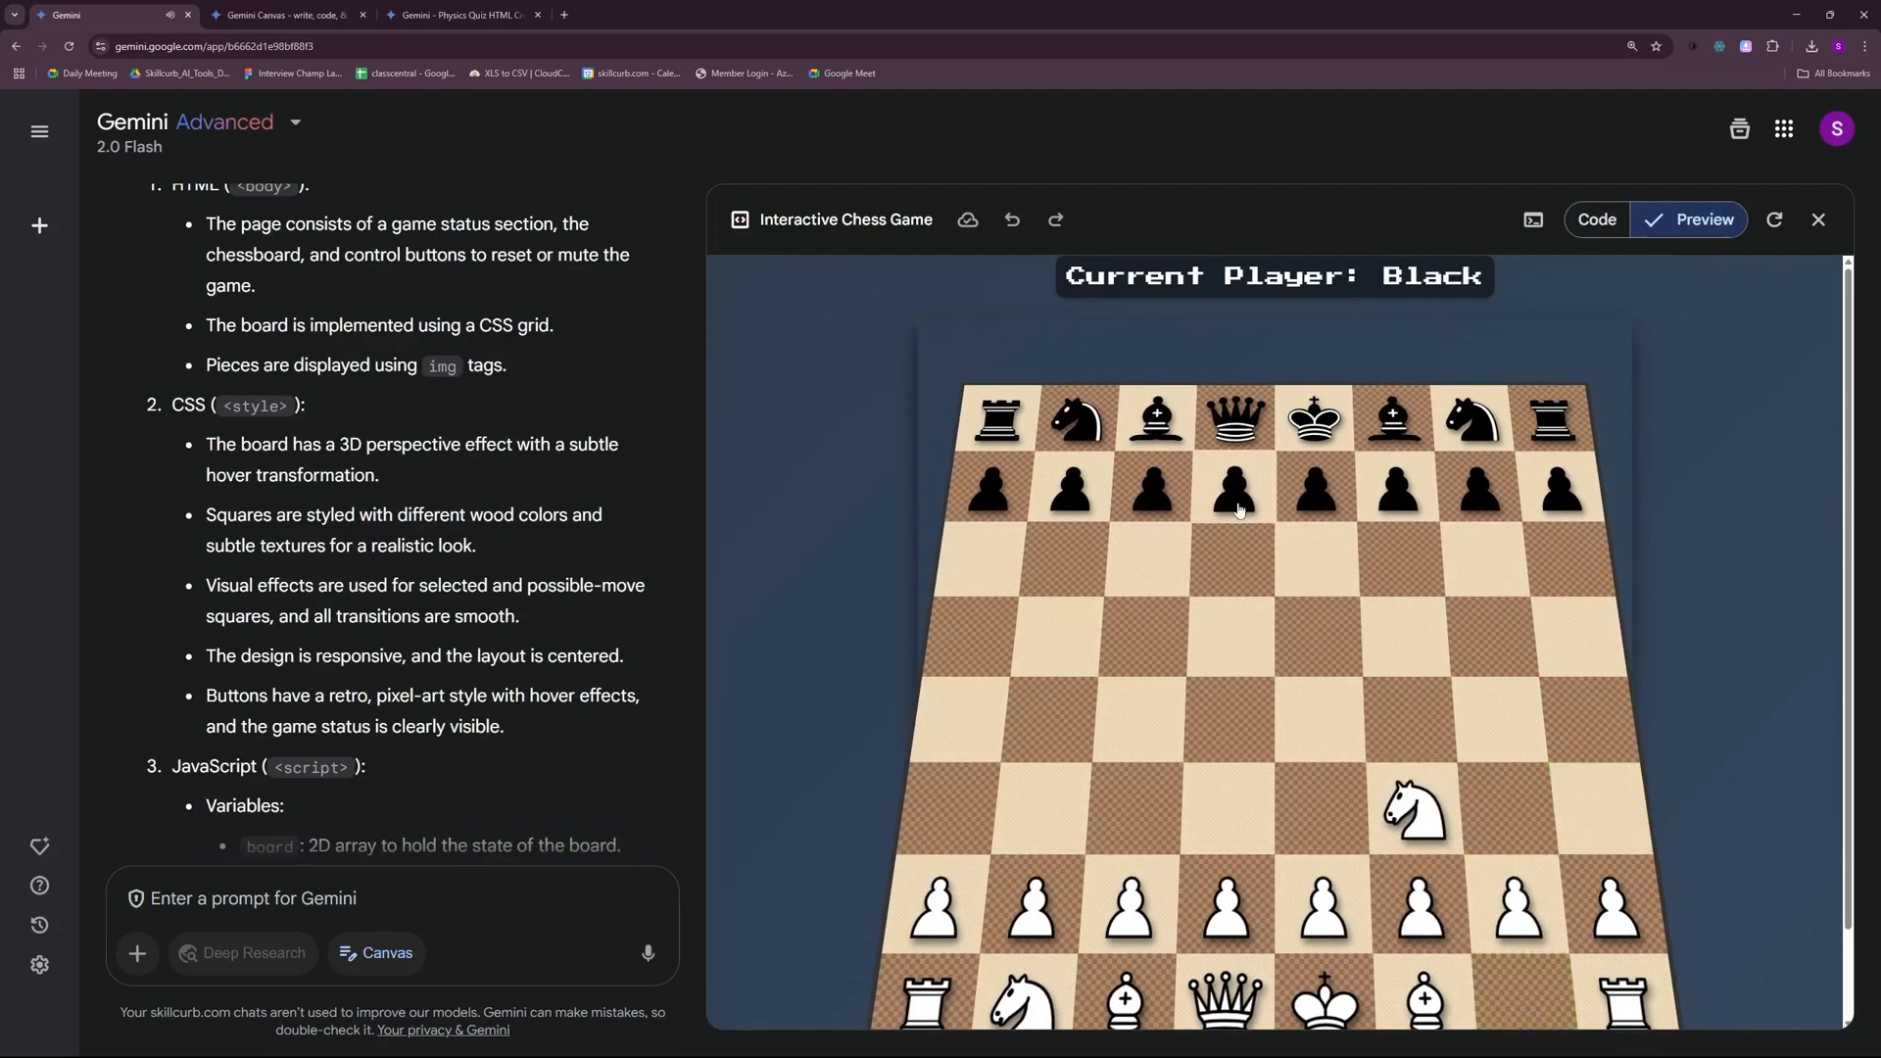
click(1070, 490)
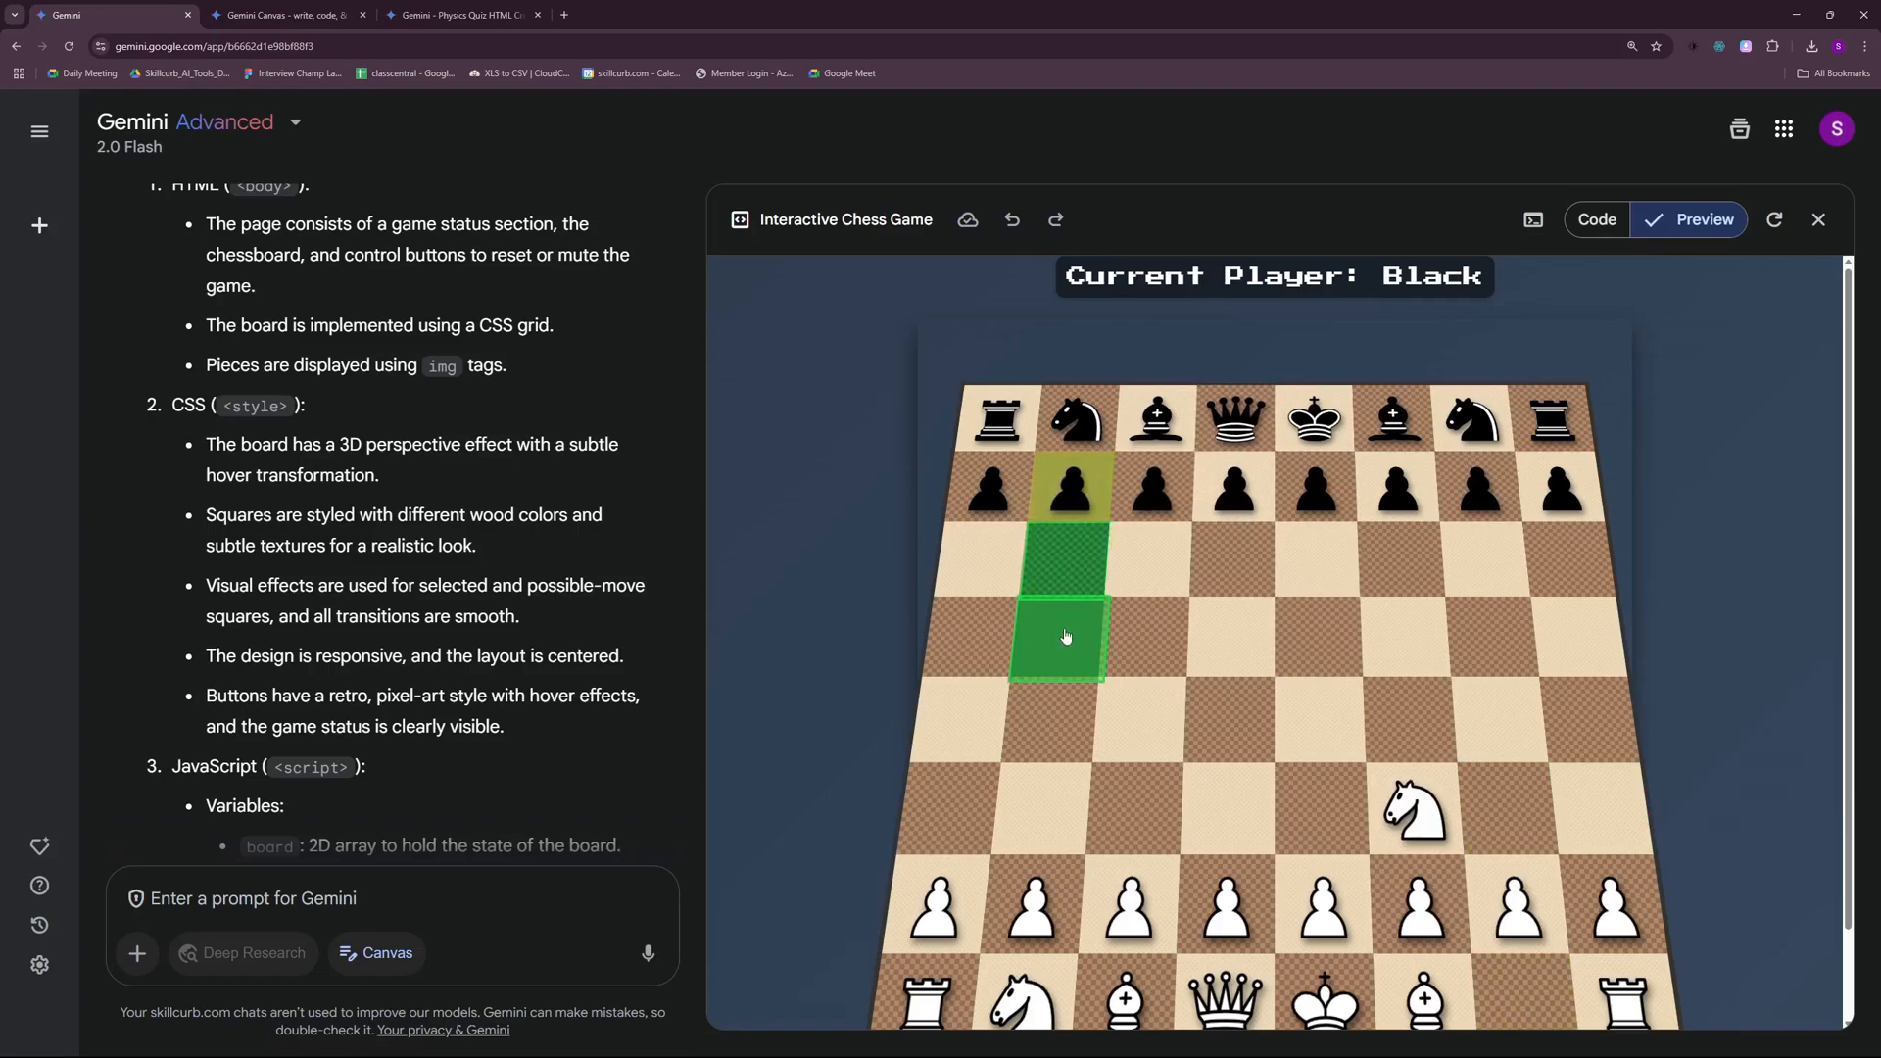
click(1056, 637)
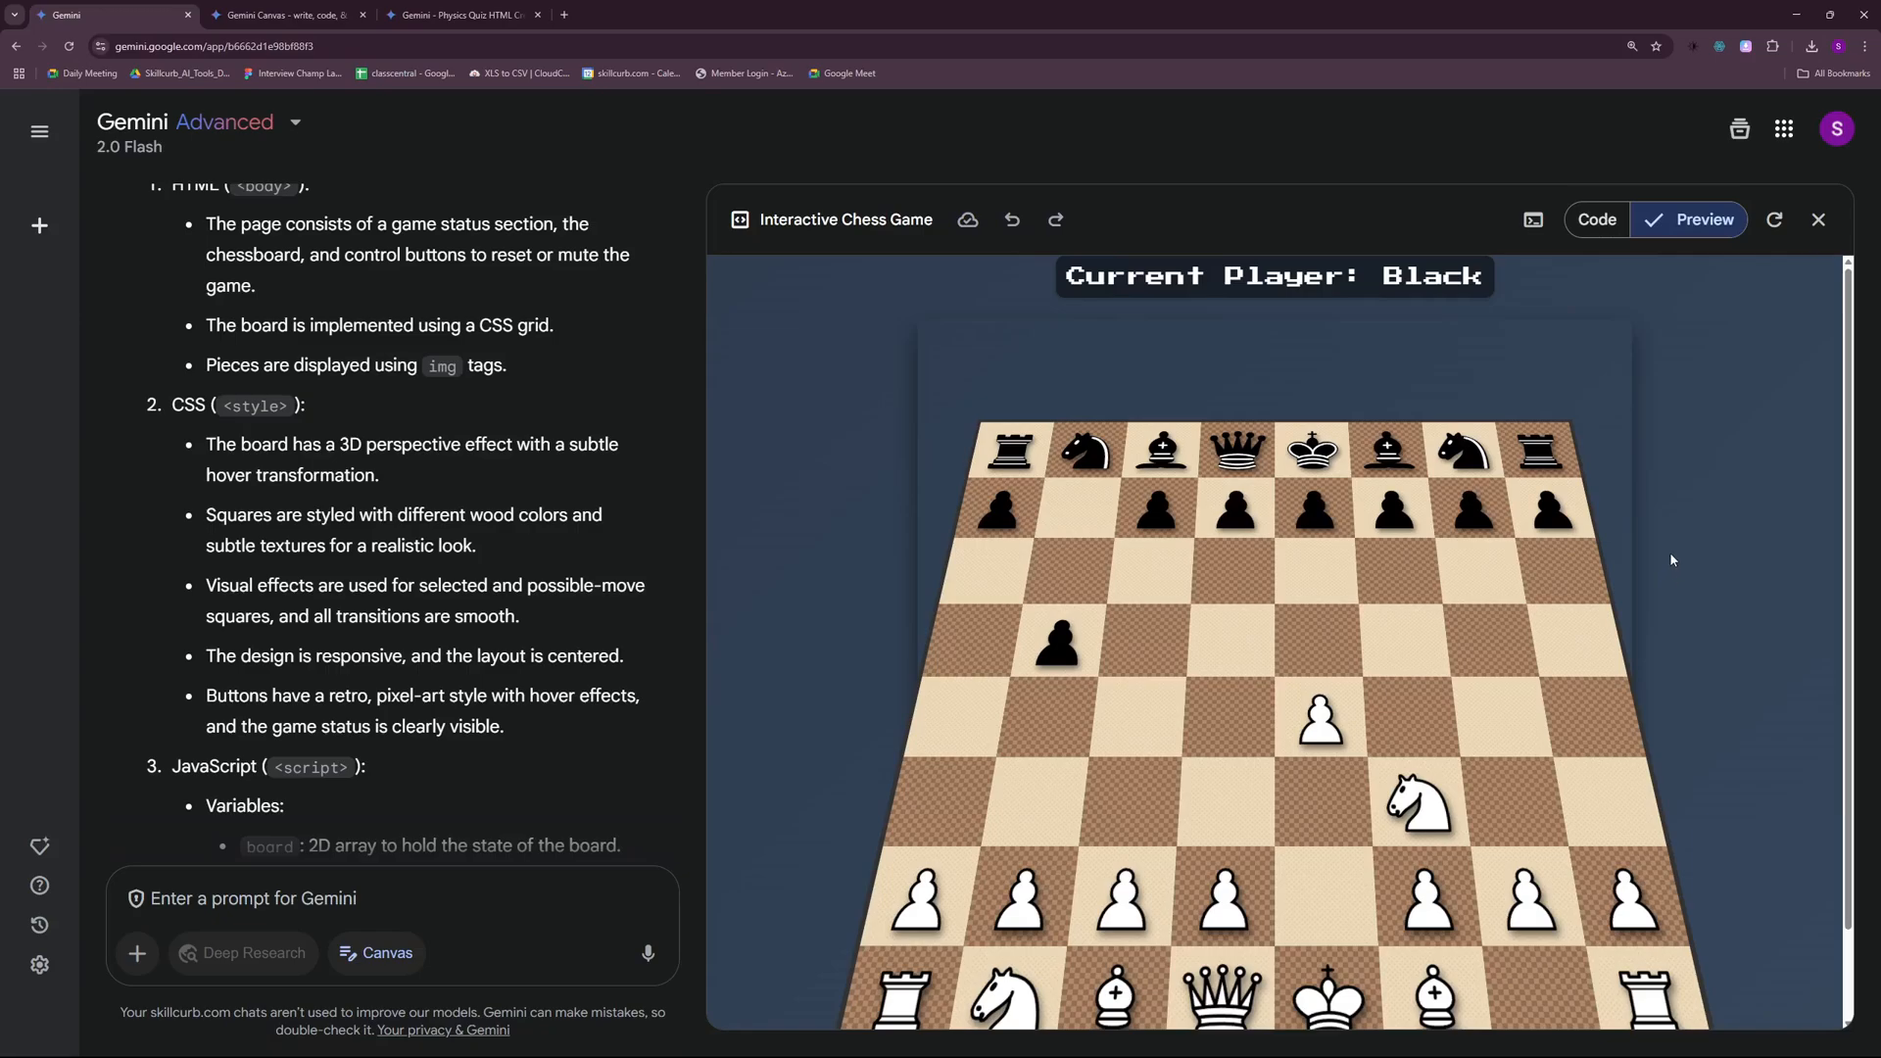
scroll(down, 3)
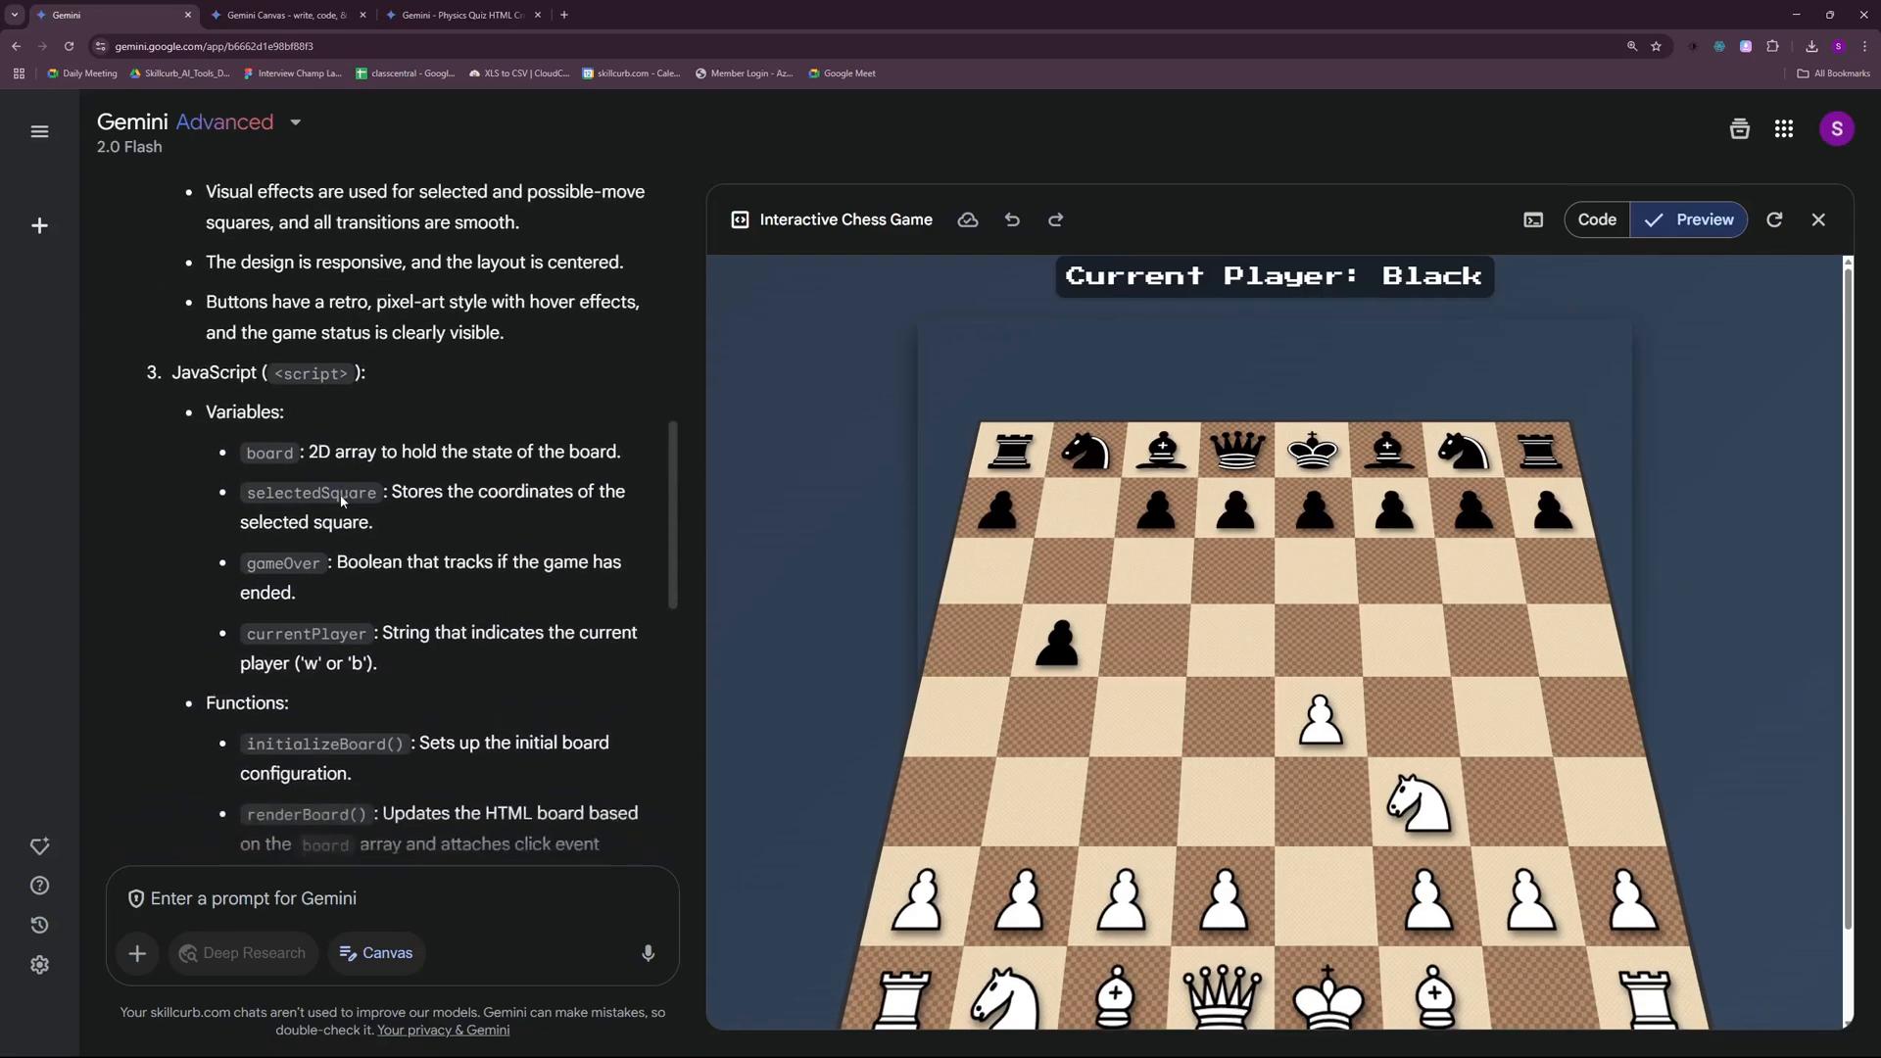
- Read the chess explanation and display the move-validation source code
scroll(down, 3)
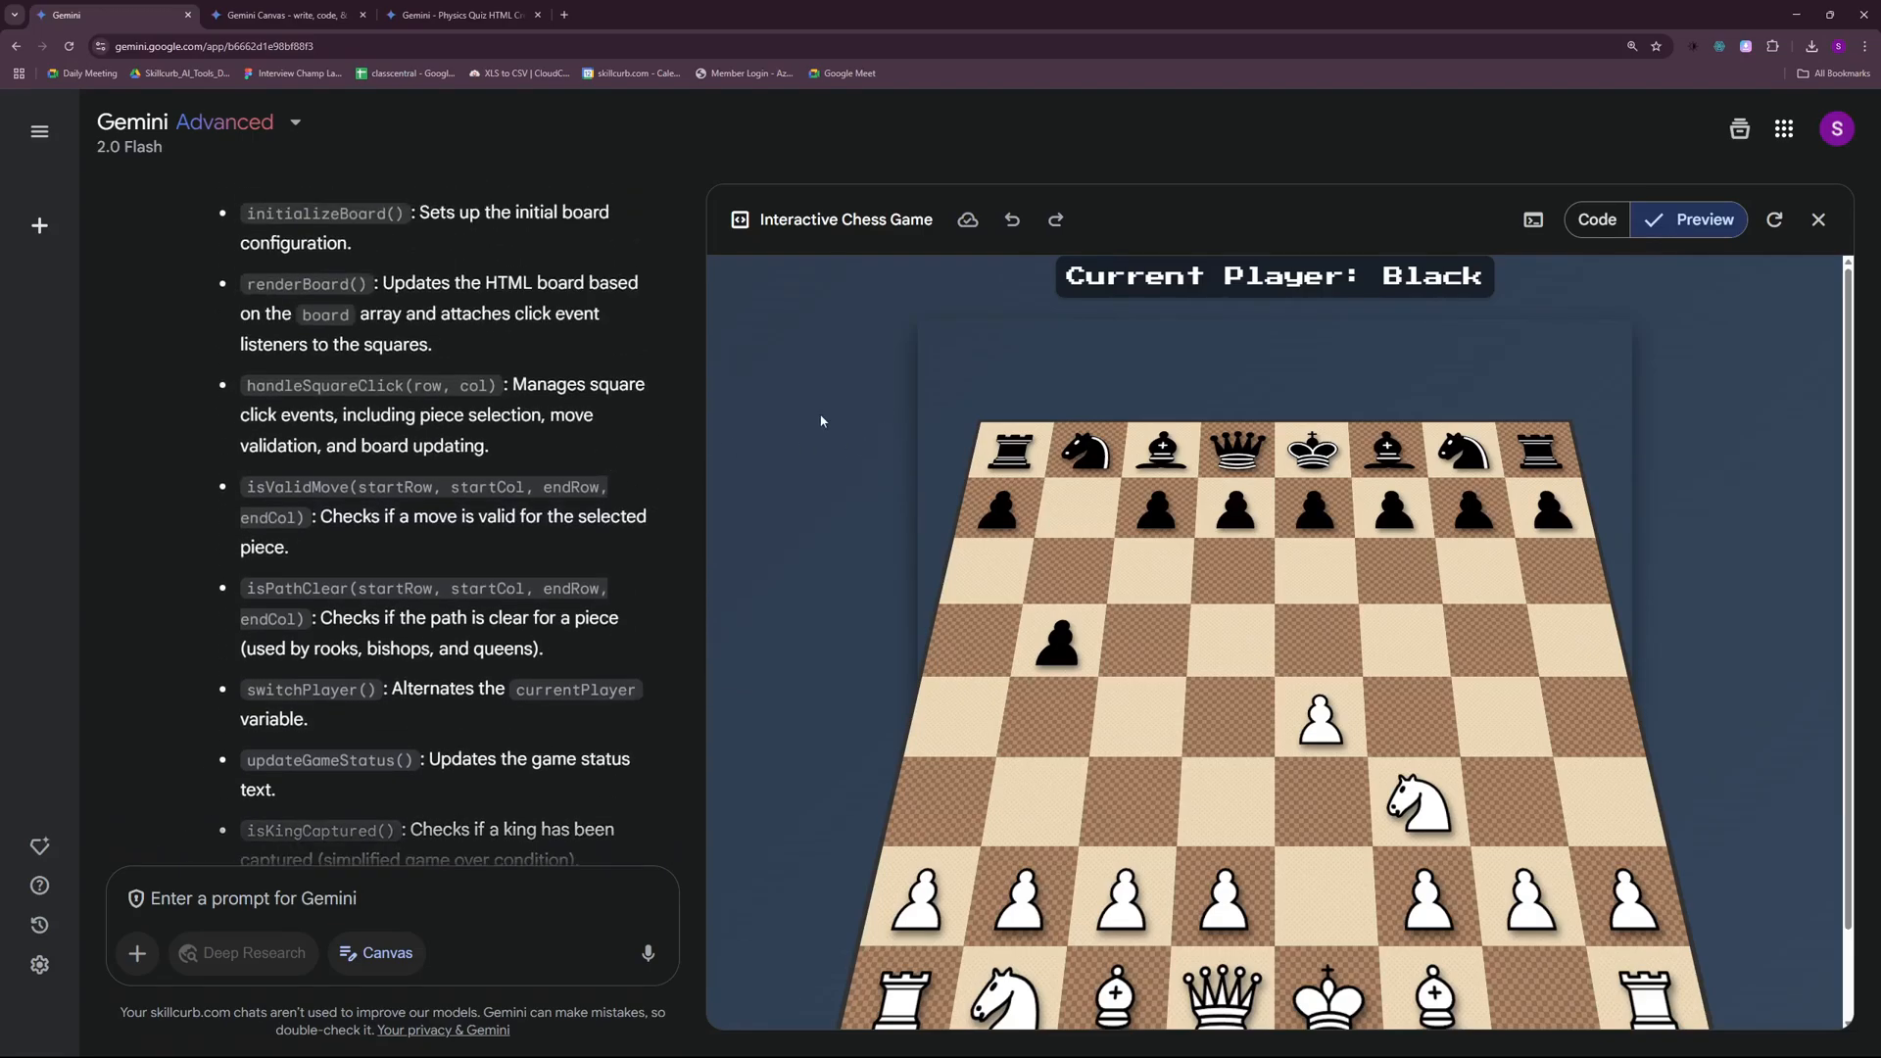
click(1595, 220)
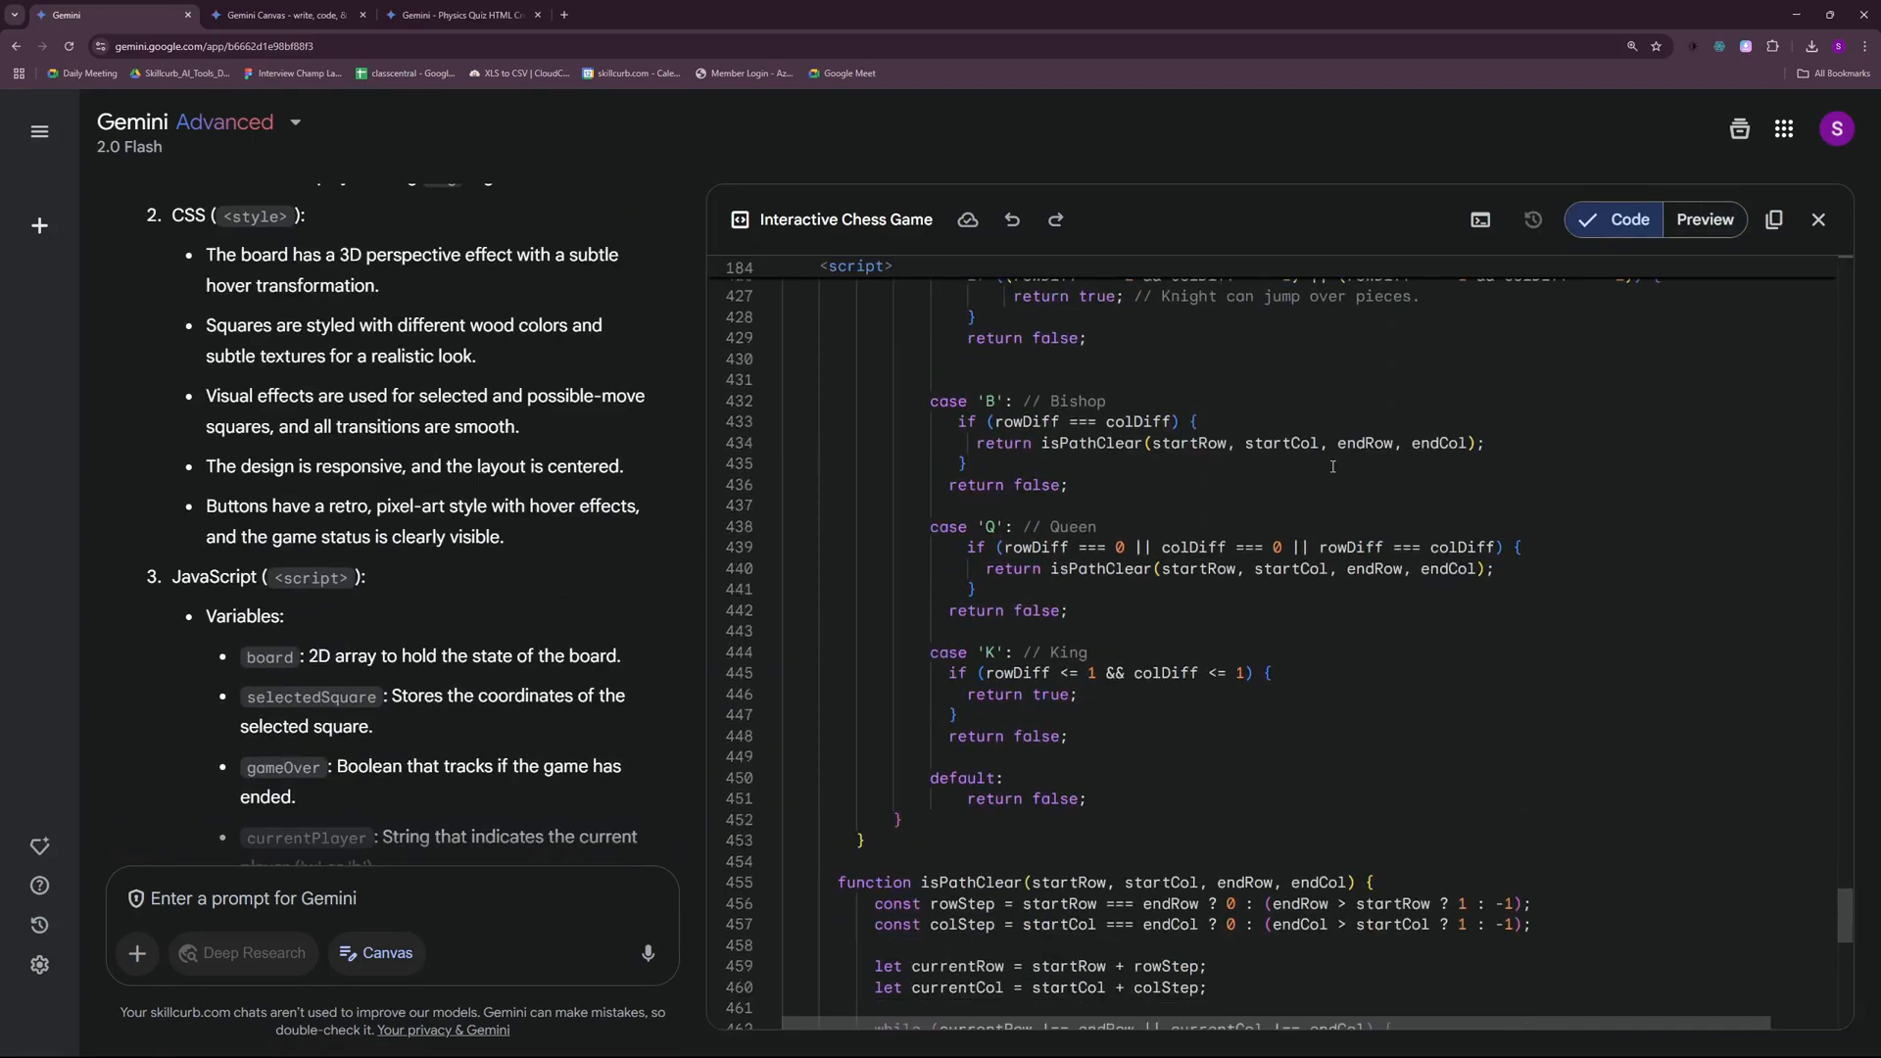